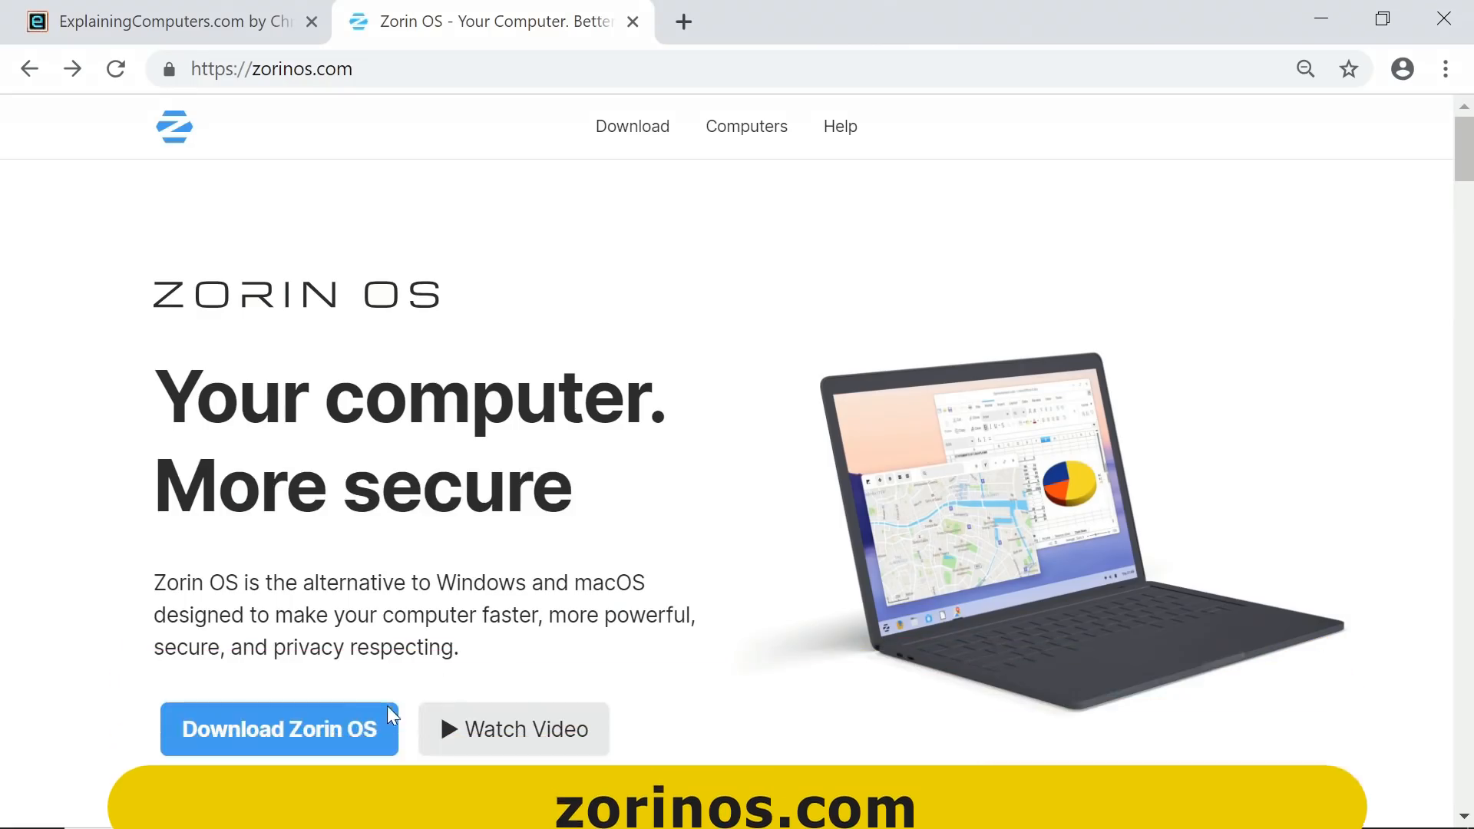
Step: Go to the Download page and scroll through the Ultimate and Core edition sections
left_click(278, 730)
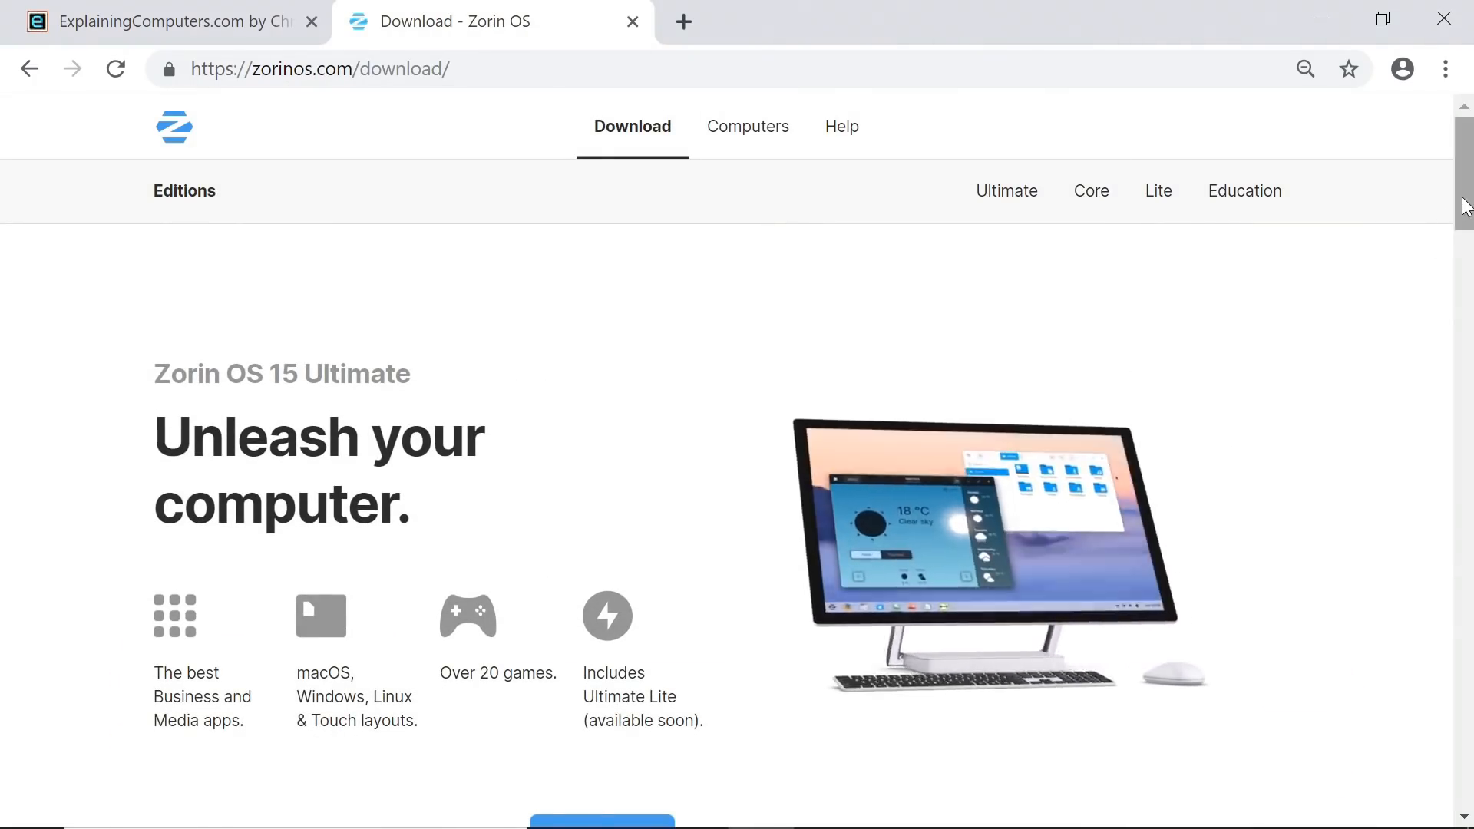
scroll("down", 3)
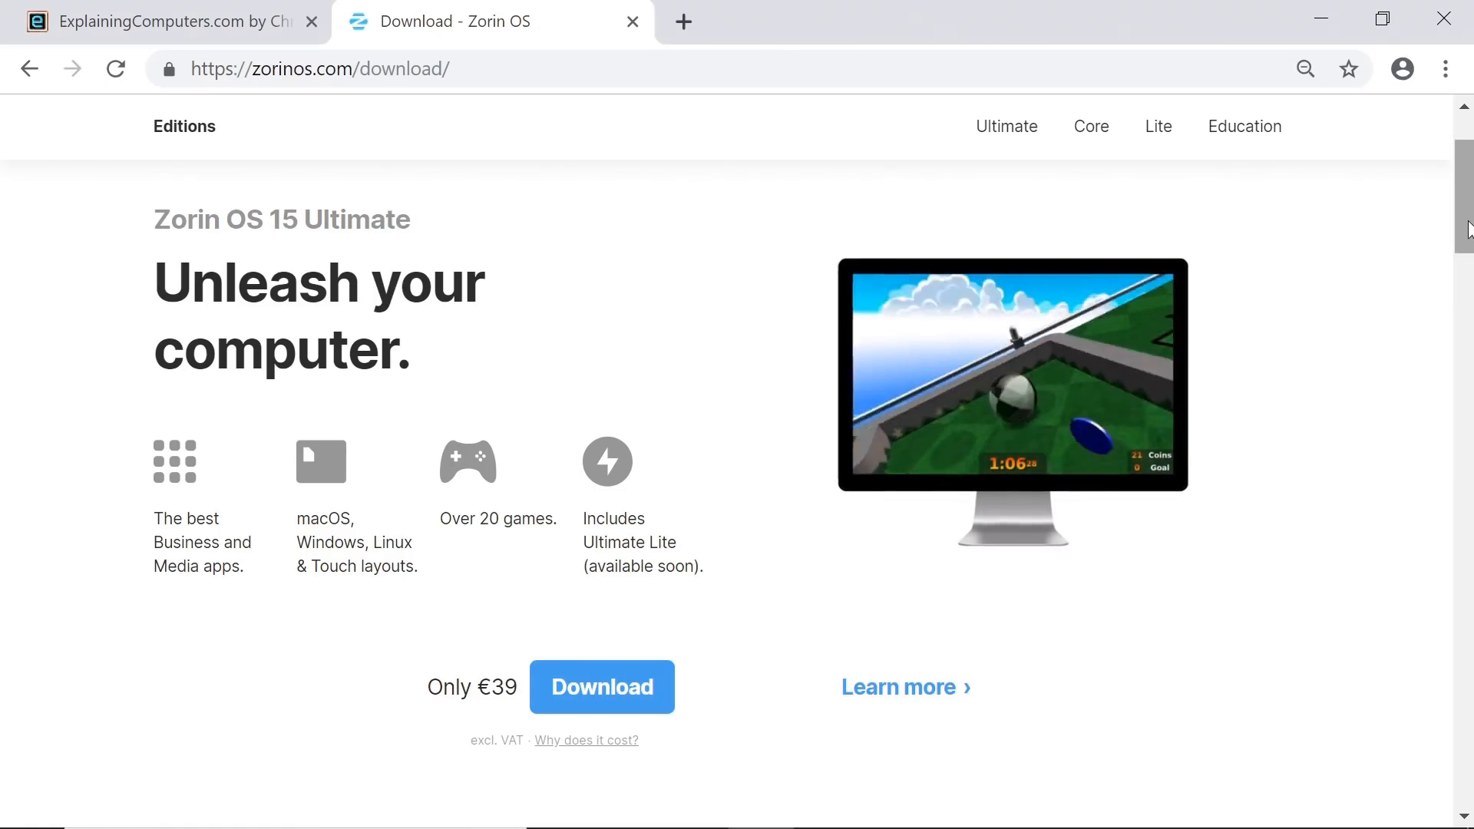
scroll("down", 3)
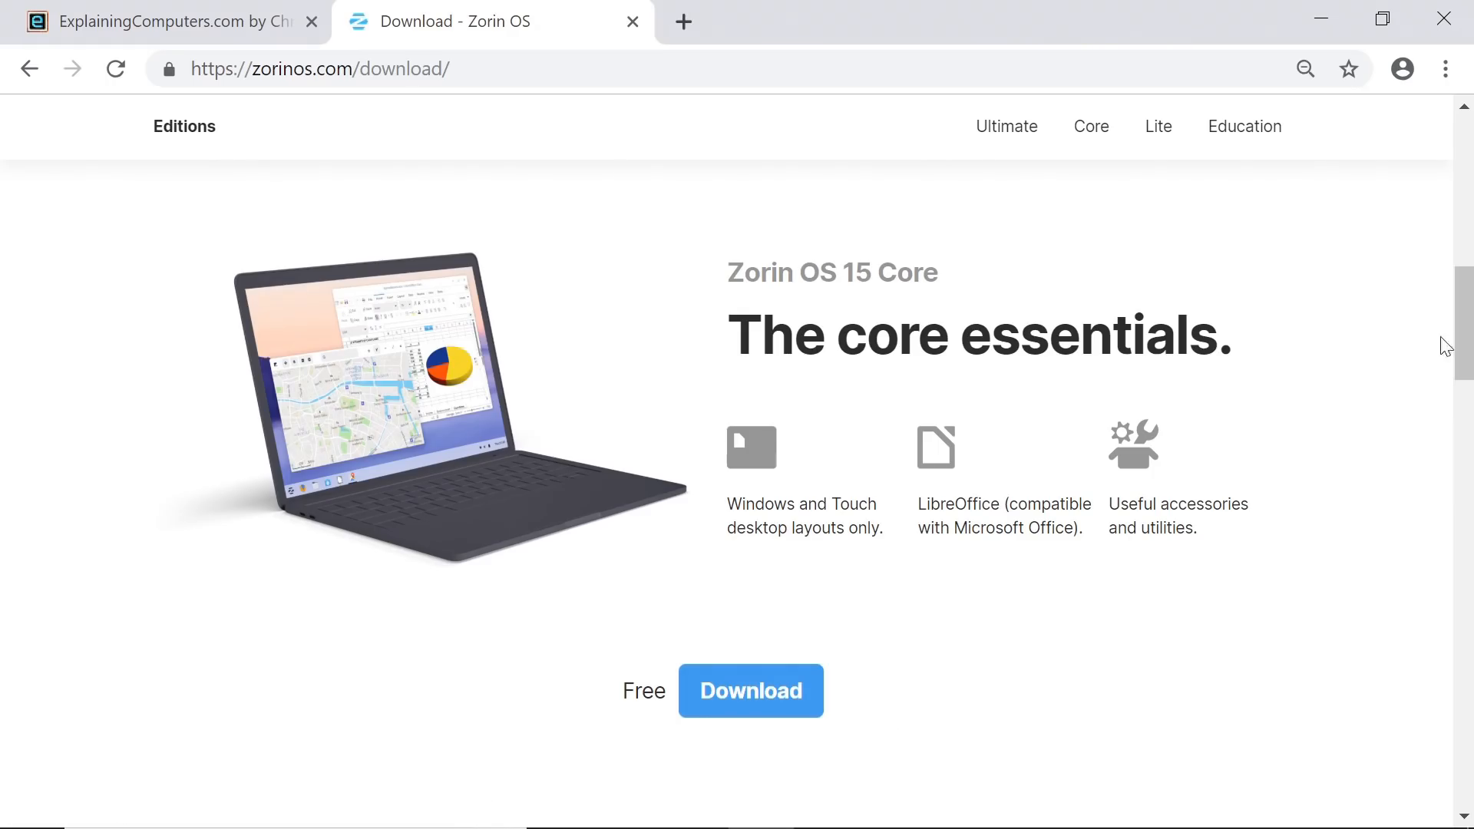
scroll("down", 3)
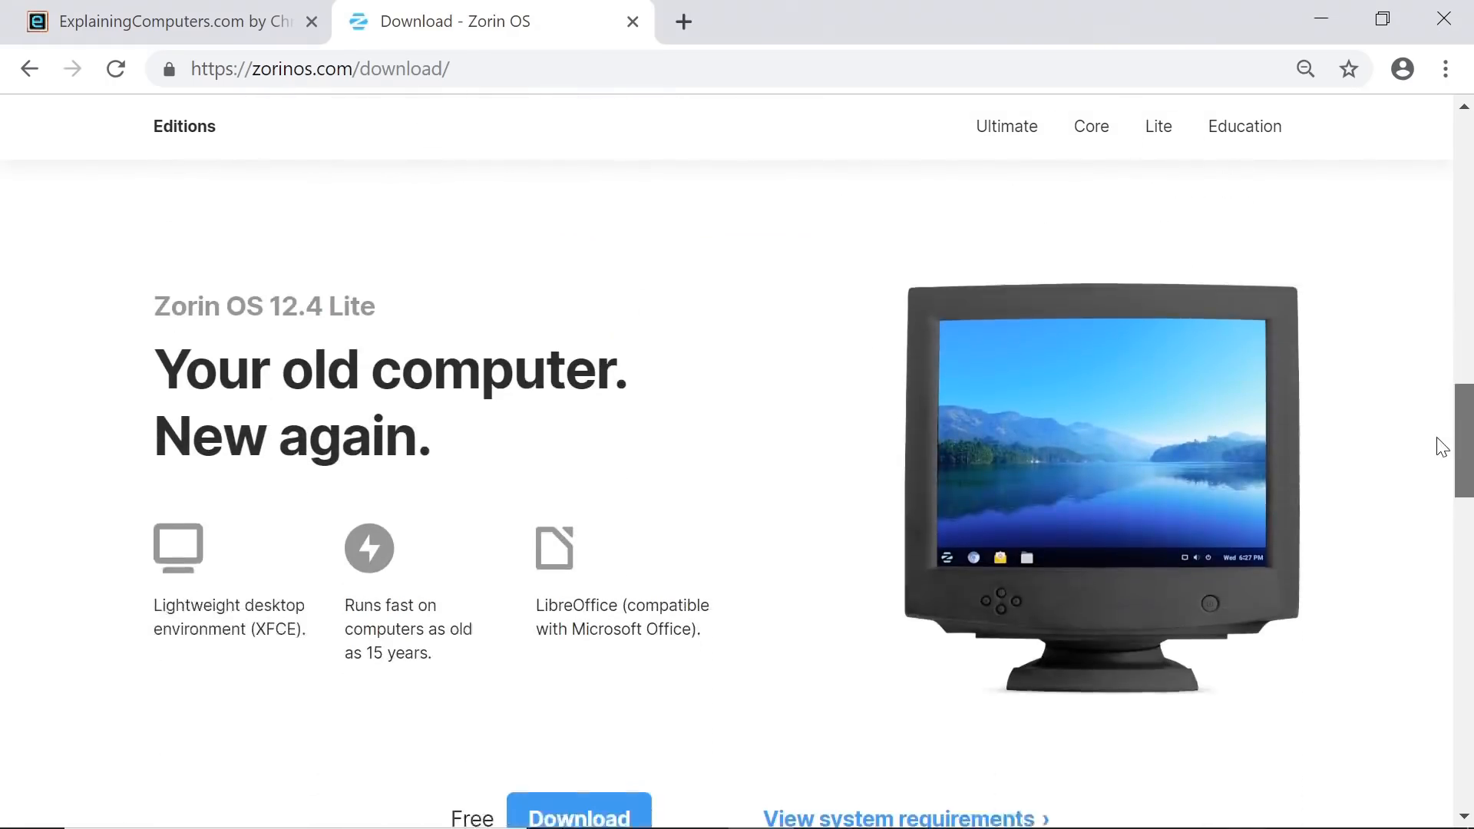
scroll("down", 3)
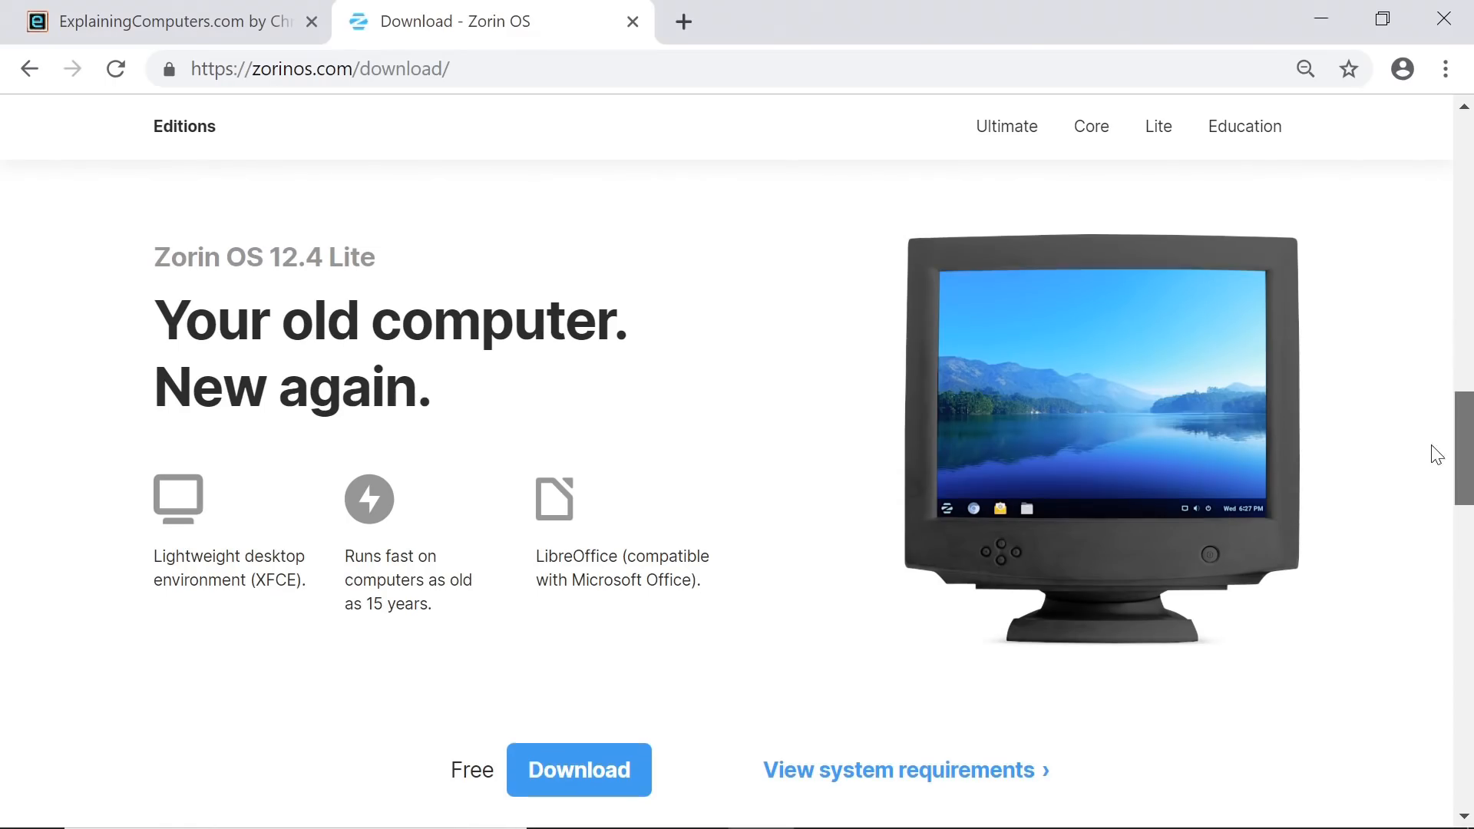
Step: Continue through the Lite and Education editions, ending back at Zorin OS 15 Core
scroll("down", 3)
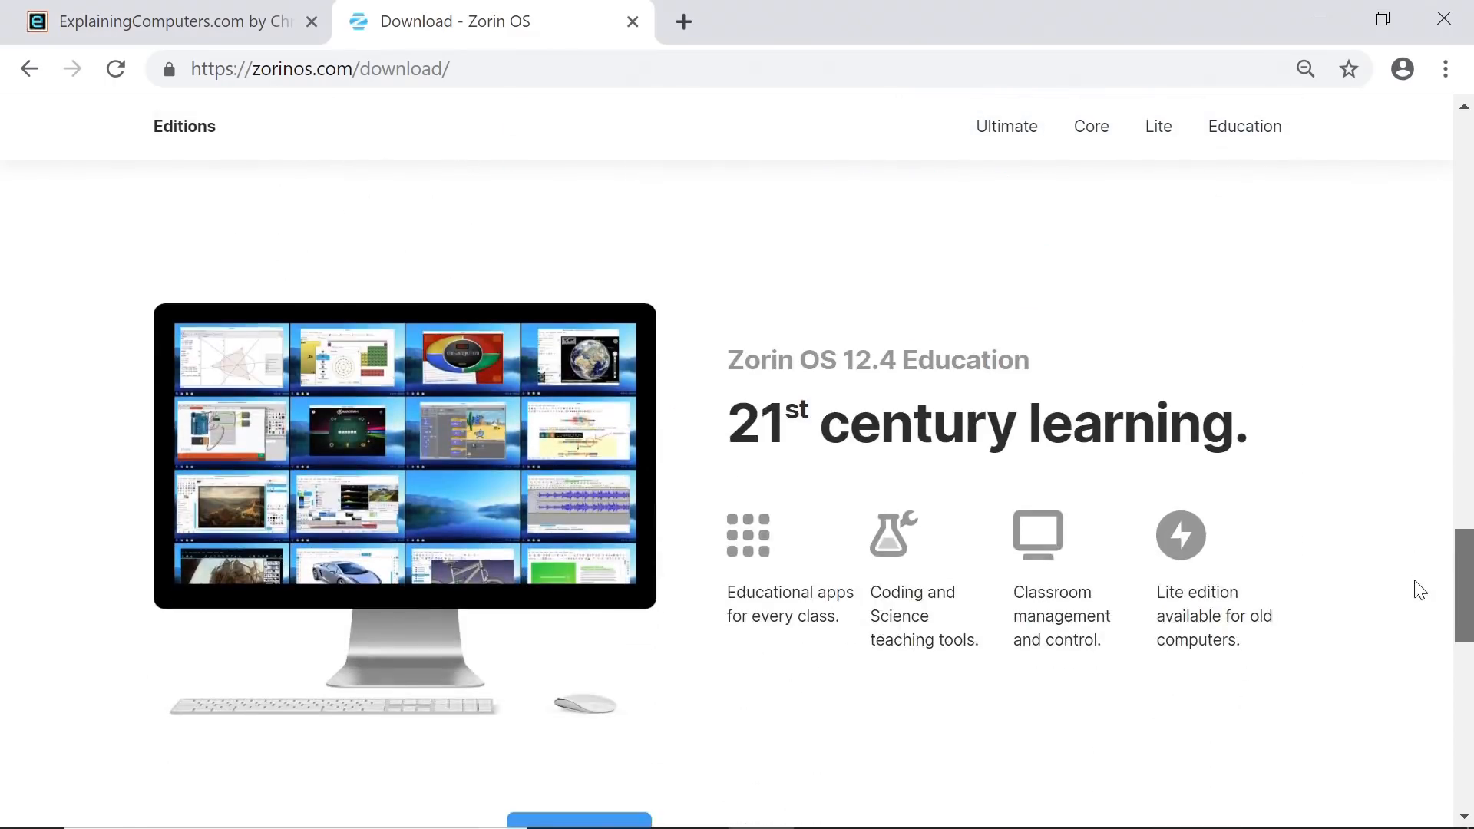
scroll("down", 3)
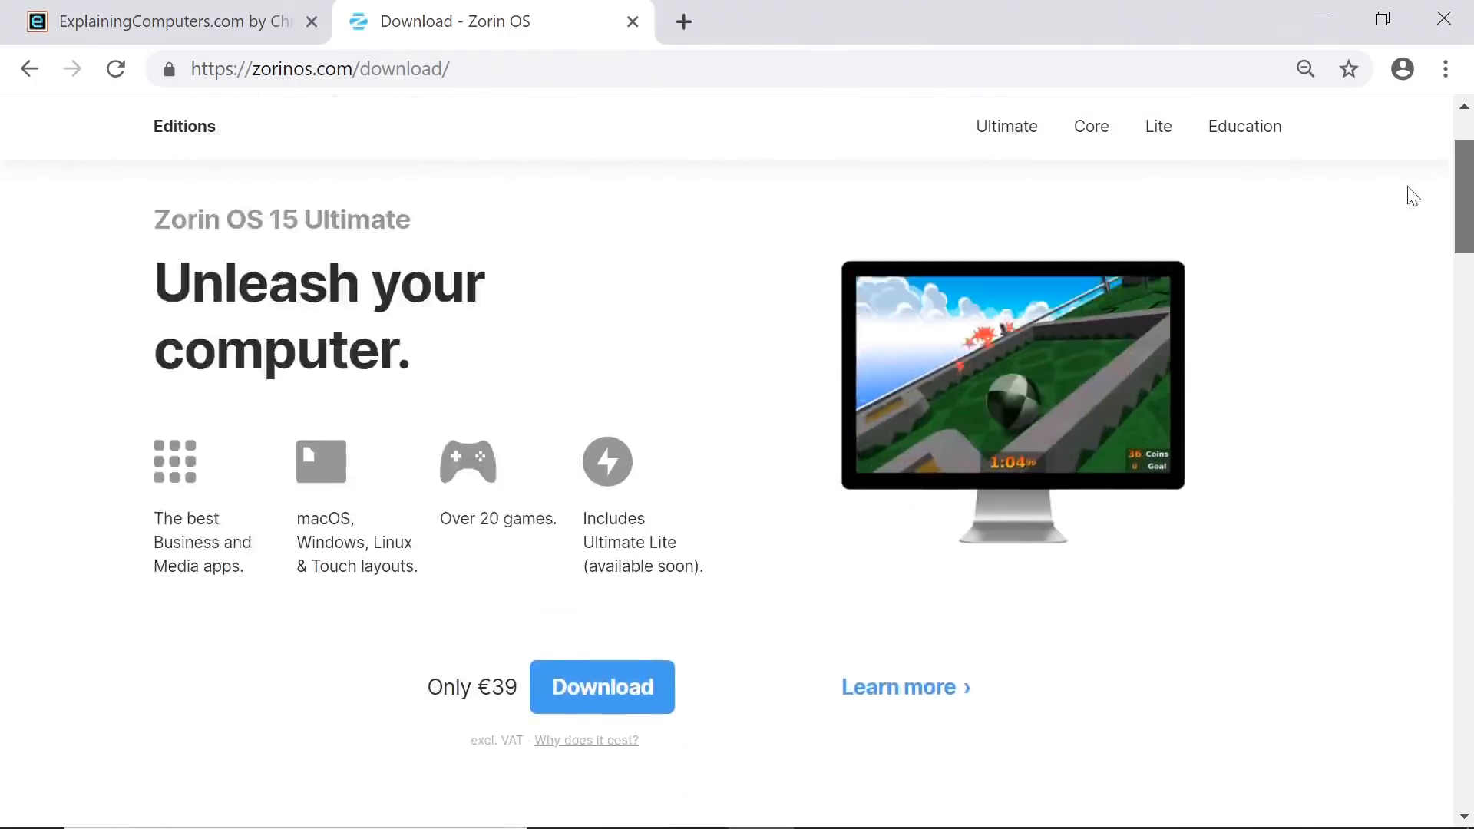
scroll("down", 3)
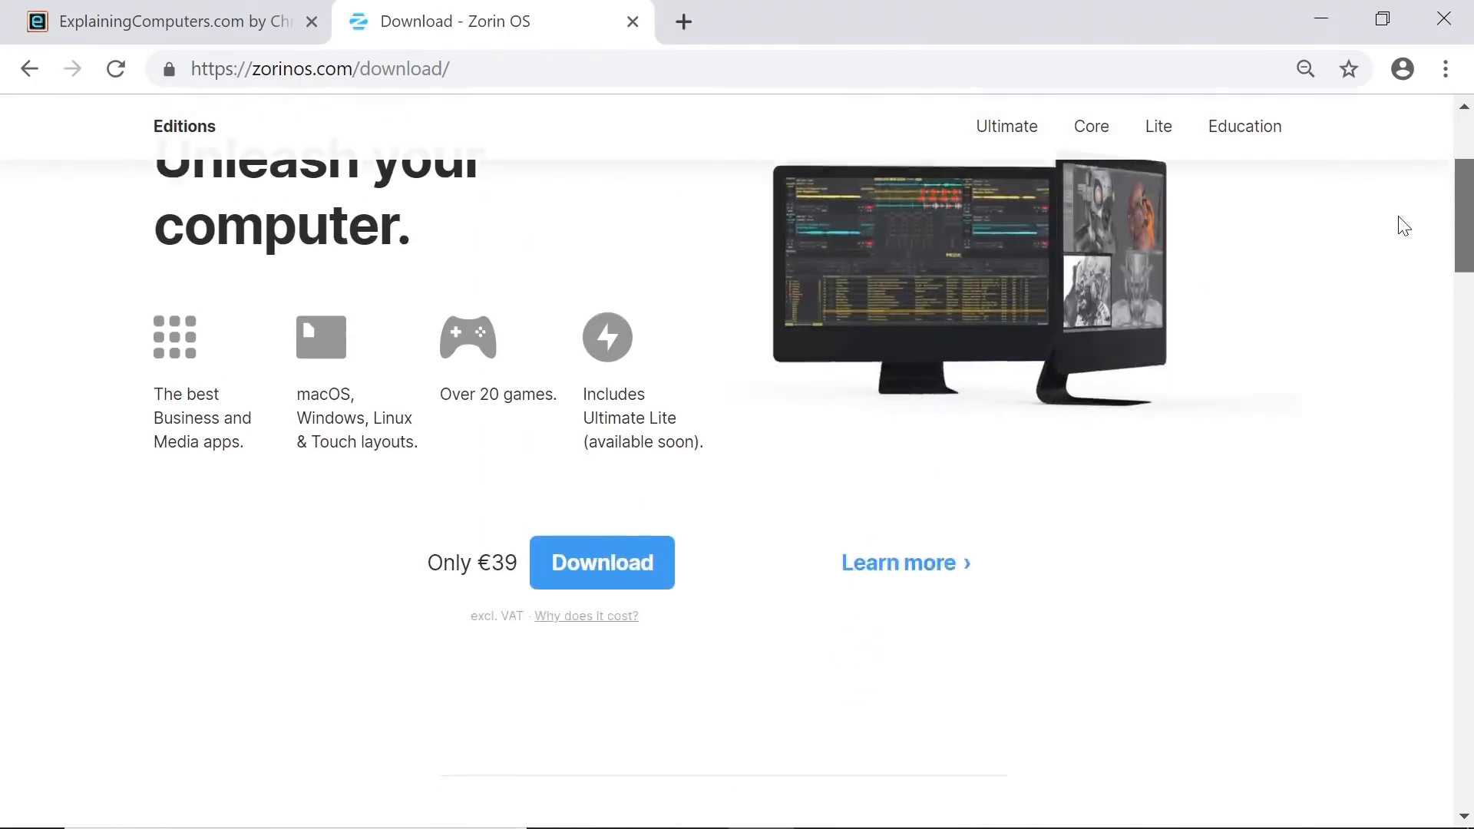
scroll("down", 3)
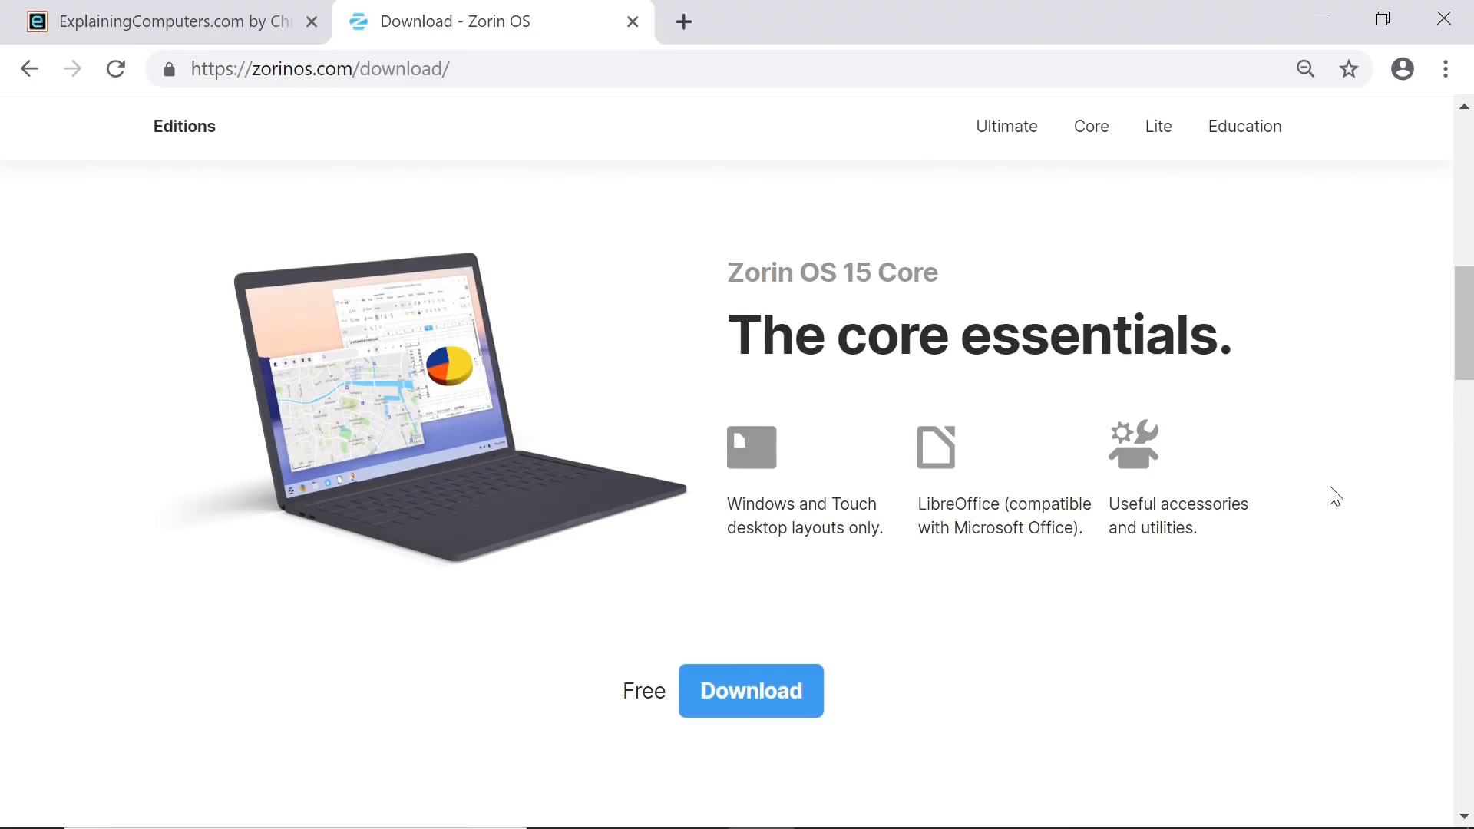
mouse_move(671, 702)
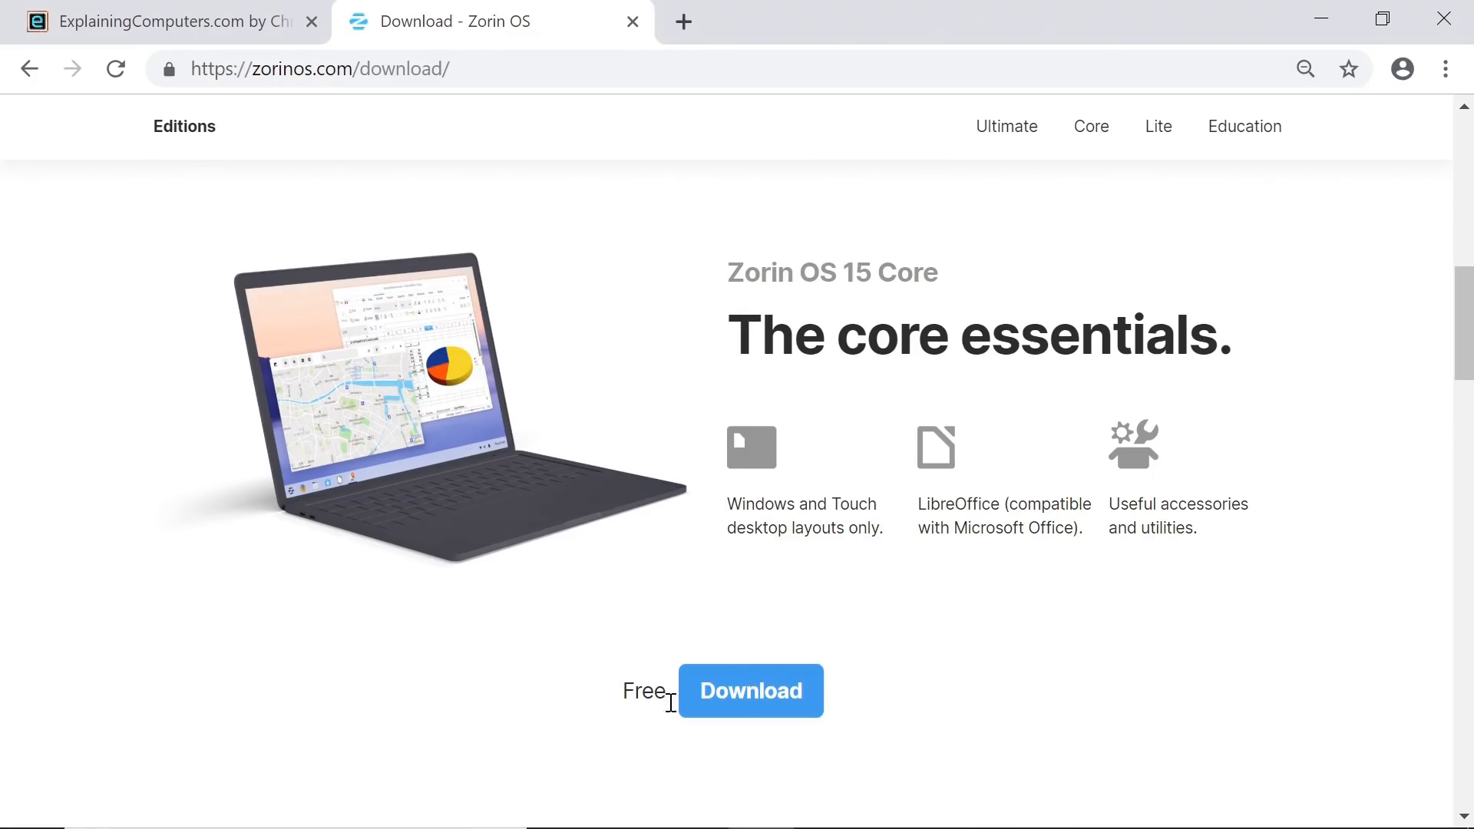
Step: Download Zorin OS 15 Core, skipping the newsletter signup, and save the ISO to the ZorinOS folder
left_click(751, 690)
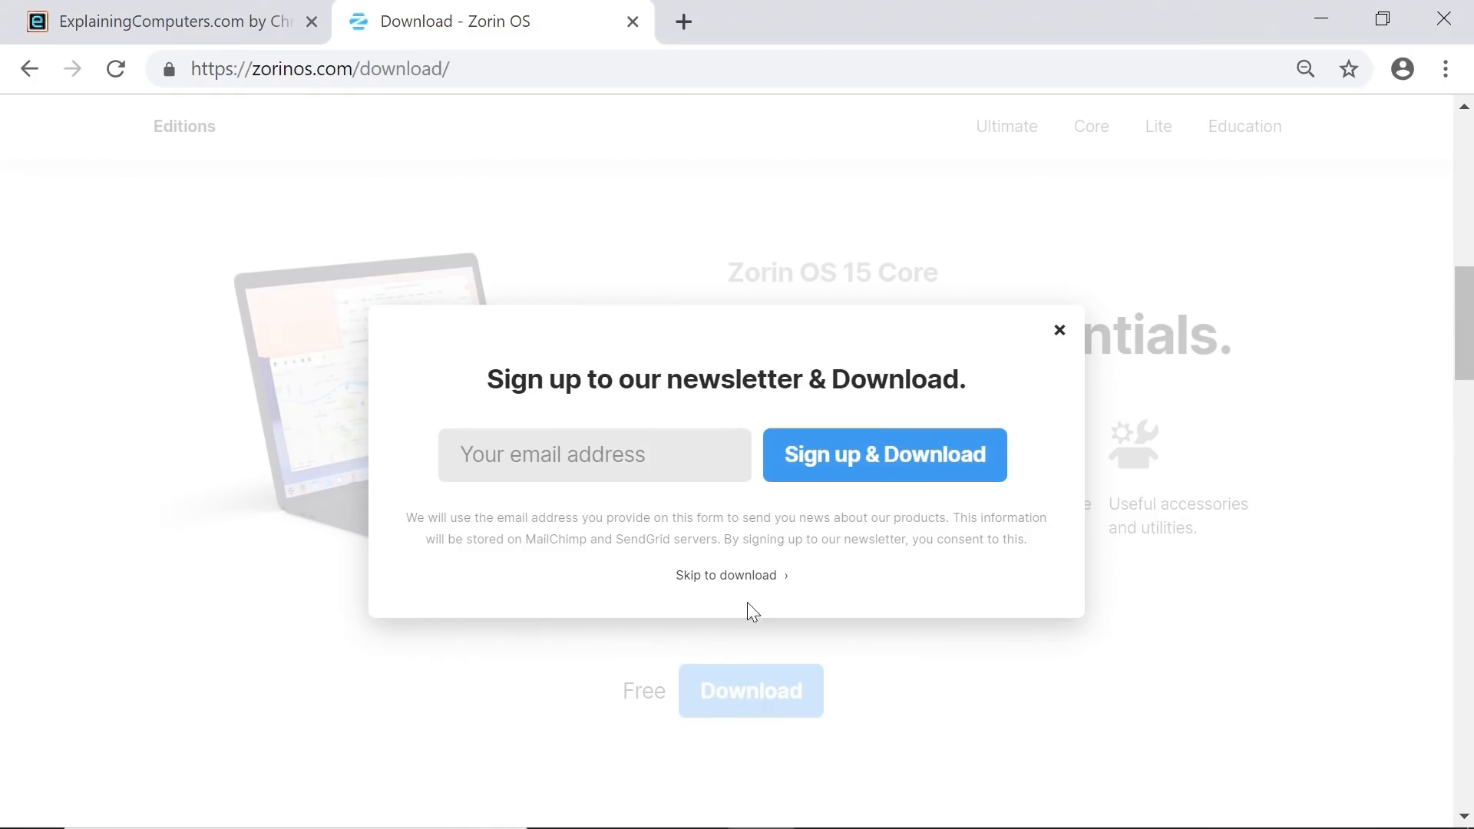
left_click(726, 574)
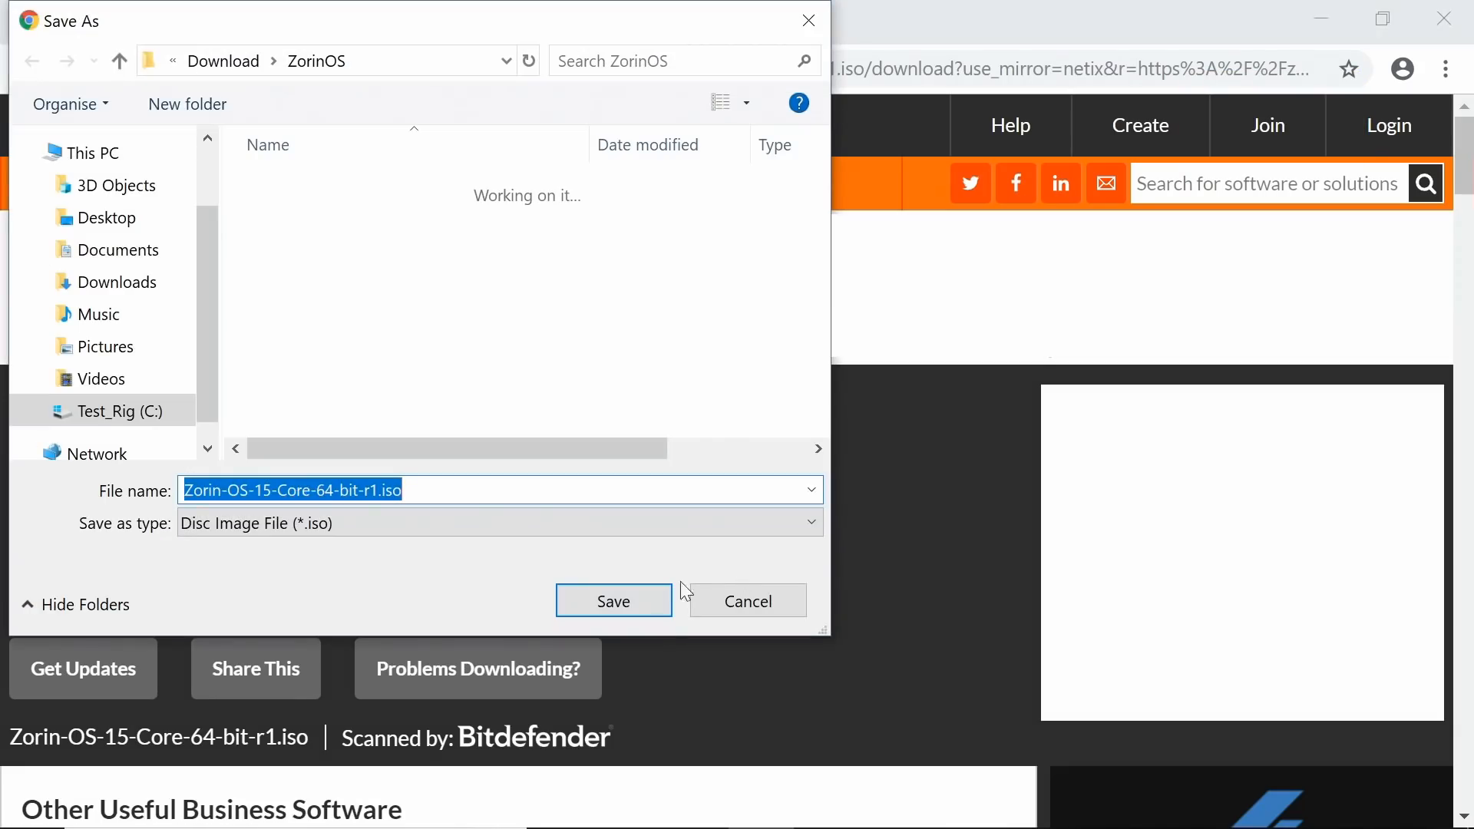
left_click(613, 601)
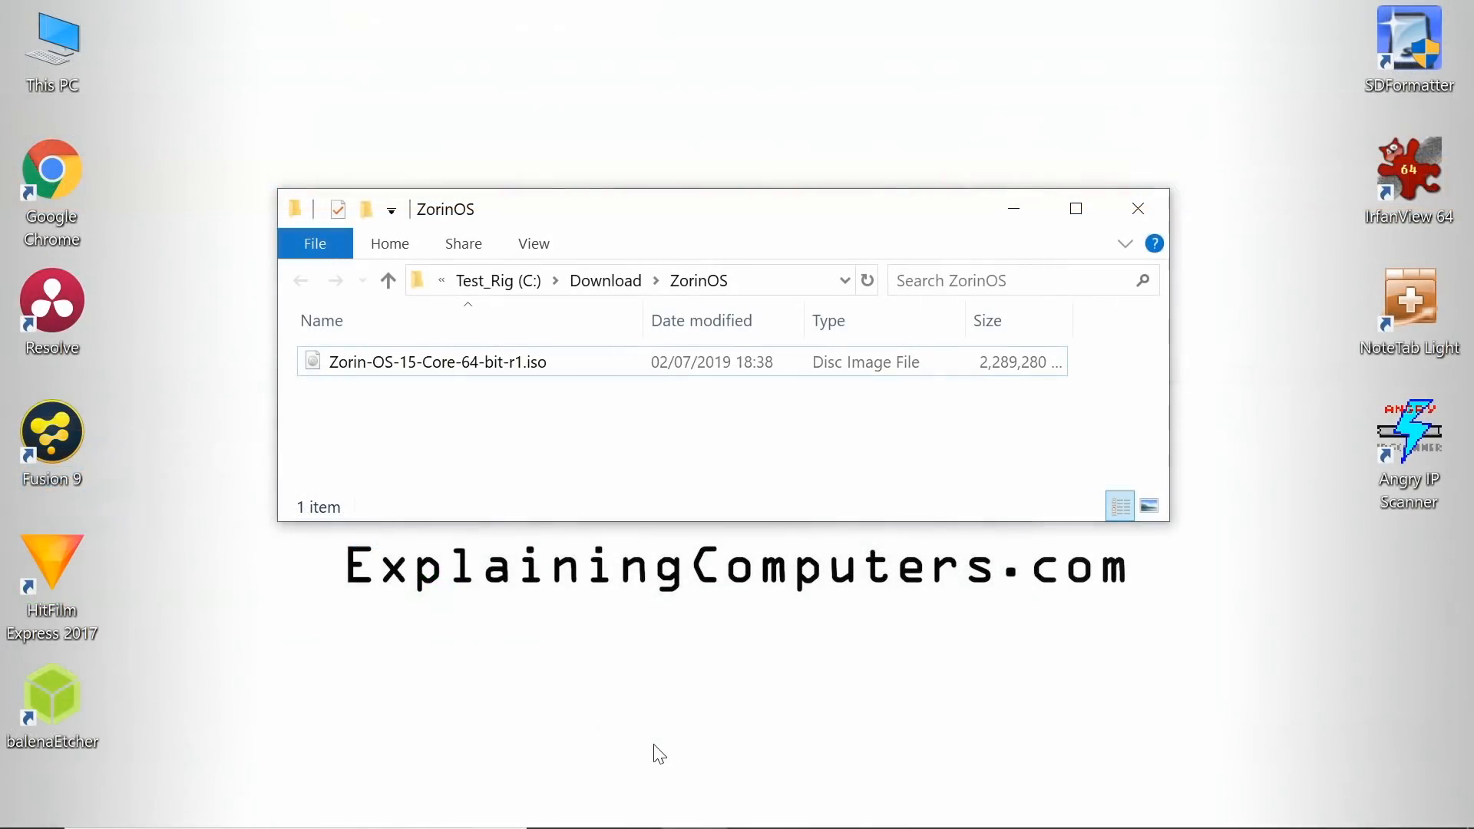
left_click(437, 362)
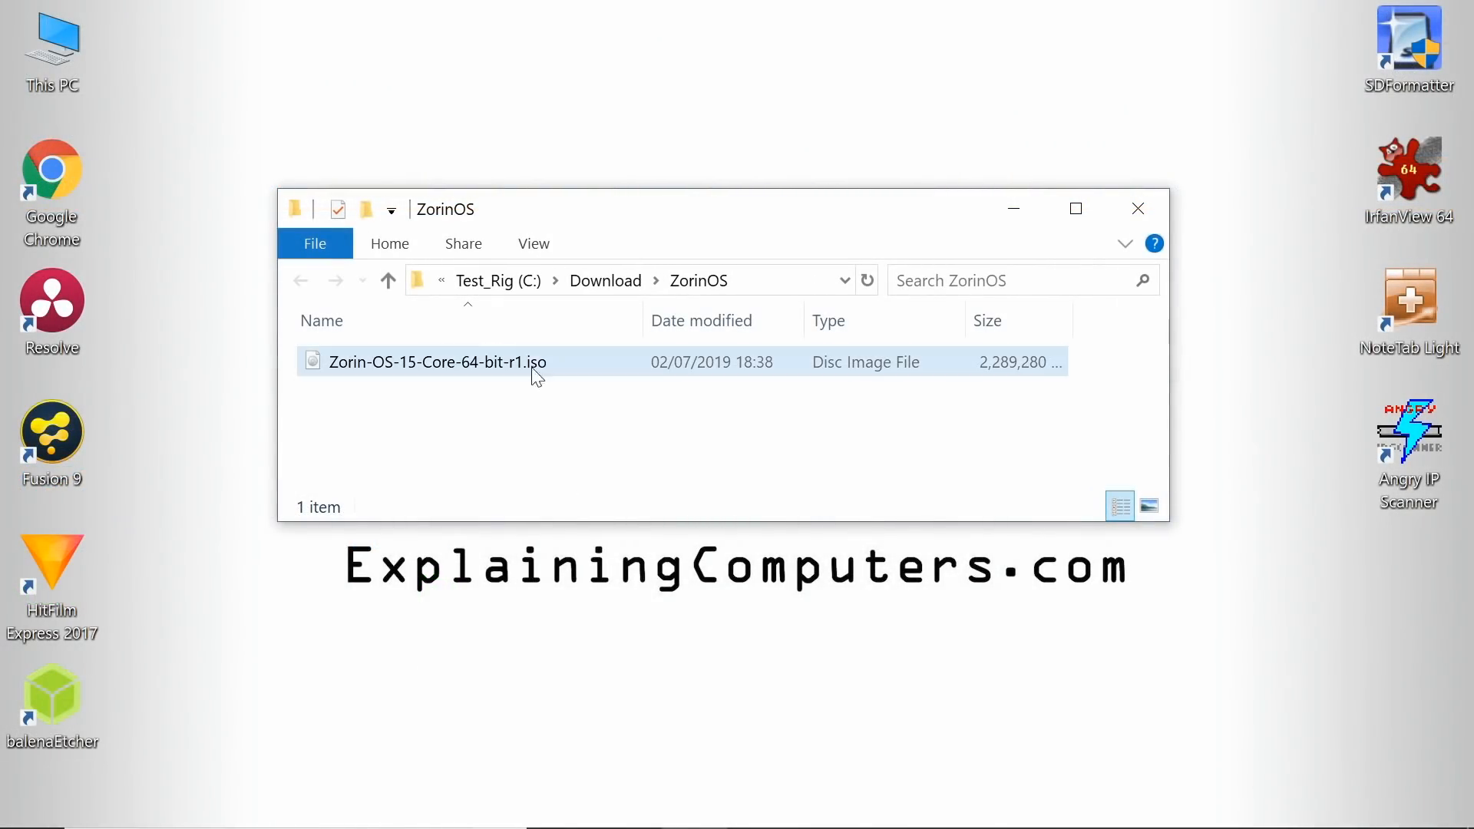
left_click(438, 362)
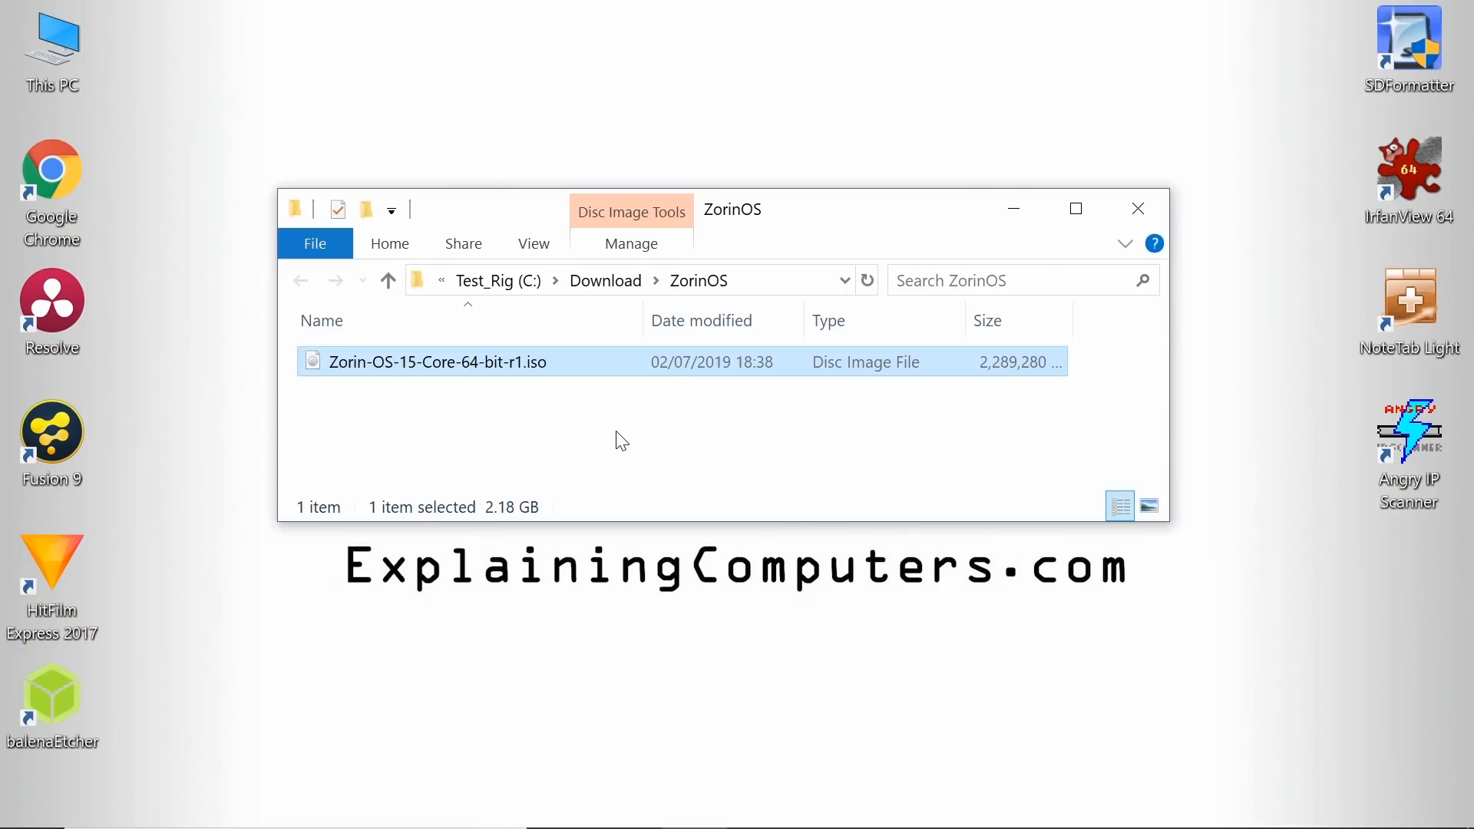
mouse_move(688, 671)
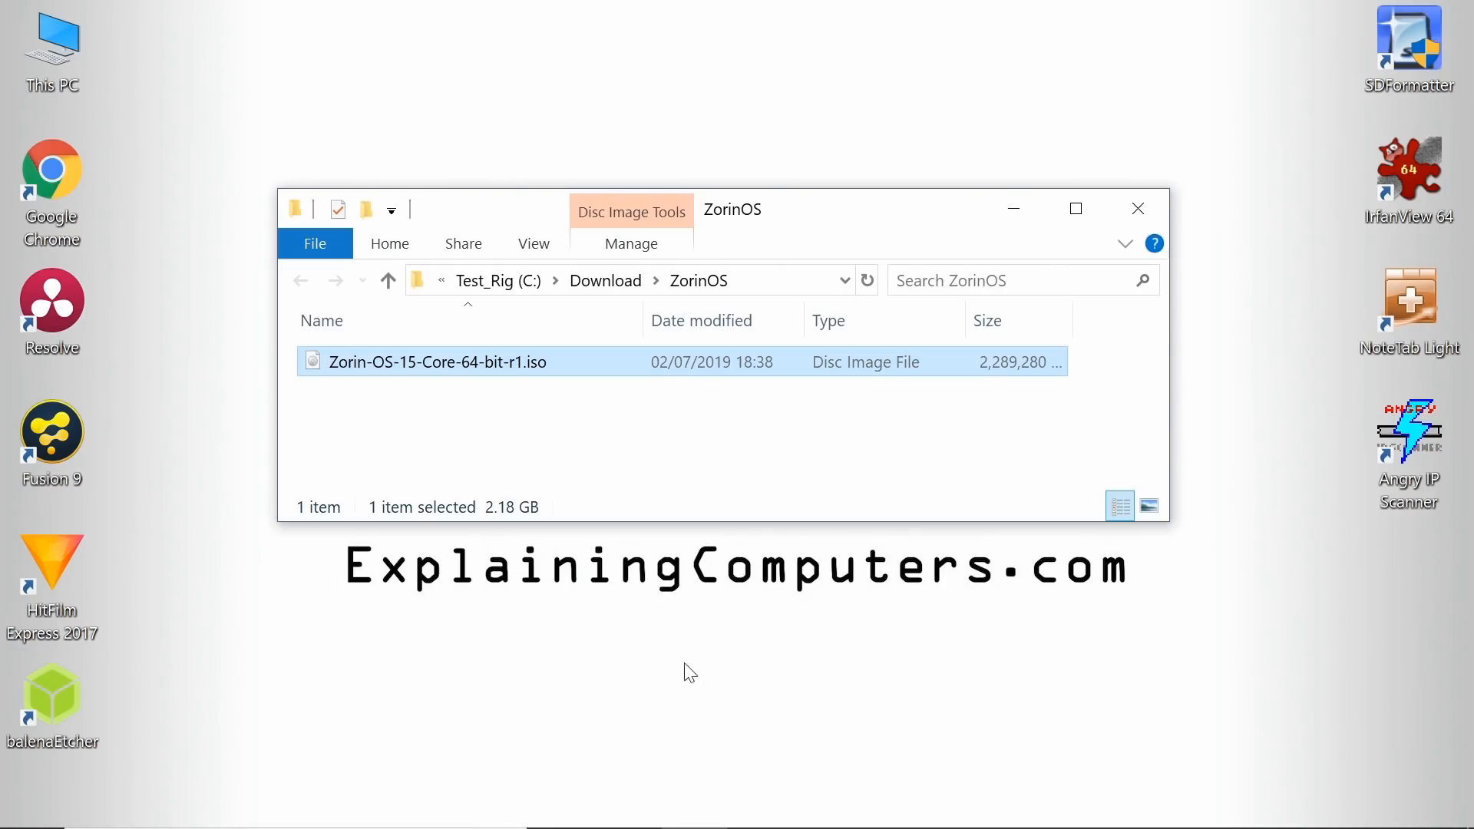
mouse_move(760, 803)
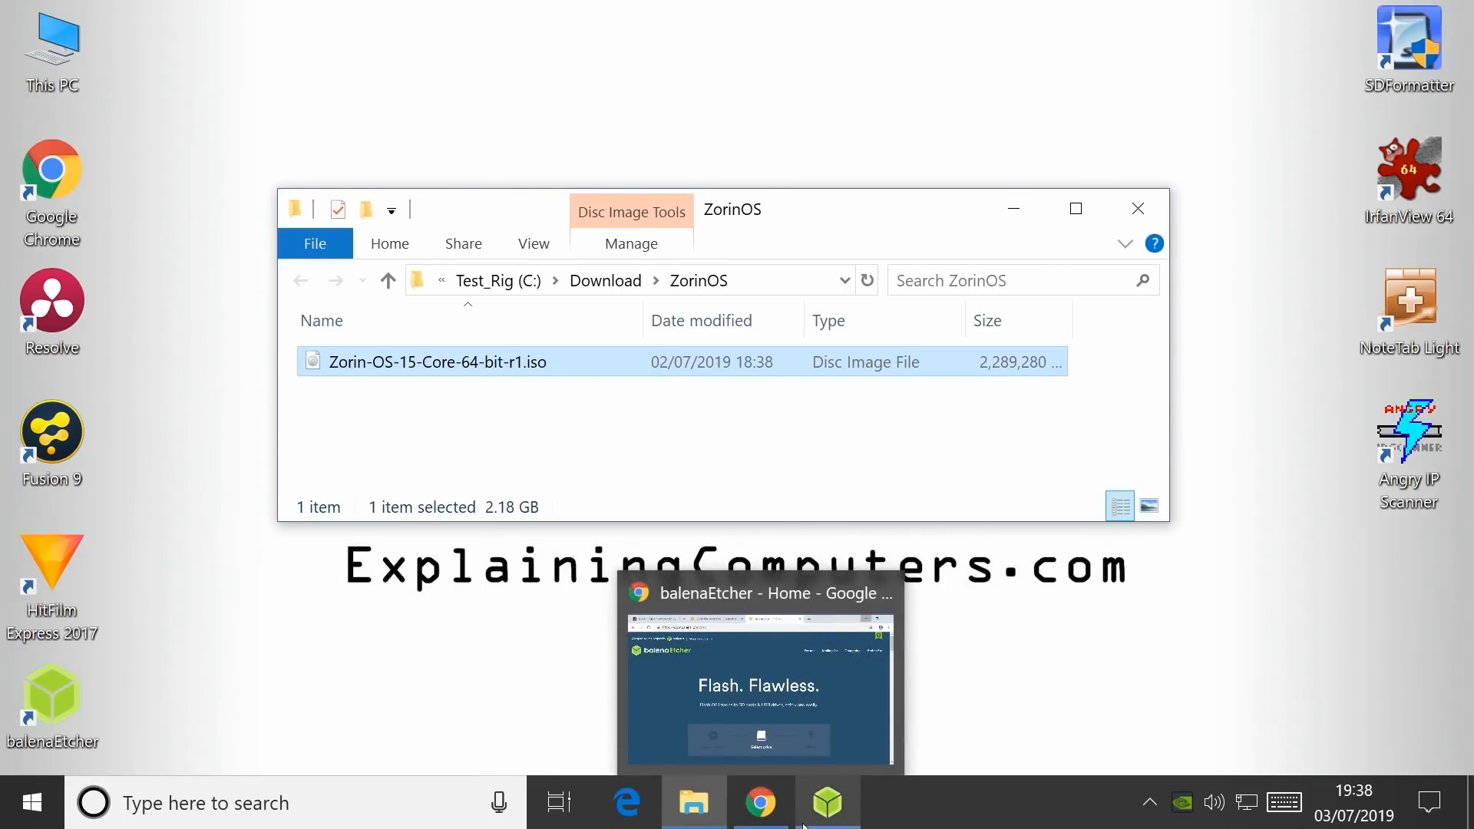
Step: Switch to the balenaEtcher flashing tool from the taskbar
left_click(826, 801)
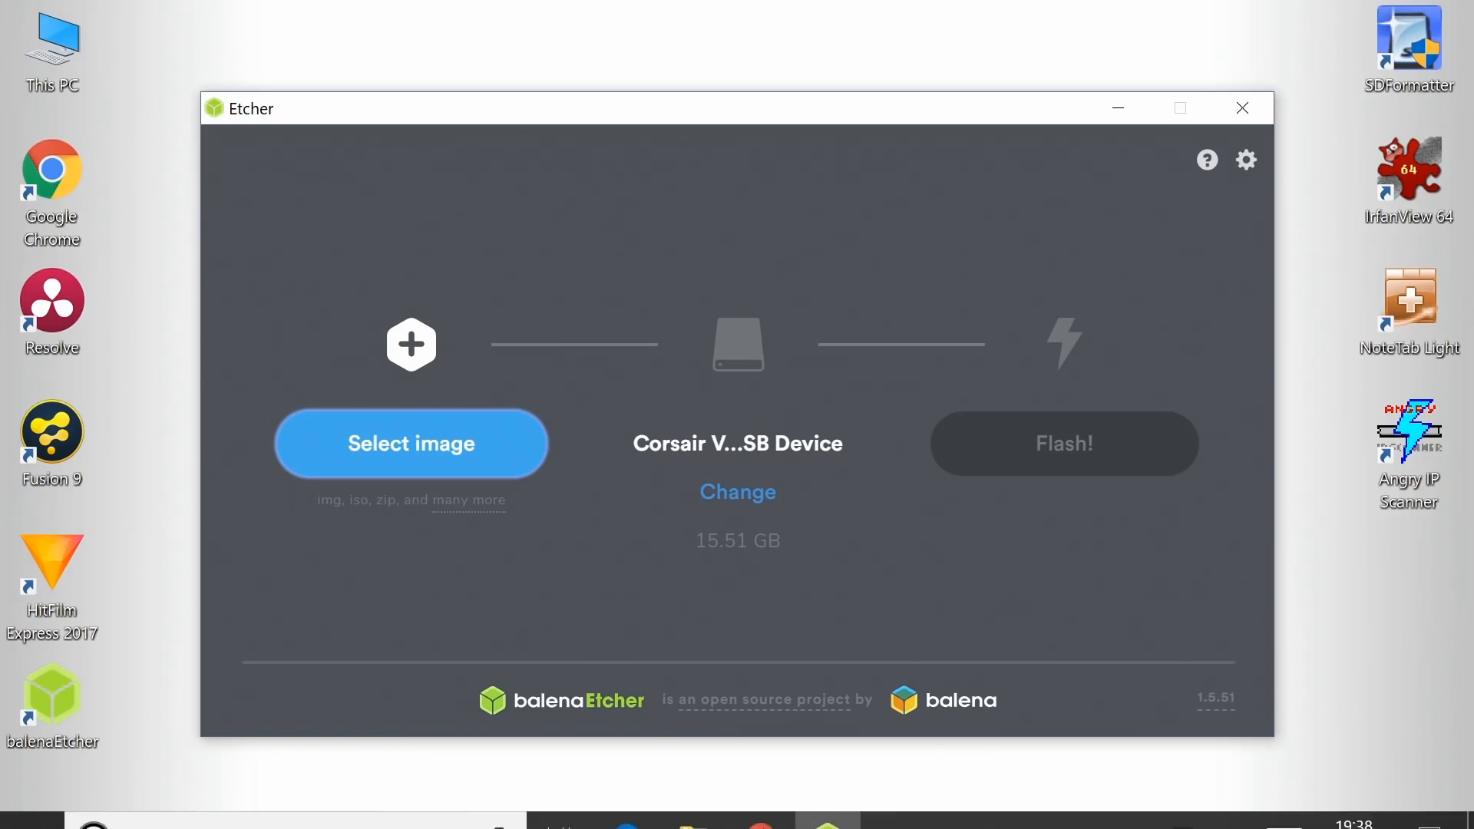
left_click(760, 801)
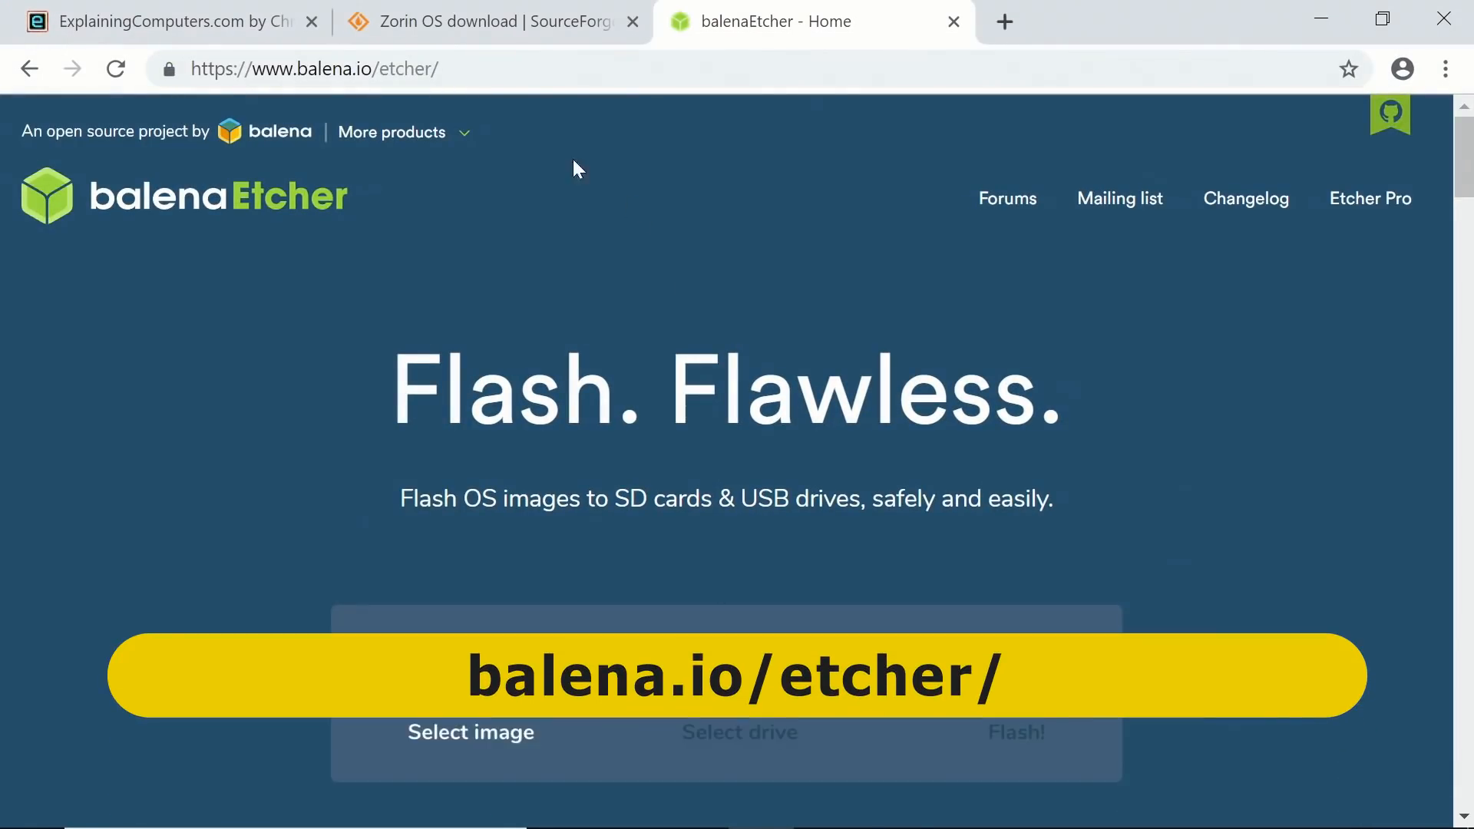
mouse_move(1170, 165)
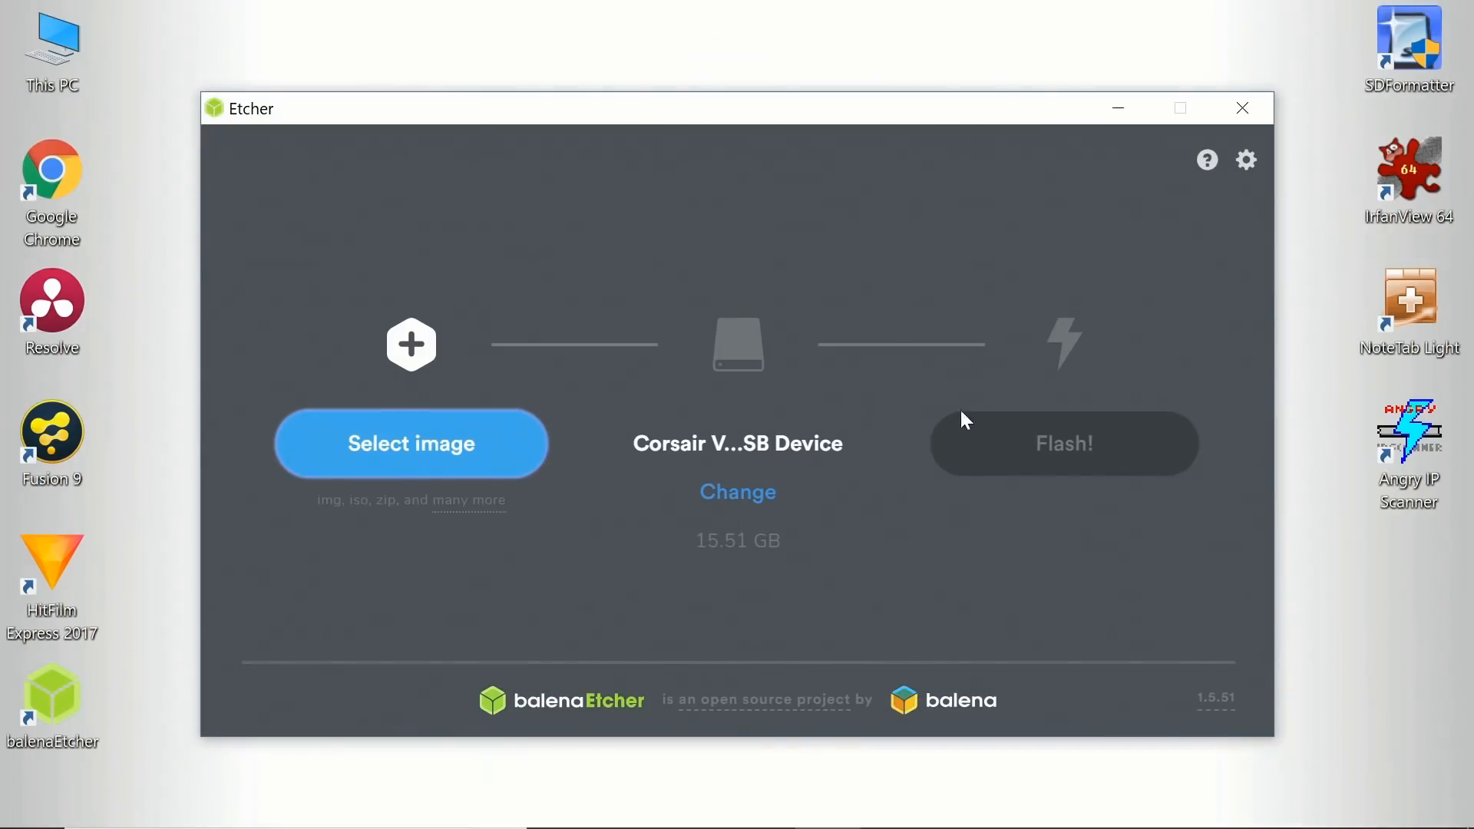
mouse_move(915, 508)
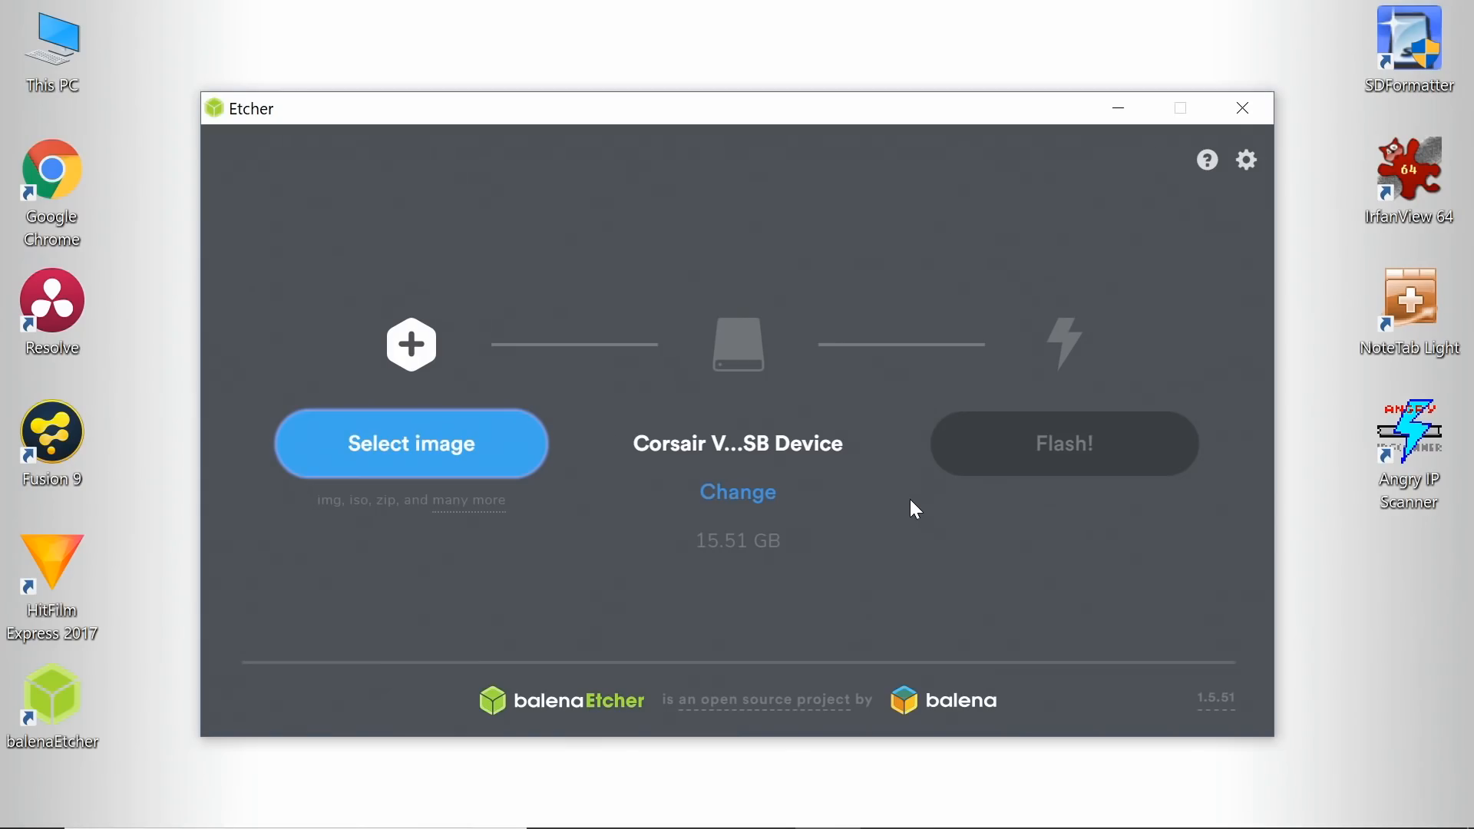
mouse_move(470, 444)
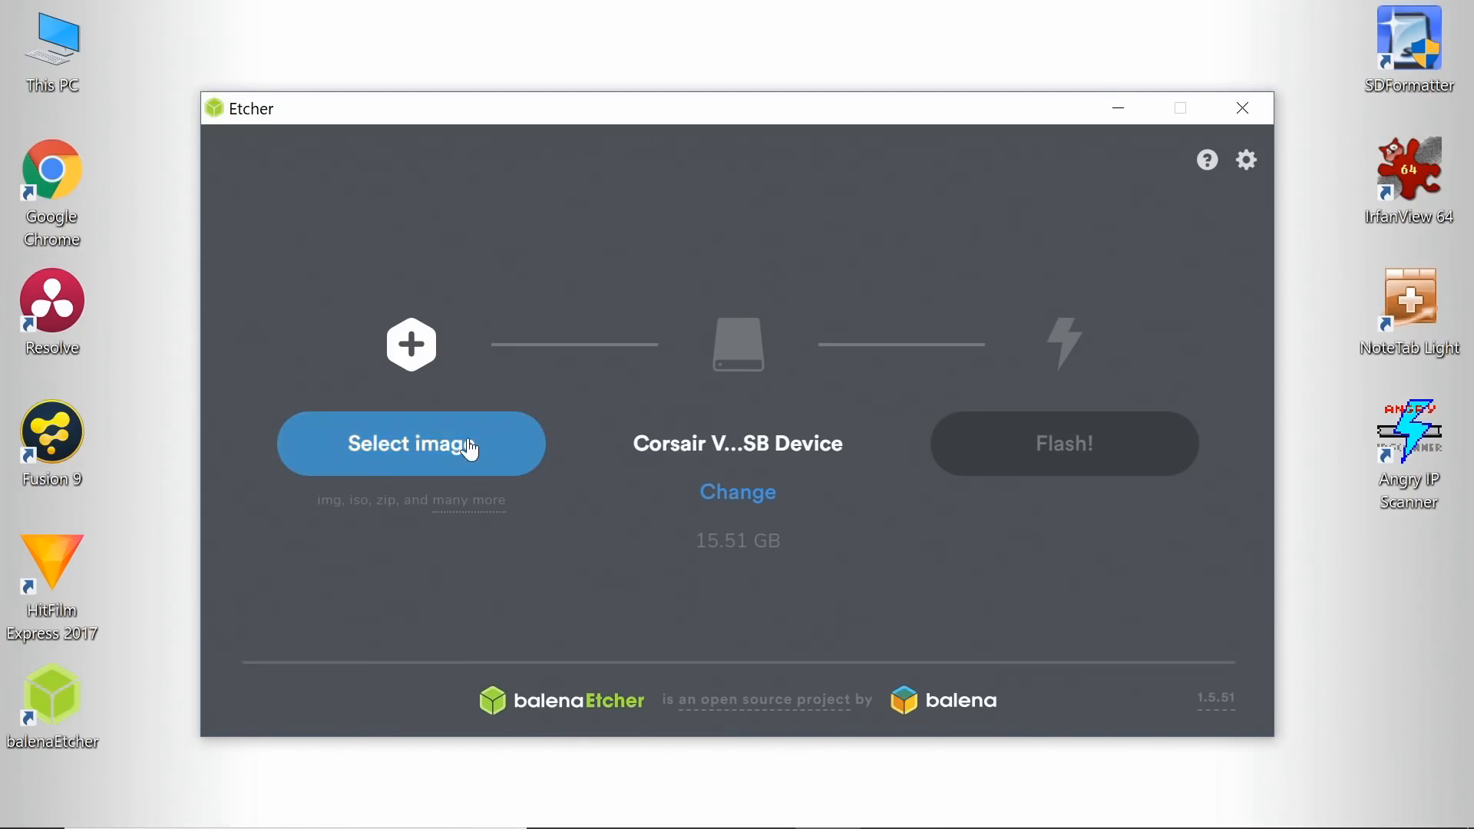
Step: Select the Zorin OS 15 Core ISO as the image and confirm the Corsair USB drive as target
left_click(412, 443)
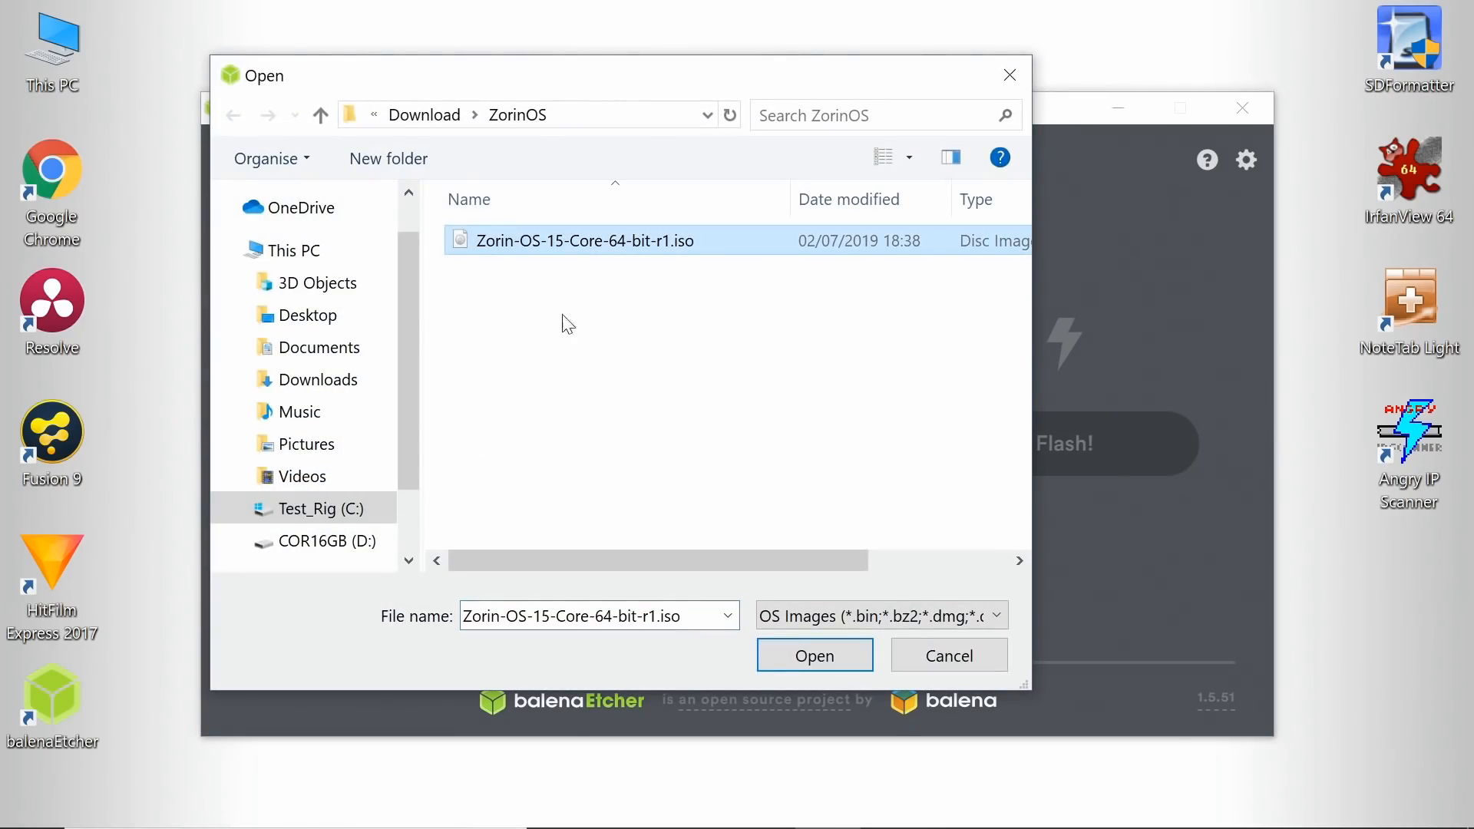
left_click(813, 655)
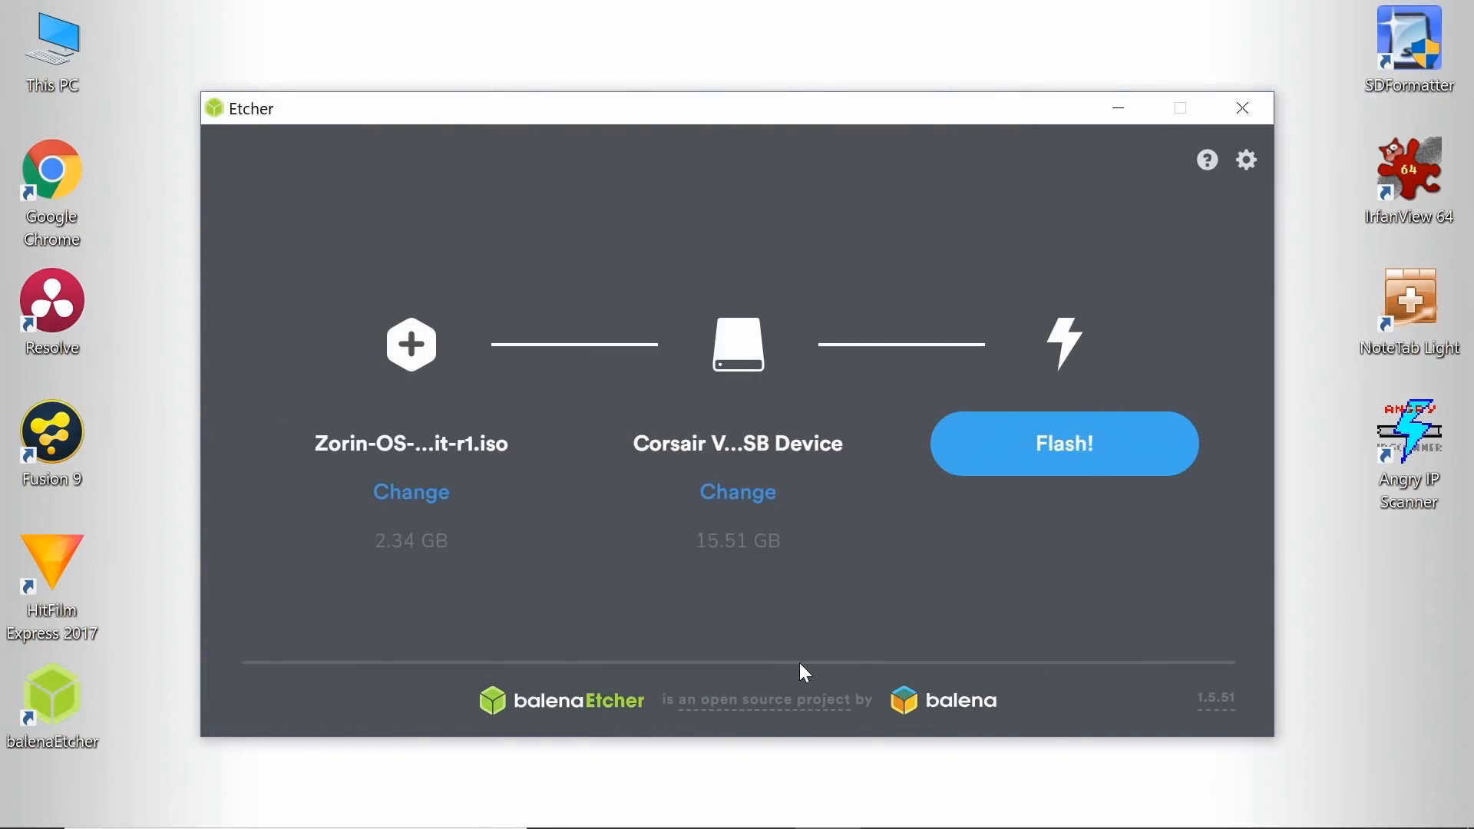
mouse_move(818, 509)
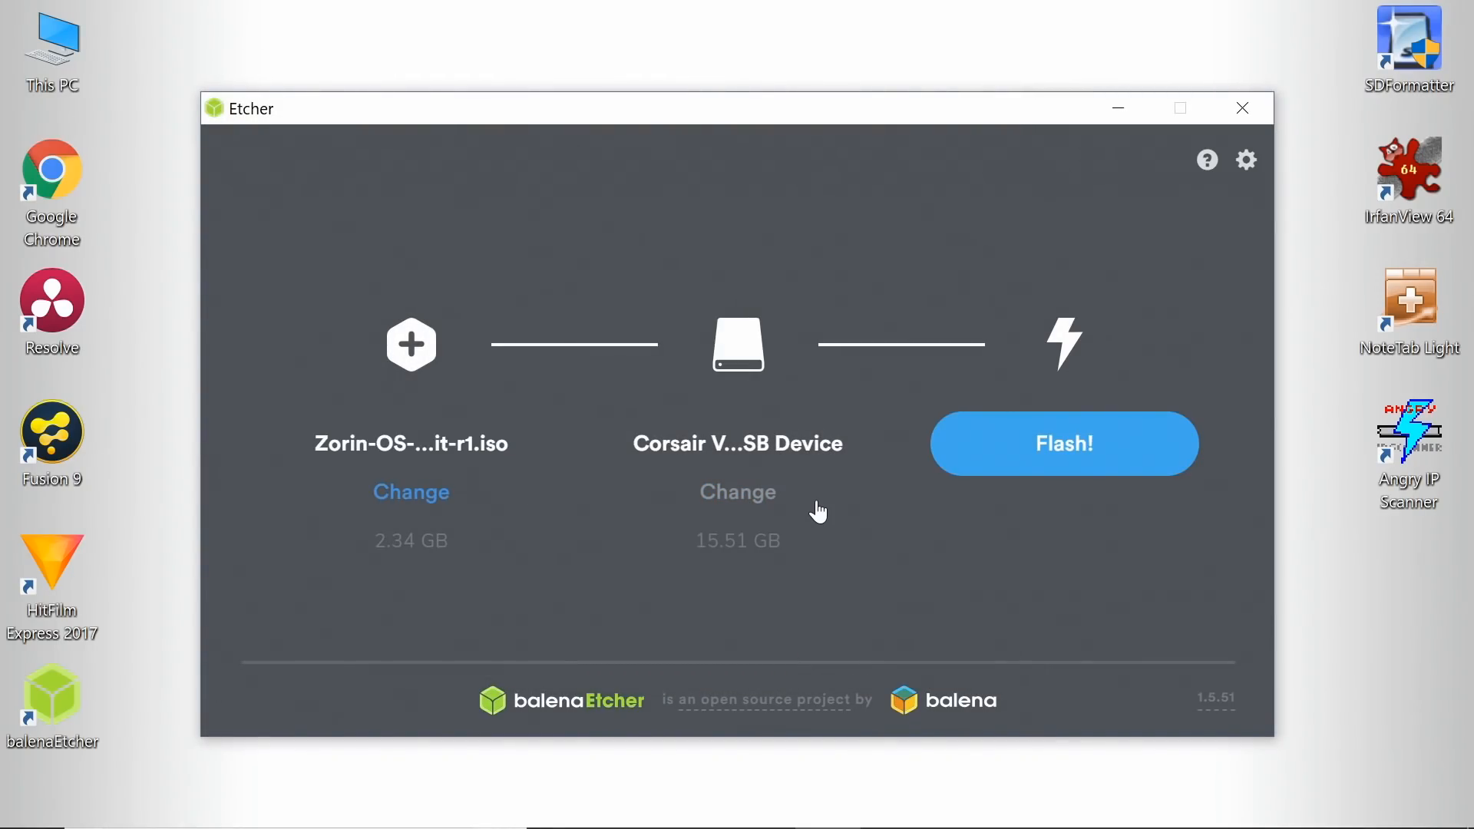
left_click(737, 491)
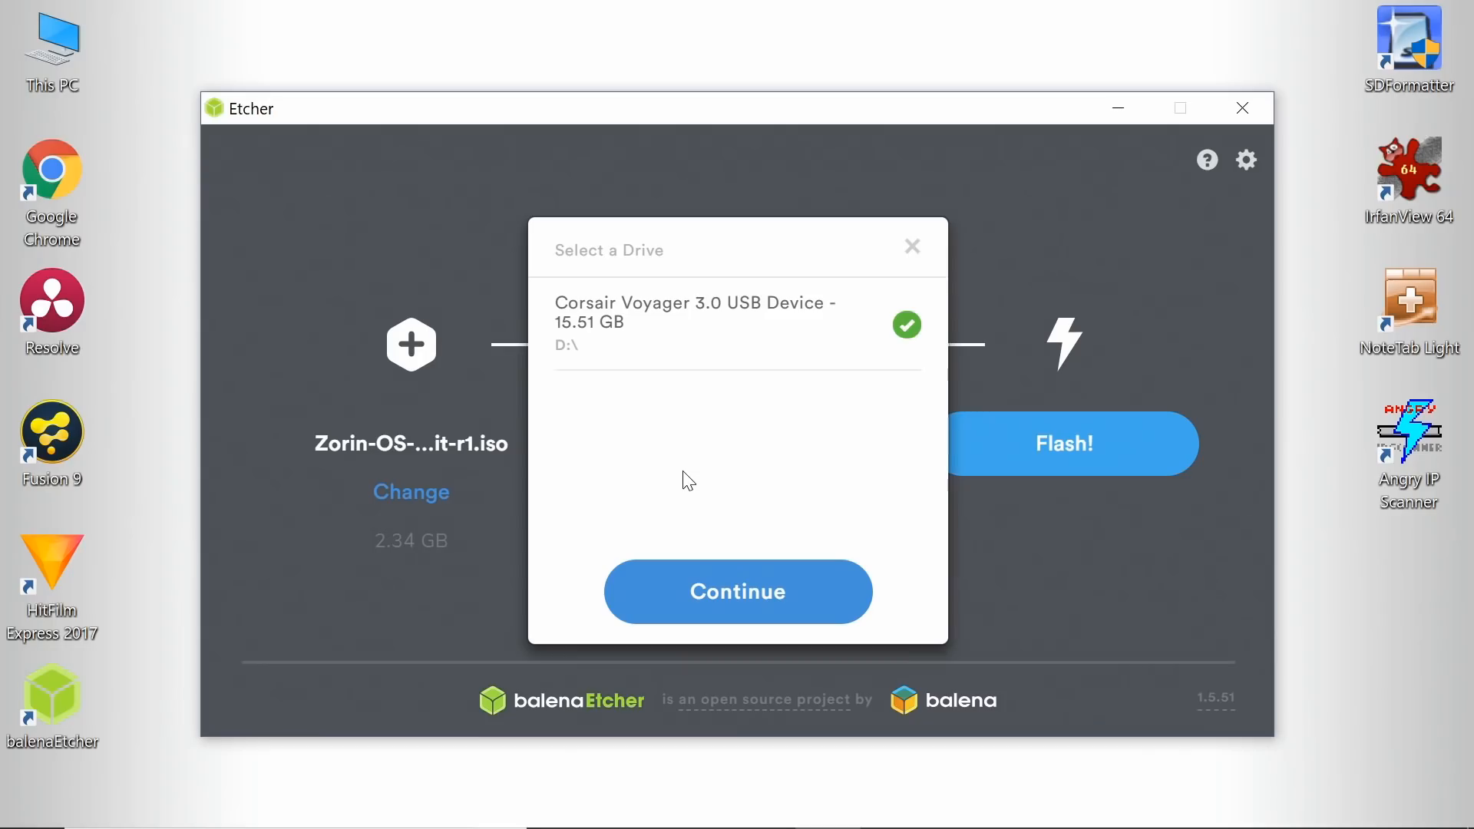
mouse_move(648, 342)
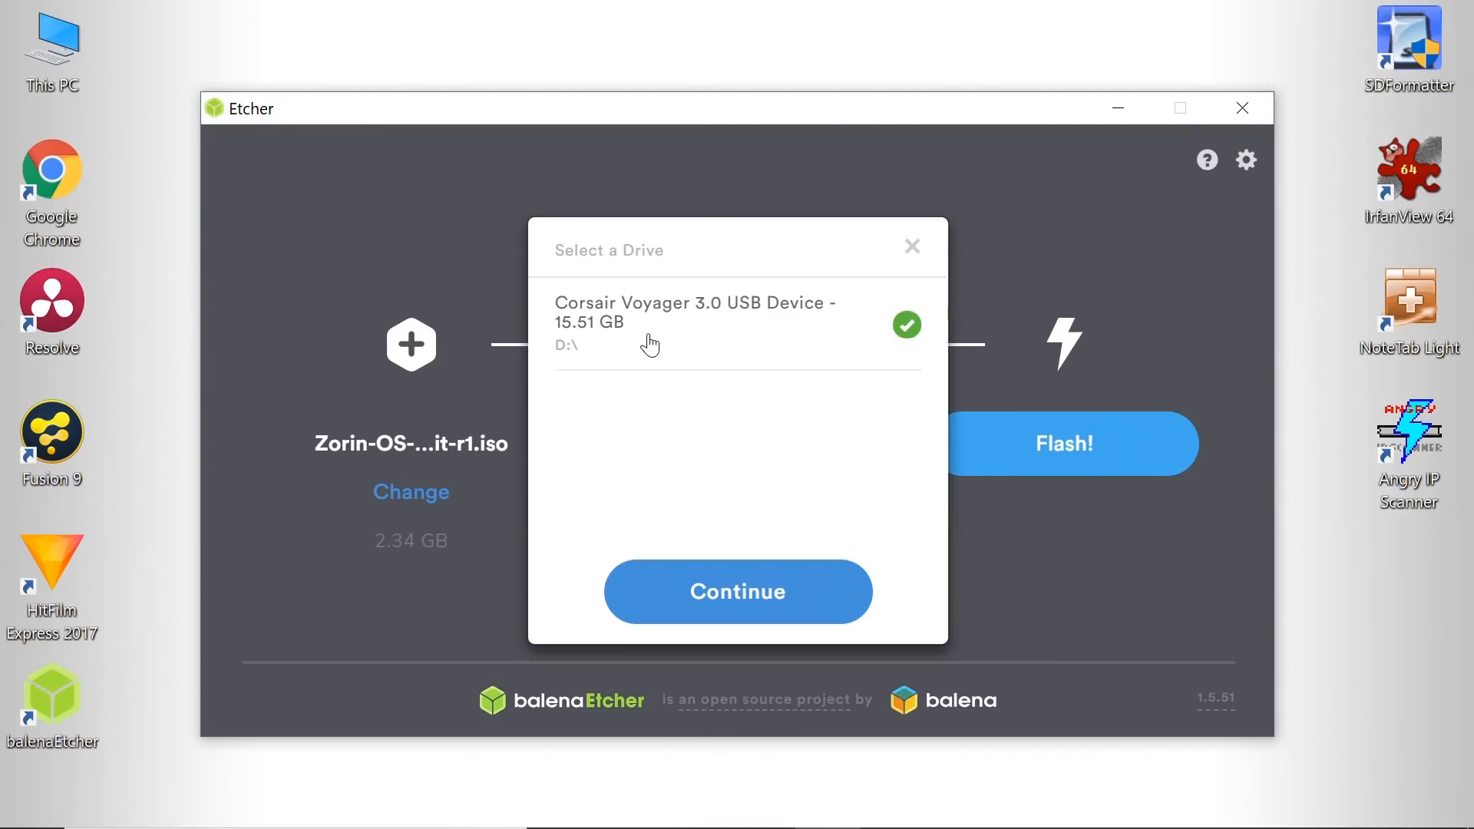
mouse_move(739, 581)
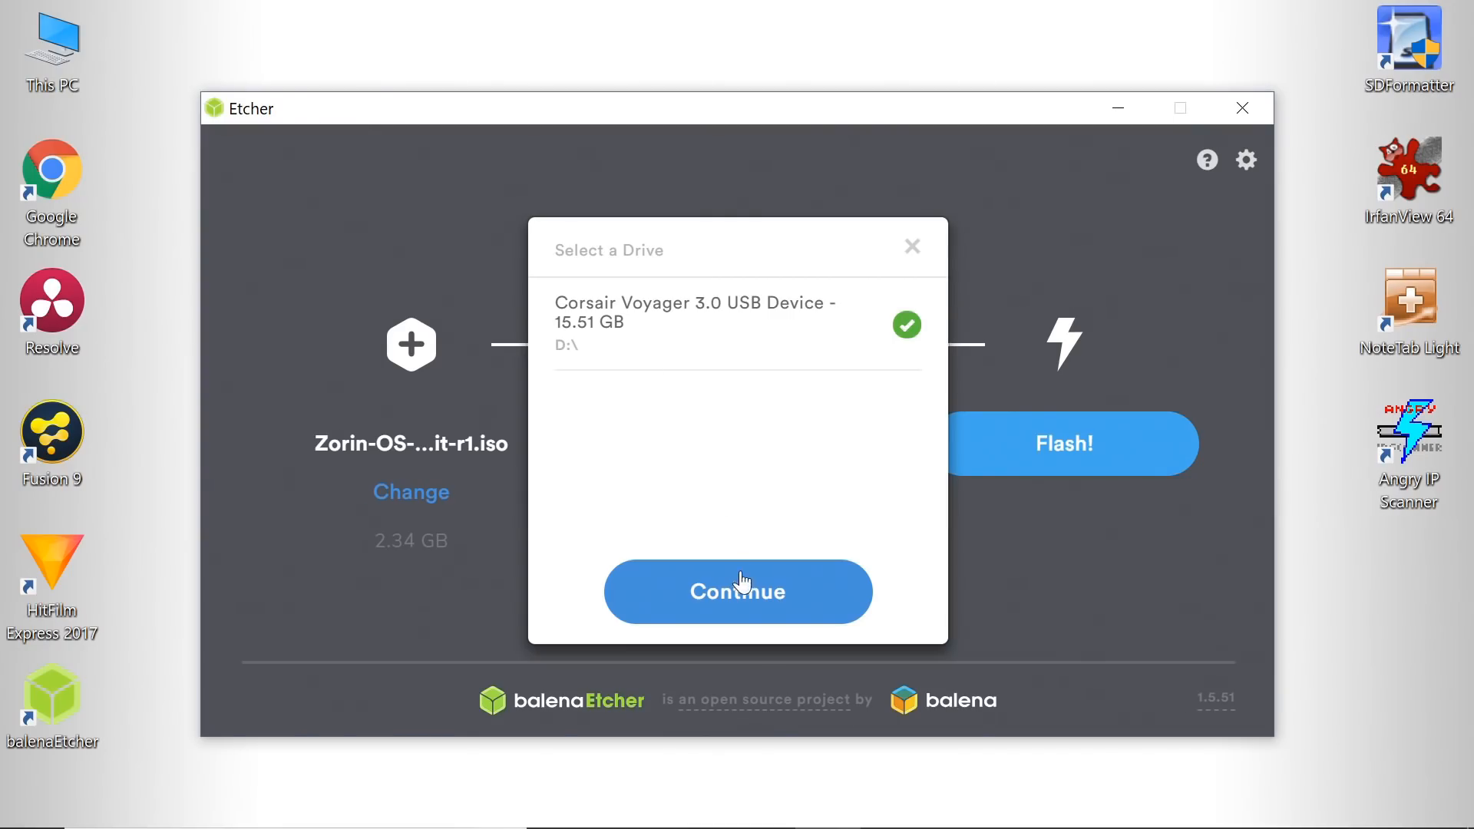
left_click(737, 591)
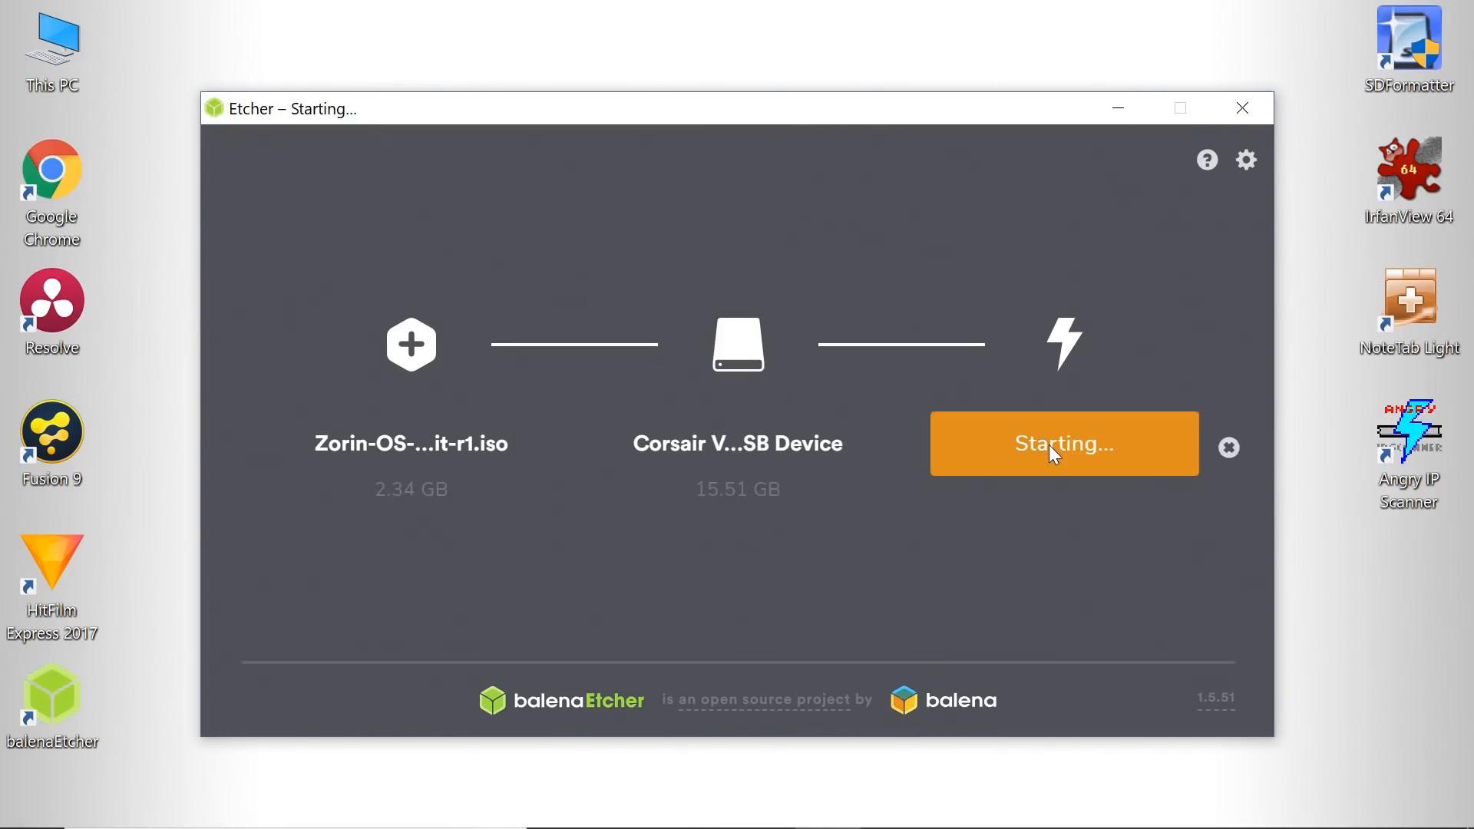
Step: Start flashing and allow the User Account Control prompt so the image is written to the USB drive
left_click(1062, 444)
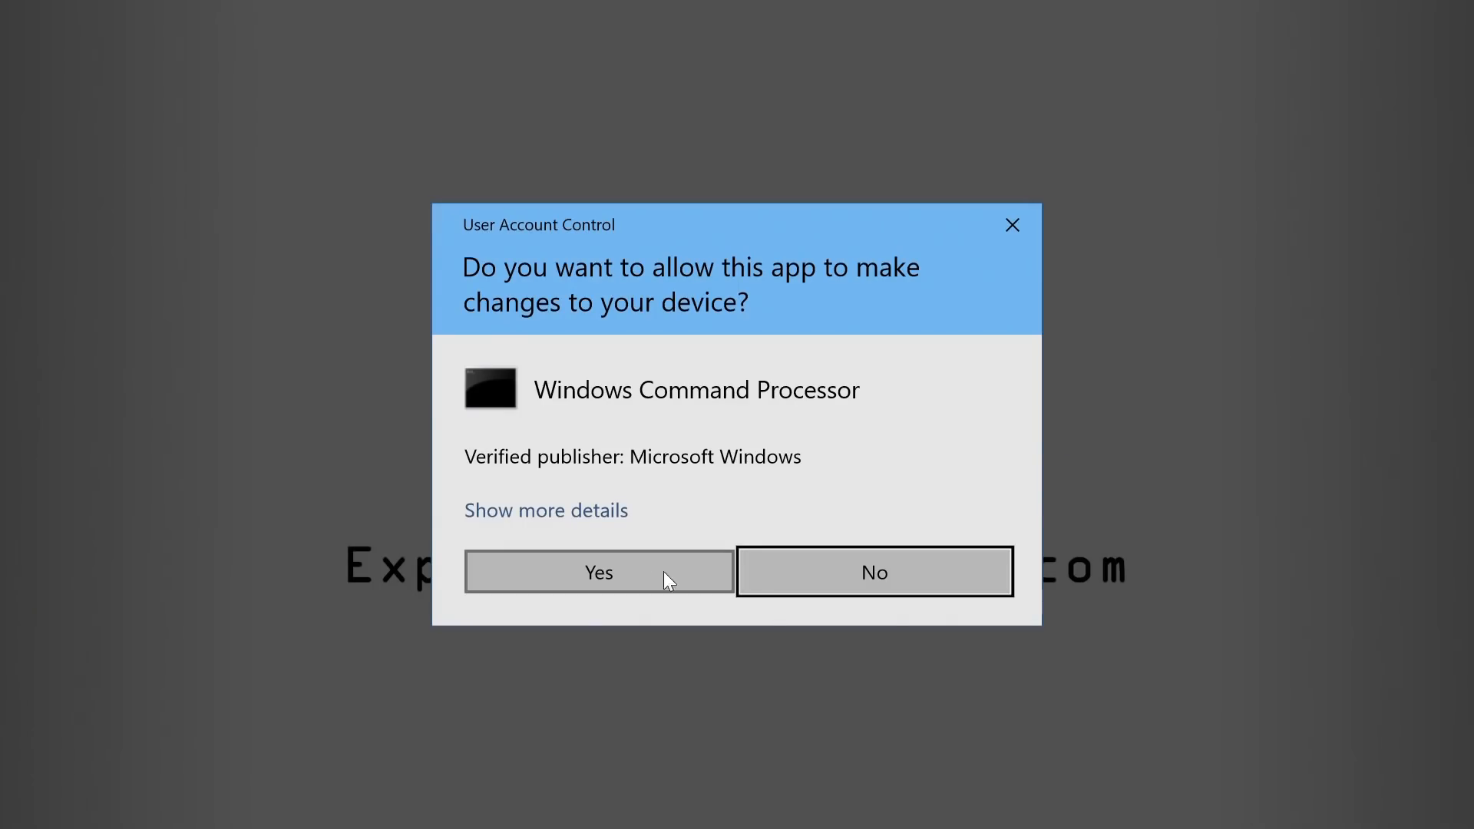
left_click(598, 571)
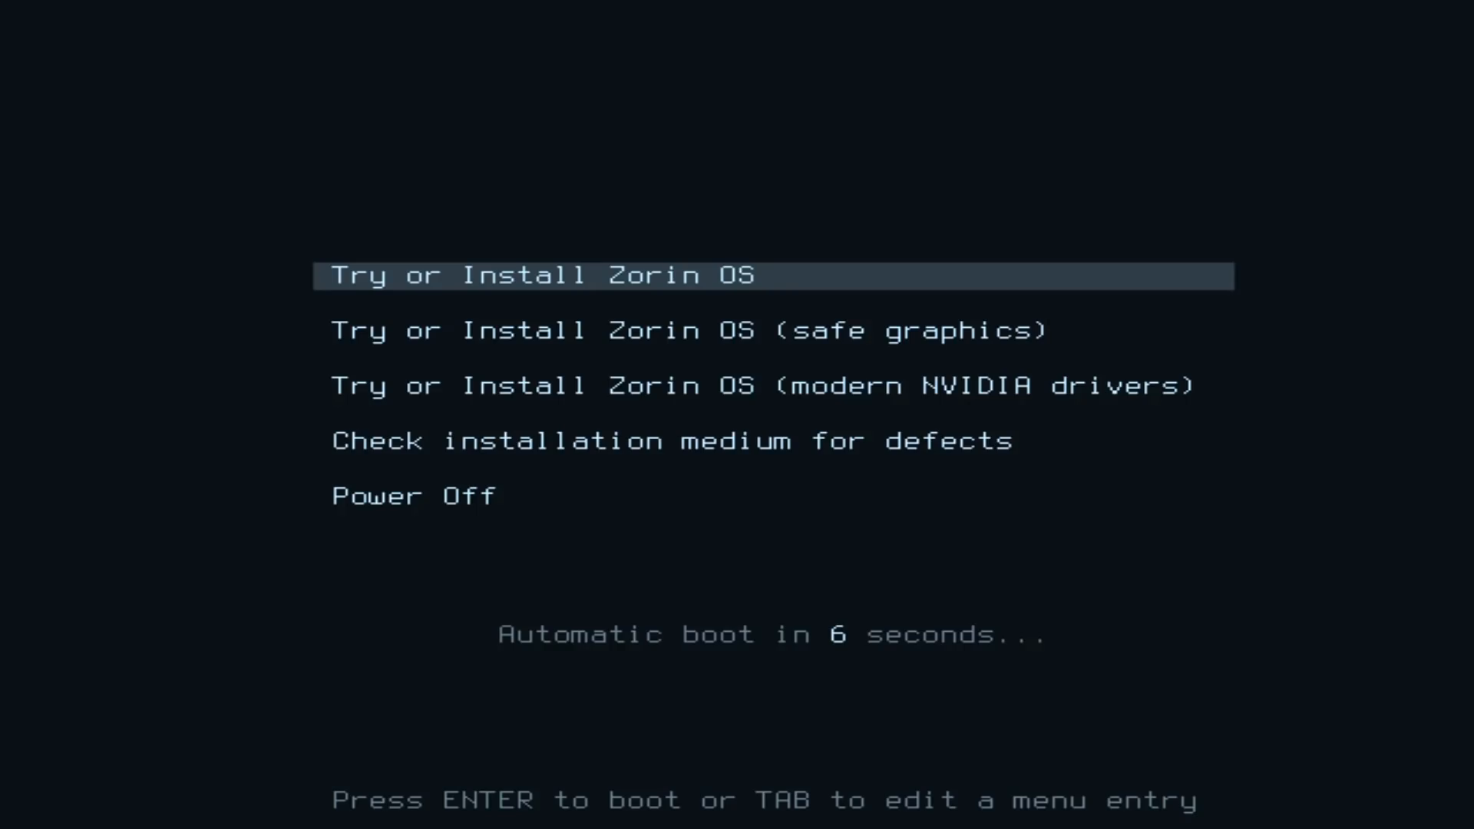
Step: Browse the GRUB boot entries: safe graphics, modern NVIDIA drivers and check for defects
key("Down")
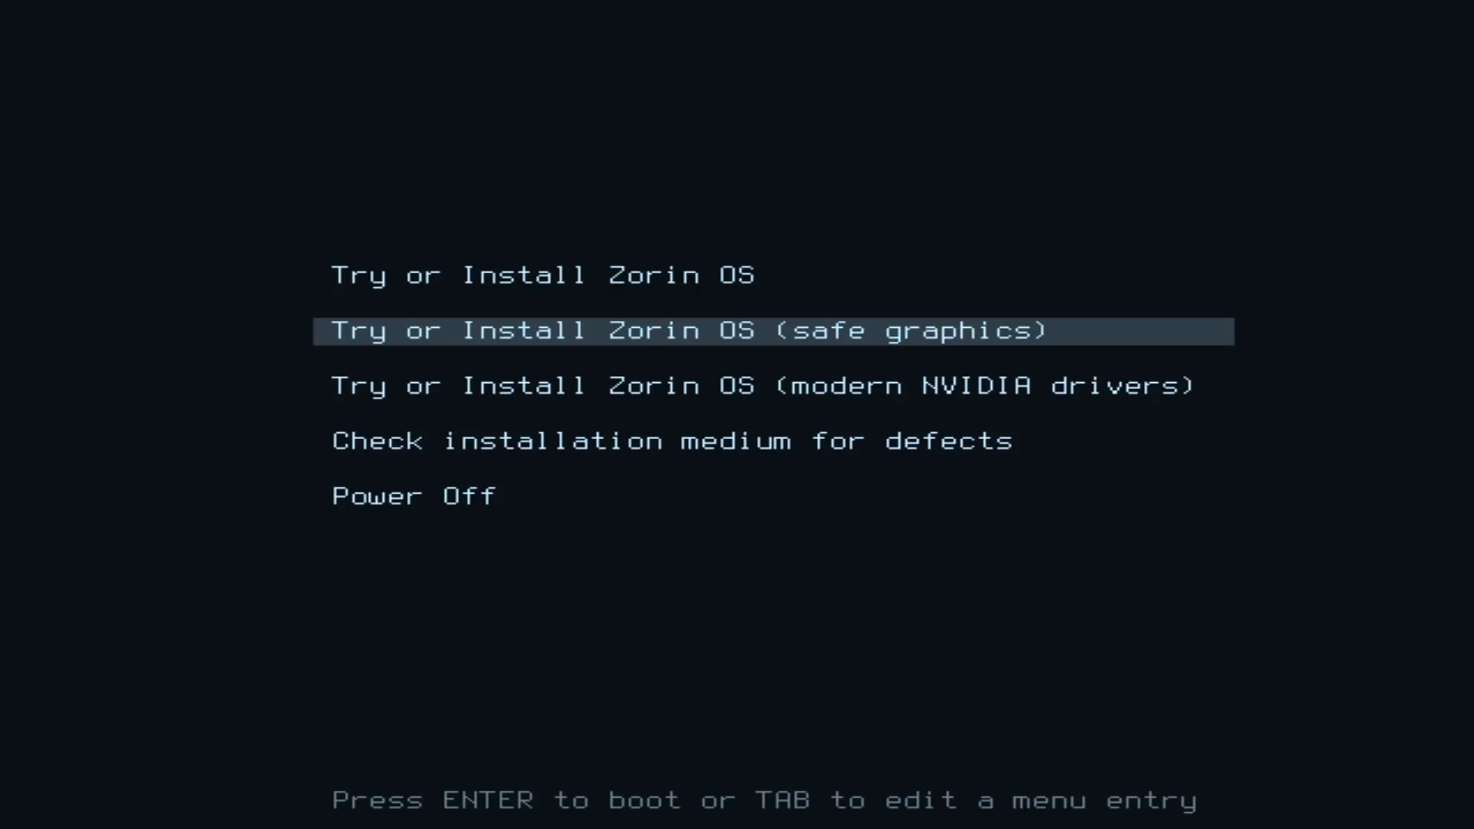
key("Up")
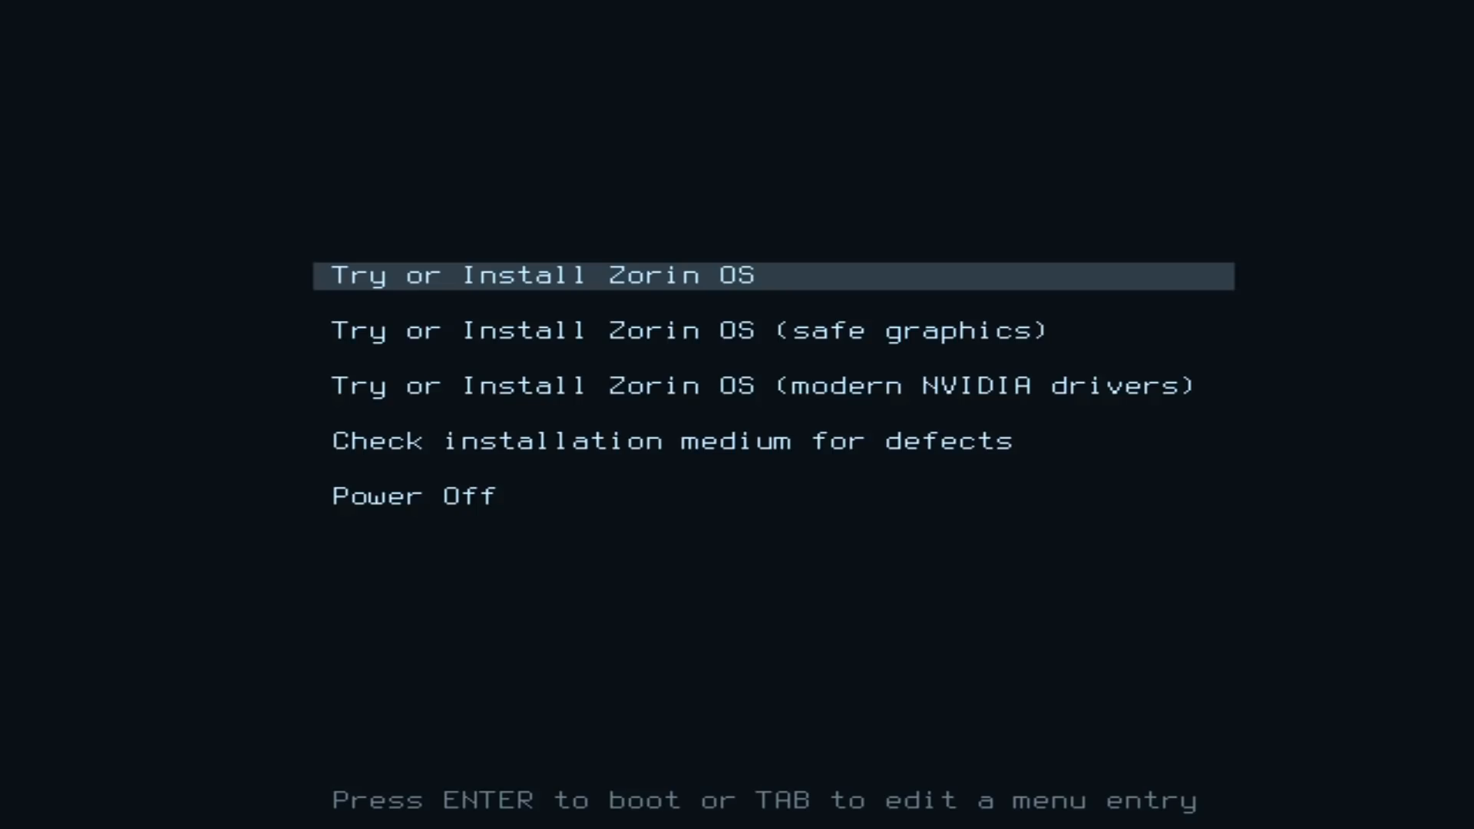
key("Down")
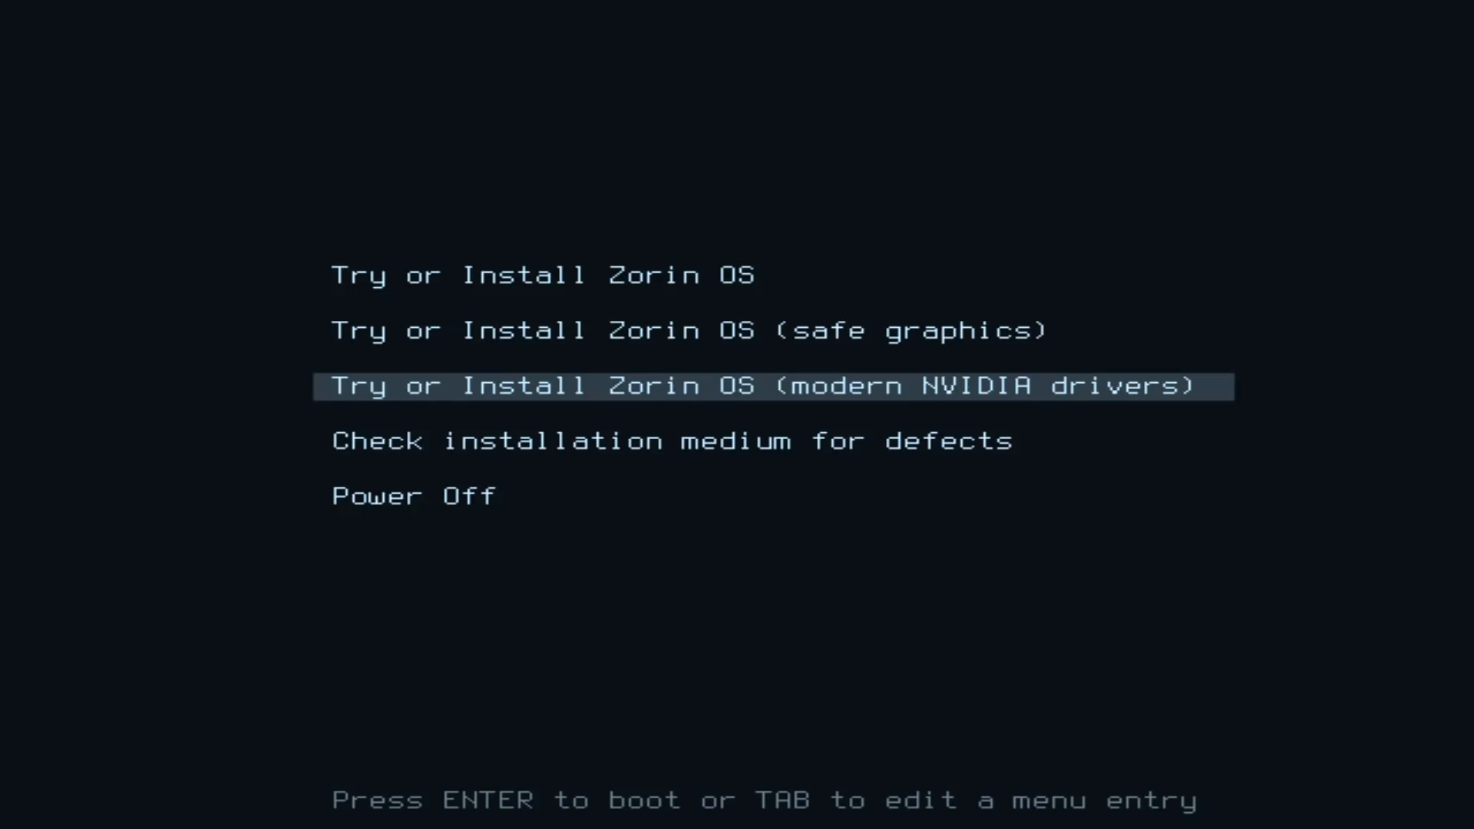
key("Down")
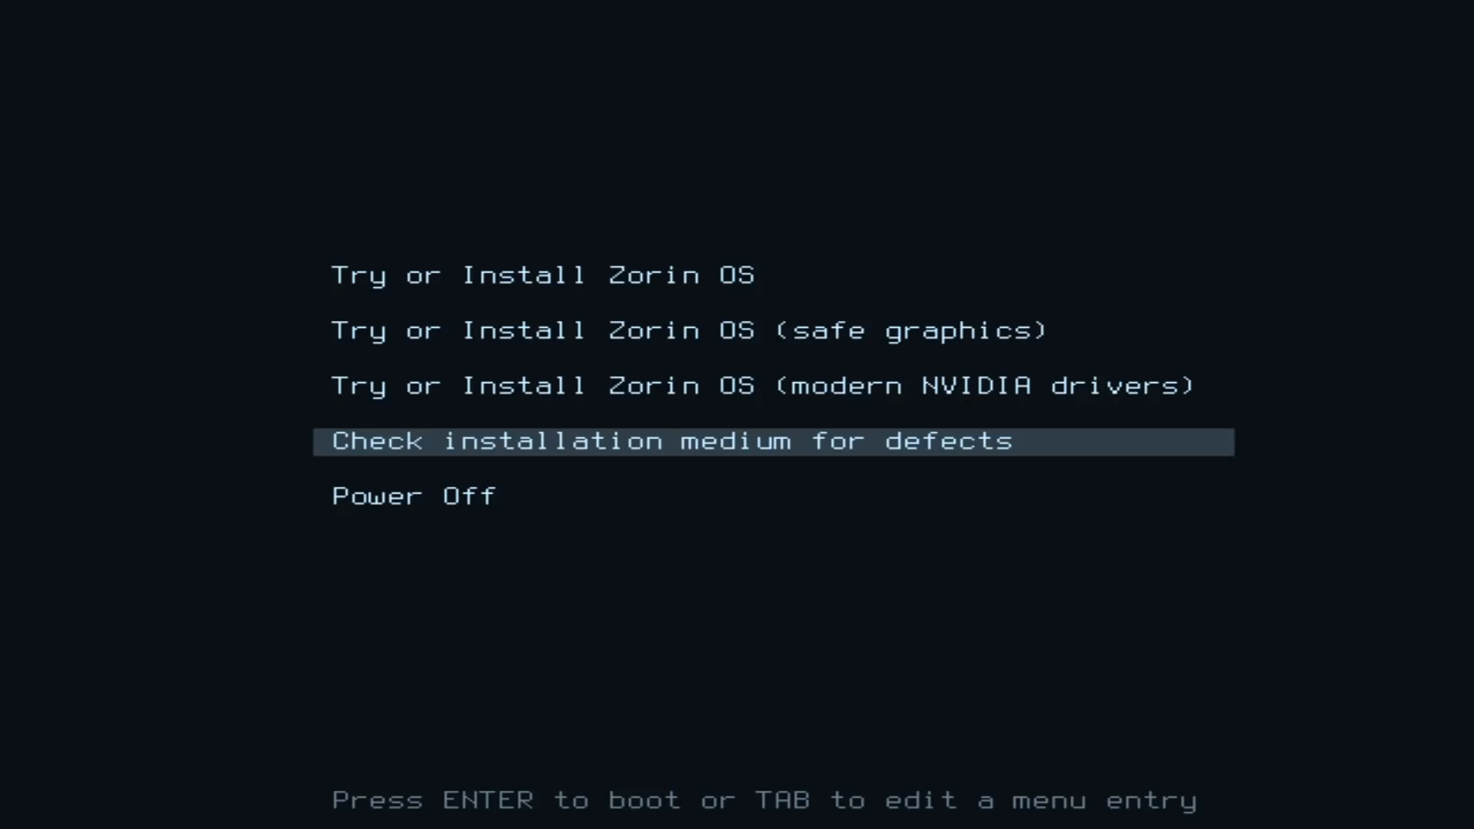
key("Return")
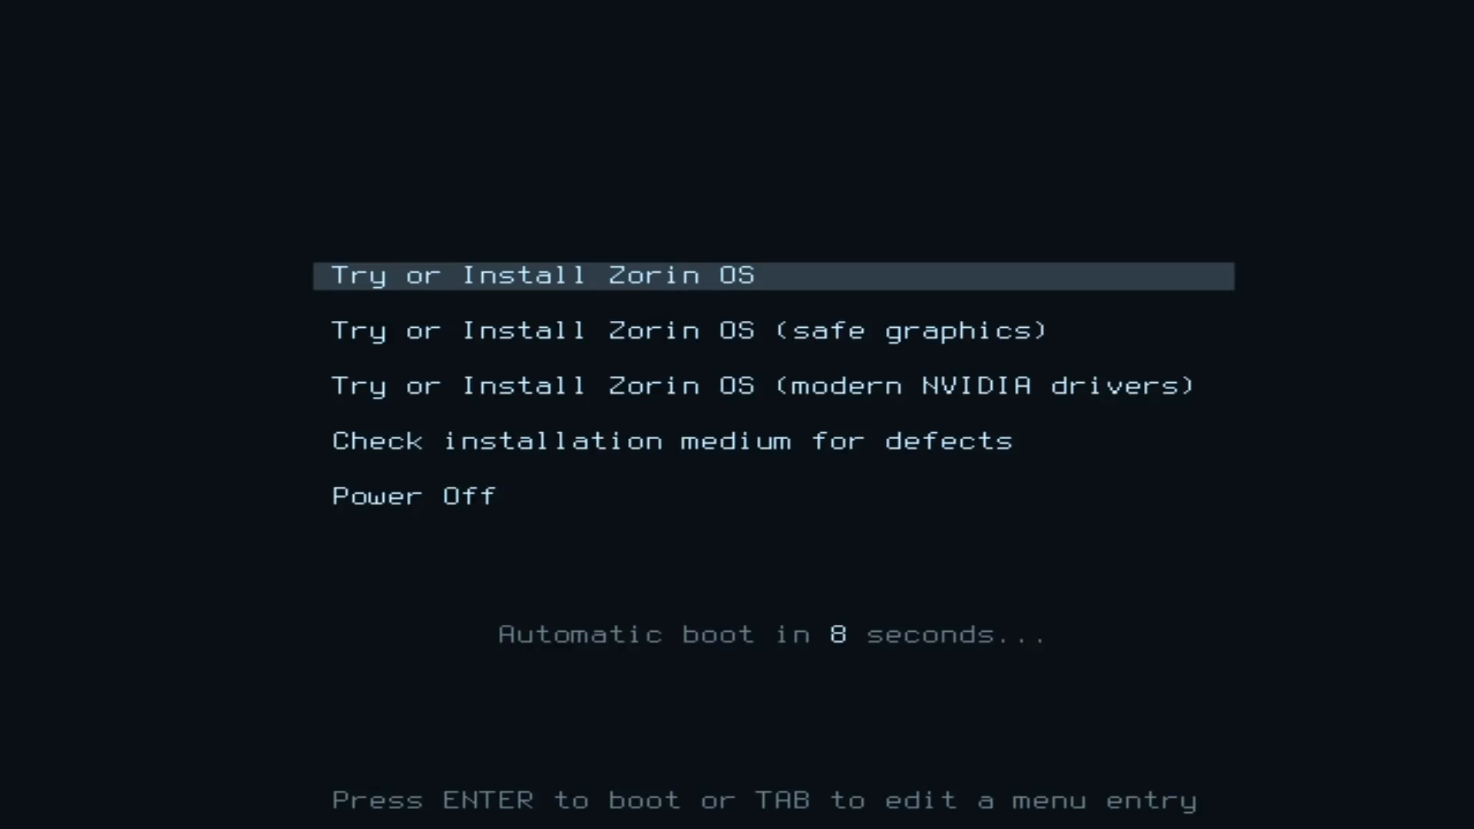
Step: Settle on a boot entry and boot into the live Zorin OS session
key("Down")
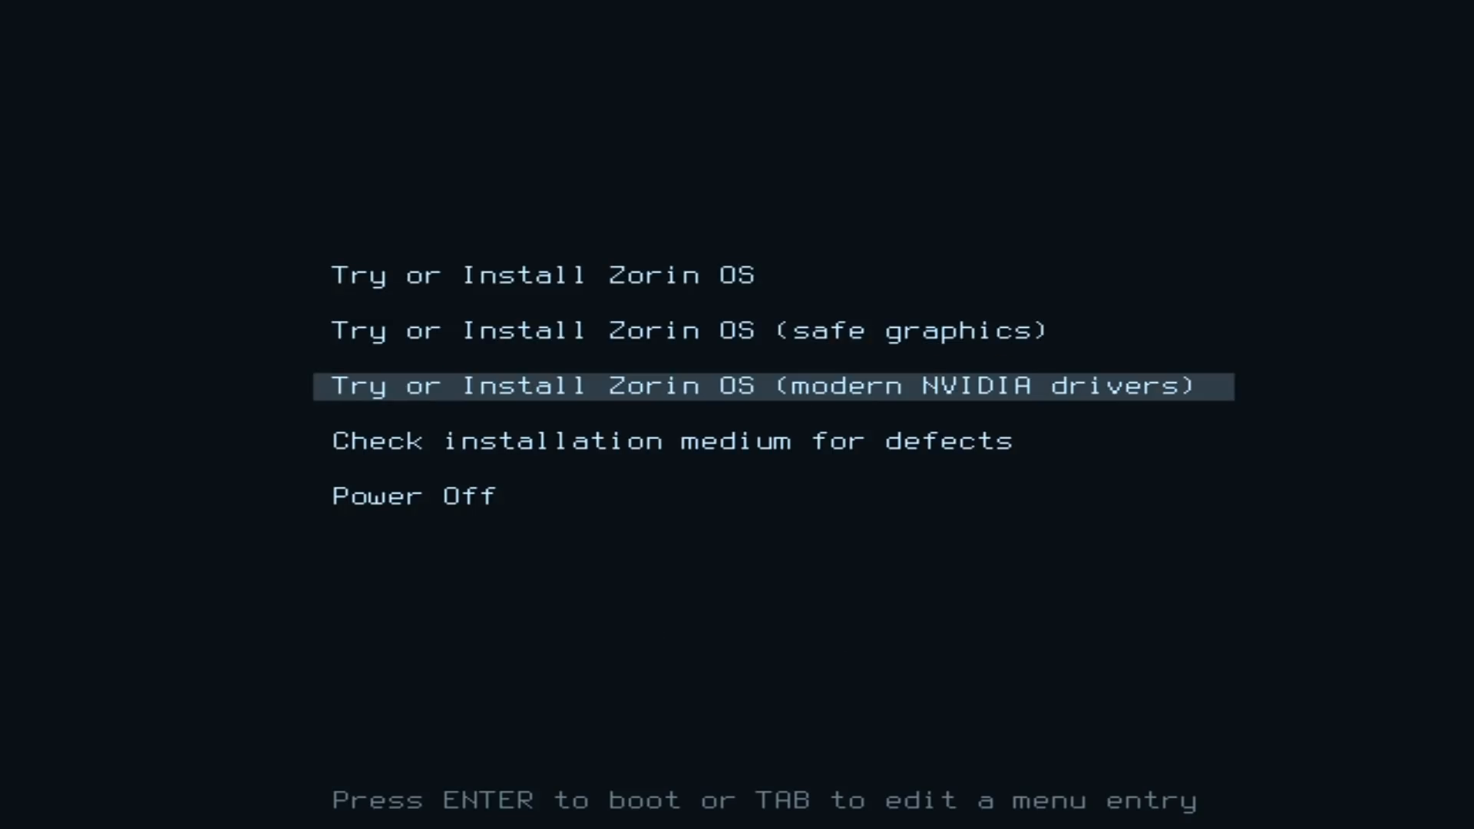
key("Up")
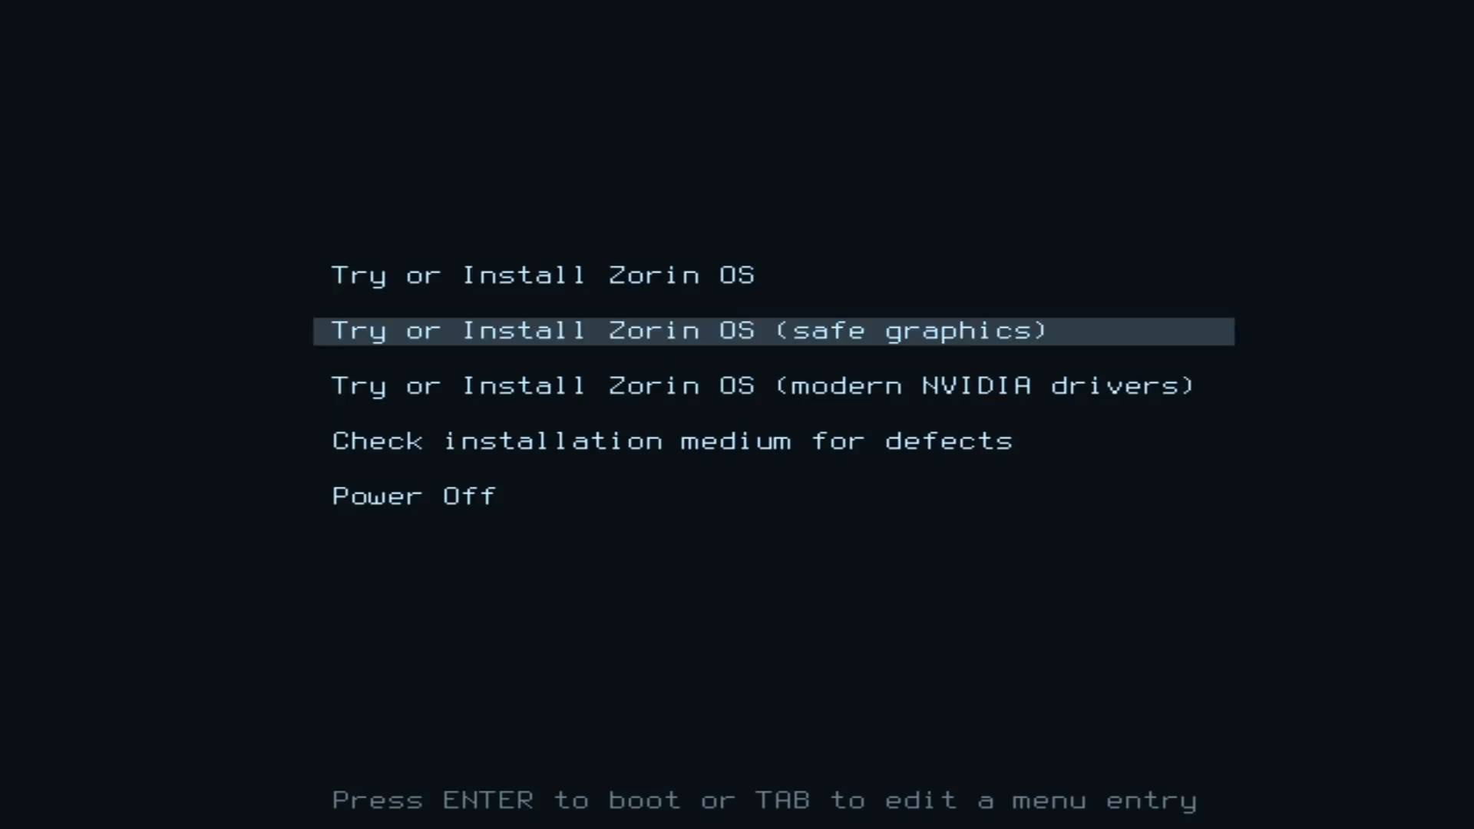
key("Down")
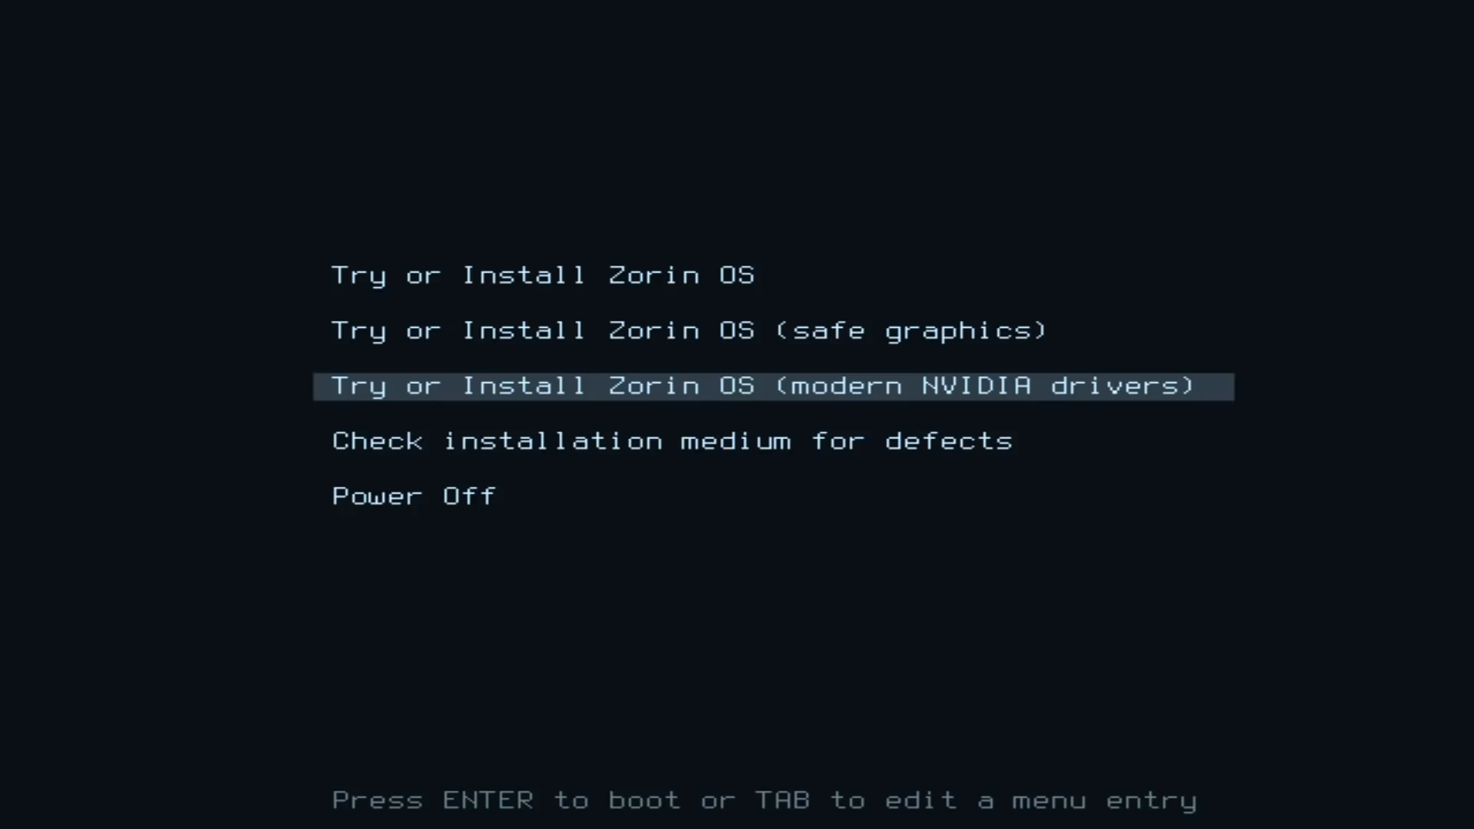
key("Return")
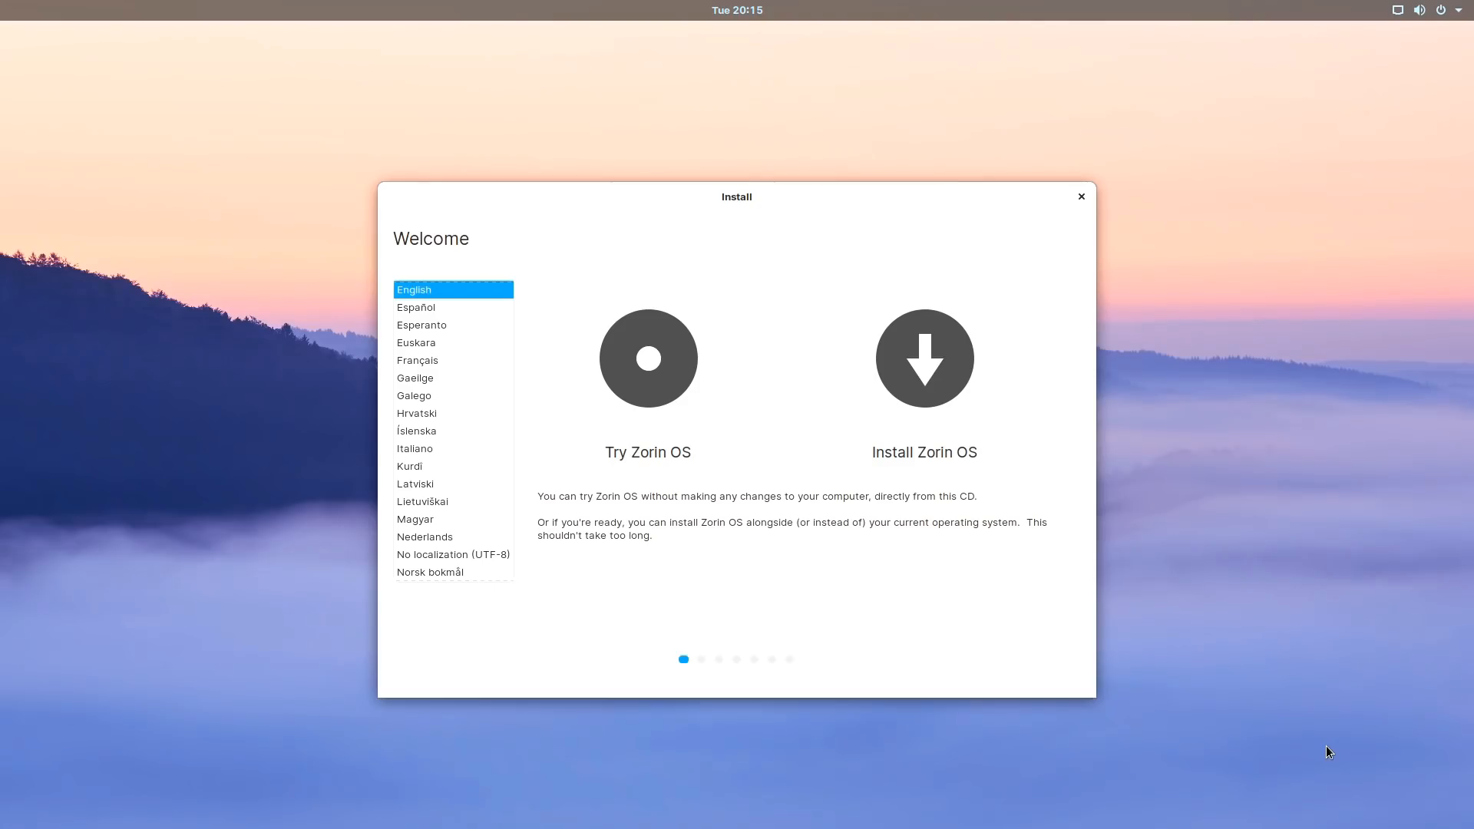
mouse_move(665, 378)
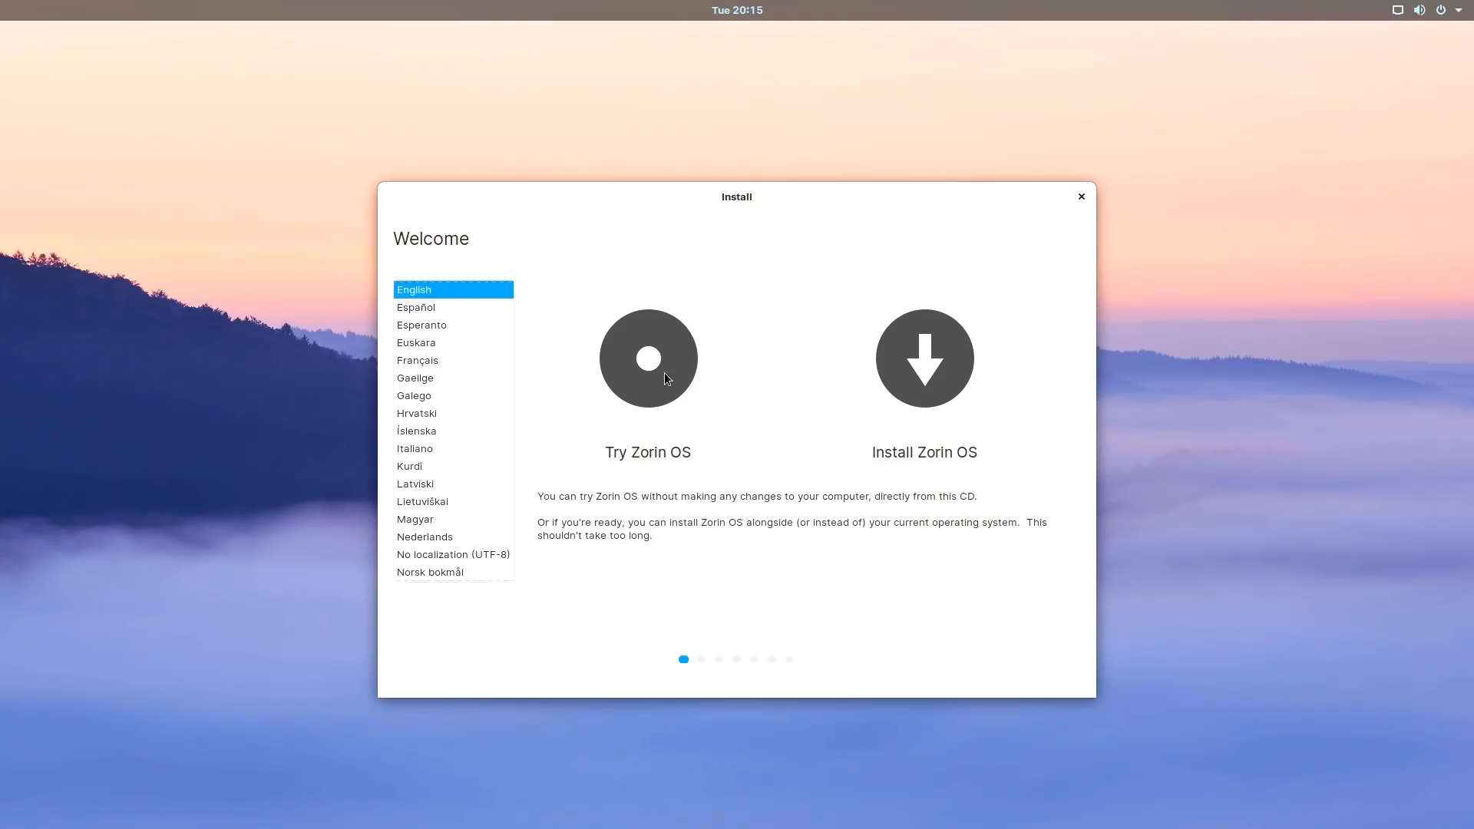
mouse_move(673, 400)
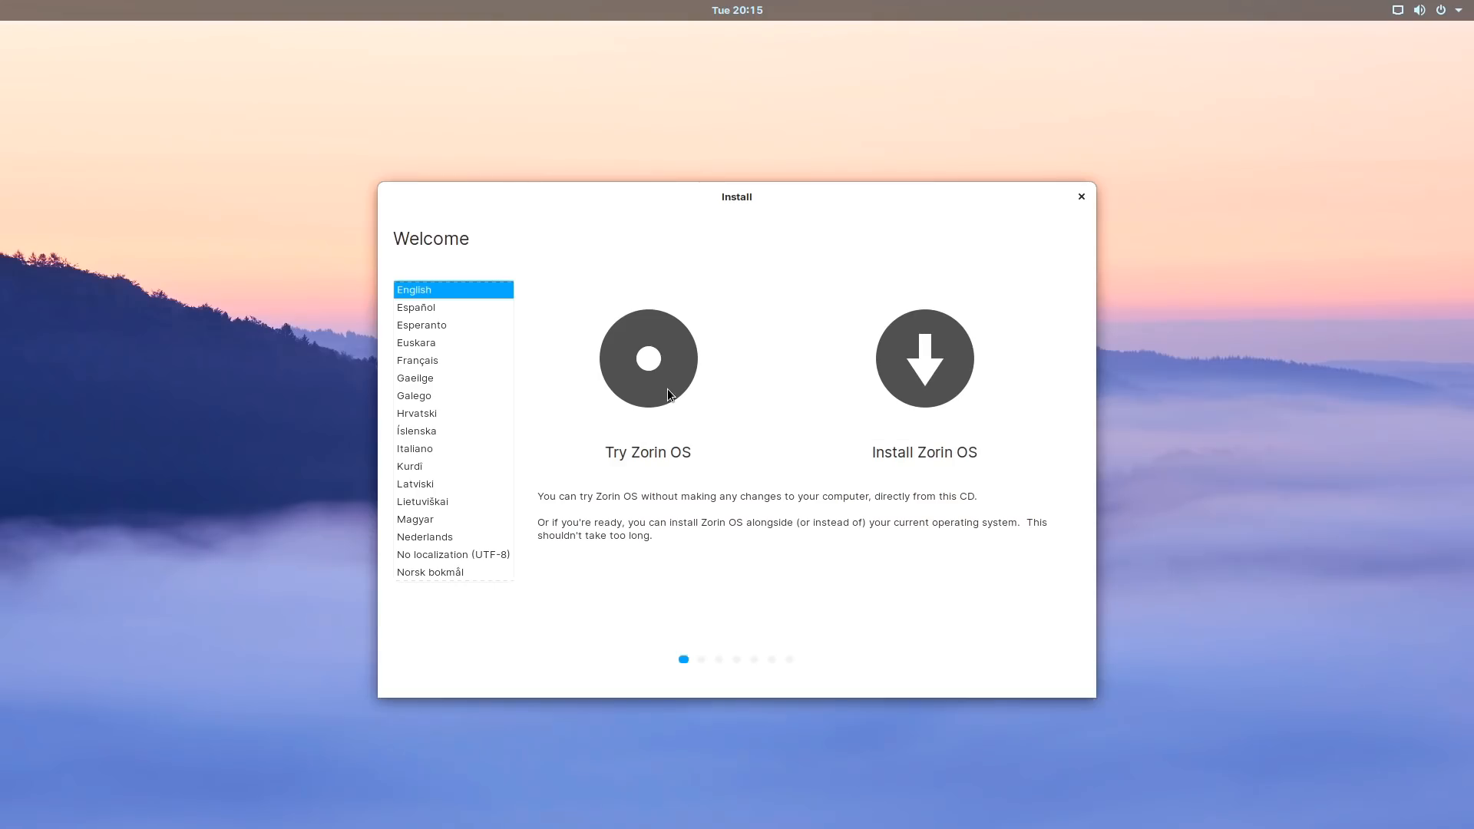
mouse_move(916, 399)
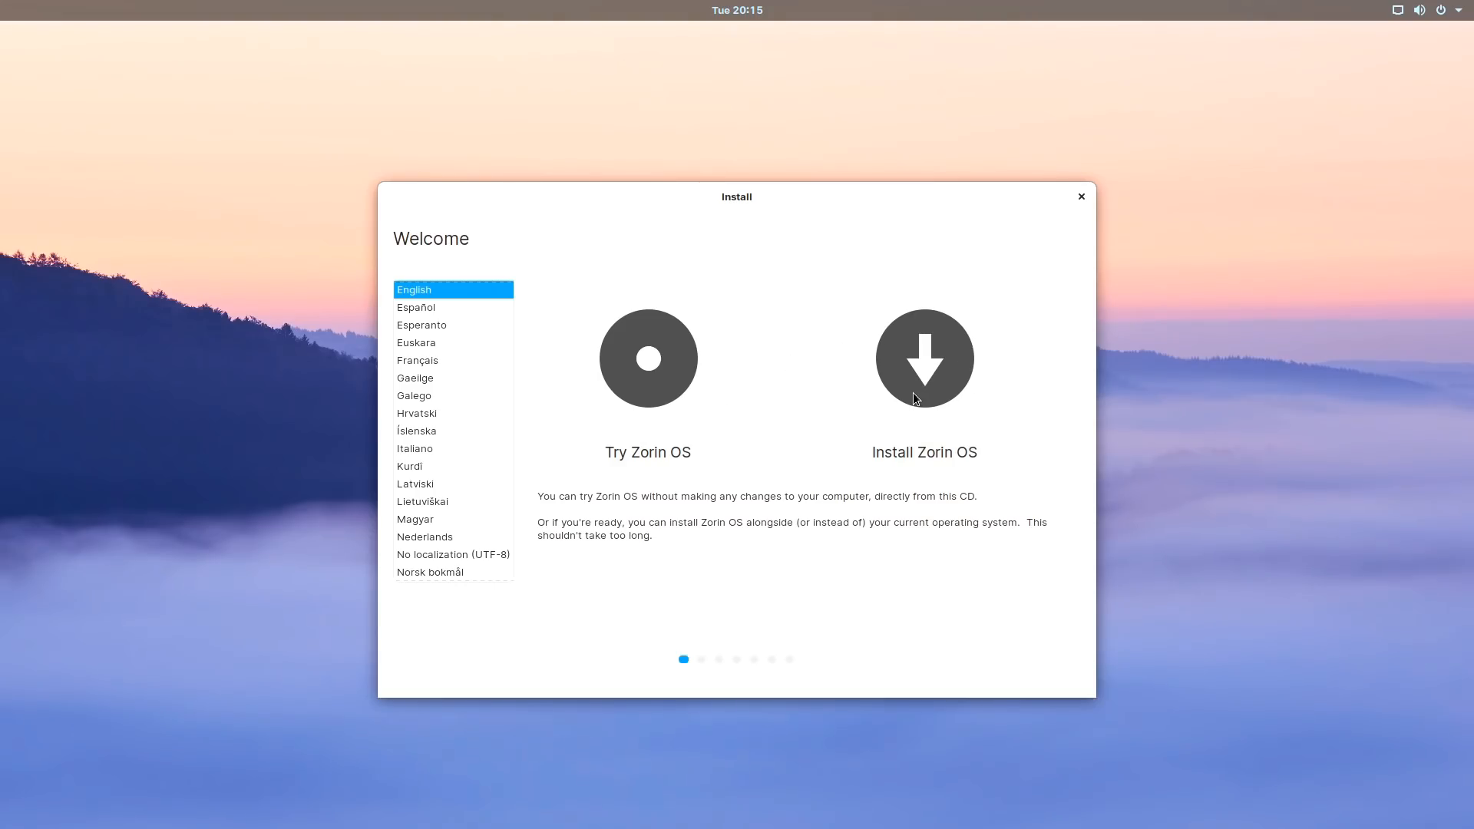
mouse_move(914, 396)
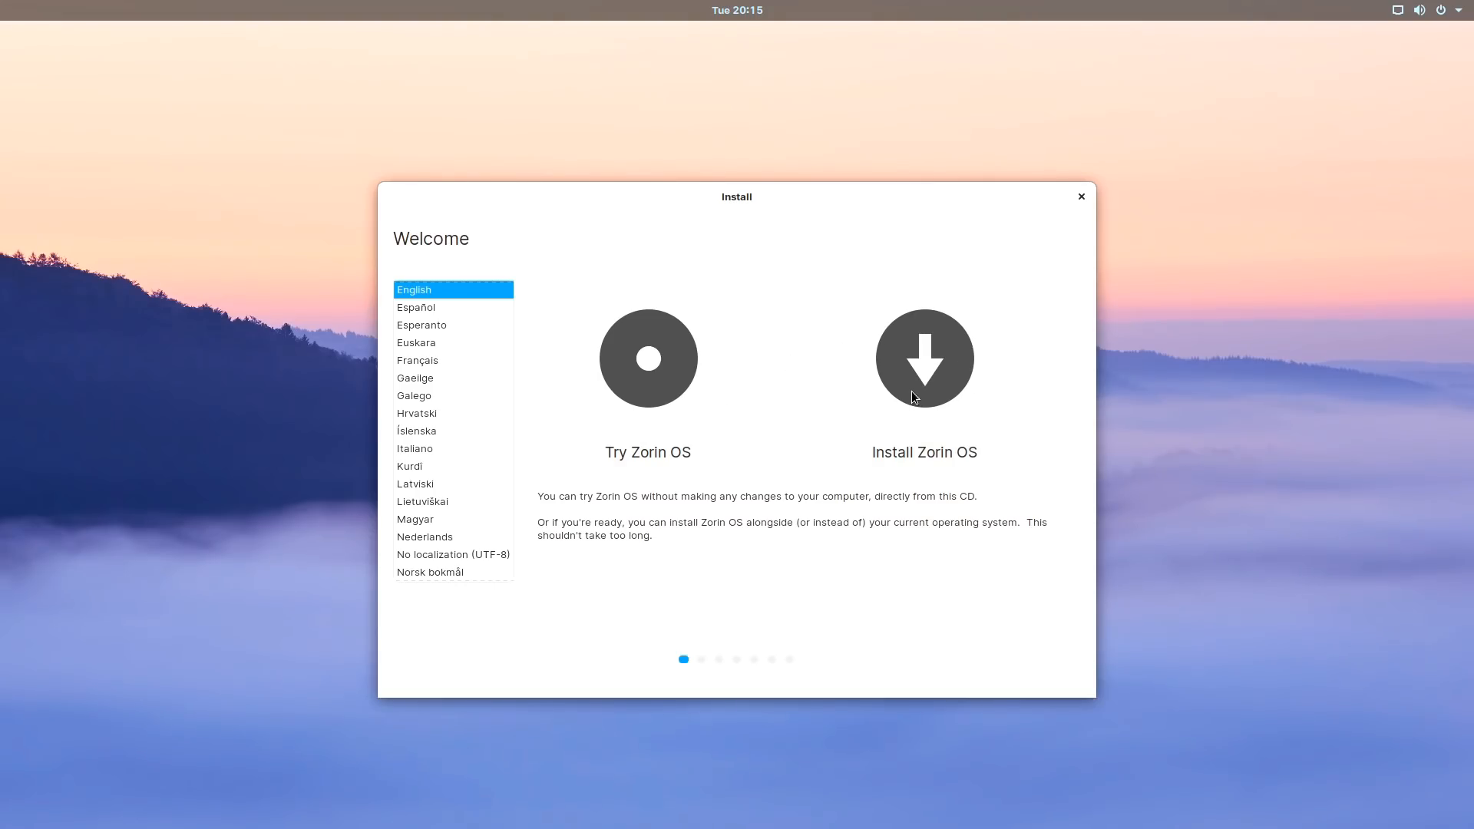
mouse_move(774, 392)
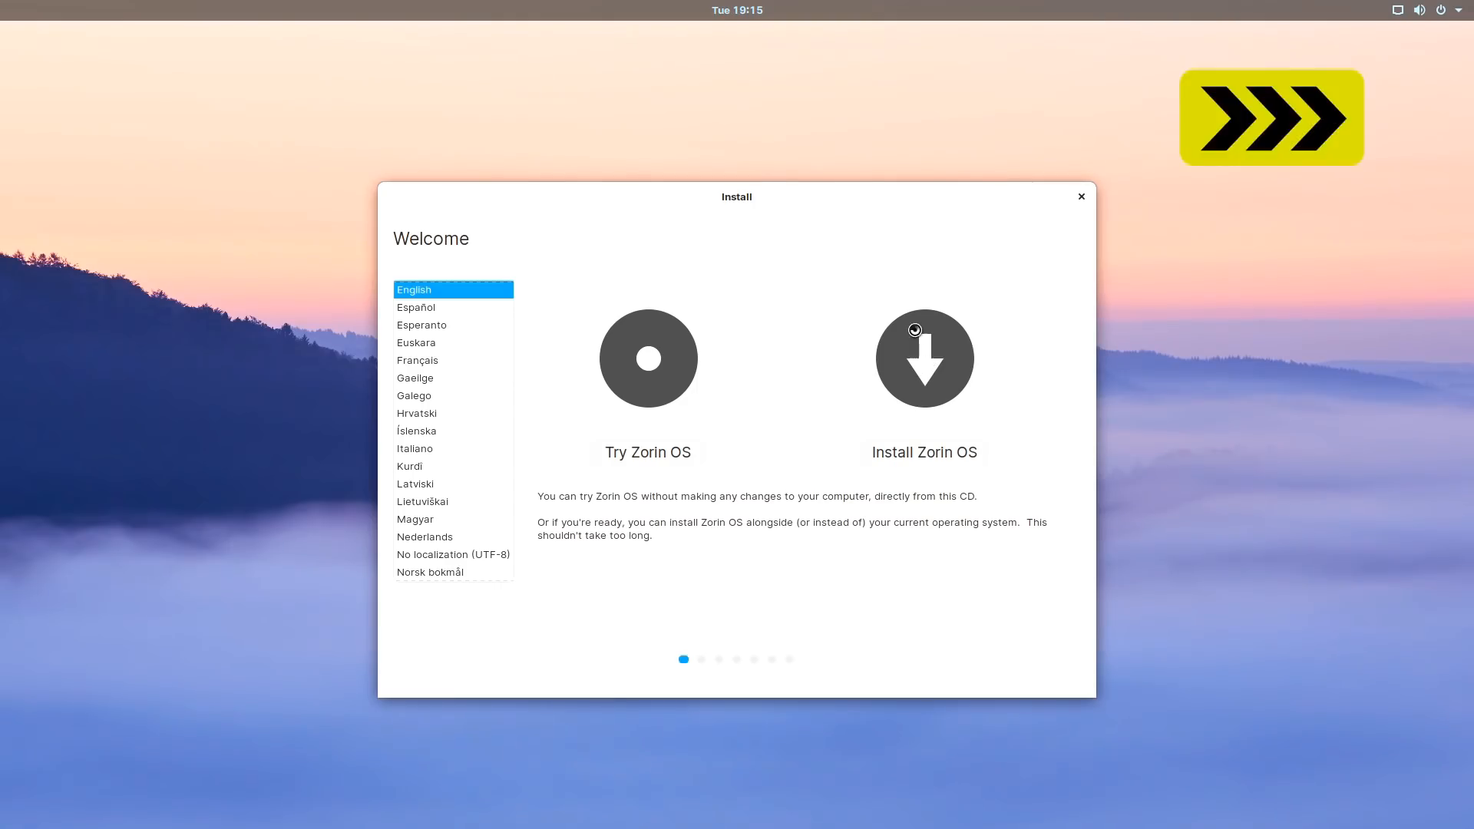
Step: Start Install Zorin OS, keep the English (UK) layout and both update options, continuing to Installation type
left_click(923, 358)
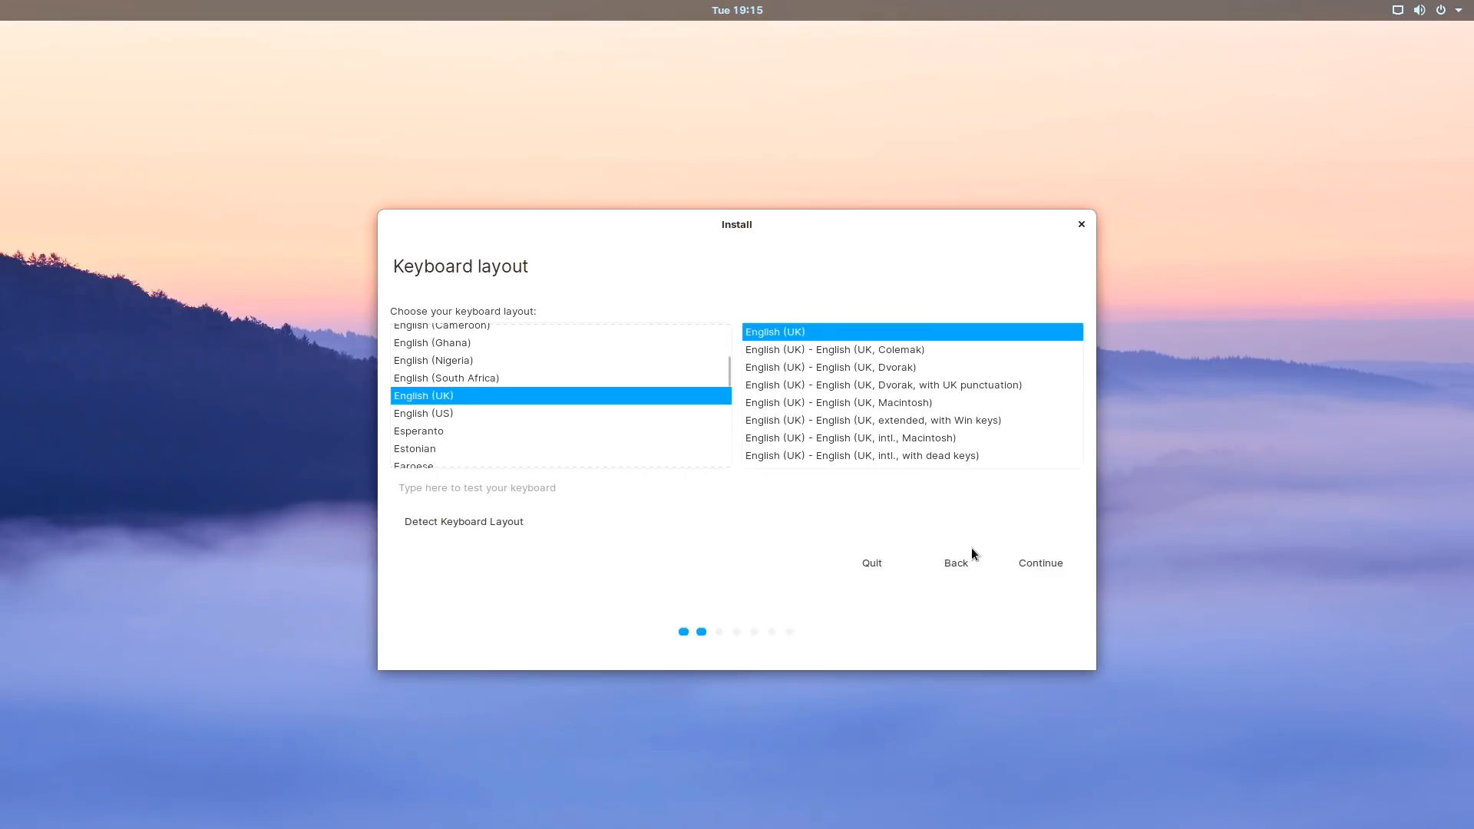
left_click(1039, 562)
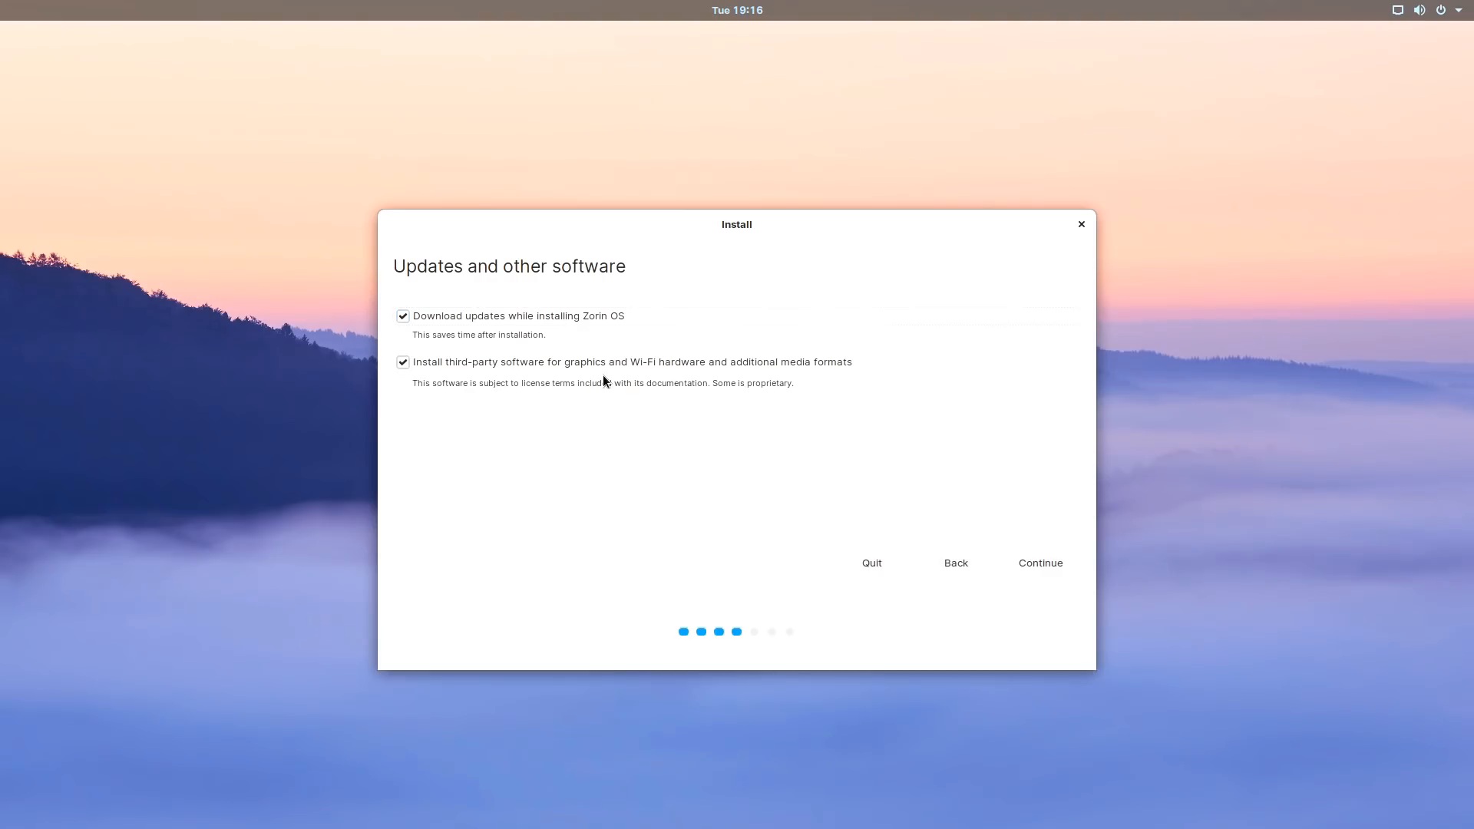
mouse_move(951, 632)
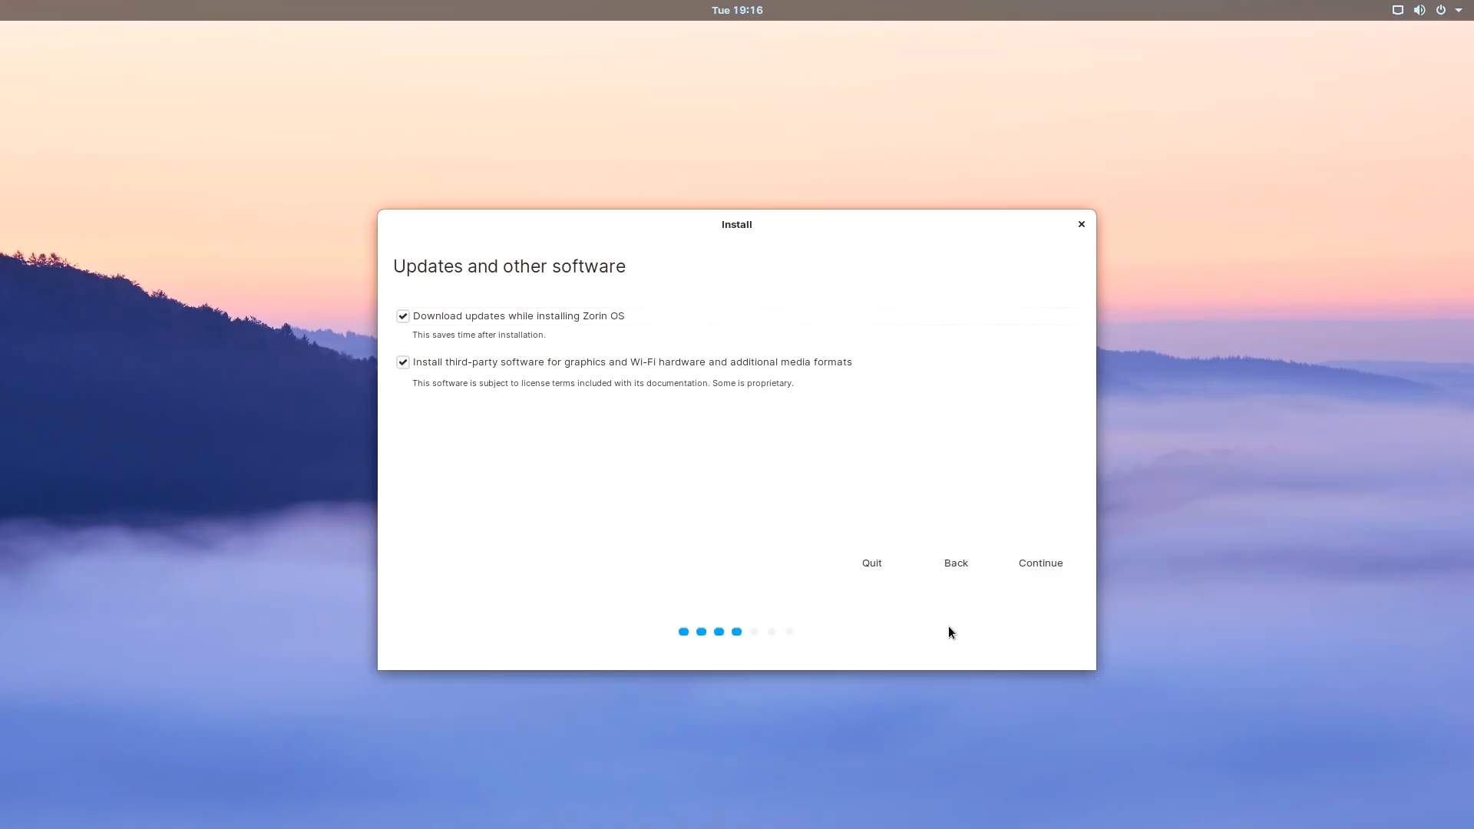
left_click(1039, 562)
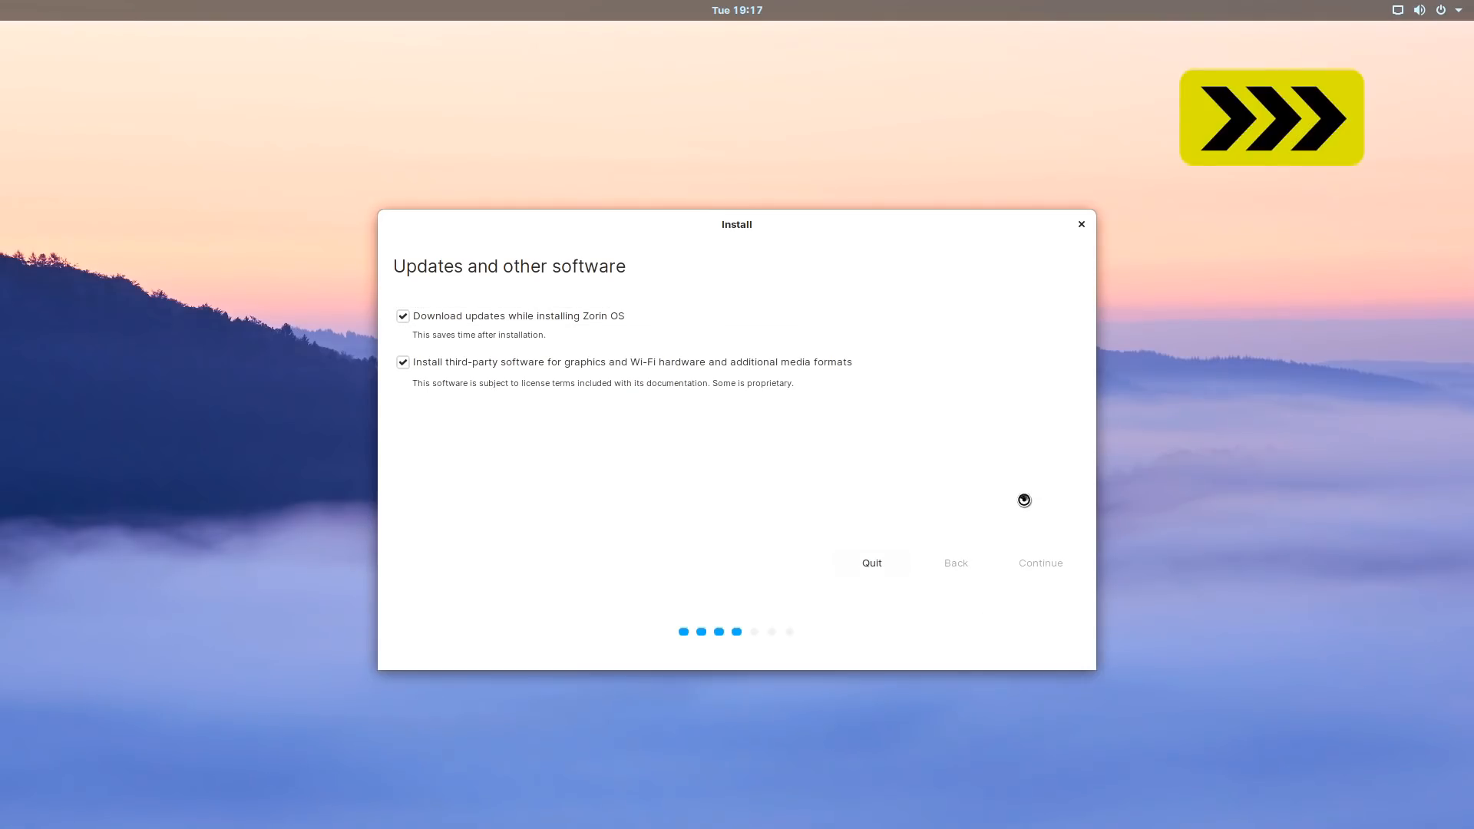
left_click(1039, 564)
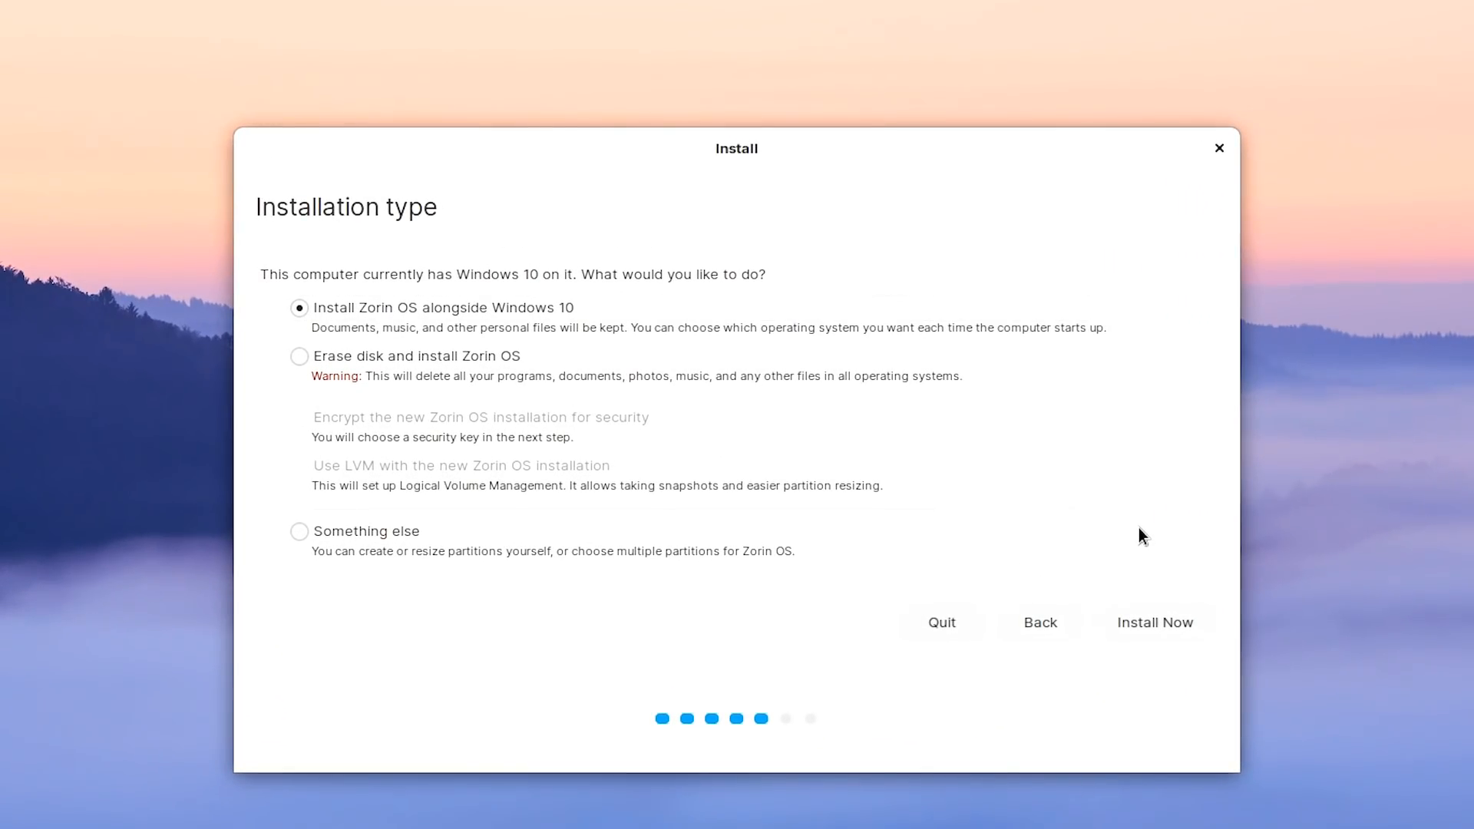
mouse_move(579, 327)
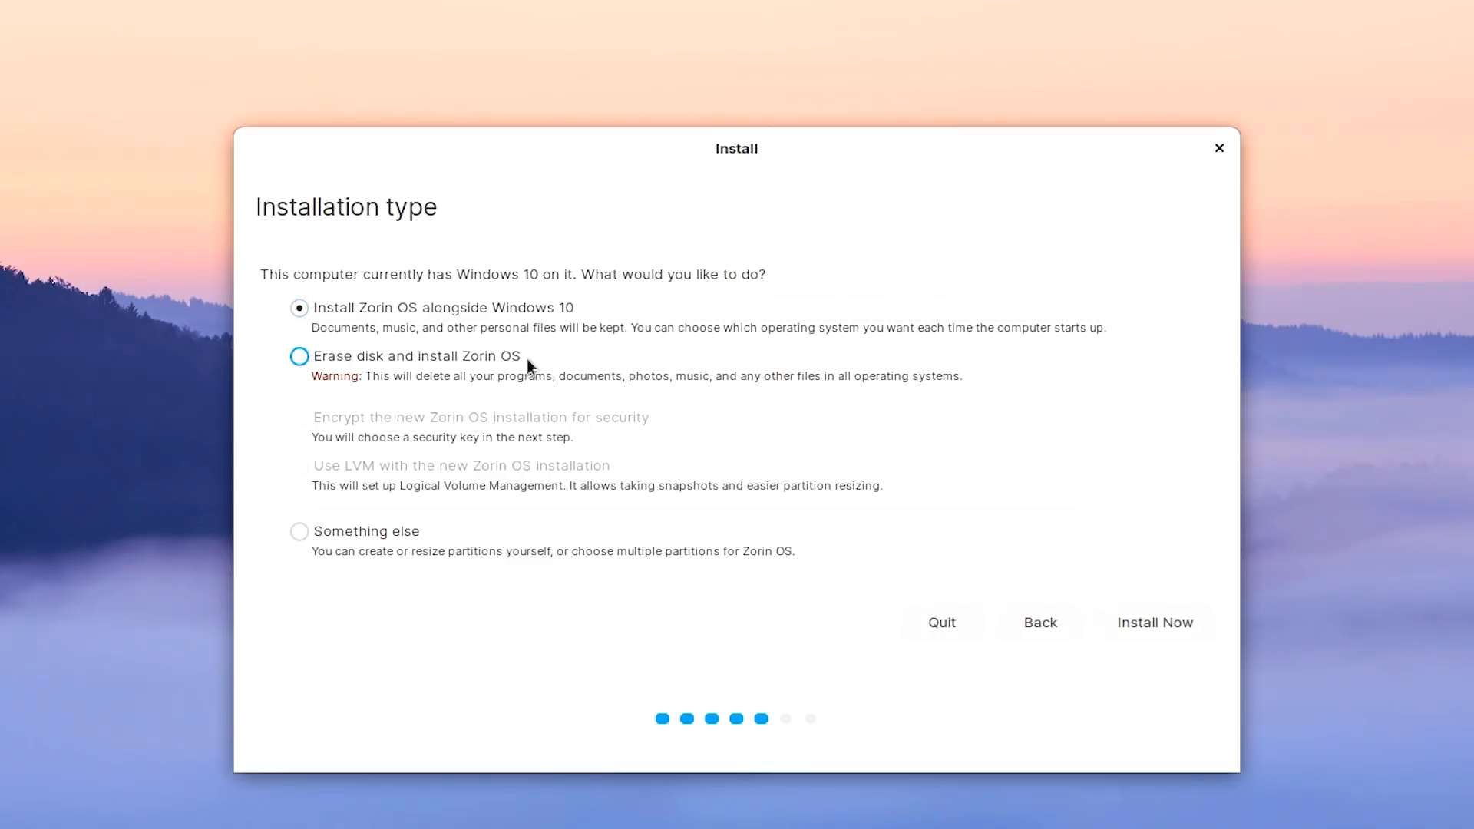
mouse_move(309, 370)
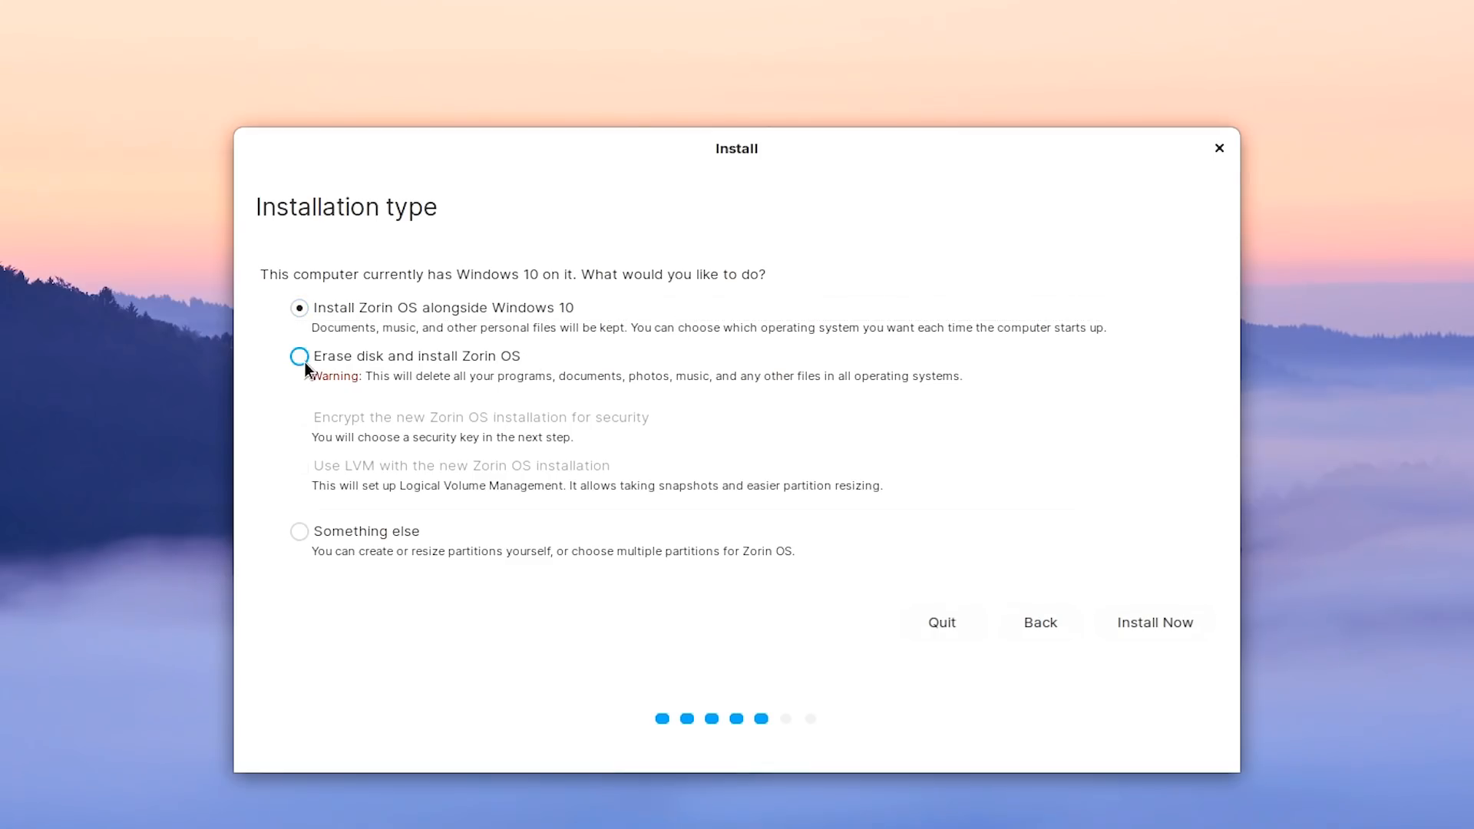
Step: Select Erase disk and install Zorin OS instead of installing alongside Windows 10
left_click(300, 357)
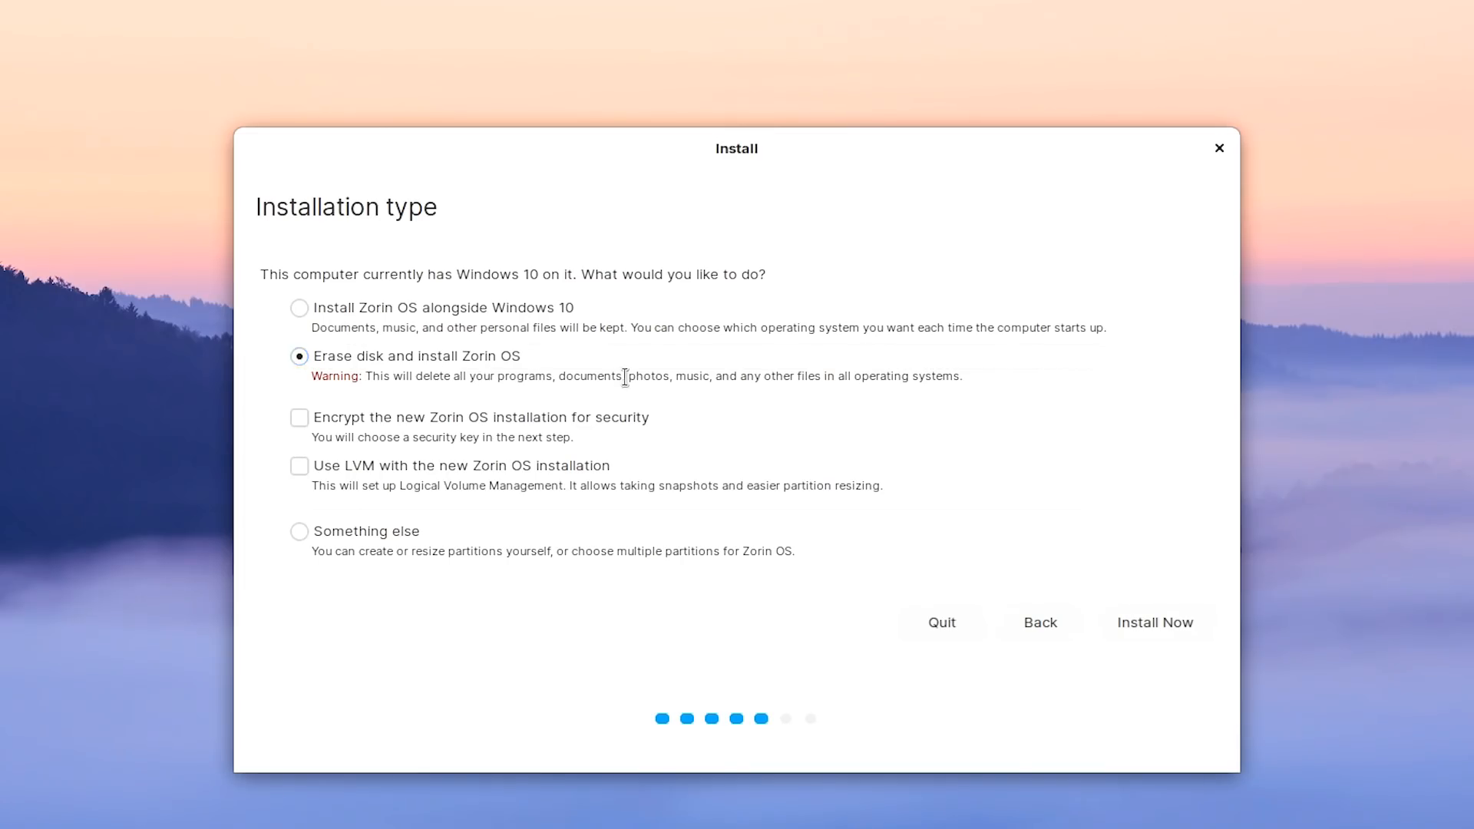
mouse_move(719, 367)
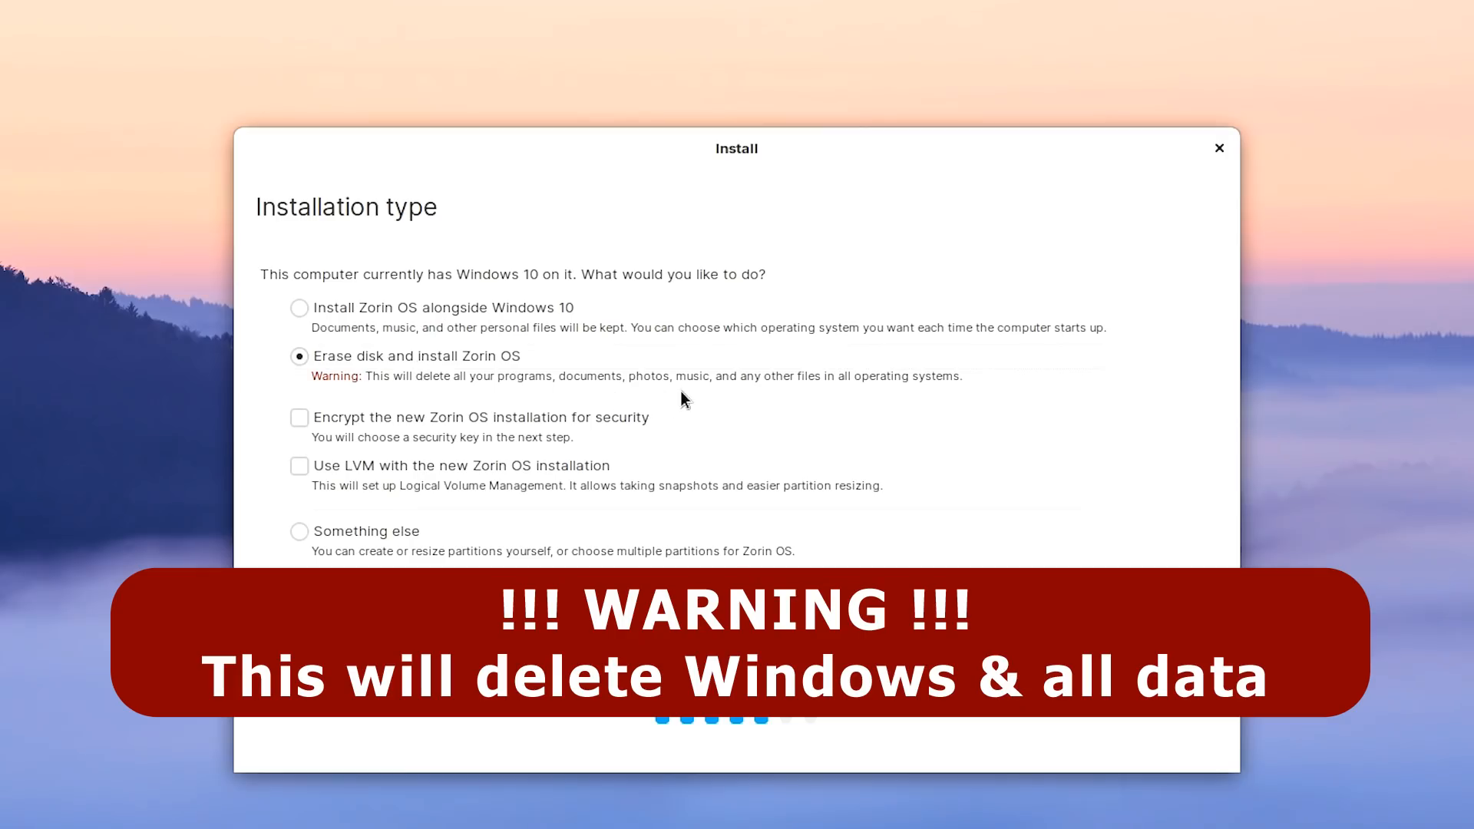
mouse_move(715, 404)
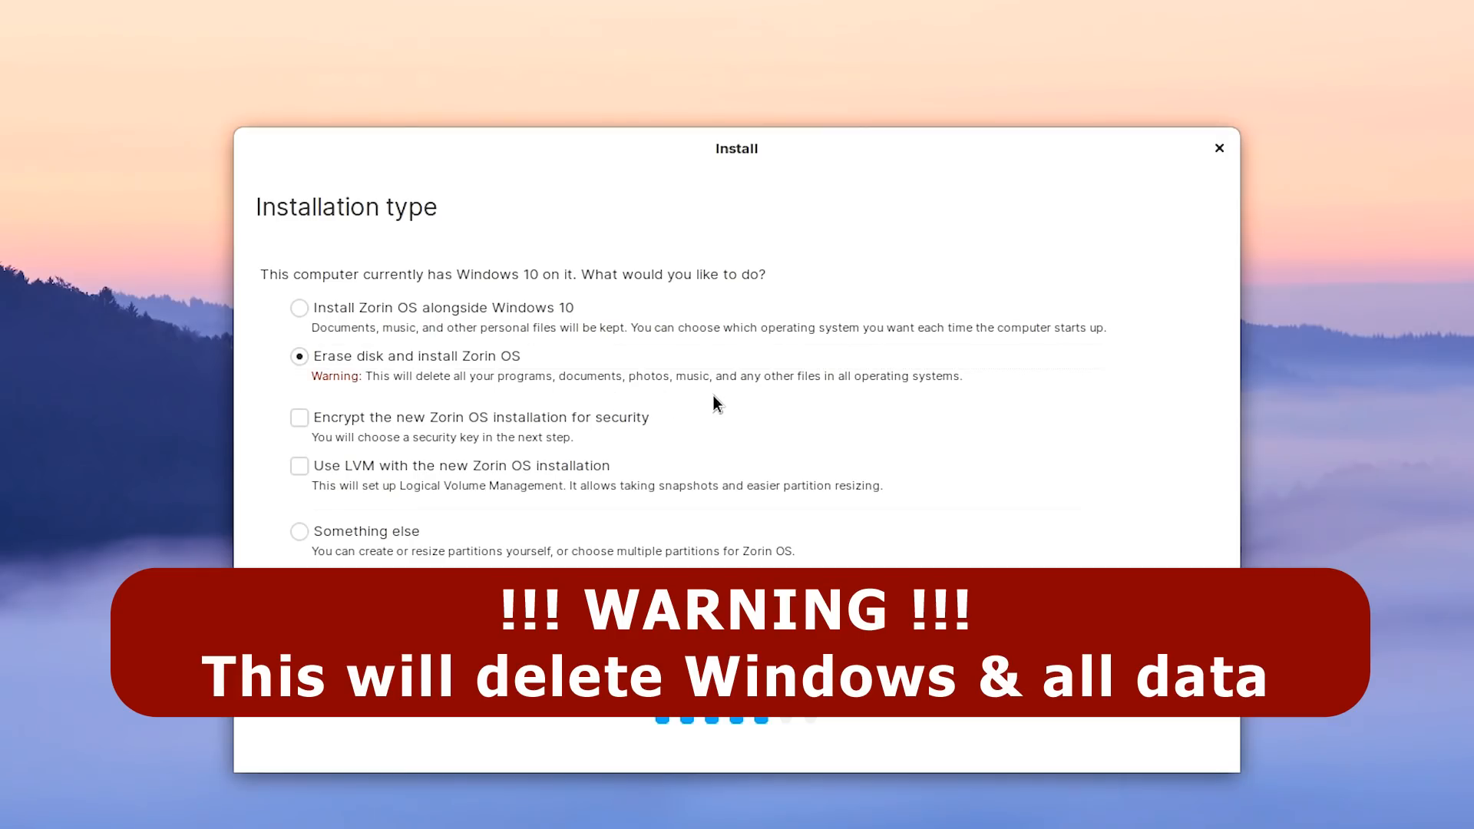
mouse_move(618, 396)
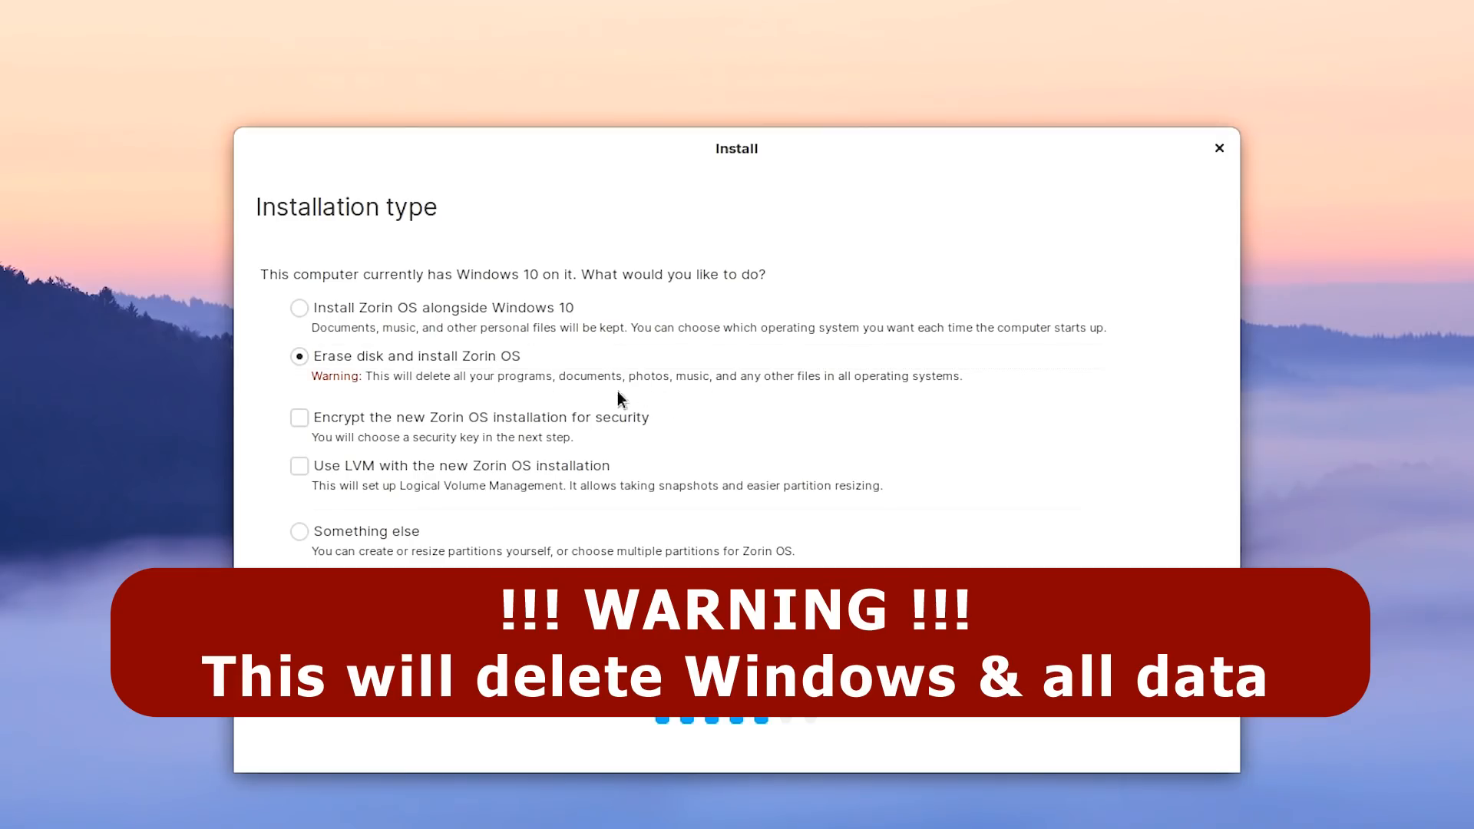
mouse_move(738, 408)
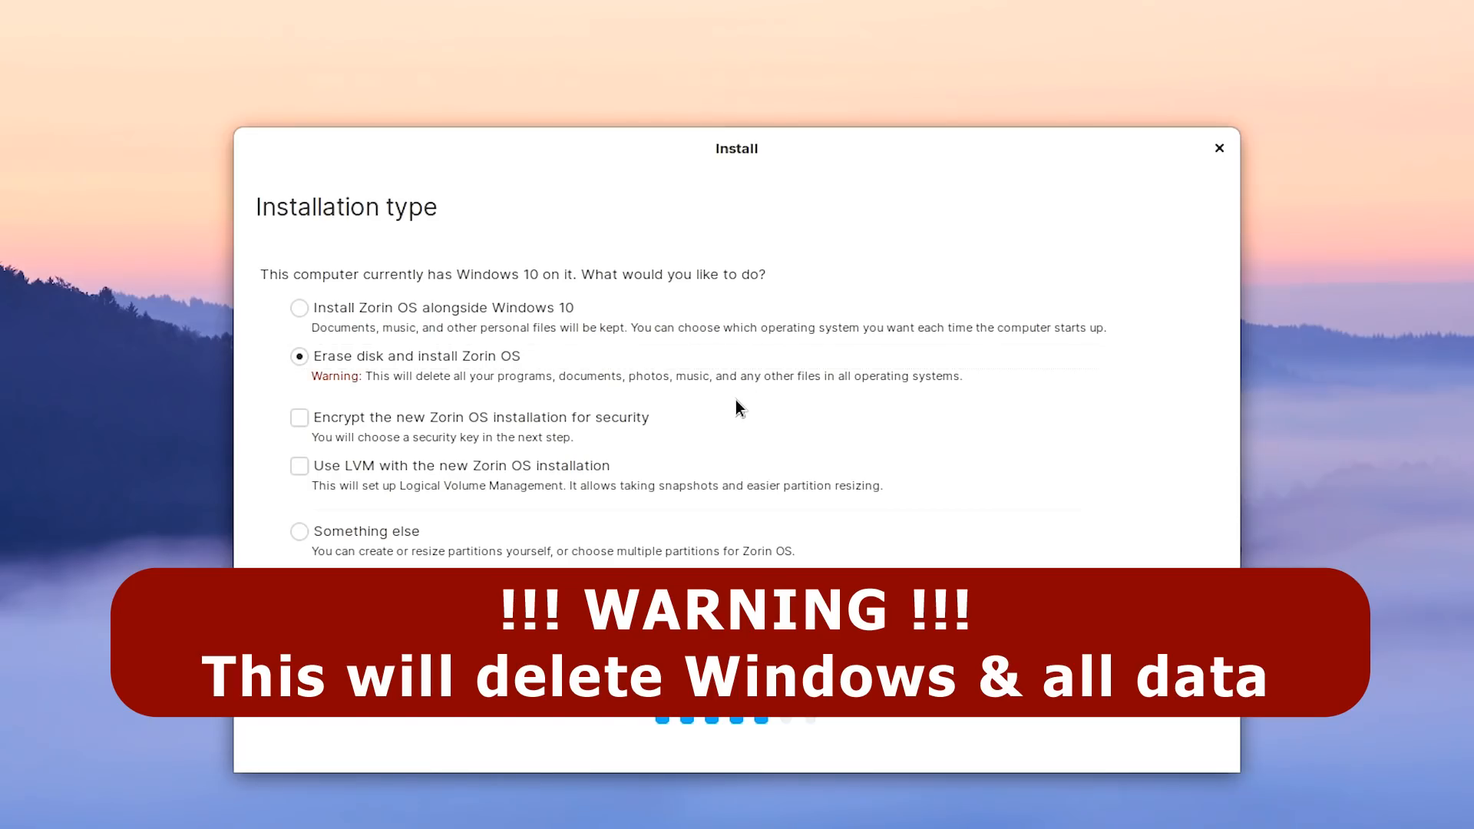
mouse_move(731, 402)
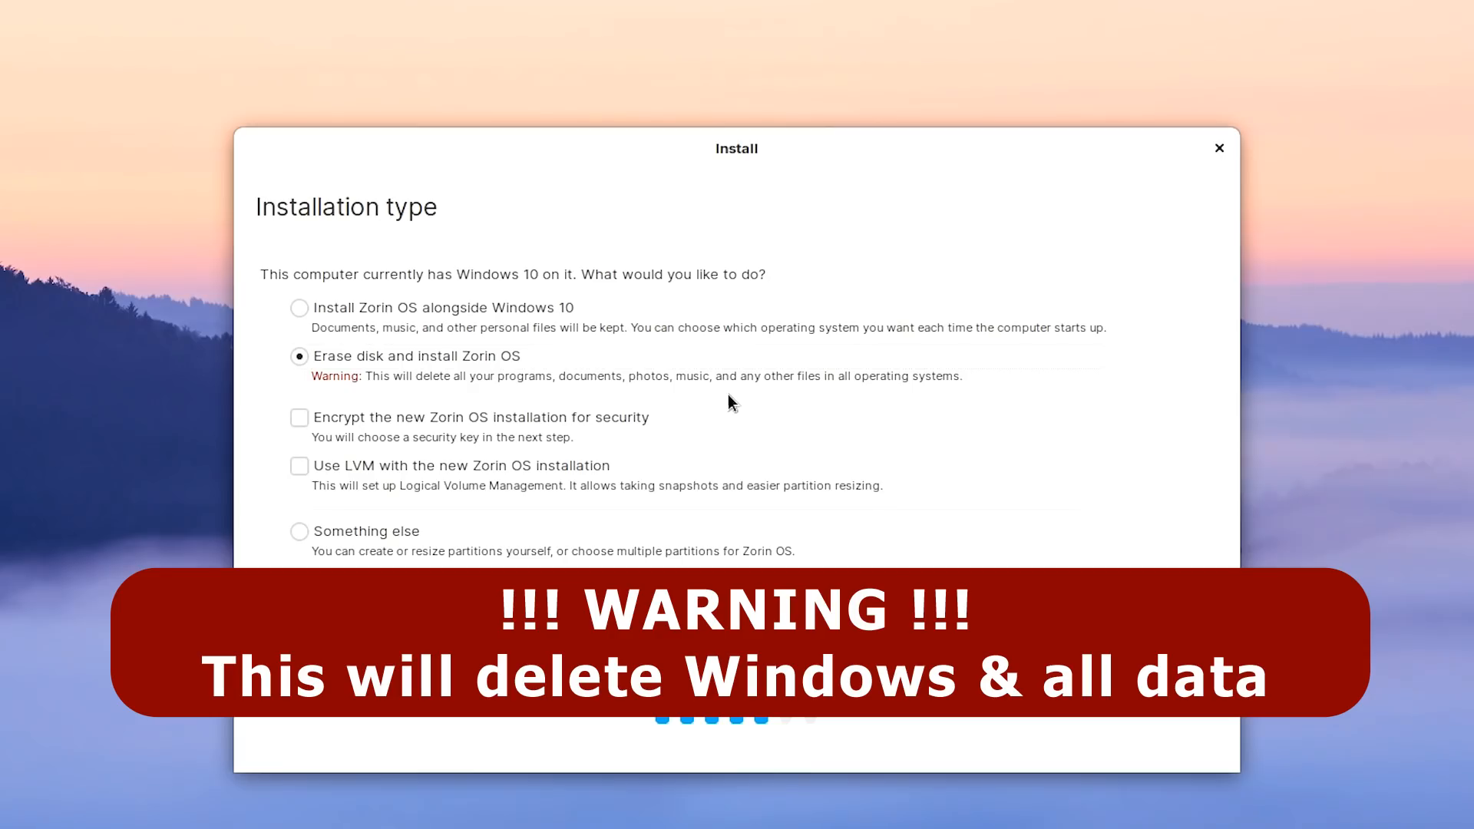
mouse_move(525, 376)
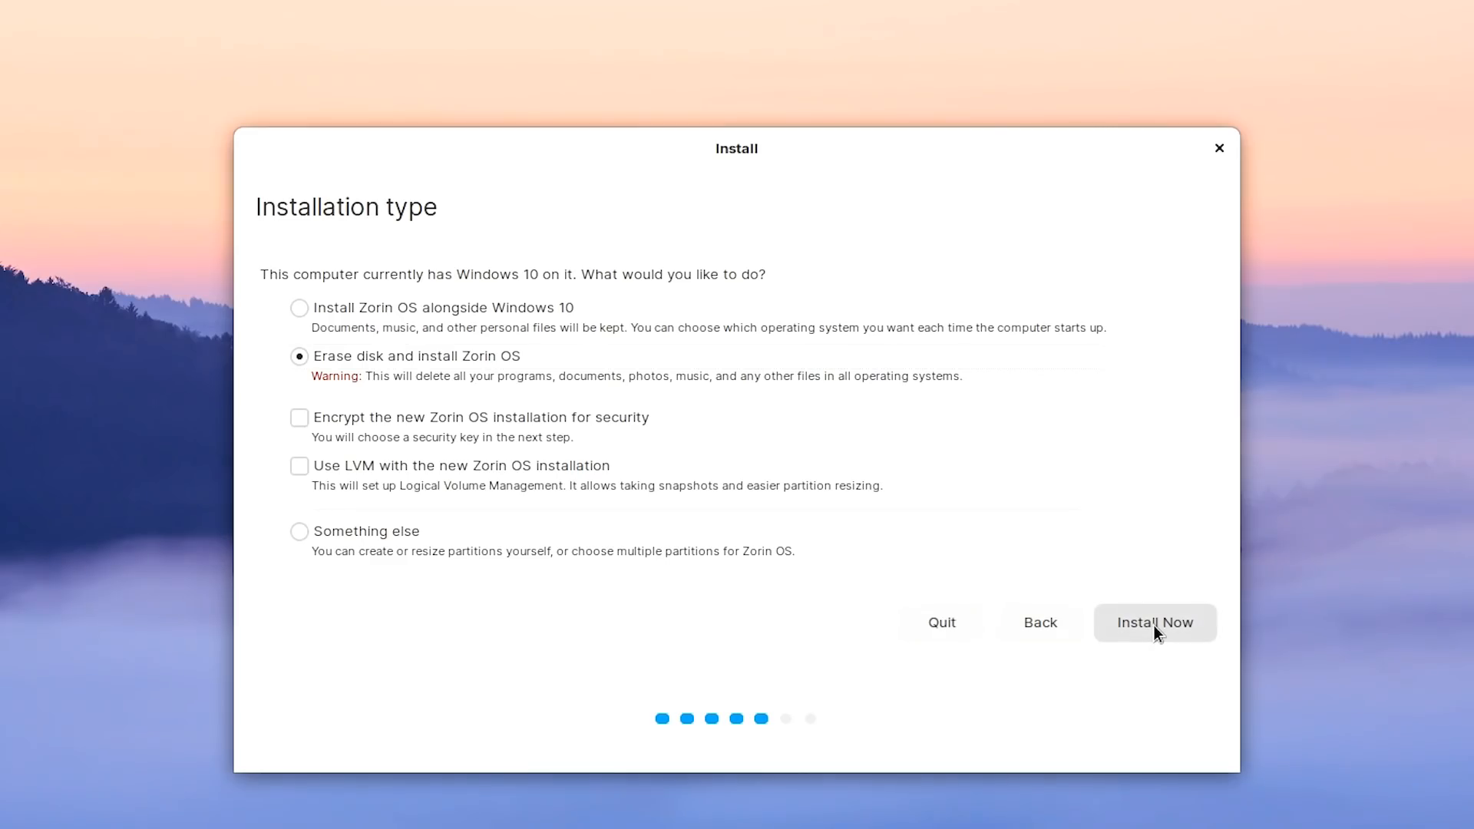
Step: Install now, confirm writing disk changes, keep London as location and submit the user account details
left_click(1153, 621)
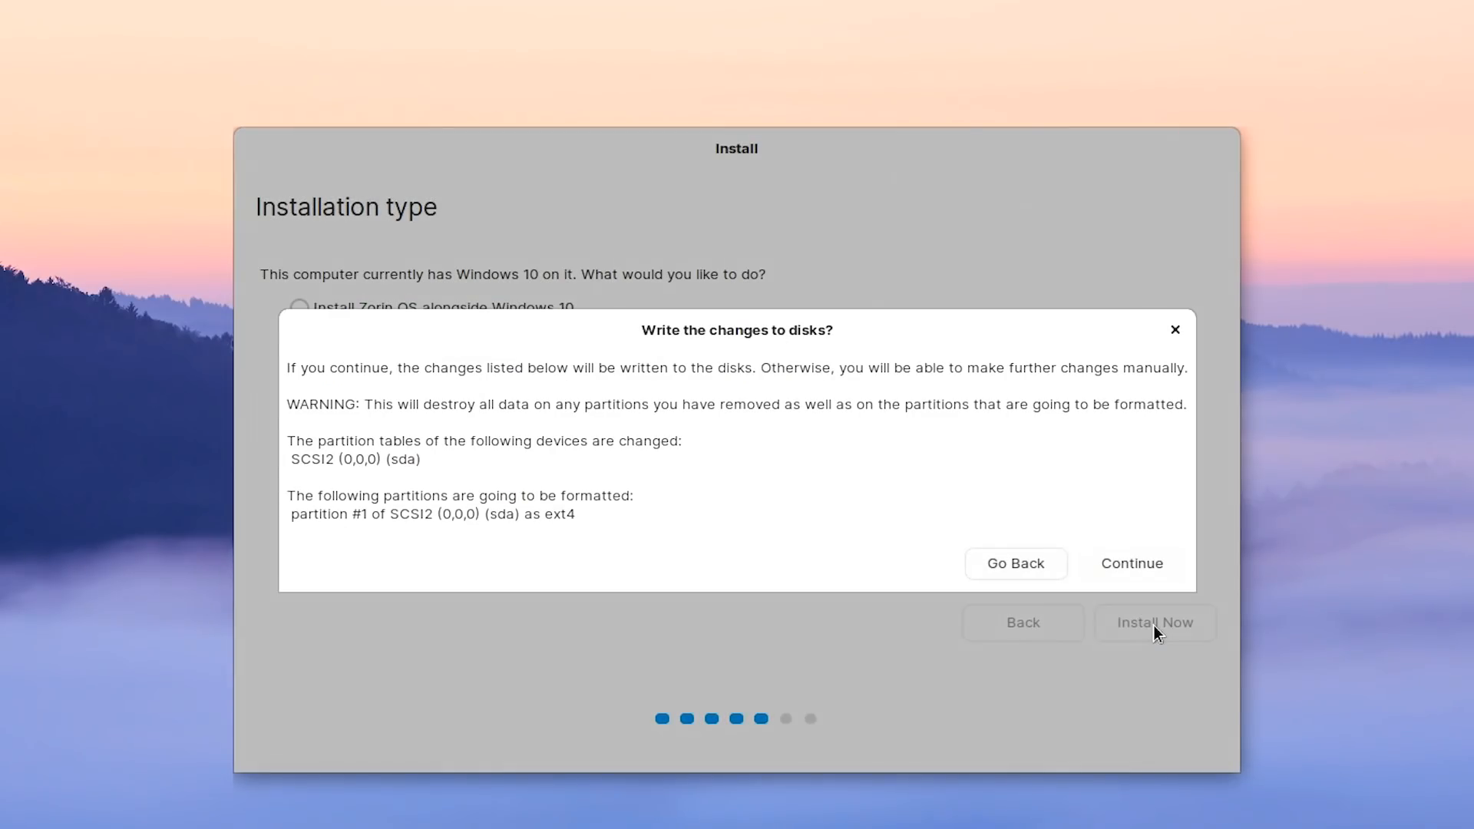
left_click(1015, 563)
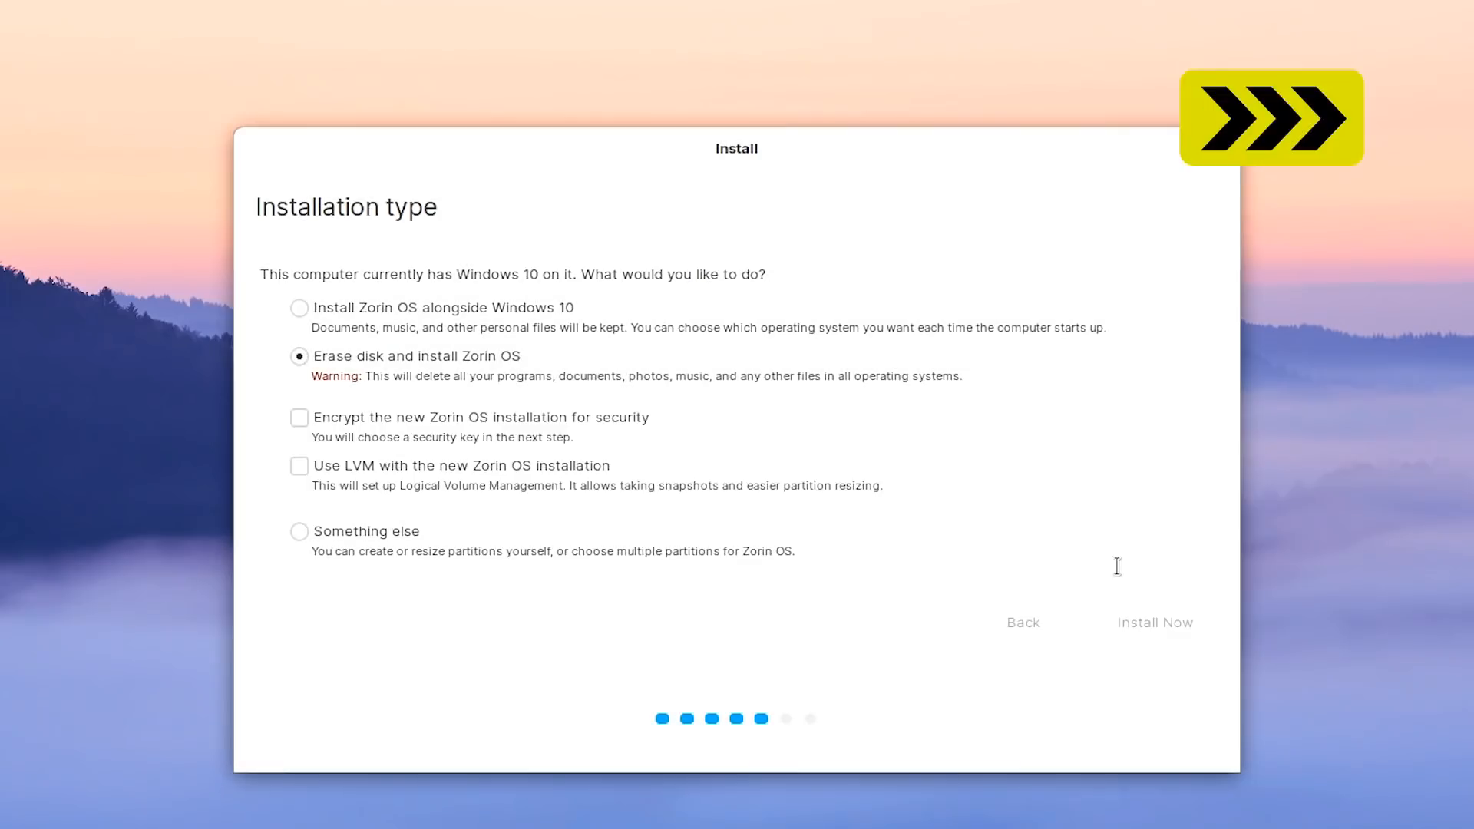
left_click(1155, 622)
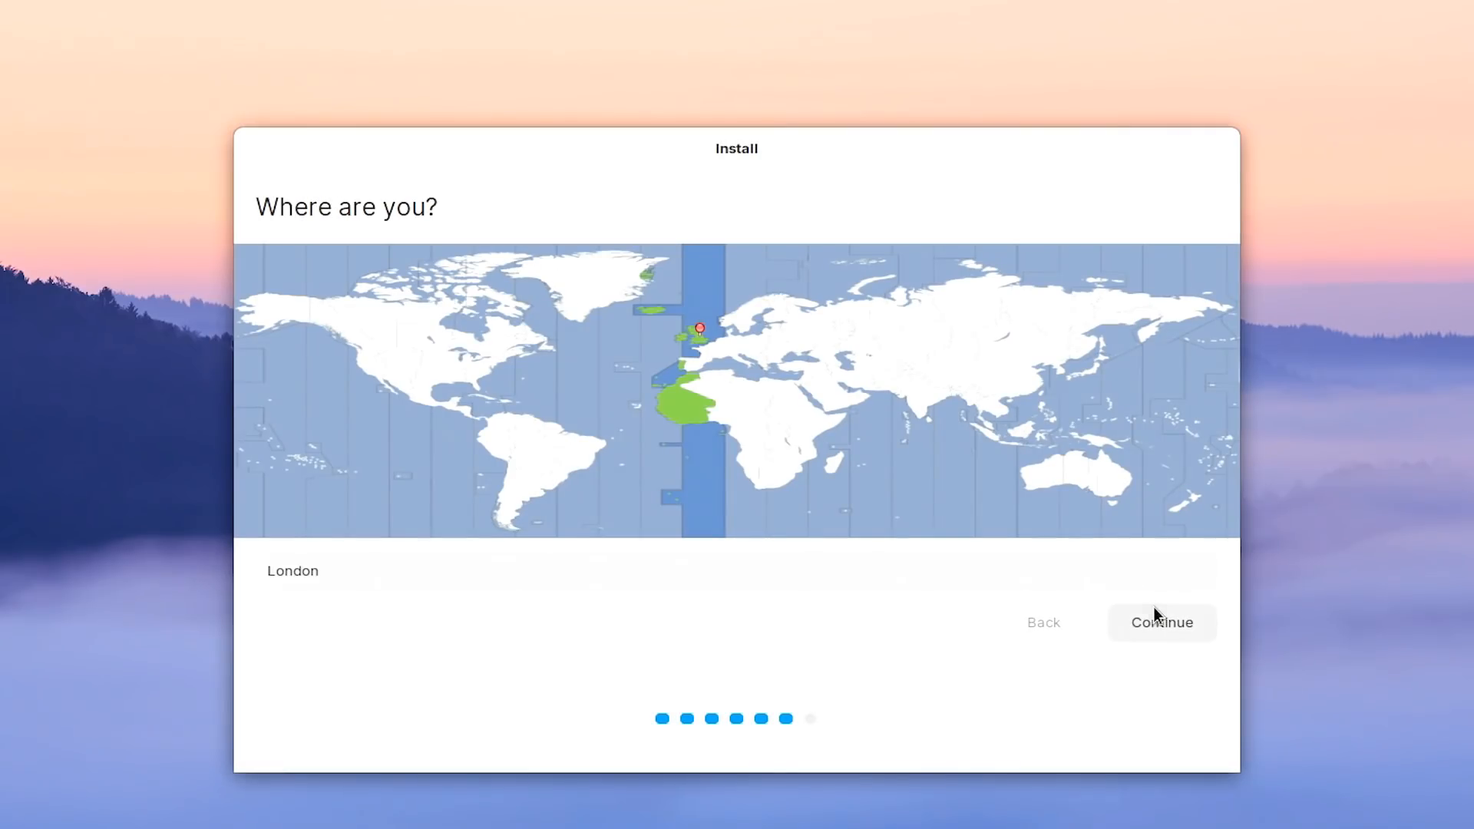
left_click(1162, 621)
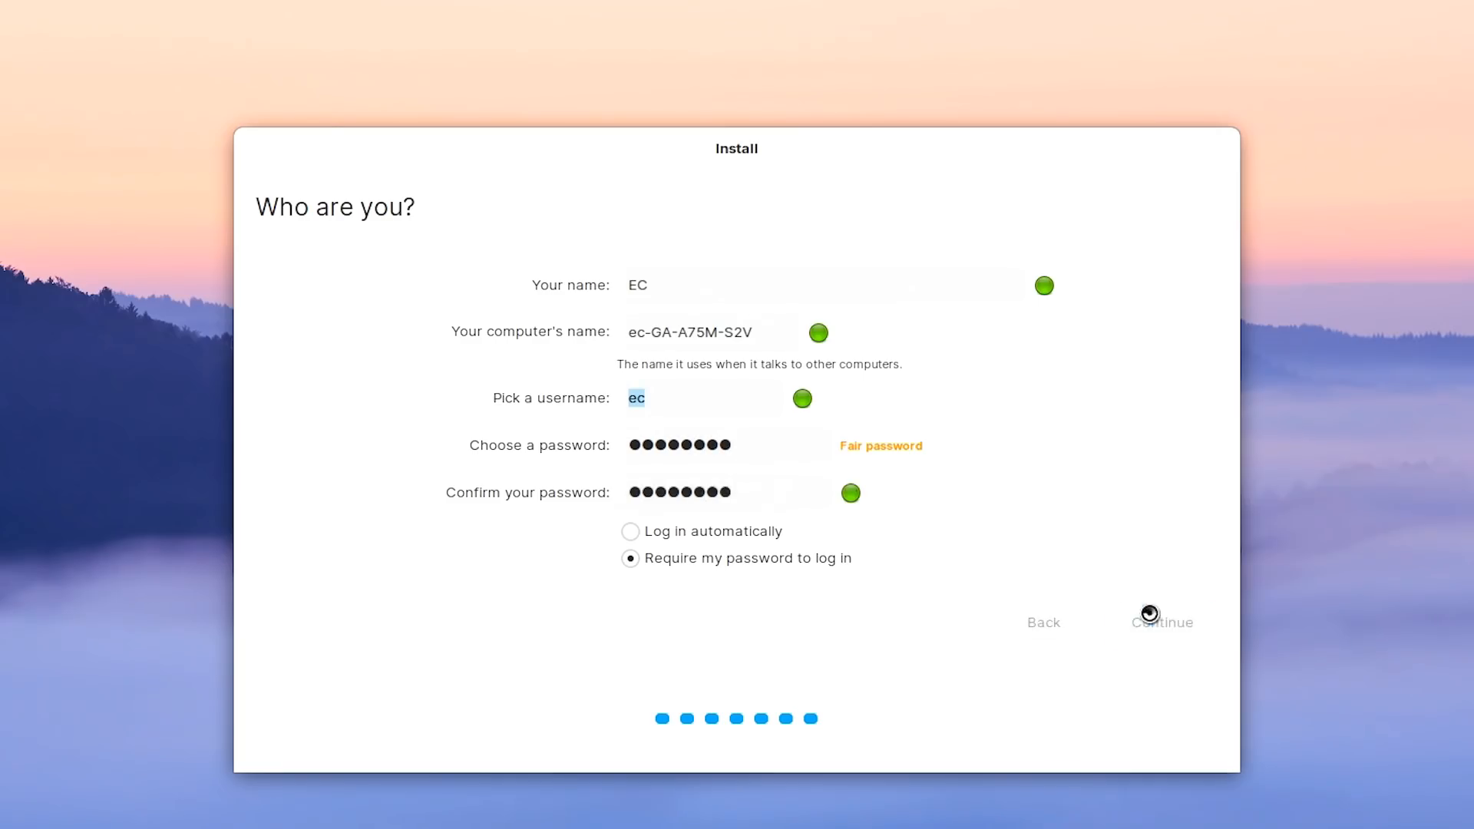
left_click(1161, 622)
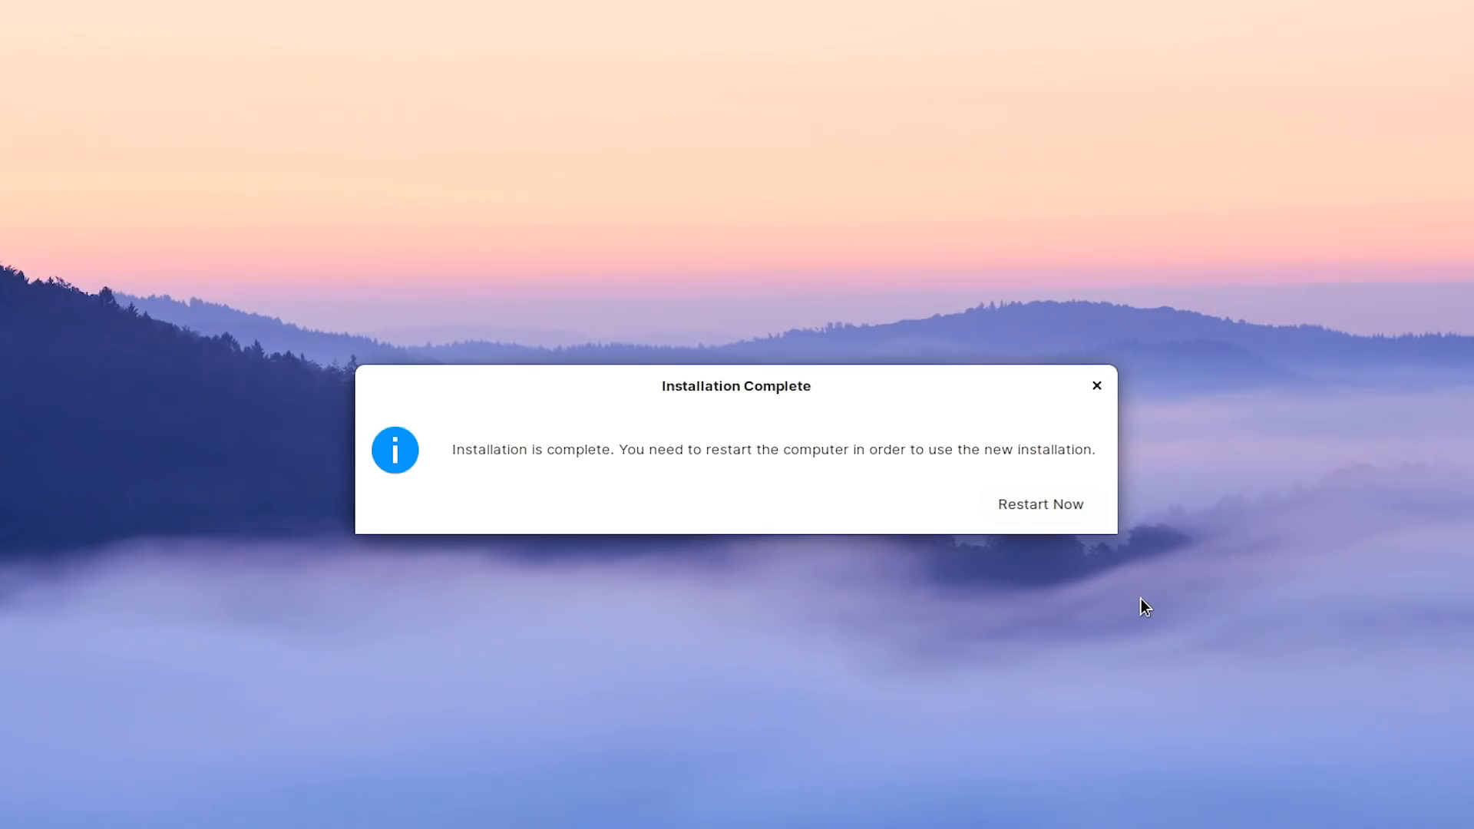
mouse_move(1120, 590)
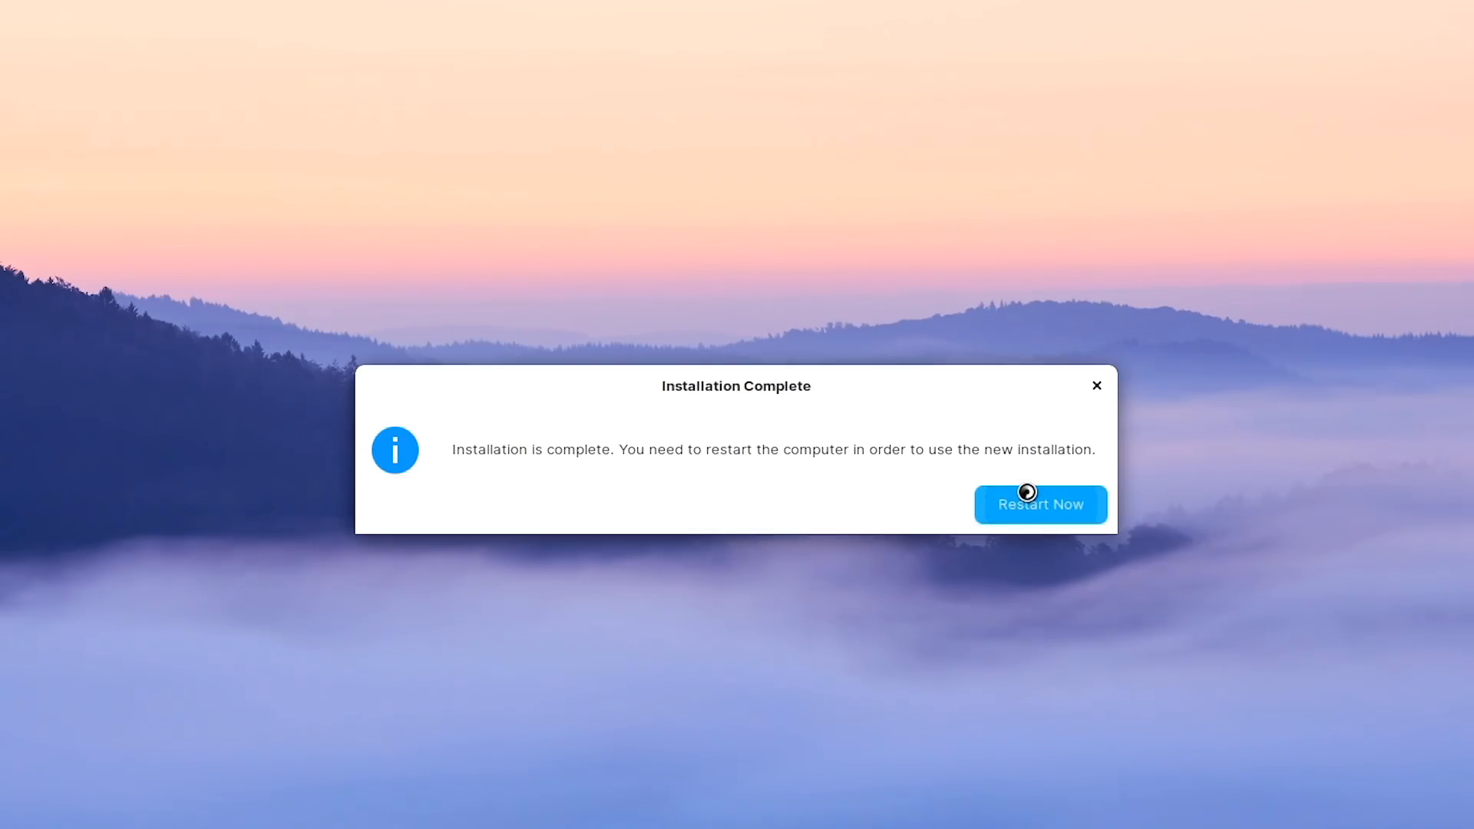
Step: Restart the computer into the newly installed Zorin OS
left_click(1040, 505)
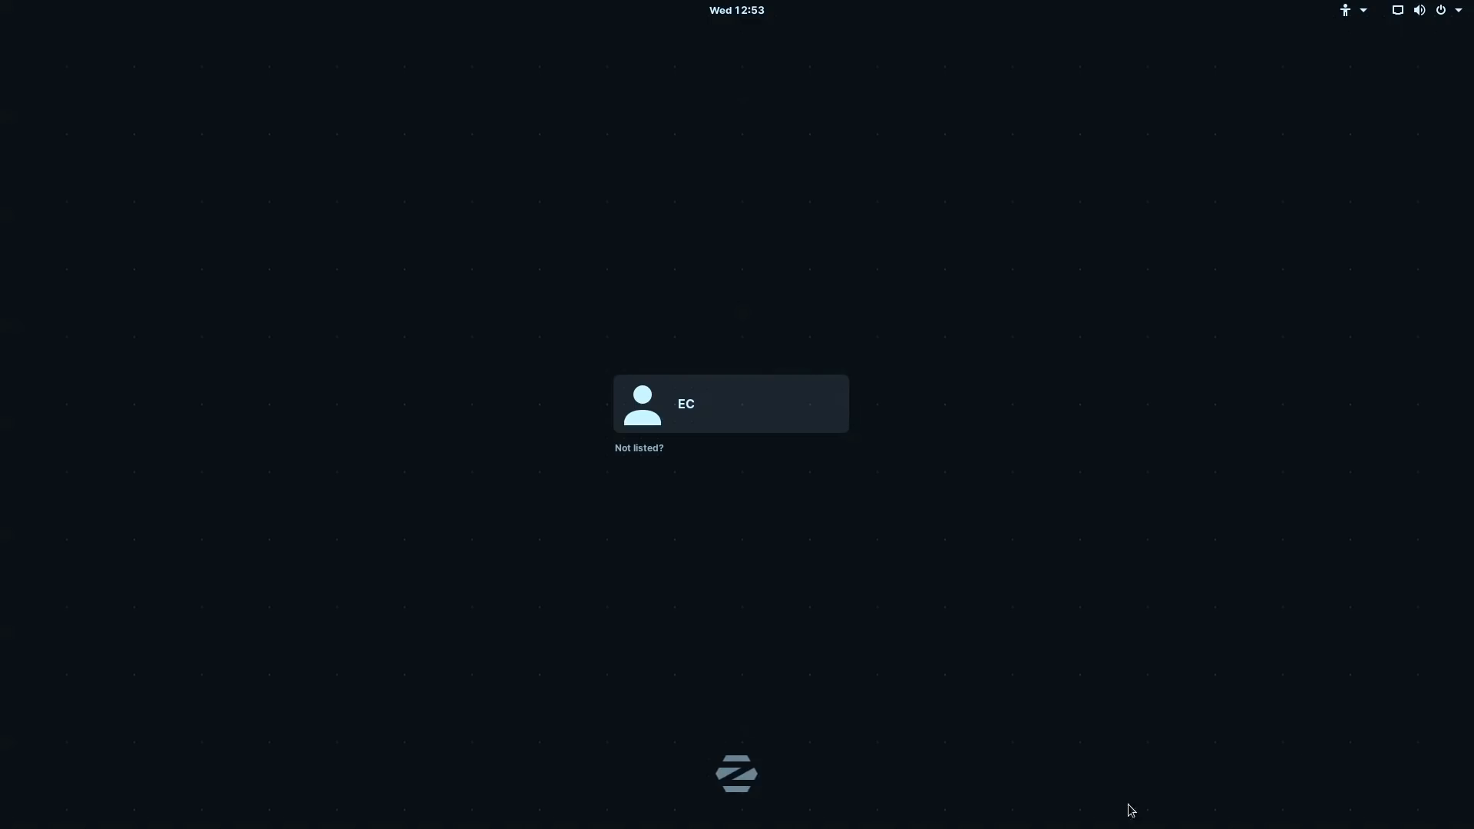
Step: Sign in to the single listed user account with its password
left_click(731, 404)
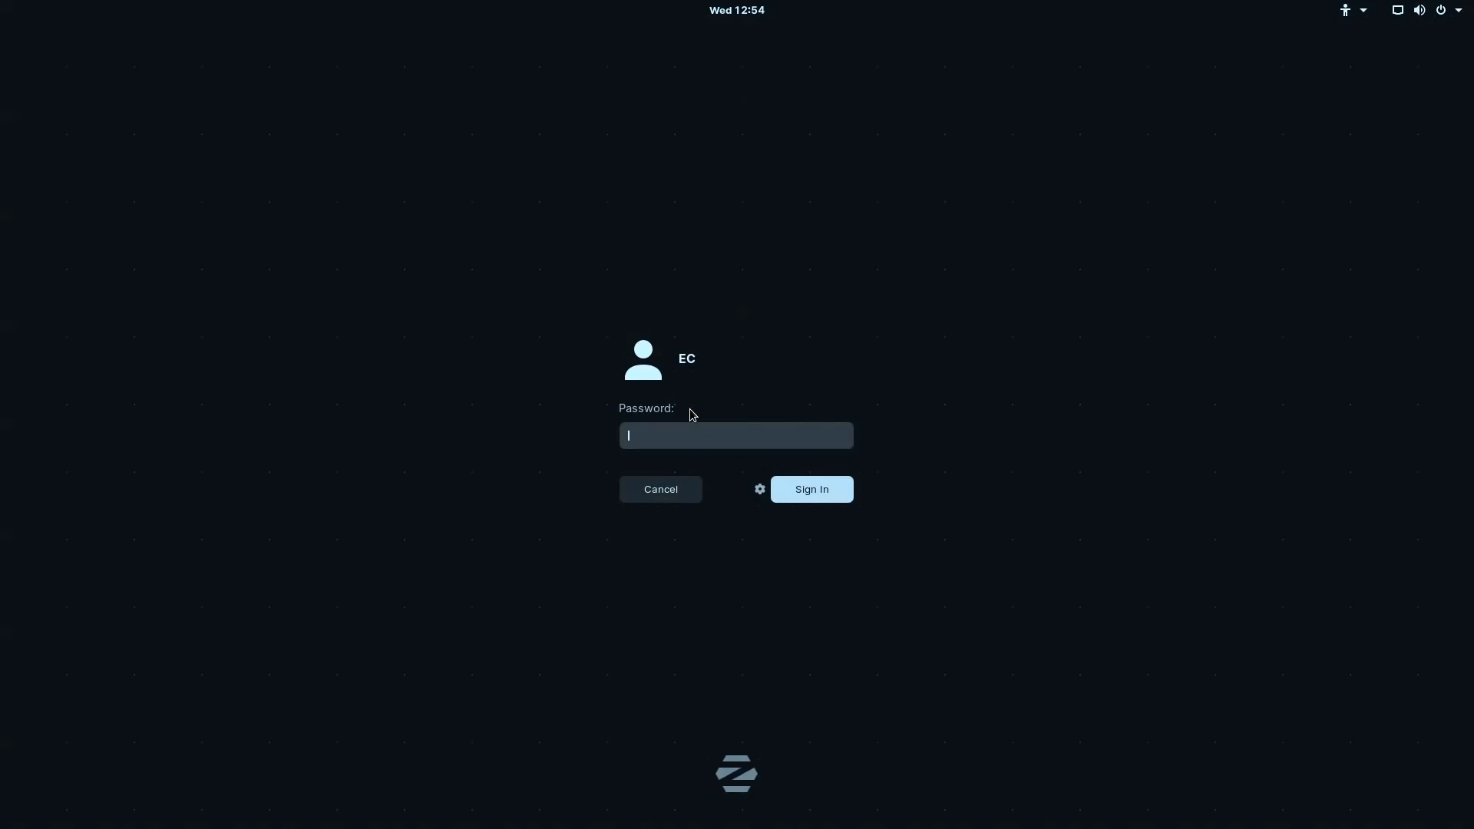
type("password")
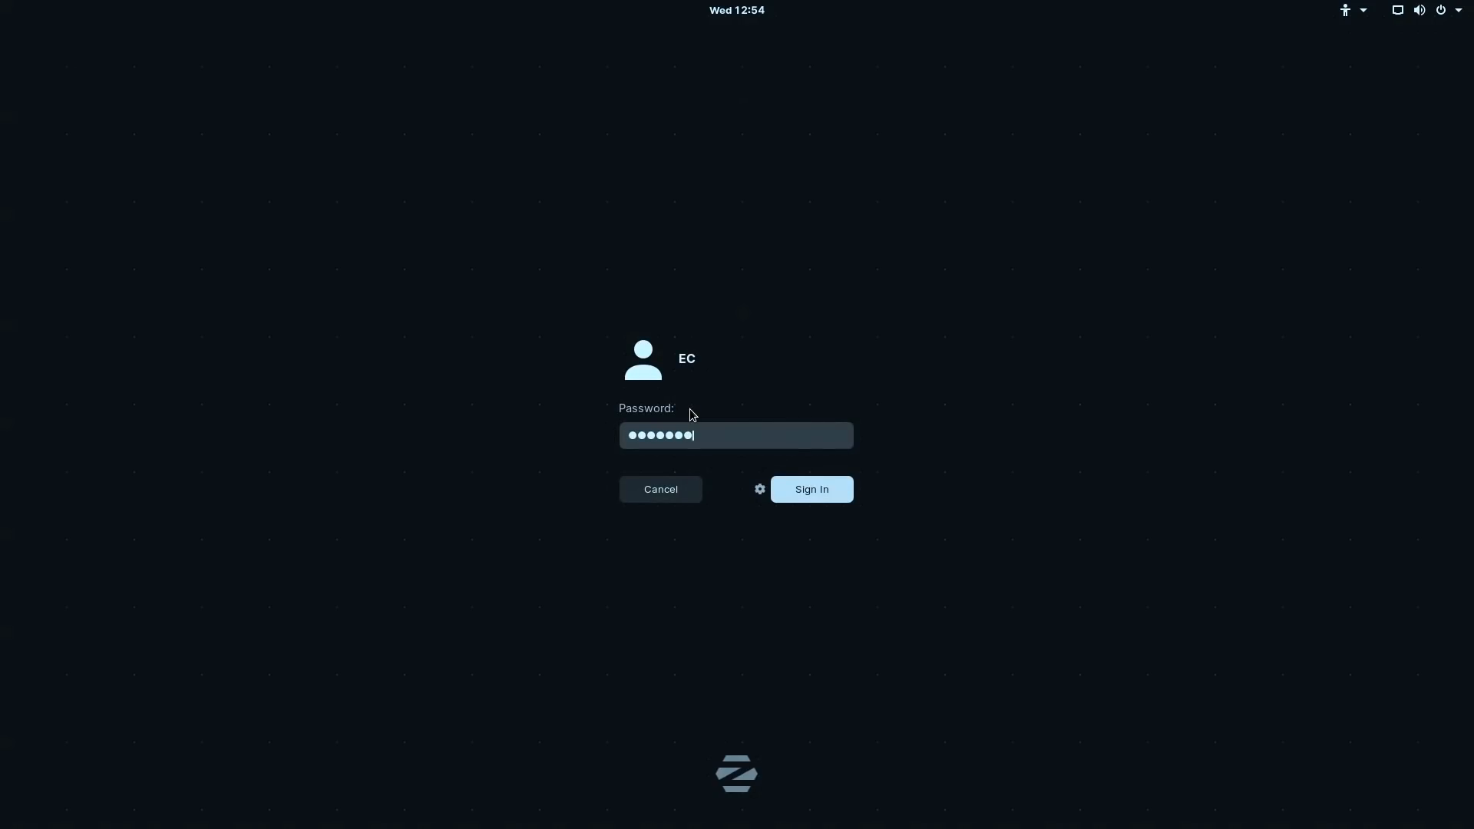
left_click(811, 489)
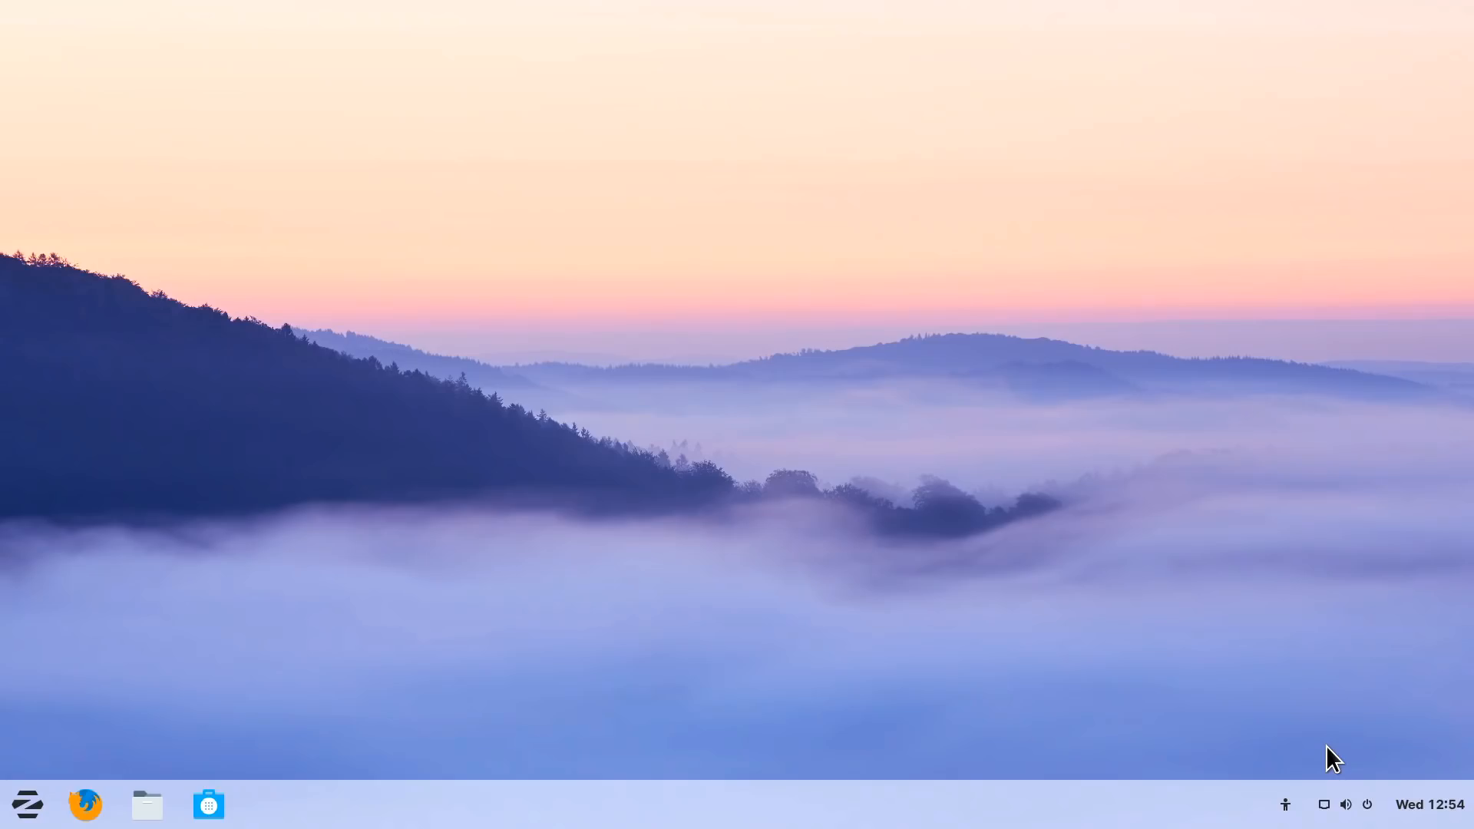
mouse_move(545, 622)
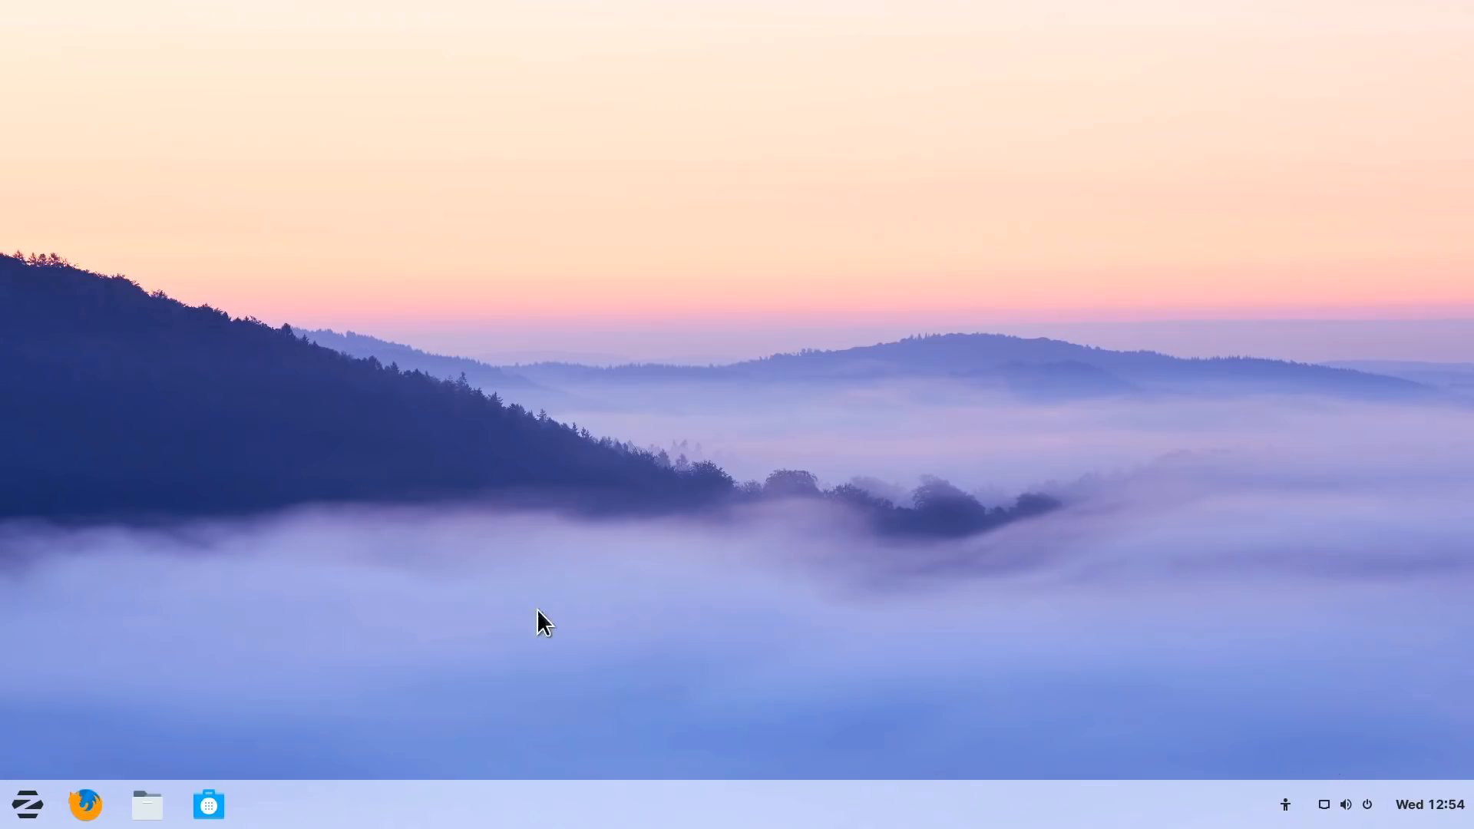
mouse_move(888, 490)
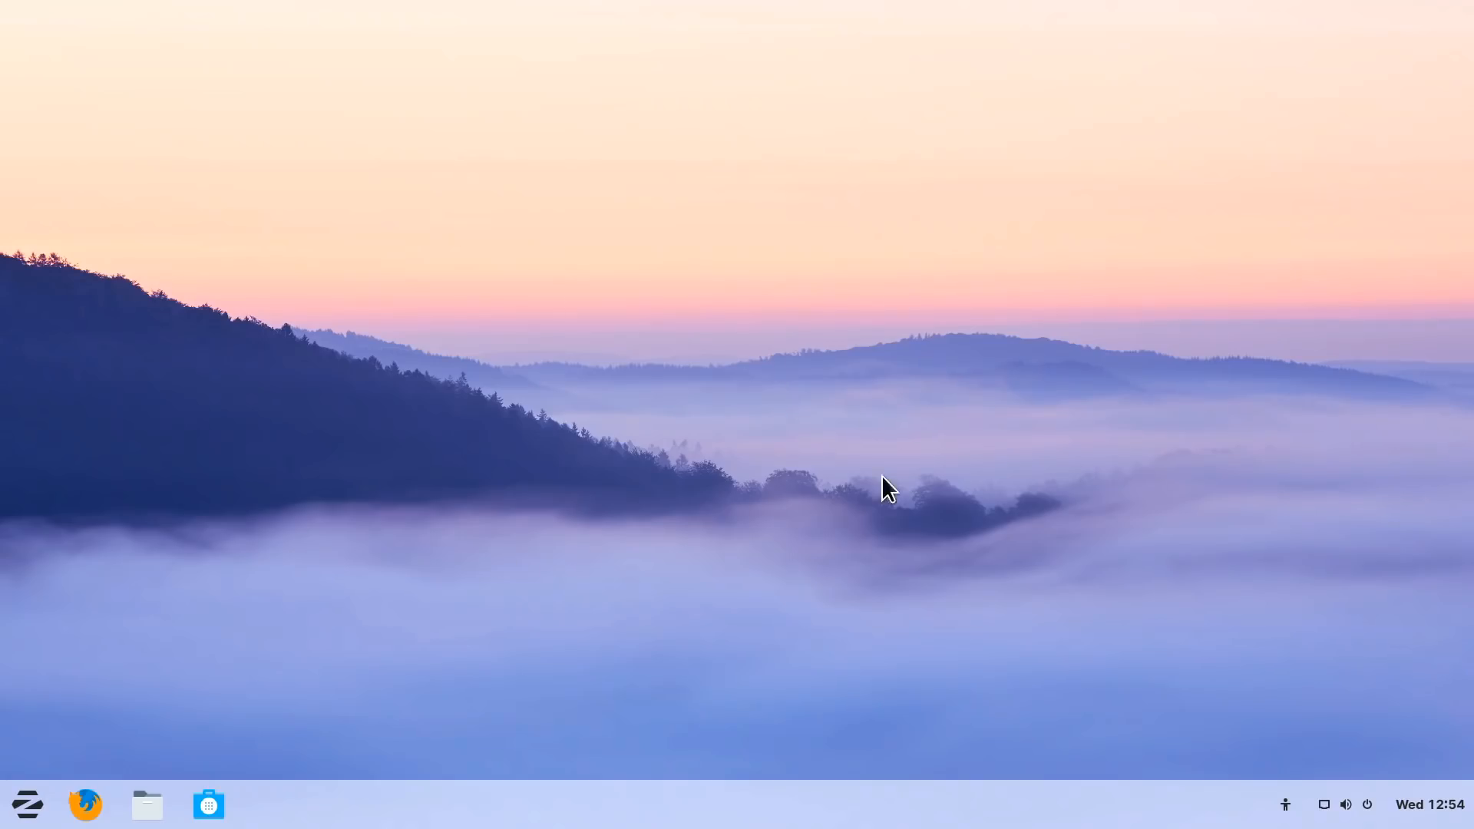
mouse_move(659, 572)
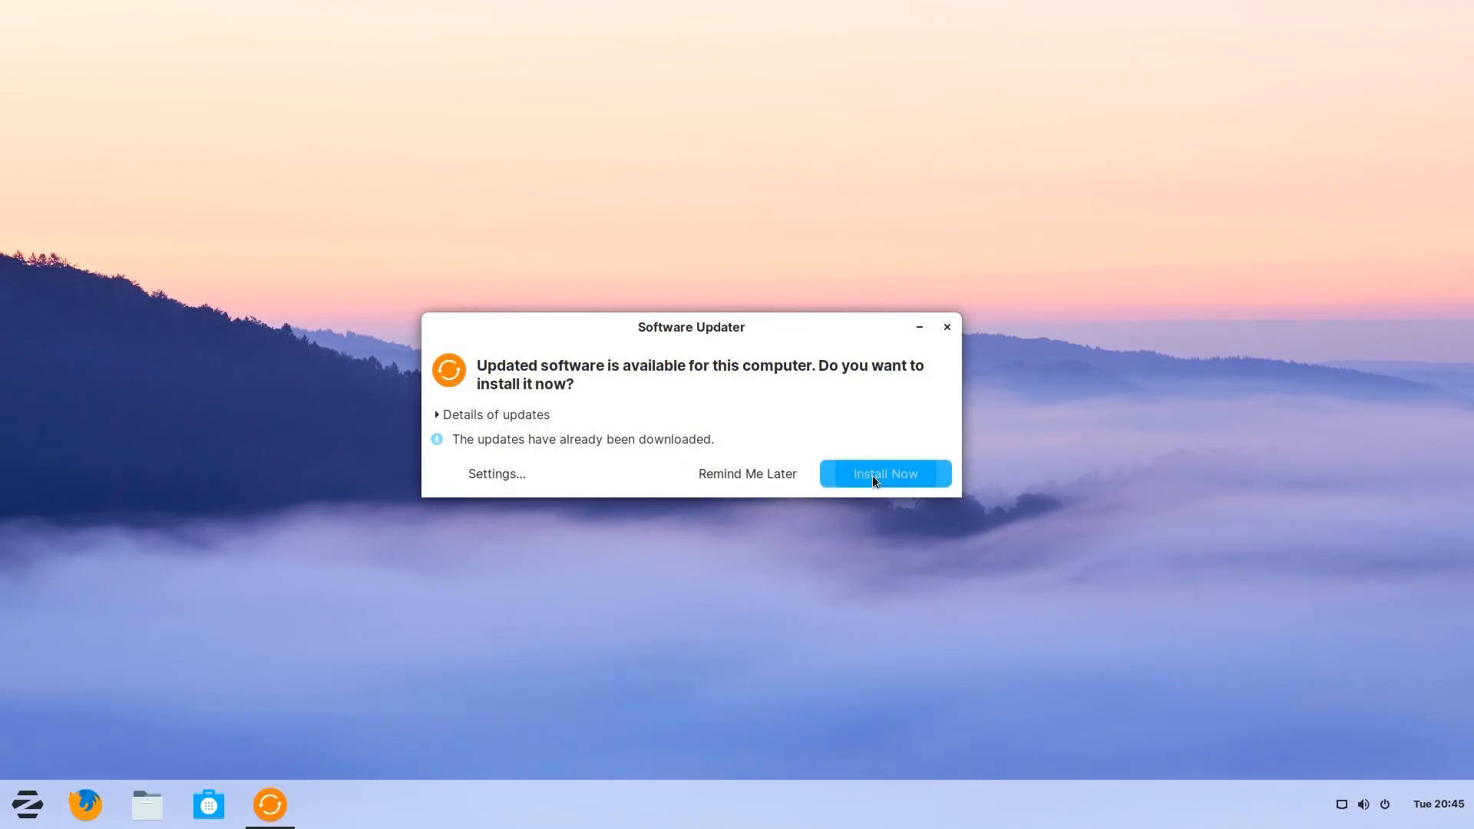
Step: Install the downloaded updates with authentication and dismiss the up-to-date message
left_click(881, 473)
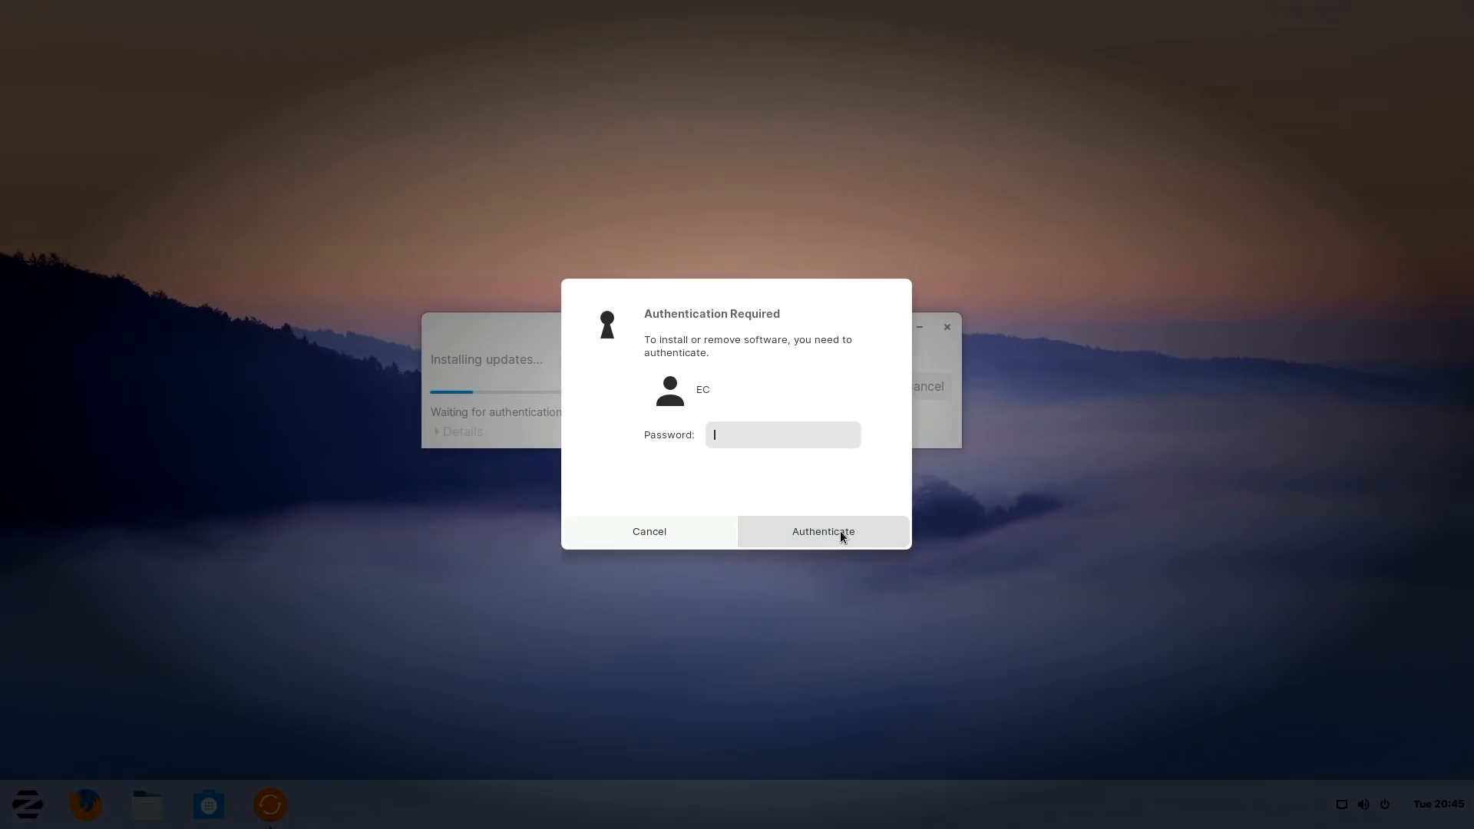
left_click(820, 531)
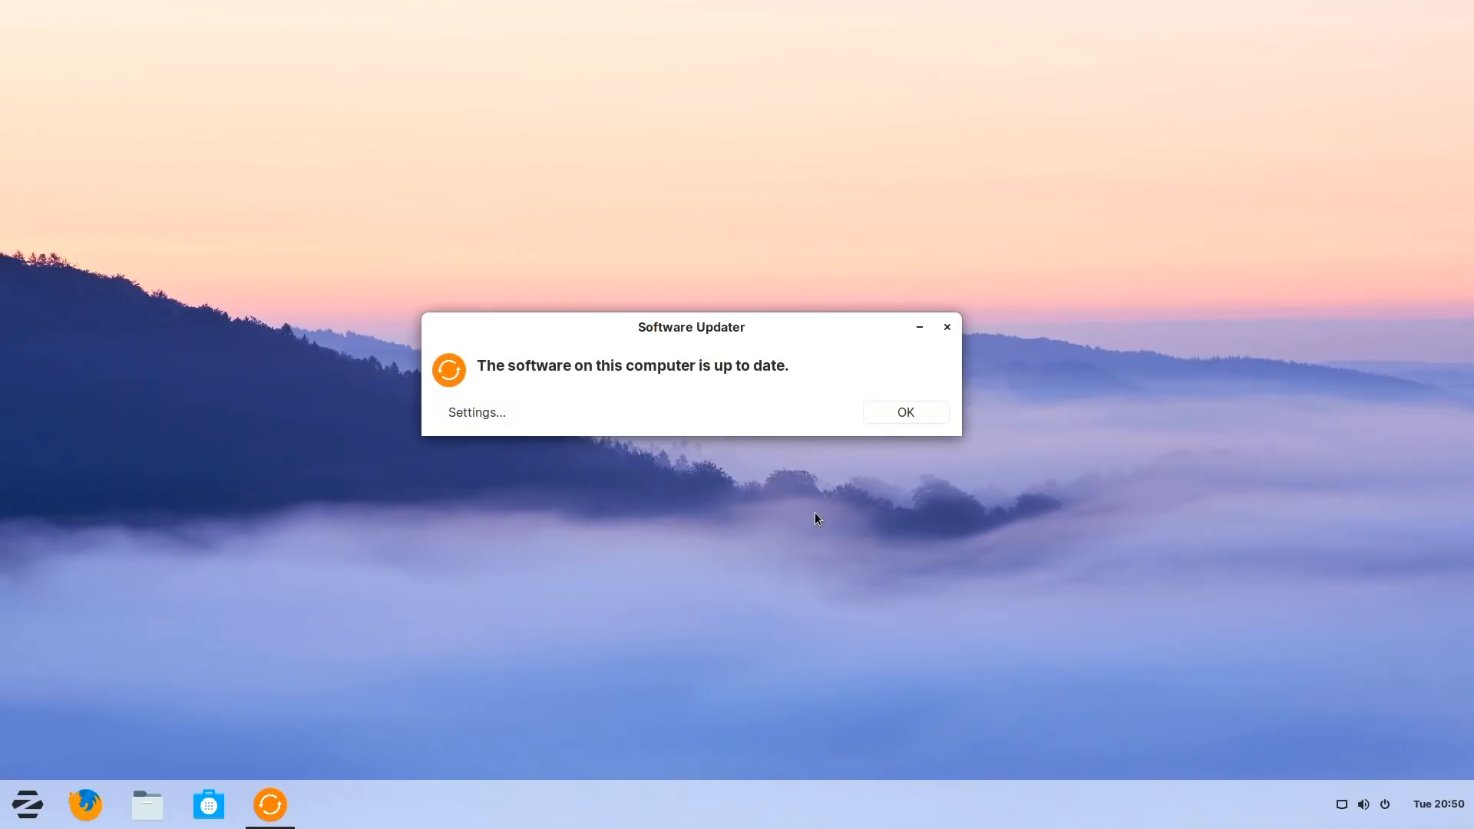
left_click(903, 411)
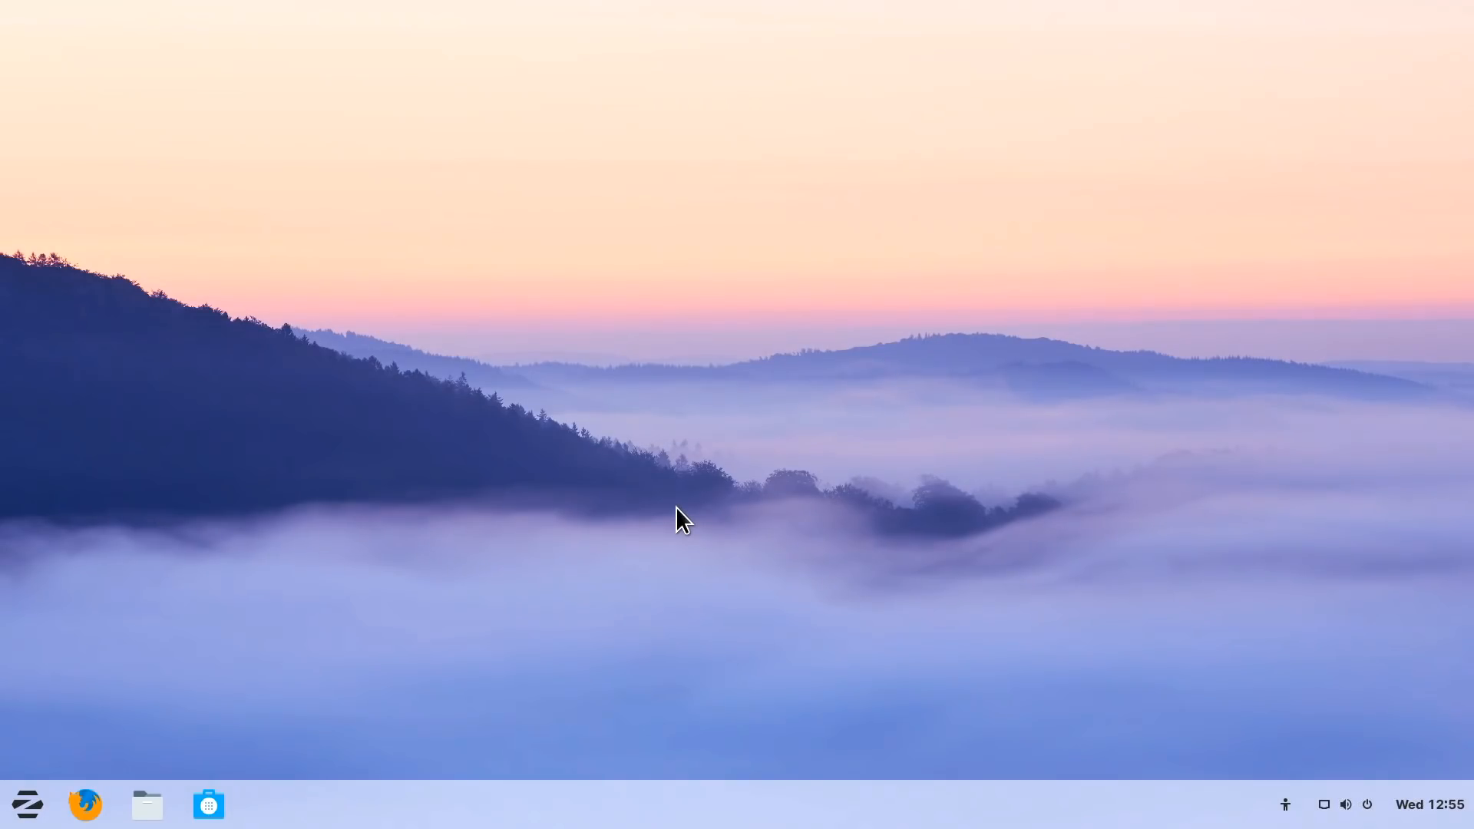
mouse_move(488, 803)
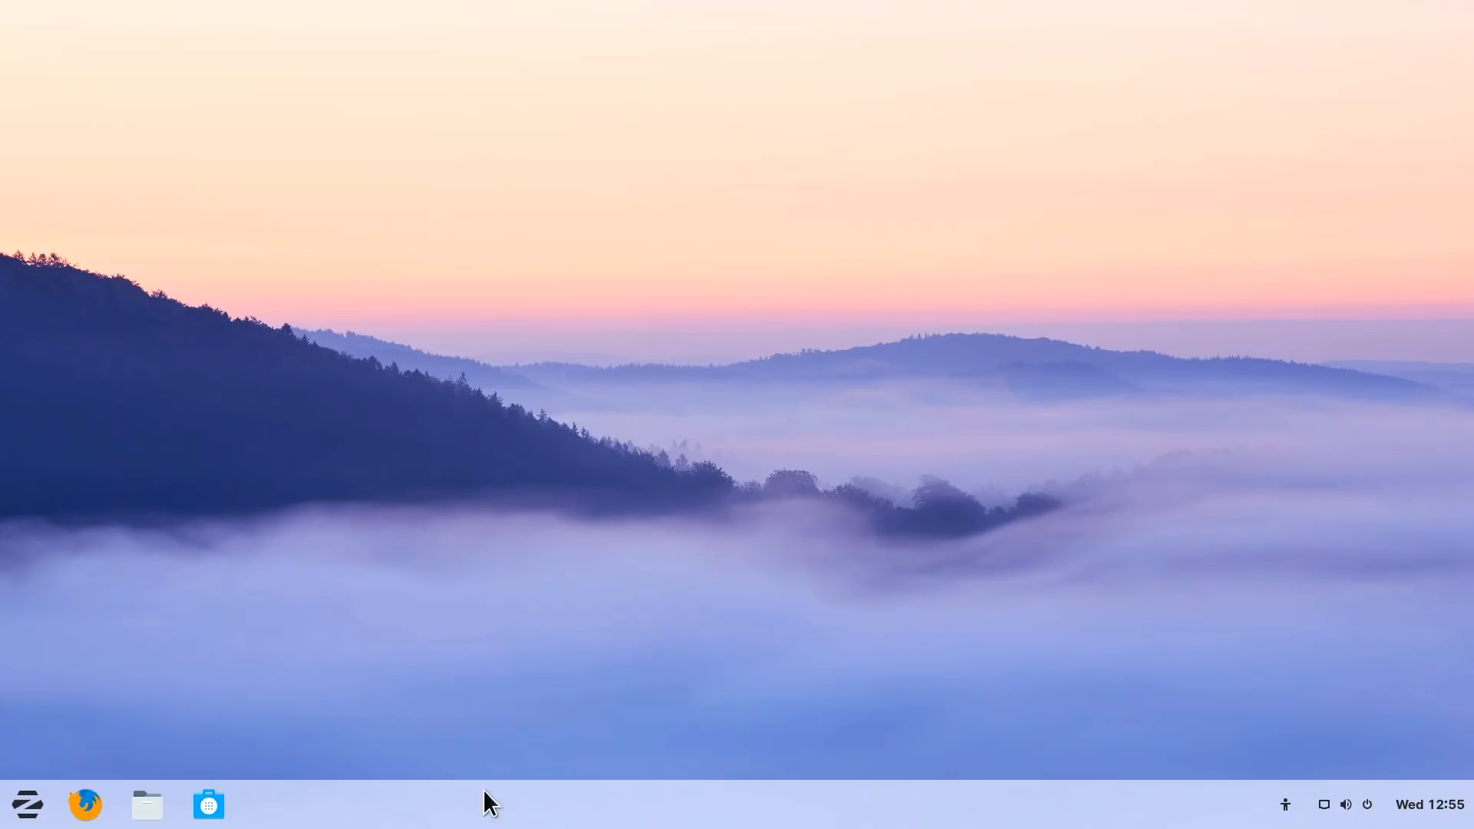
mouse_move(659, 818)
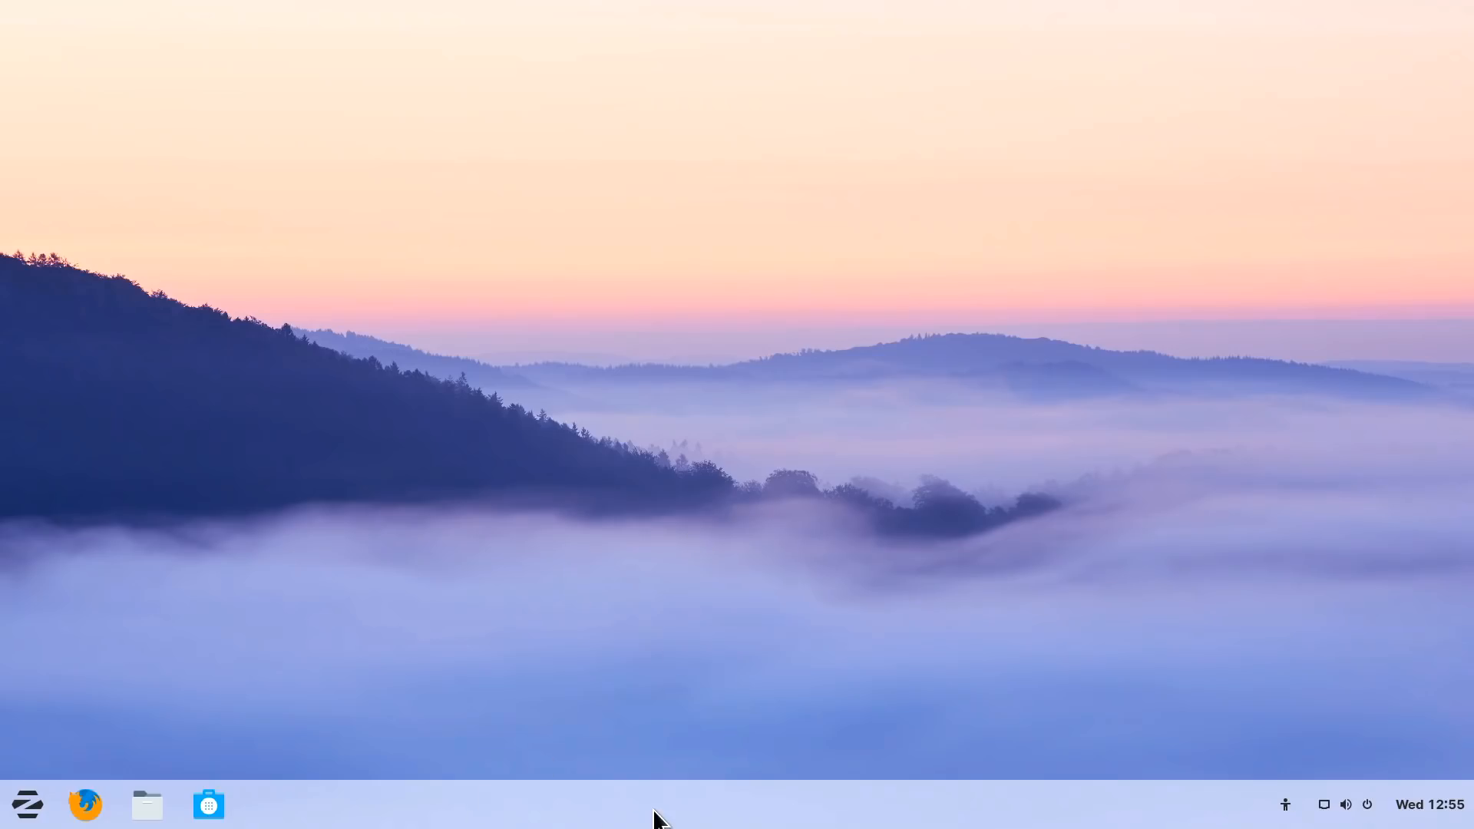
mouse_move(731, 535)
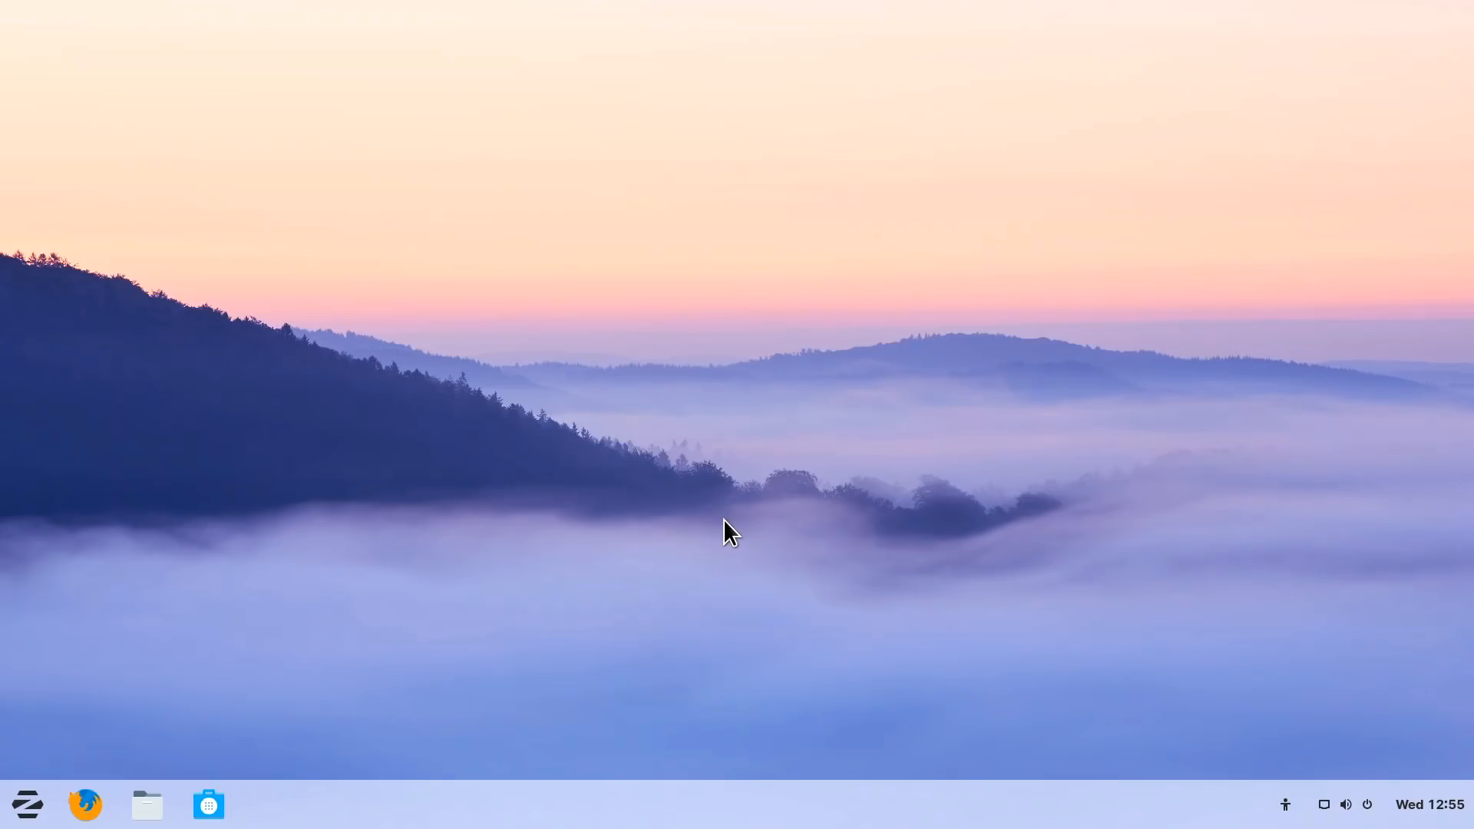
mouse_move(209, 805)
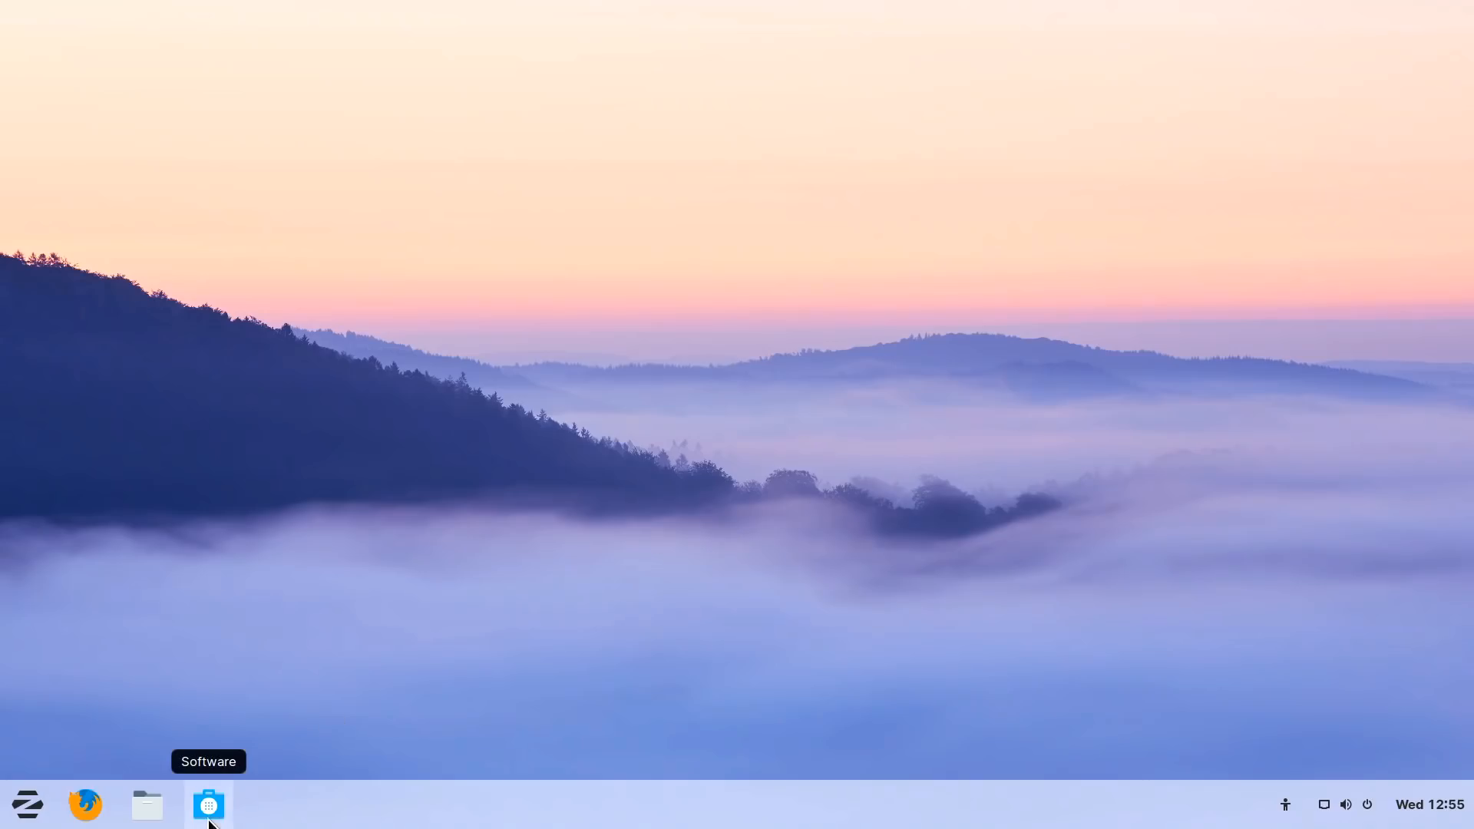
Step: Launch the Software store, view Krita's details page under Editor's Picks, then close the store
left_click(207, 804)
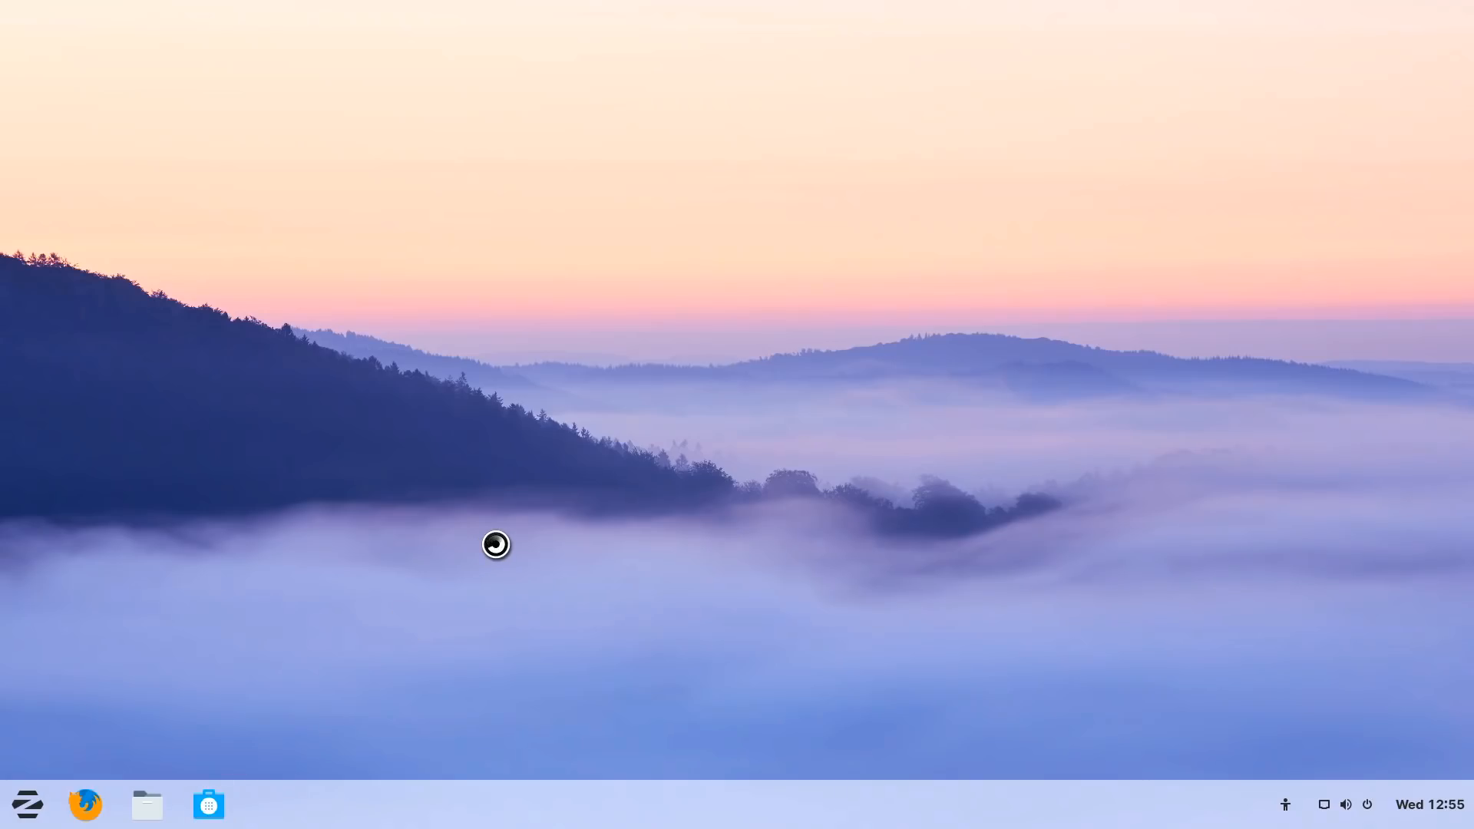
left_click(207, 803)
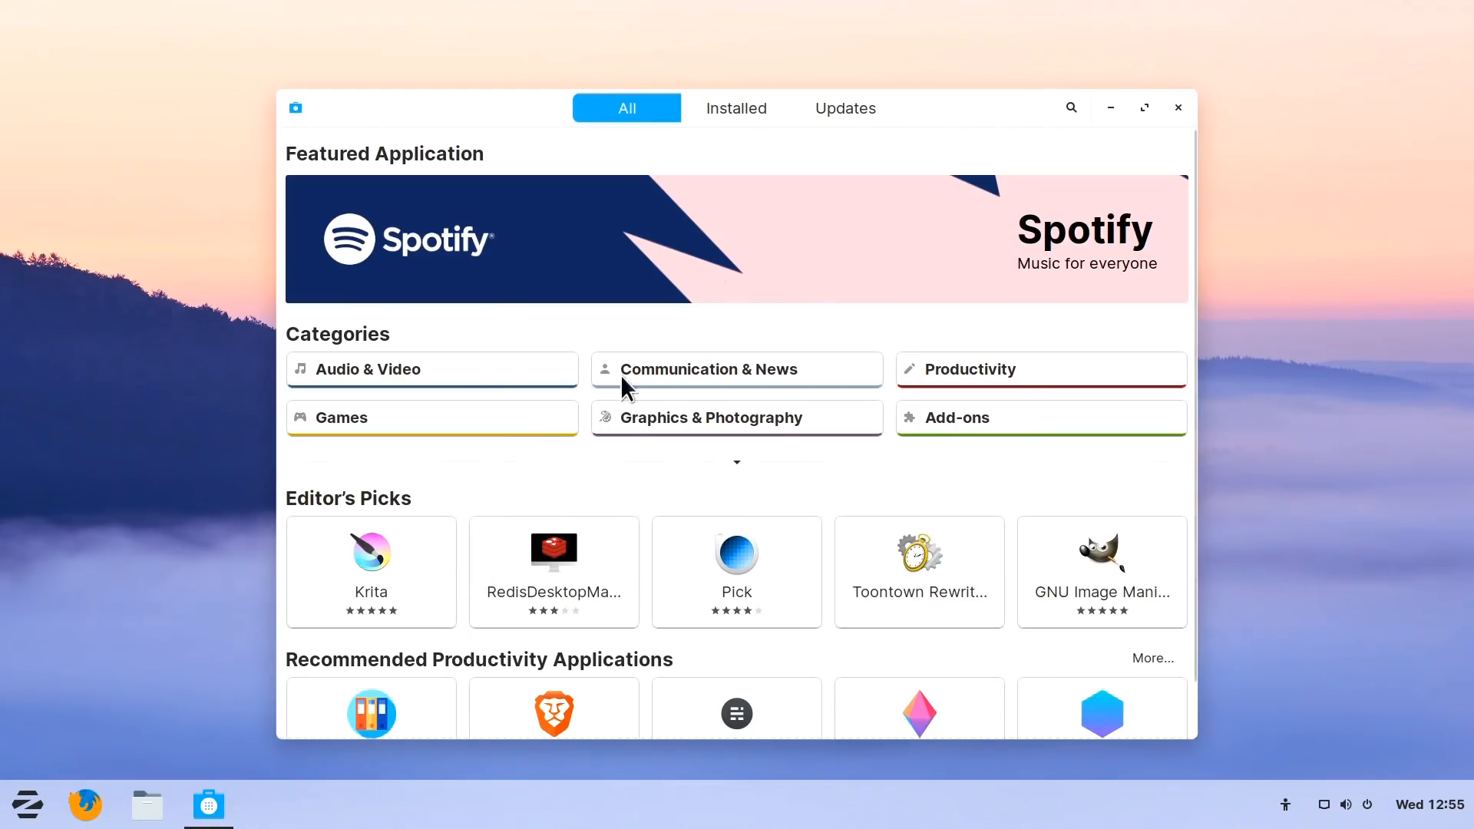
mouse_move(803, 261)
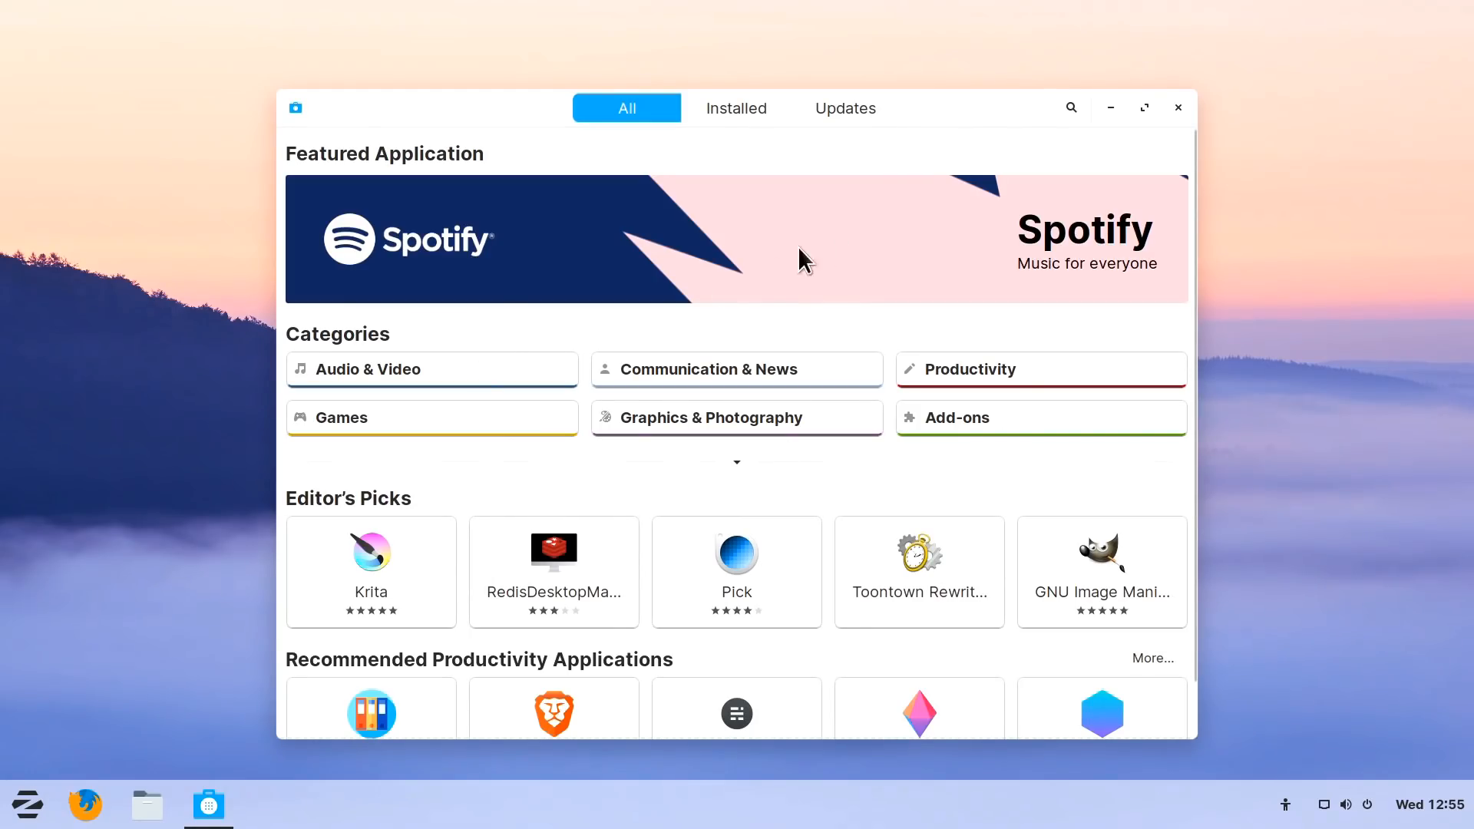
left_click(370, 550)
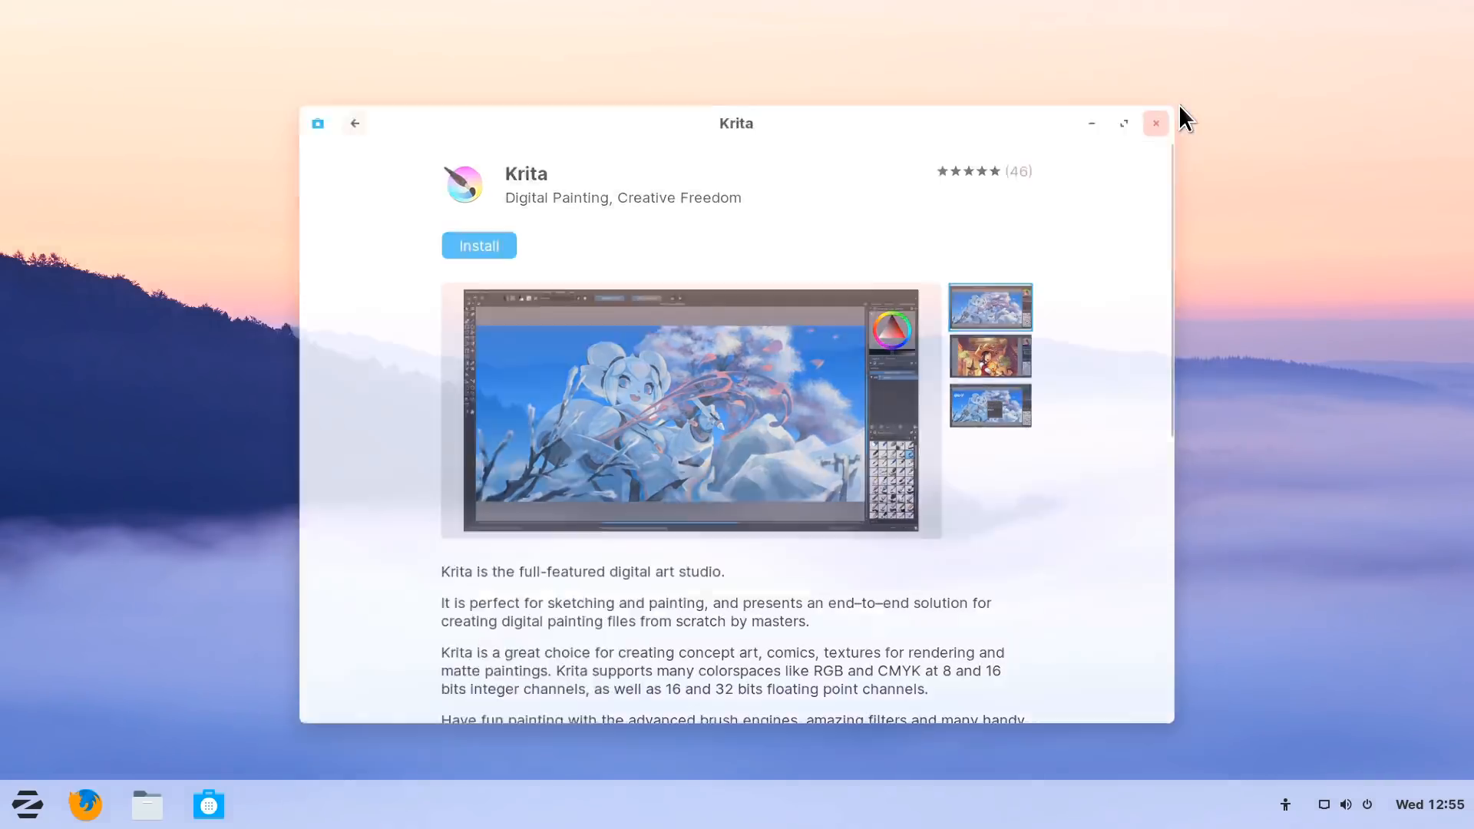
left_click(1155, 123)
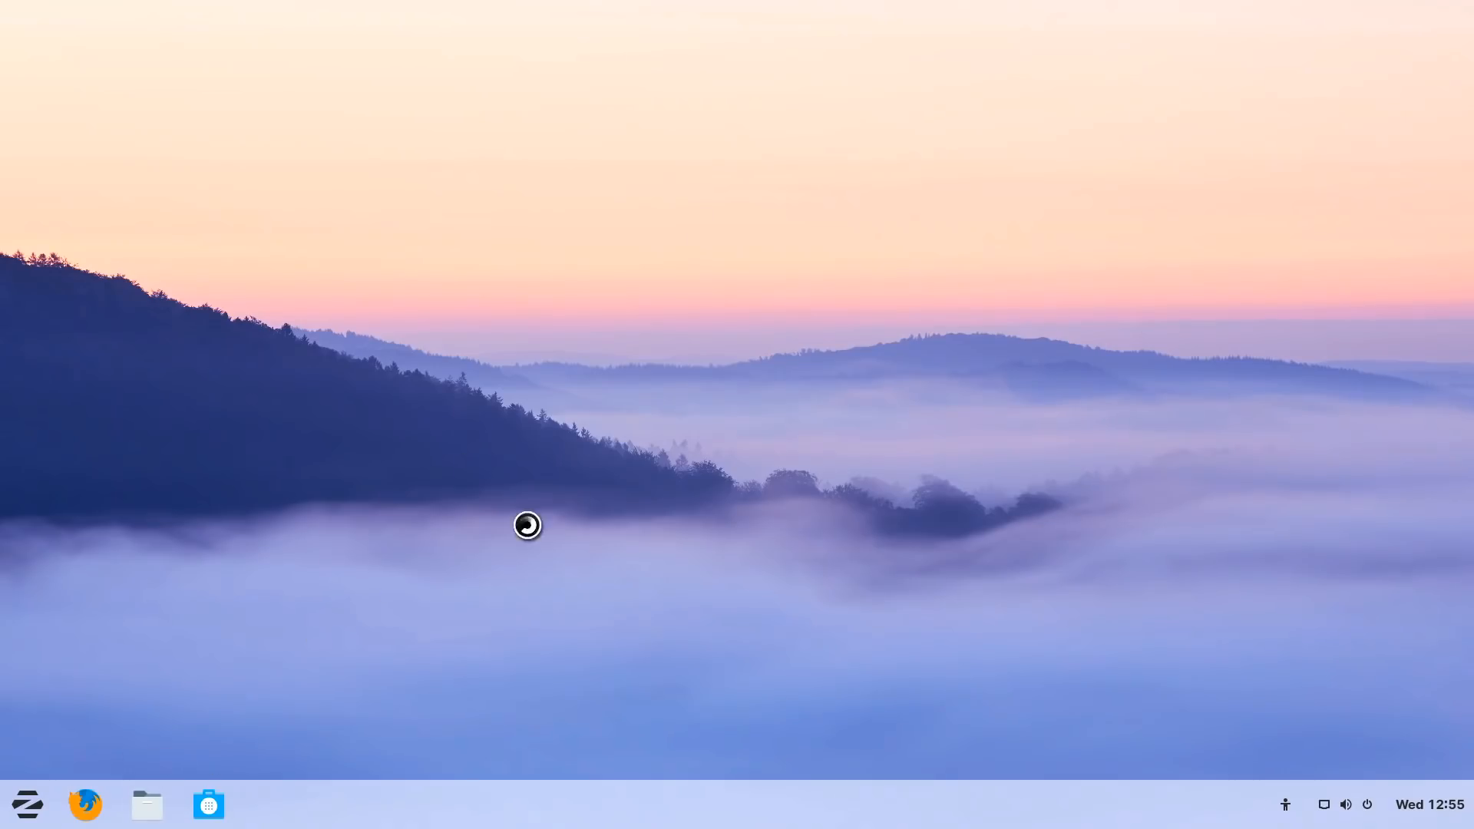
Step: Launch Files, view the empty Documents folder from the sidebar, then close the window
left_click(146, 803)
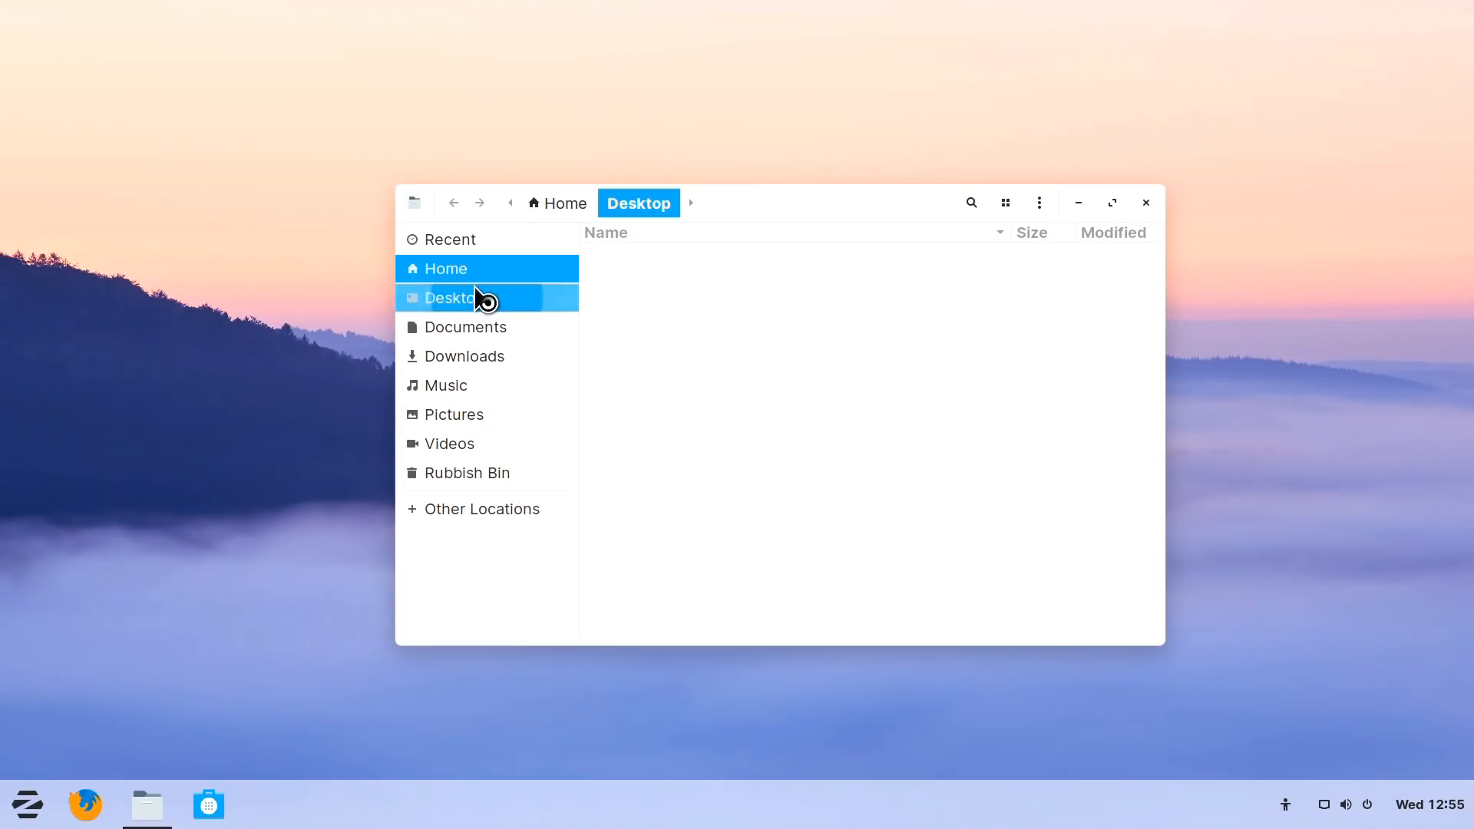
left_click(463, 326)
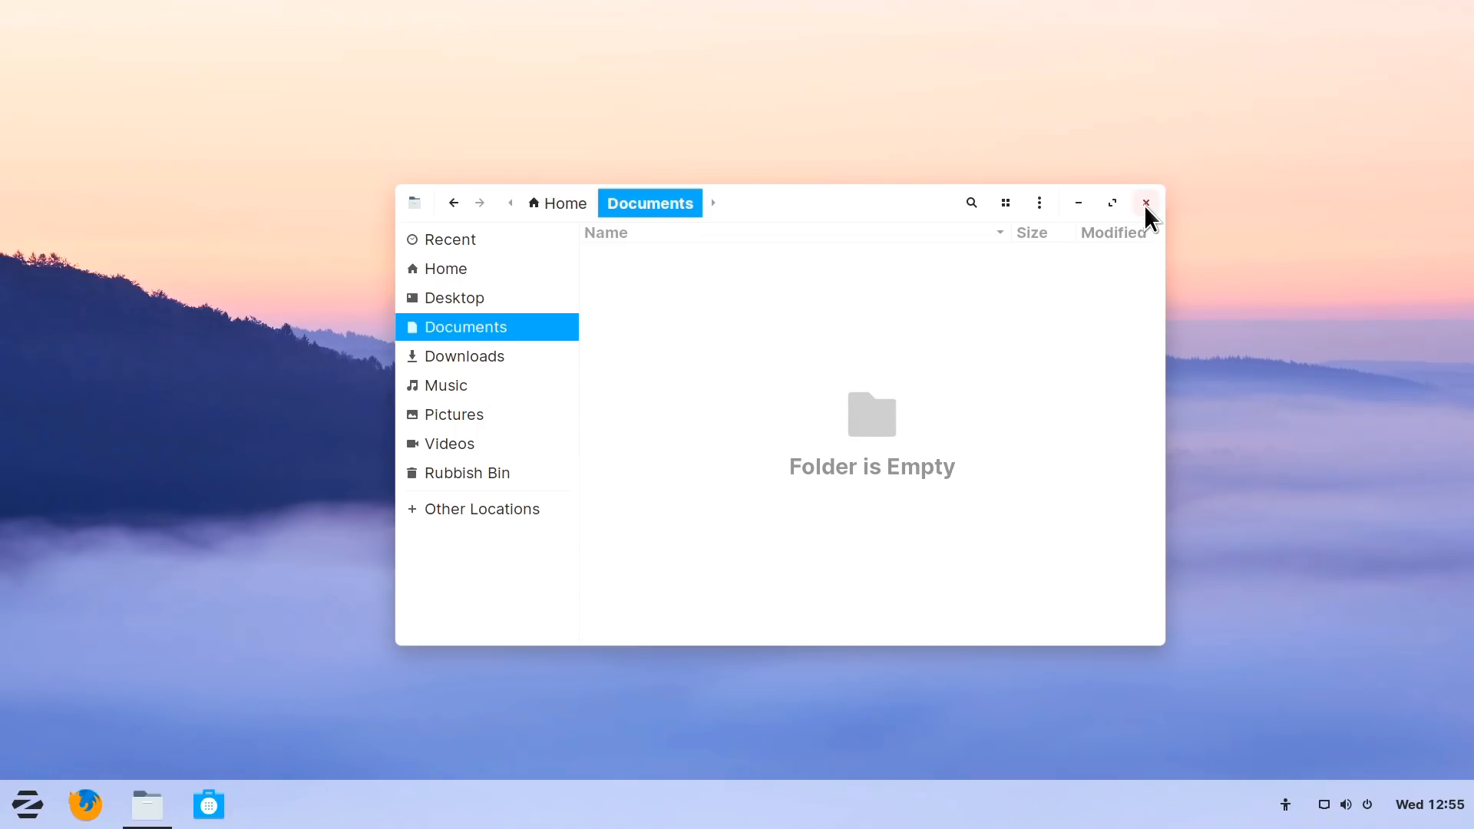
left_click(1145, 202)
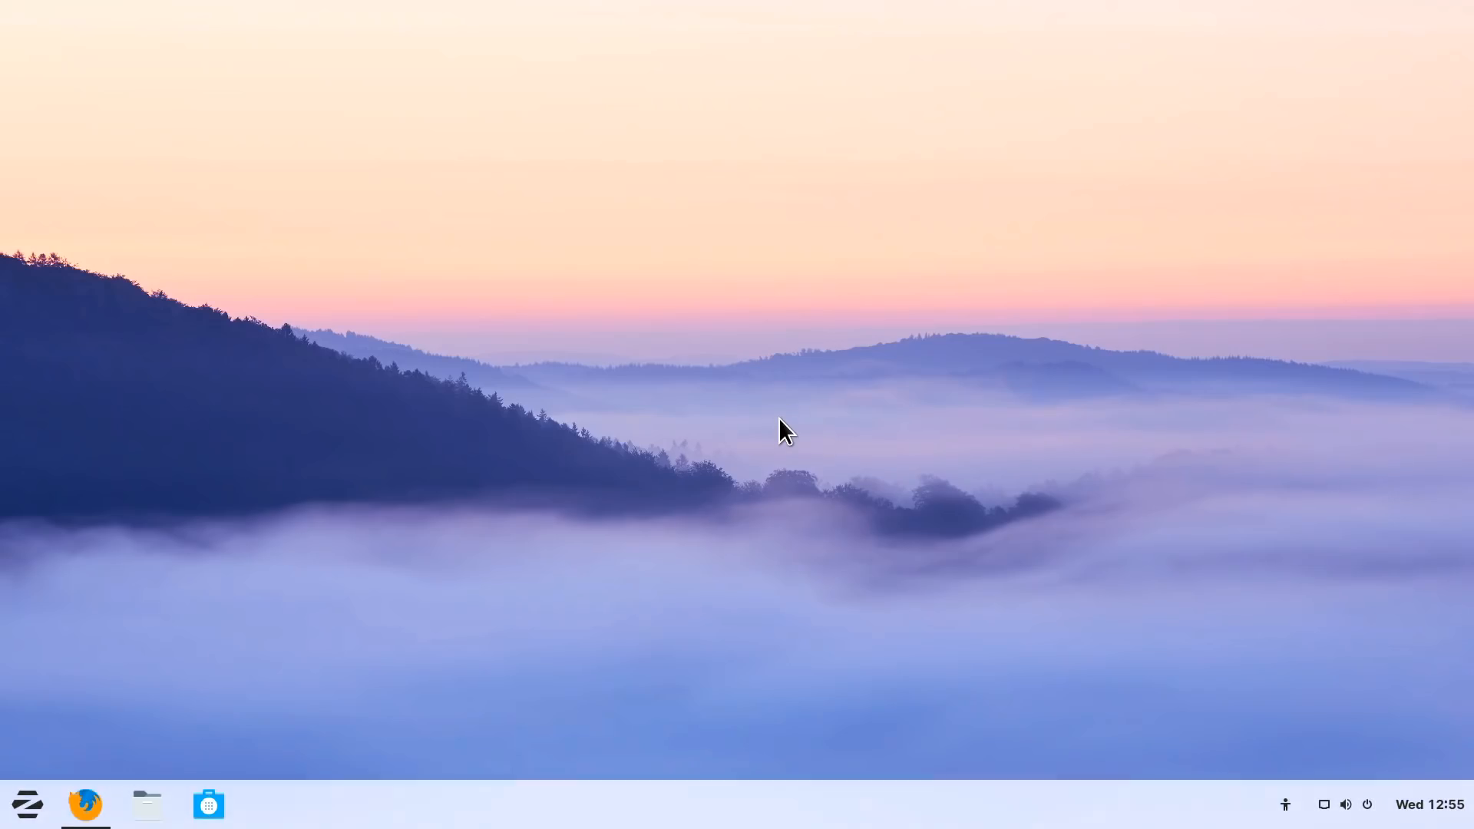
left_click(84, 803)
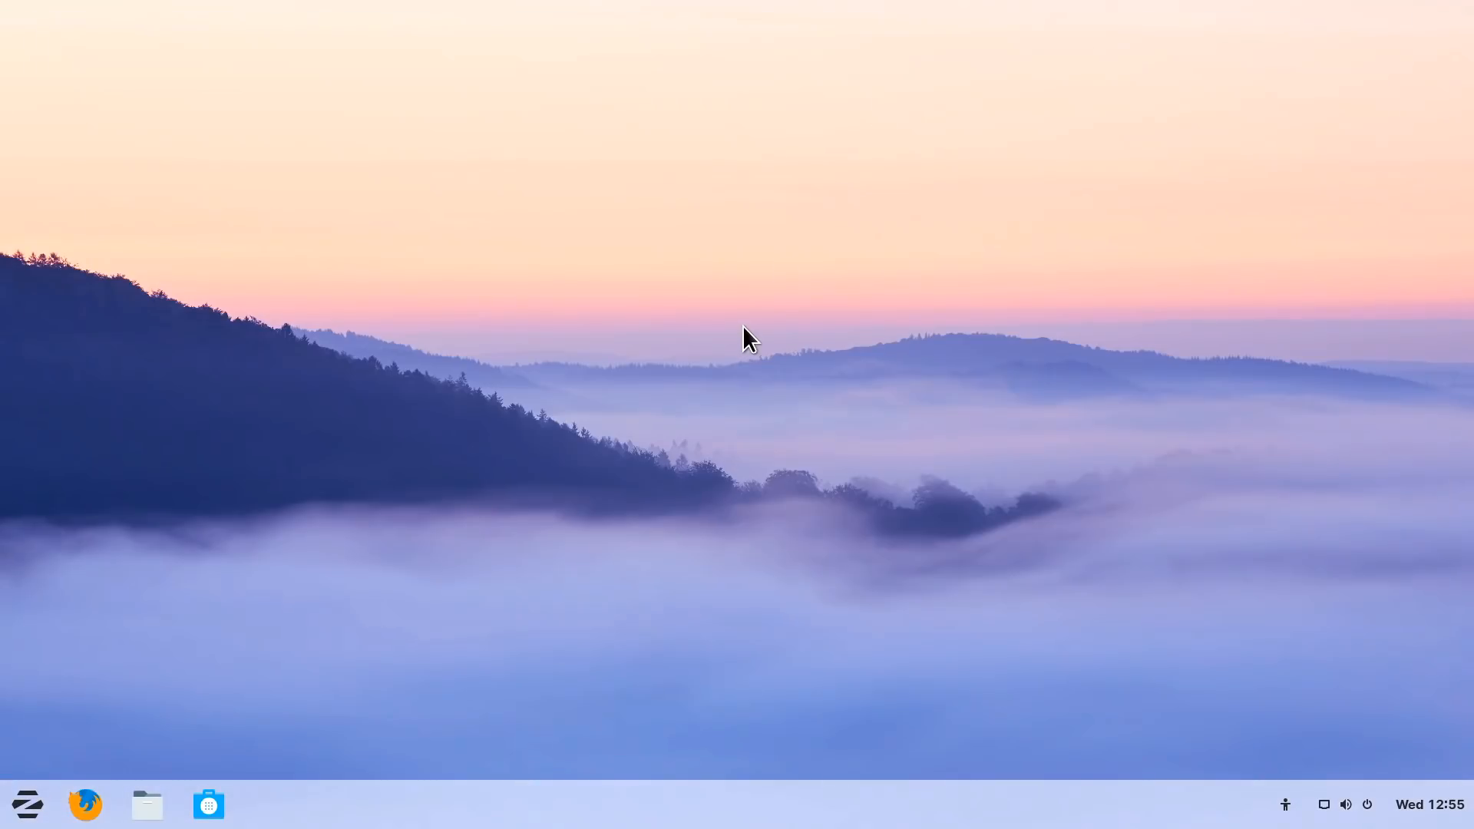
mouse_move(27, 804)
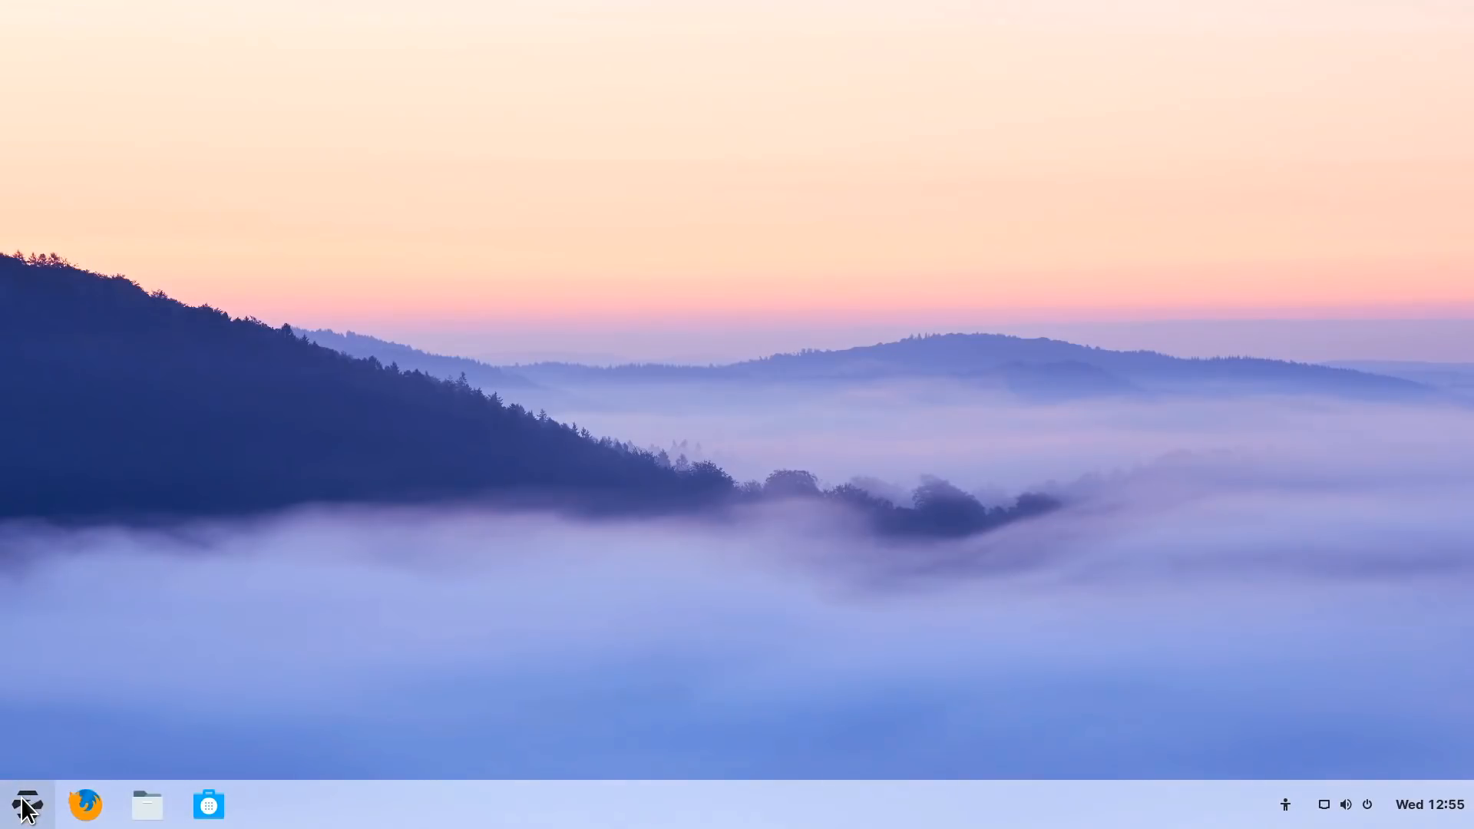
Step: From the Zorin menu's Games category, launch AisleRiot Solitaire
left_click(23, 805)
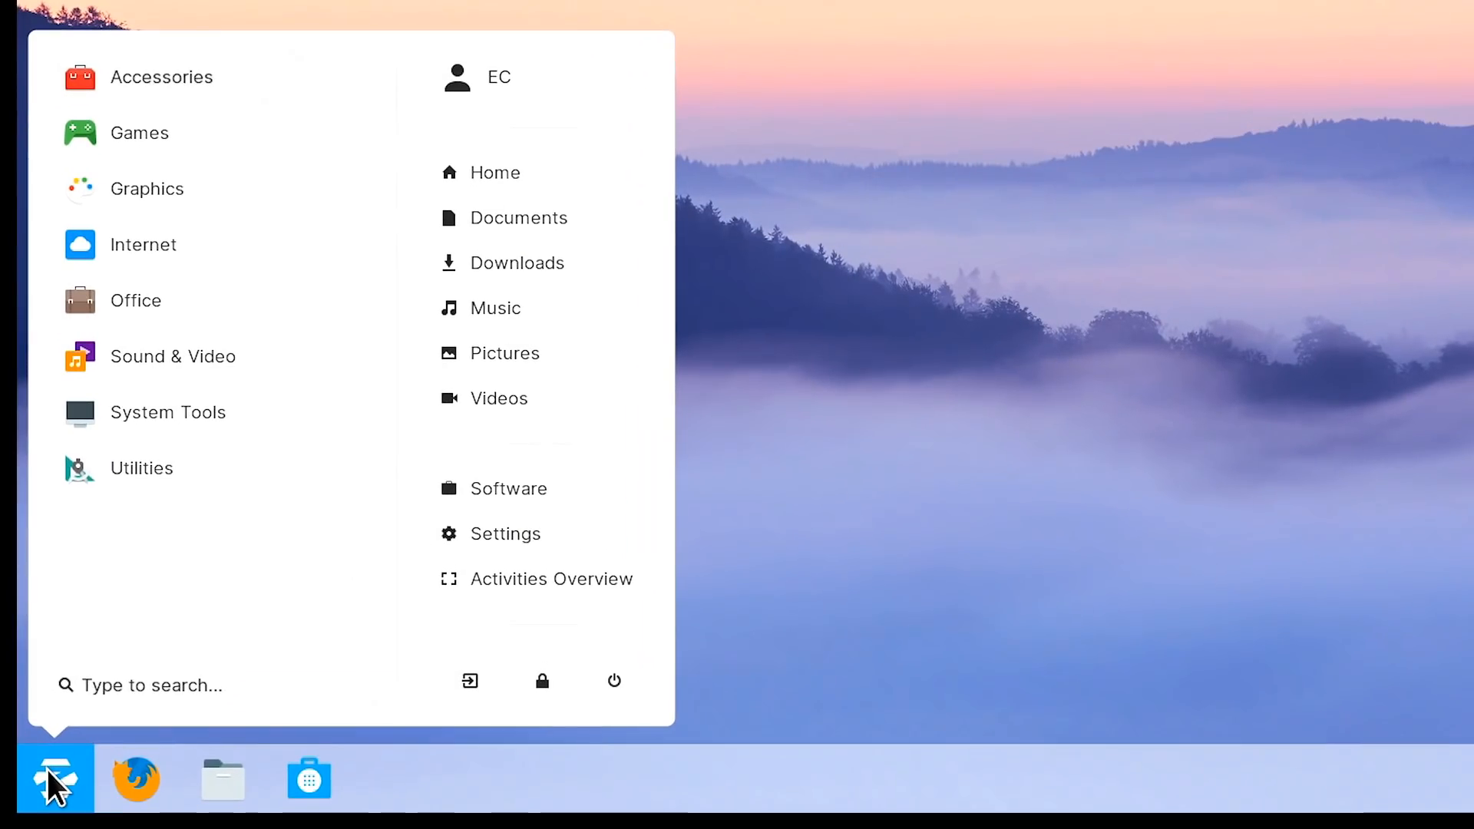
mouse_move(238, 66)
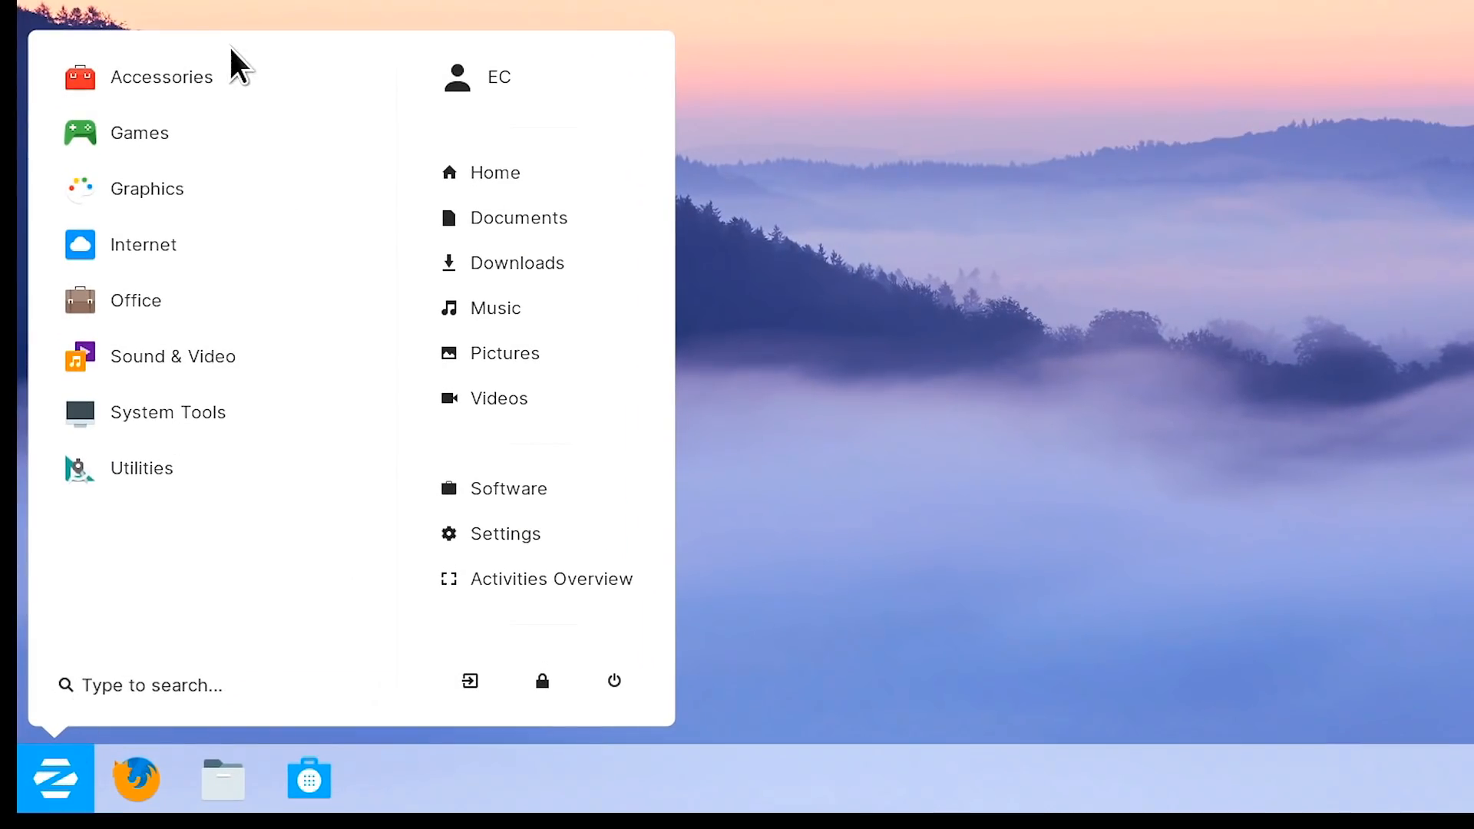
left_click(161, 77)
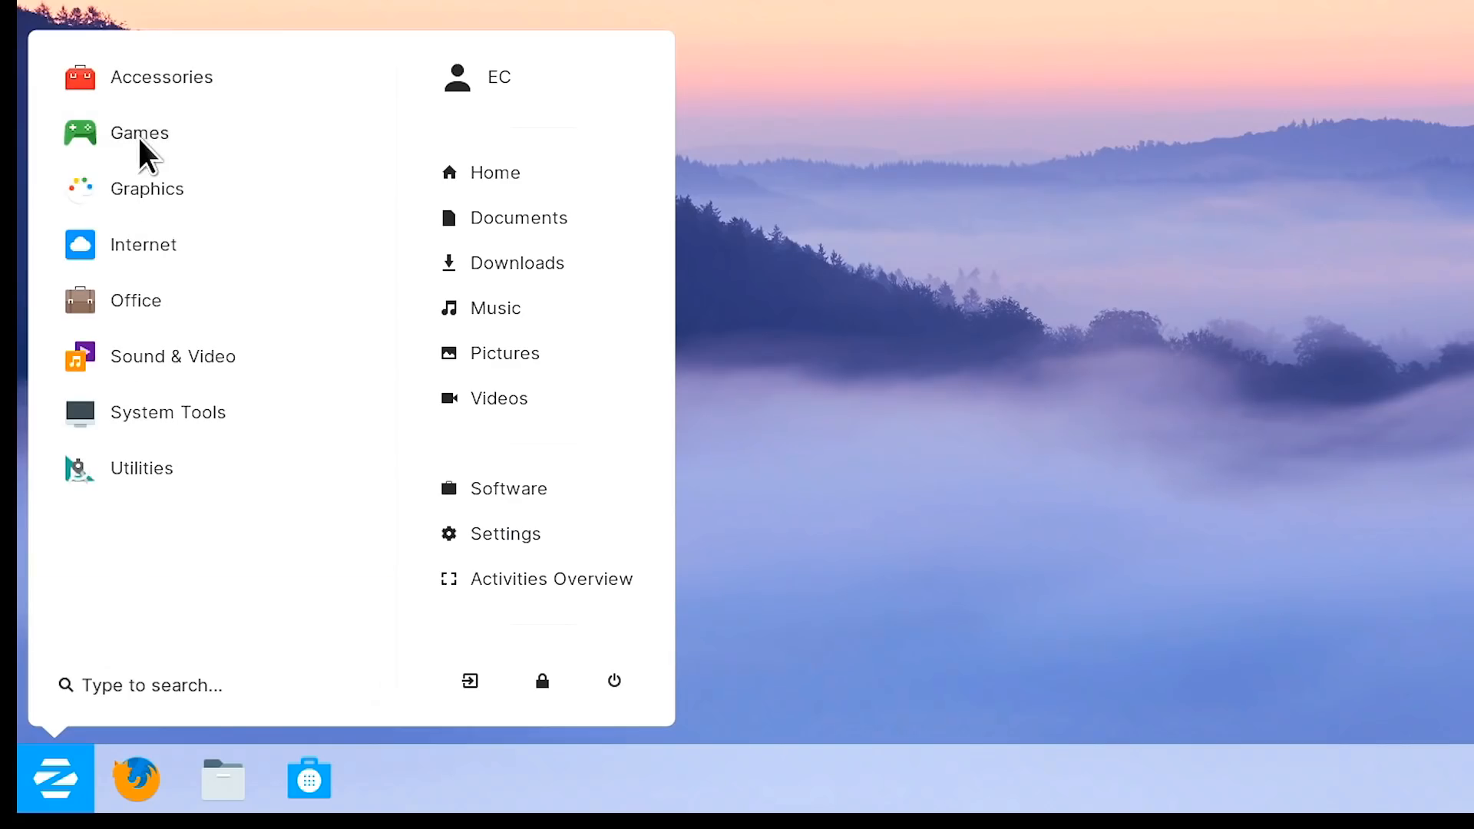
left_click(140, 132)
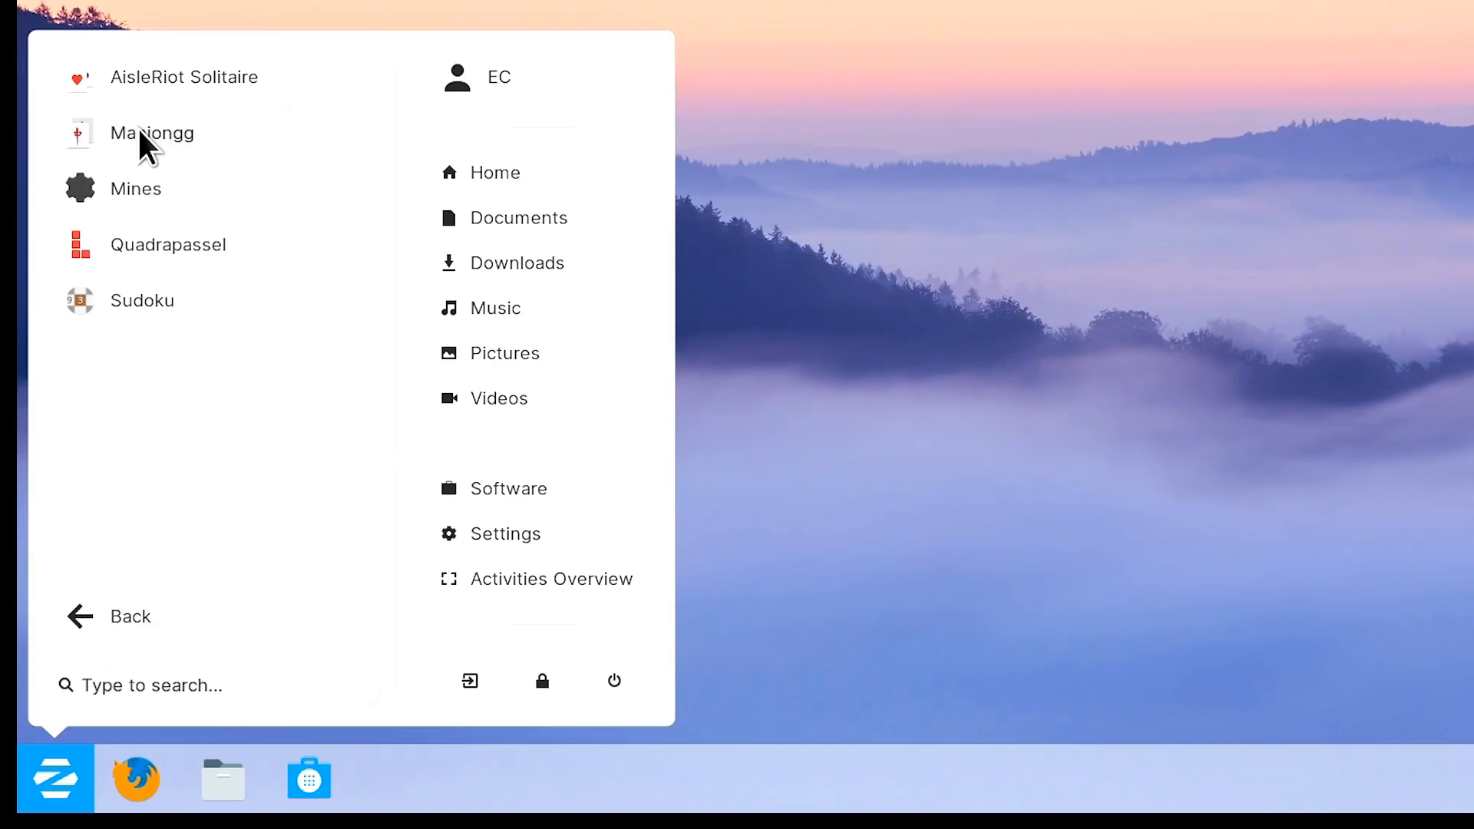
left_click(185, 77)
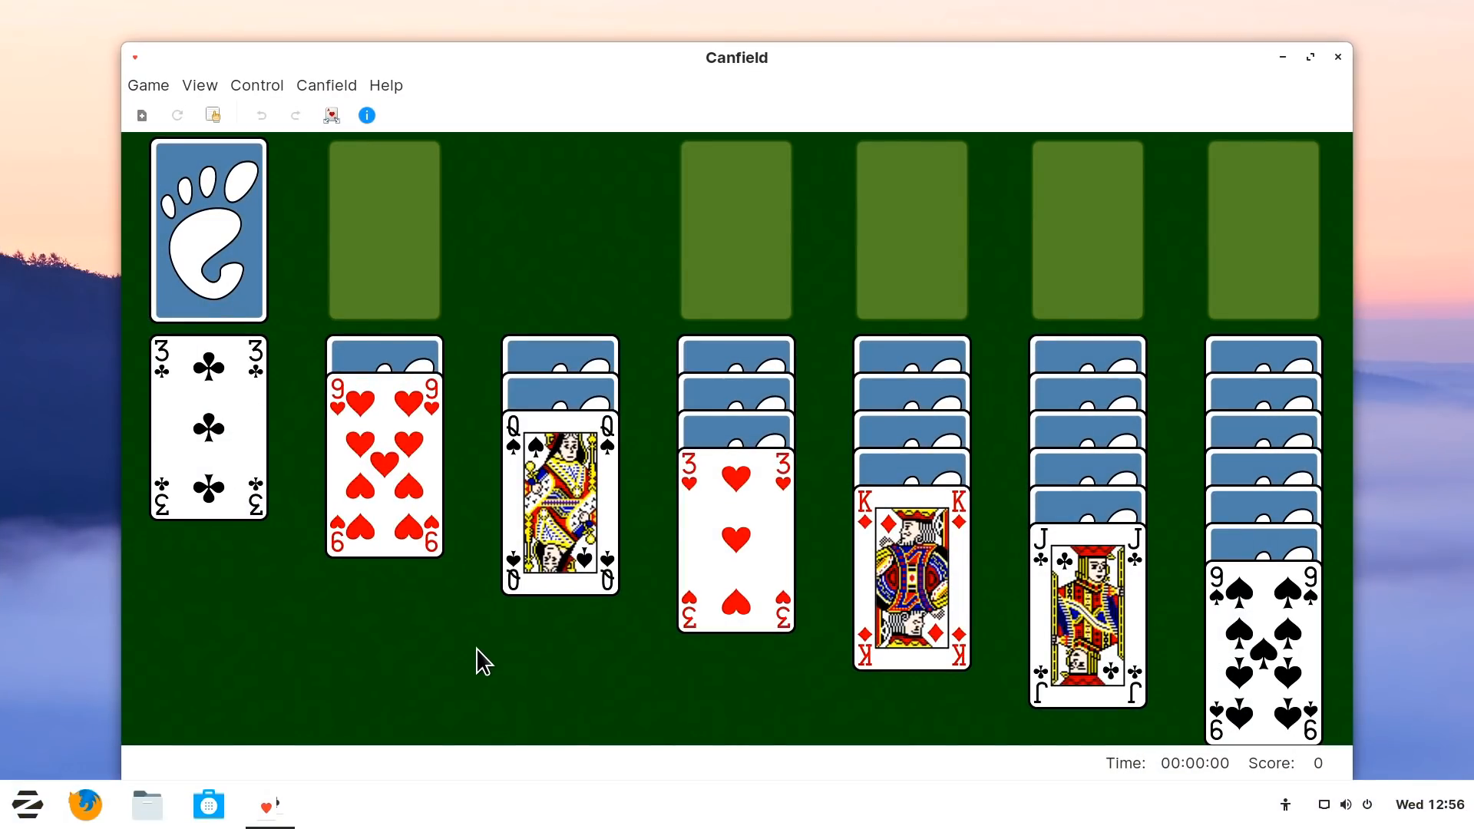
Step: Deal cards from the Canfield stock until it runs out, then quit the game
left_click(208, 228)
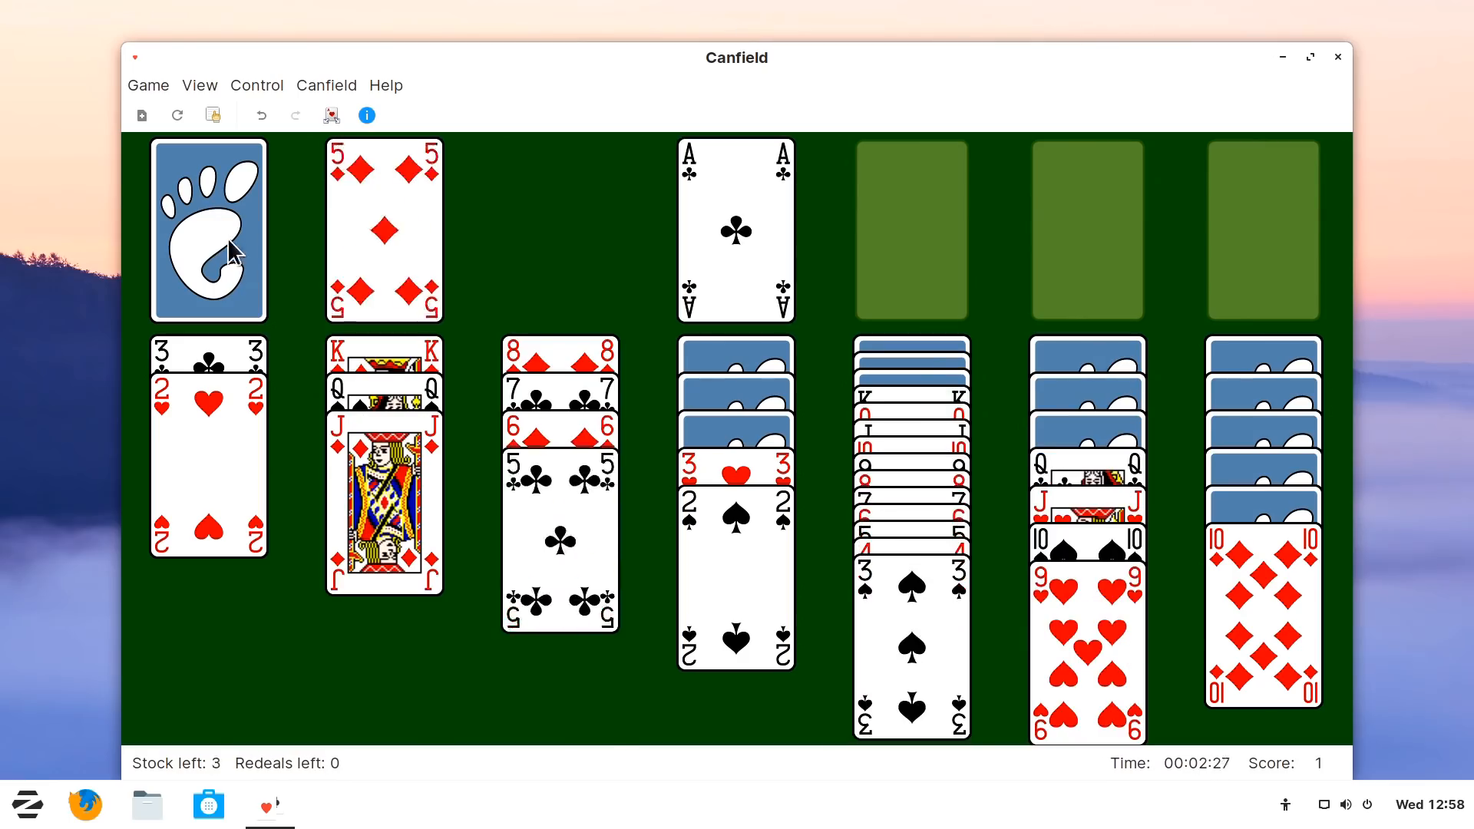
left_click(207, 231)
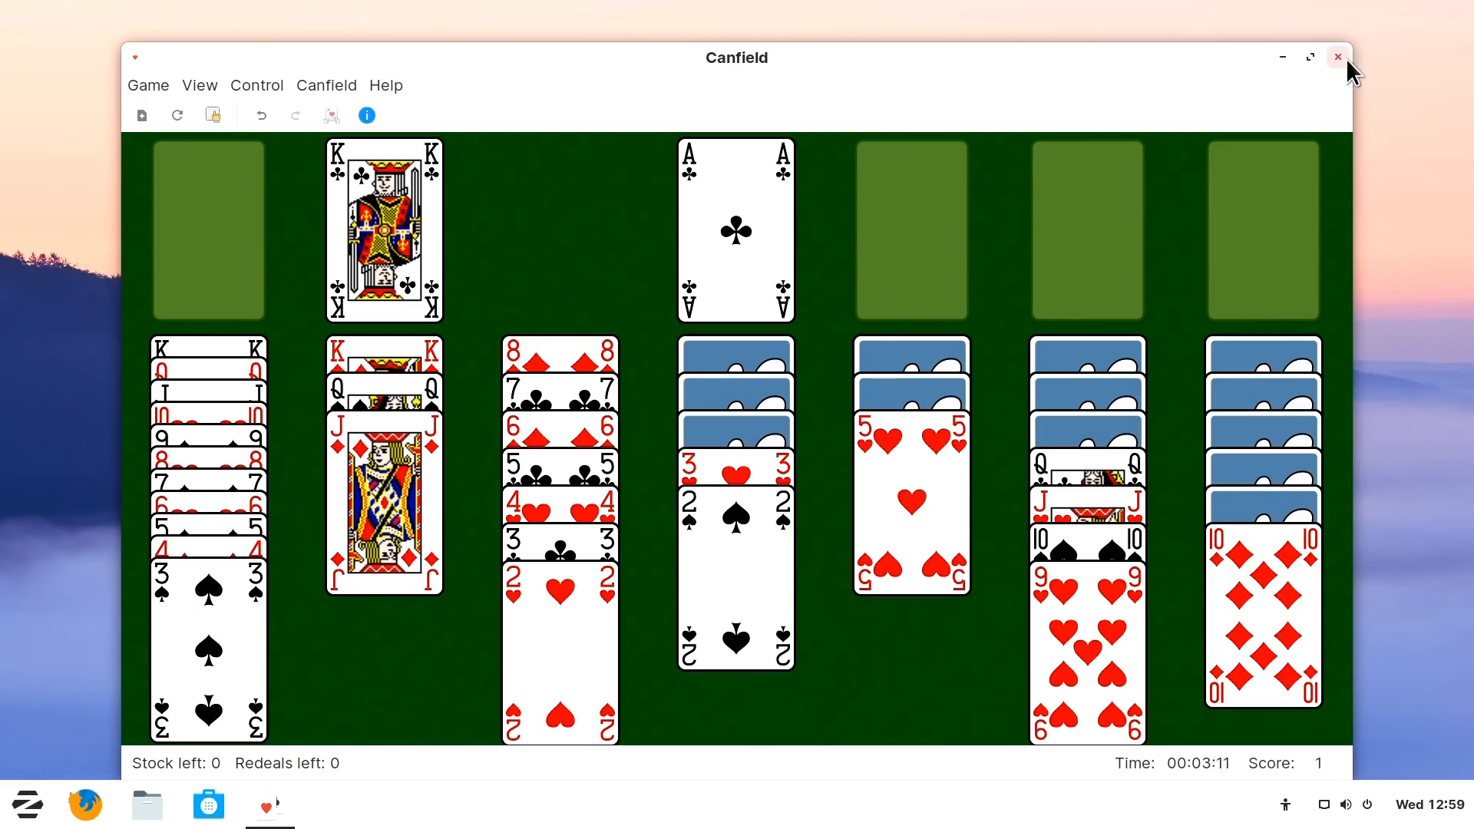
left_click(26, 805)
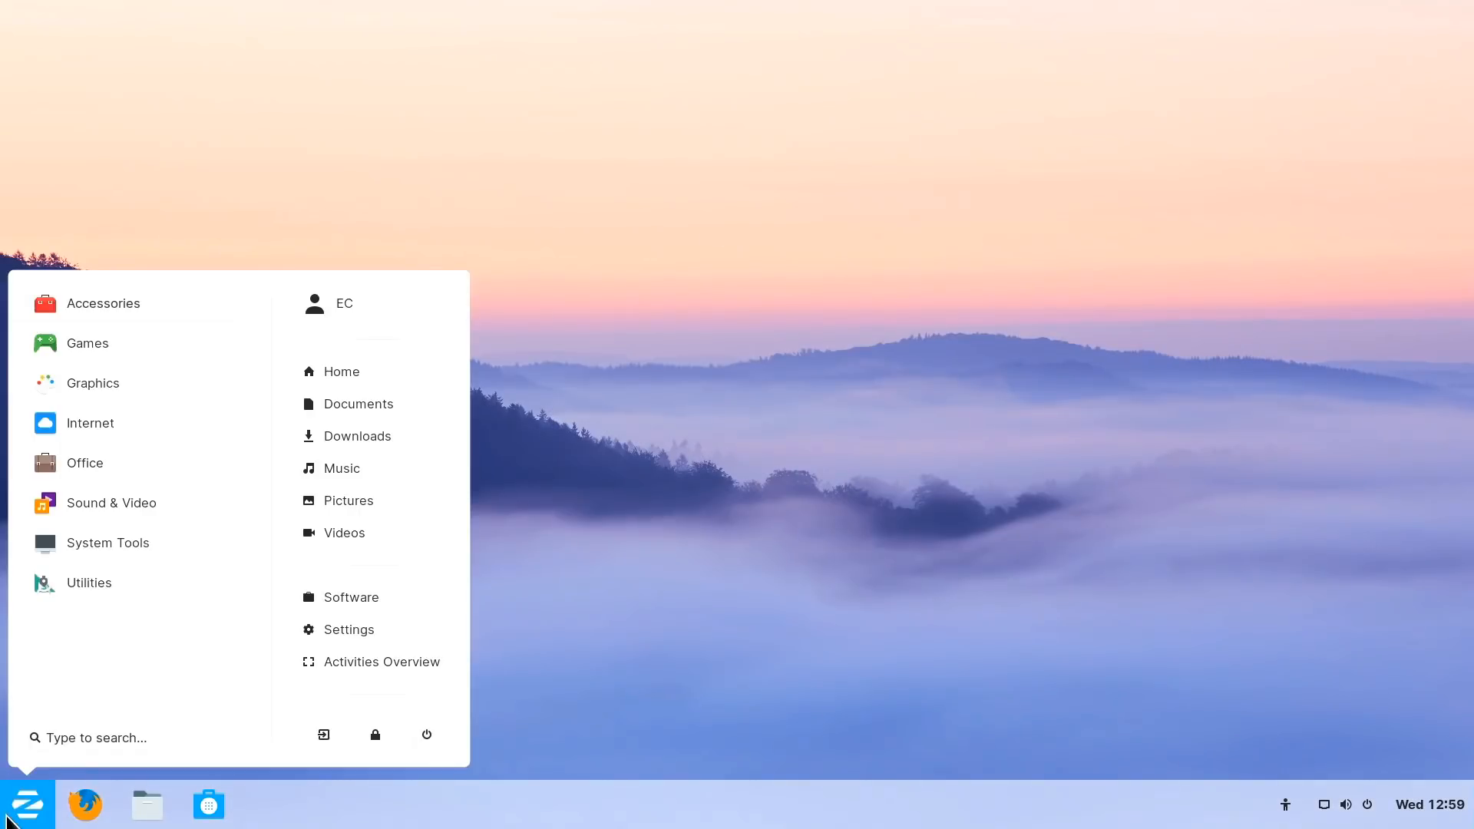
Step: Browse the Zorin menu's Office and Sound & Video app categories
left_click(93, 383)
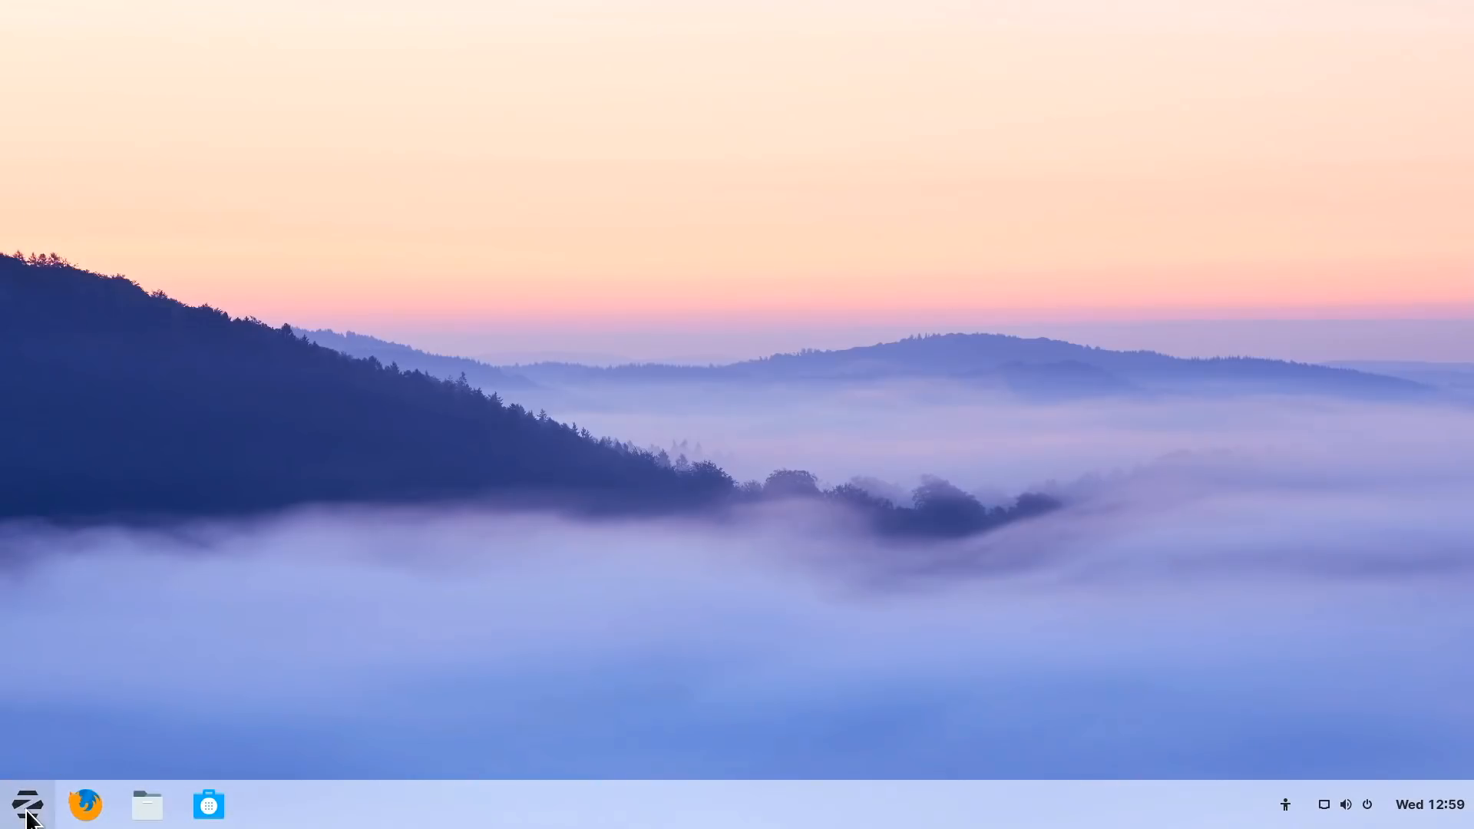
left_click(27, 804)
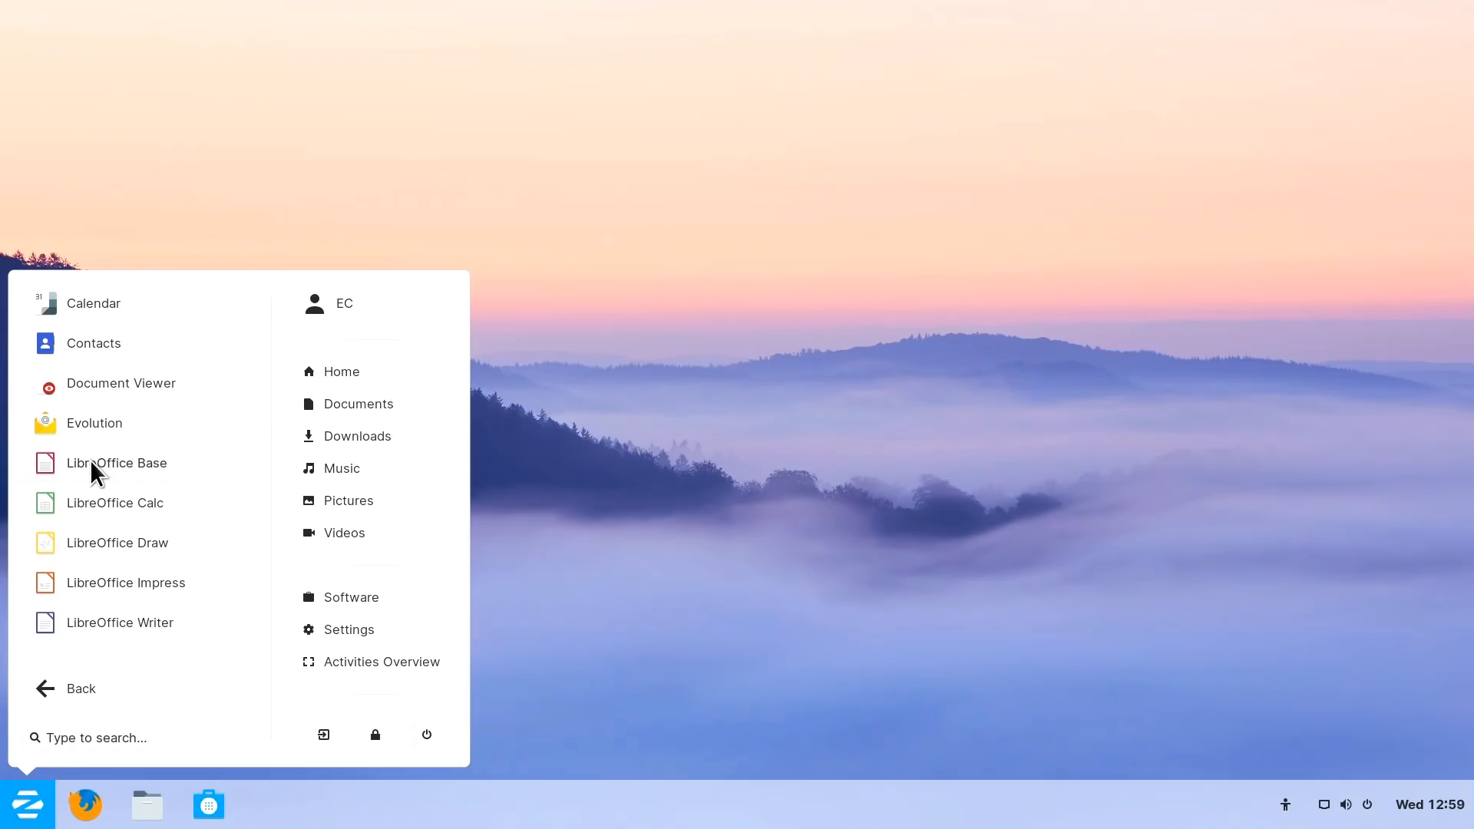
mouse_move(160, 522)
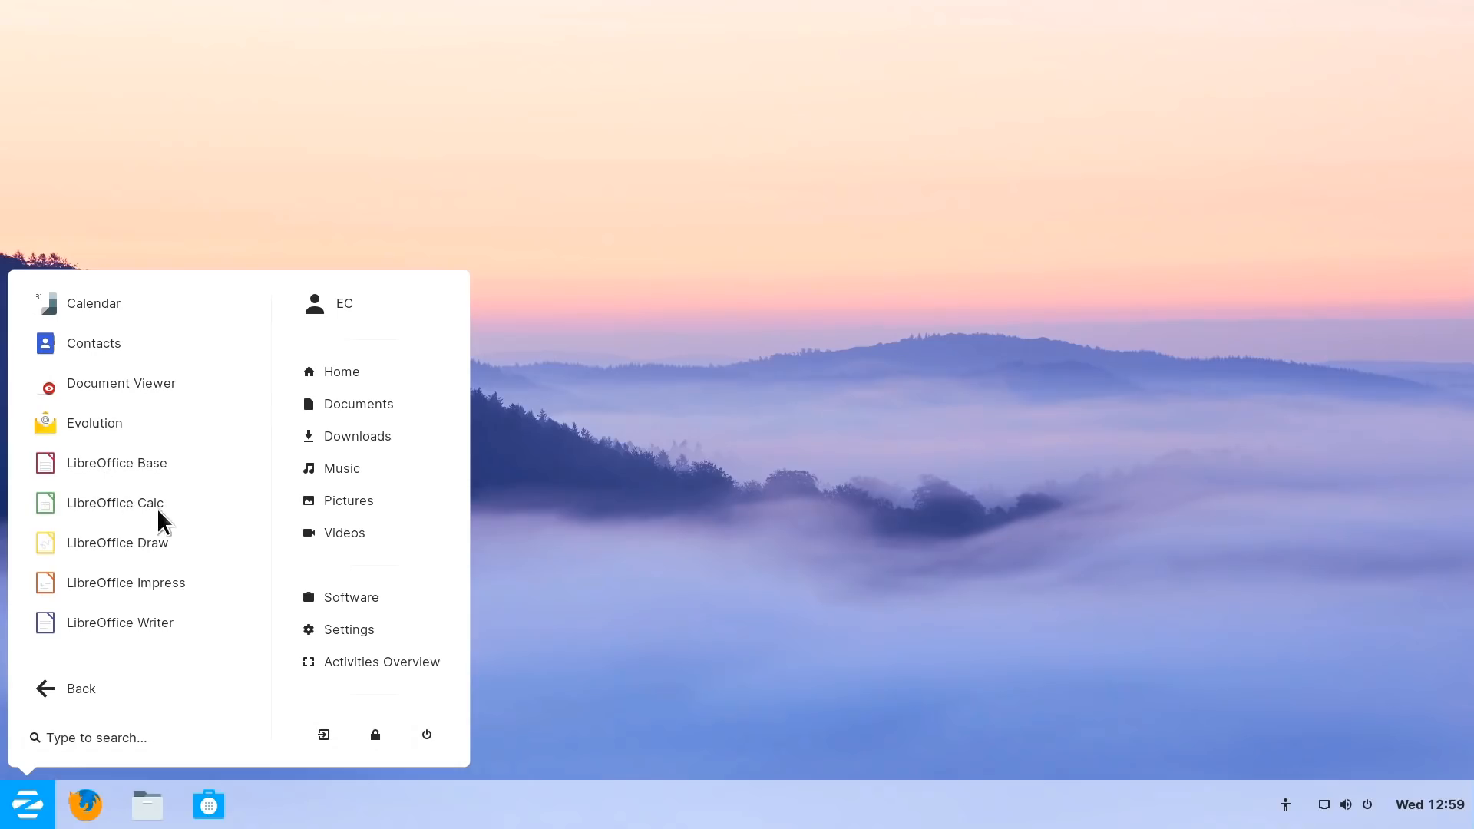
left_click(116, 502)
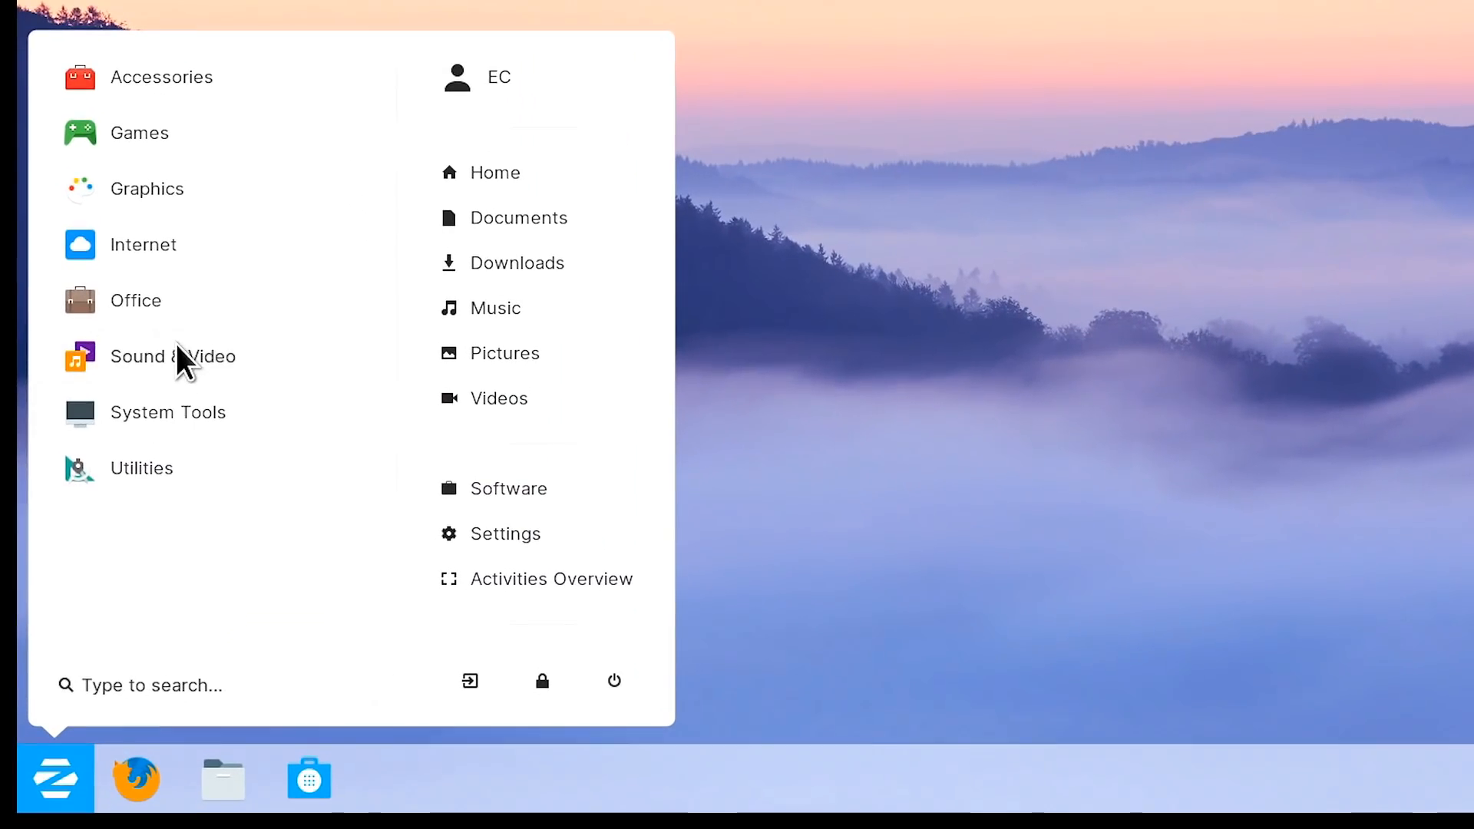
left_click(172, 356)
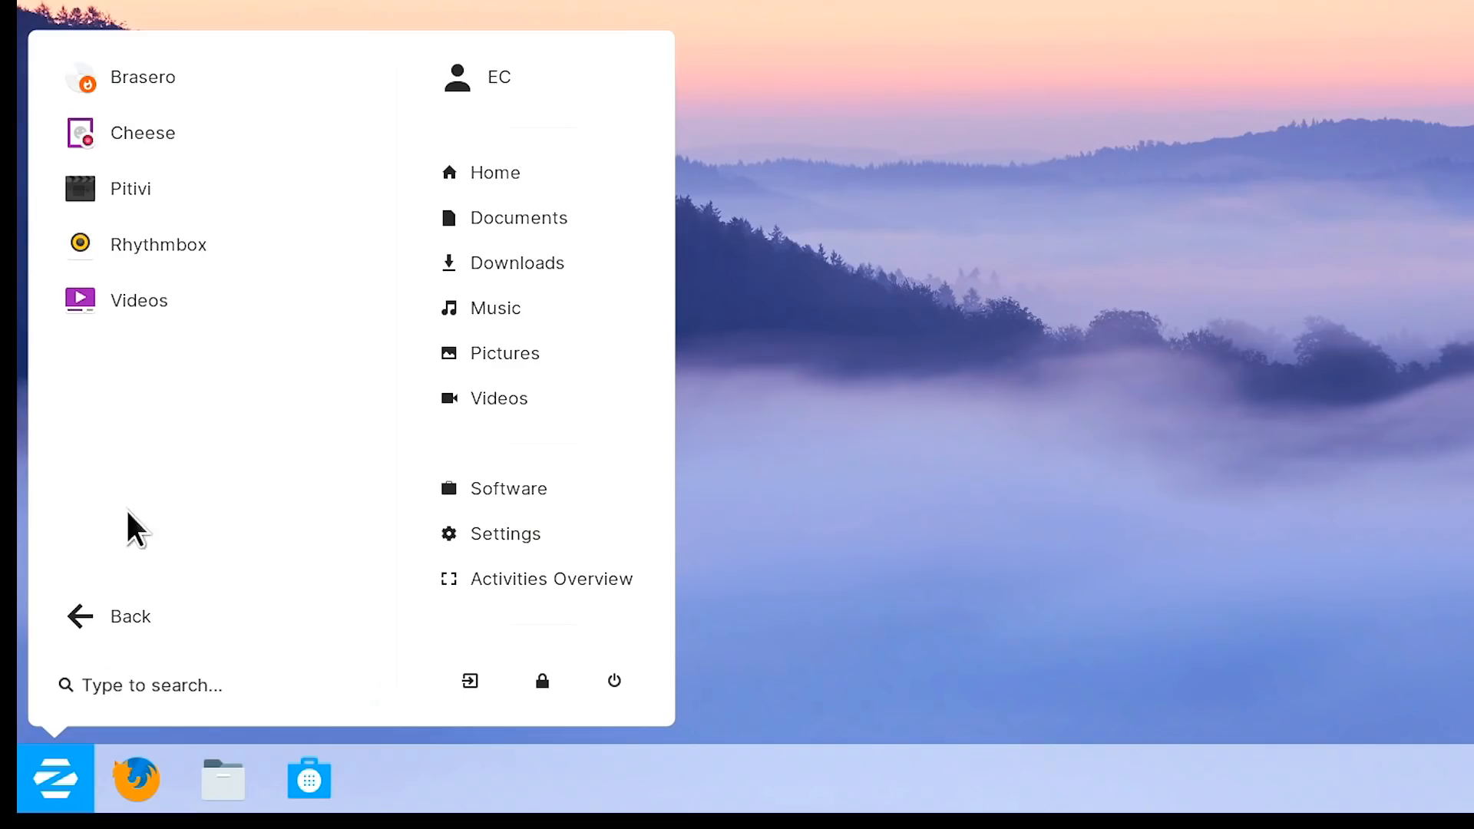
Step: Browse the System Tools category and bring up the Utilities app list
left_click(129, 616)
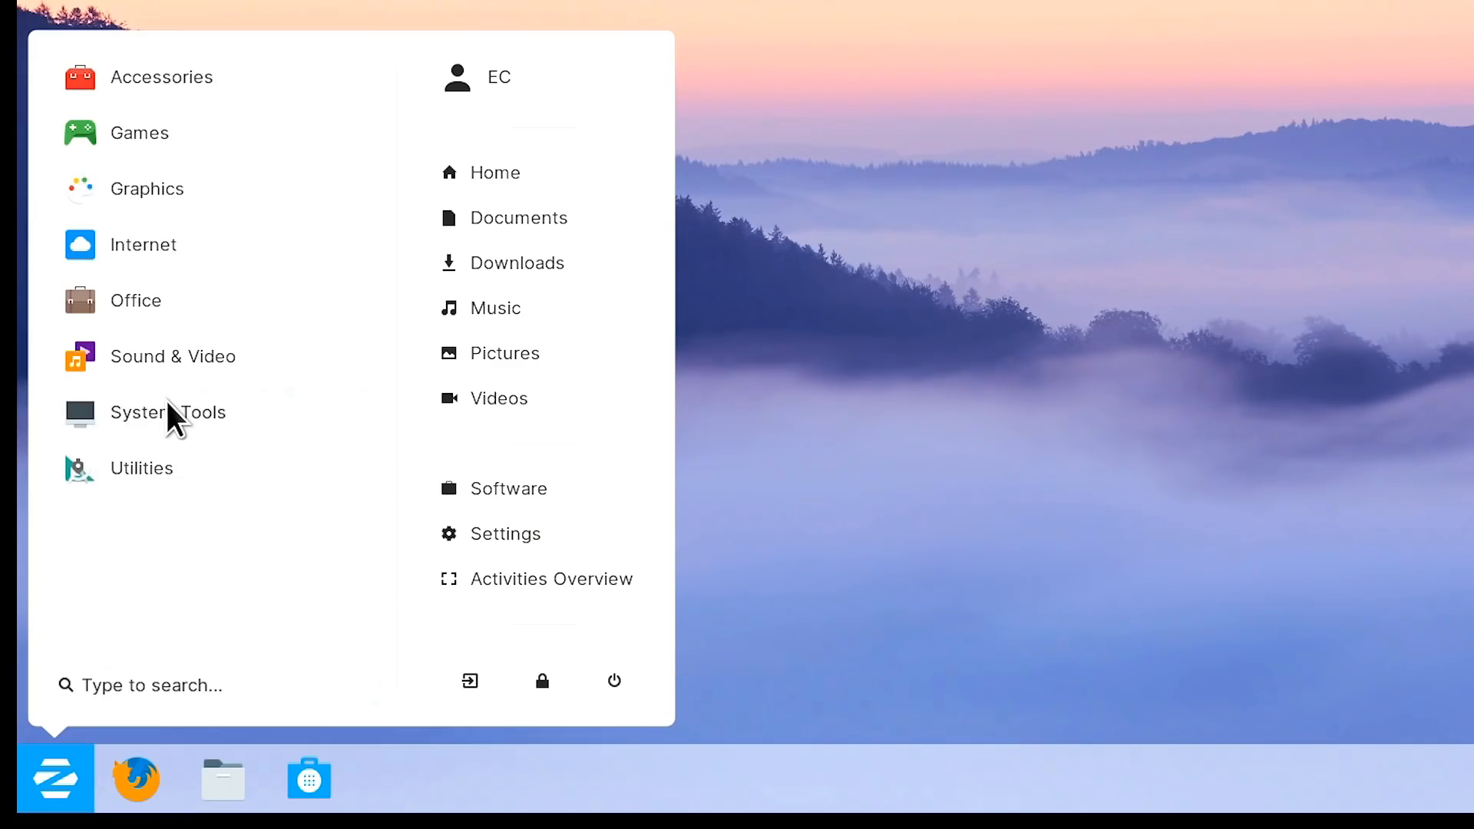
left_click(167, 411)
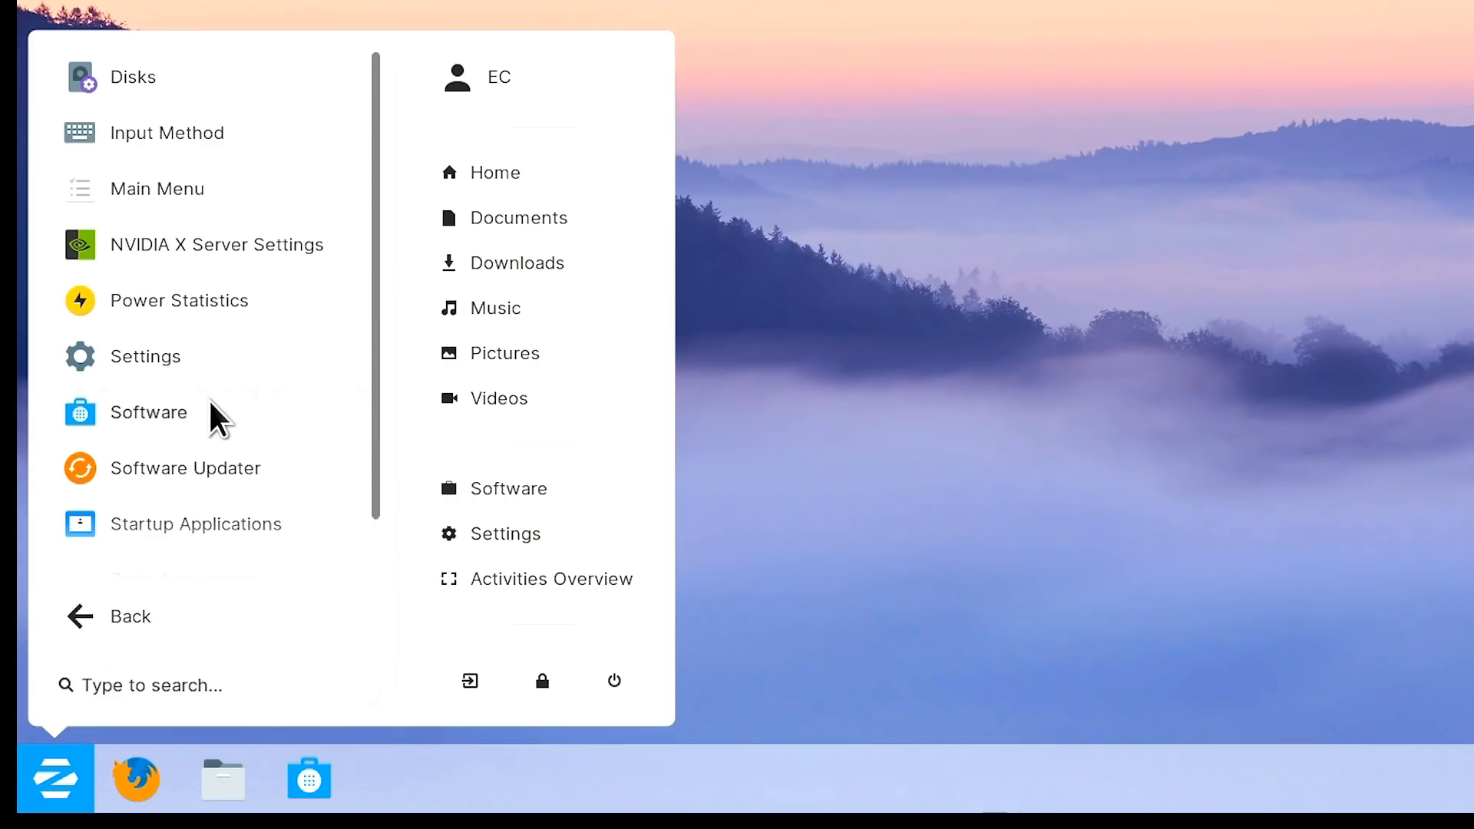
mouse_move(123, 628)
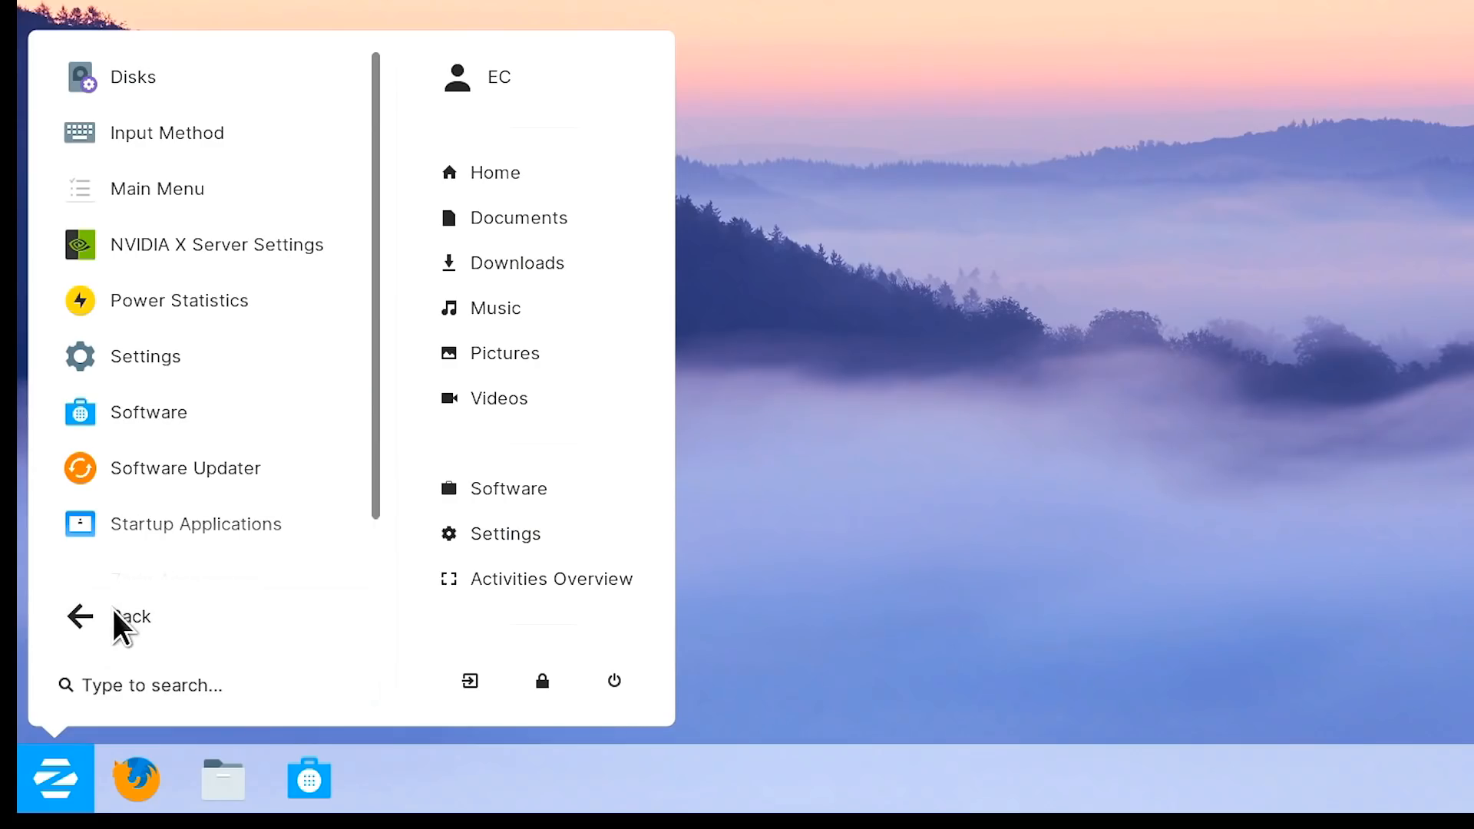
scroll("up", 3)
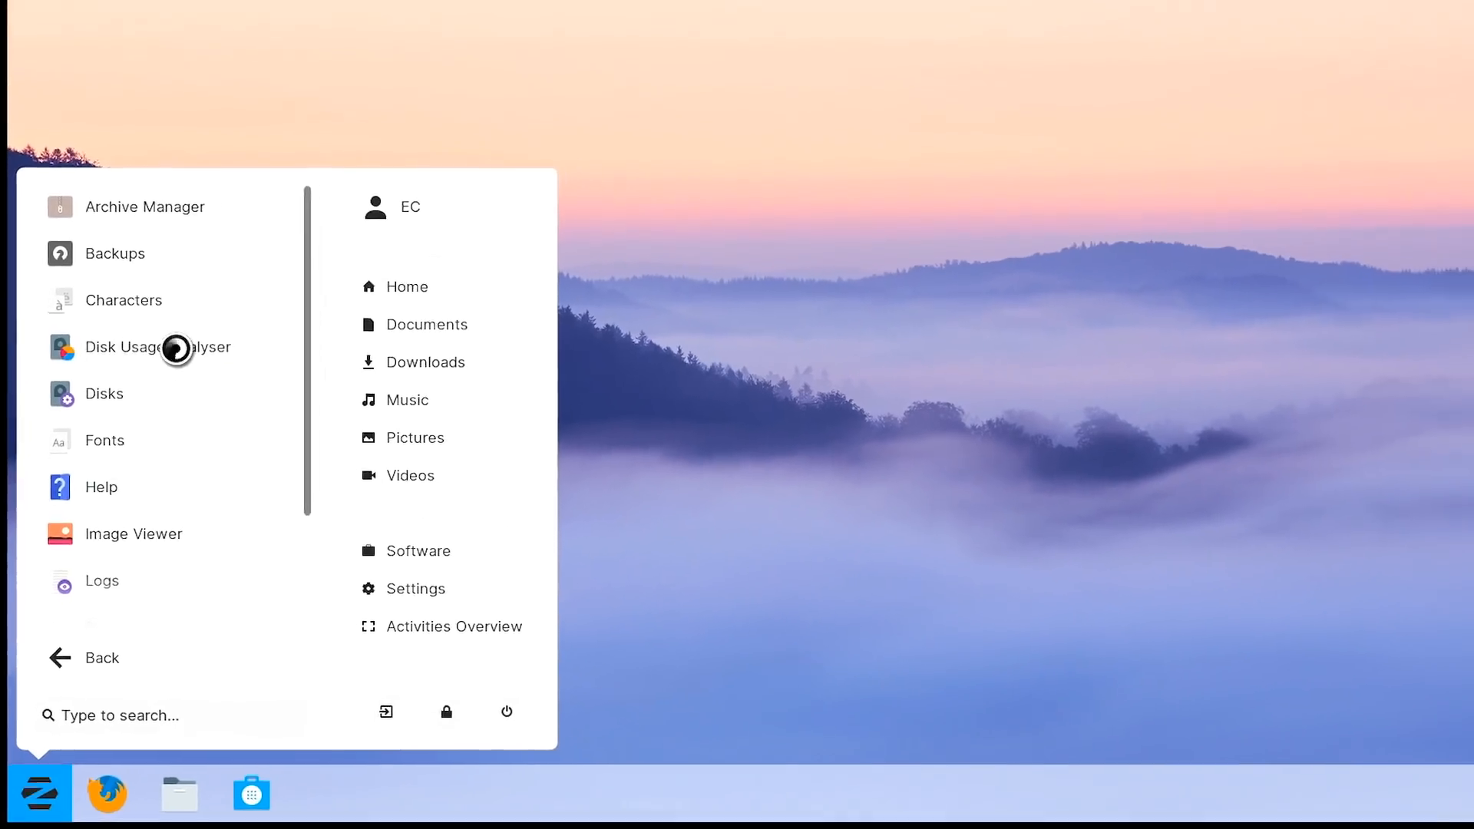
Step: Launch Disk Usage Analyser to view Devices & Locations, then close it
left_click(158, 347)
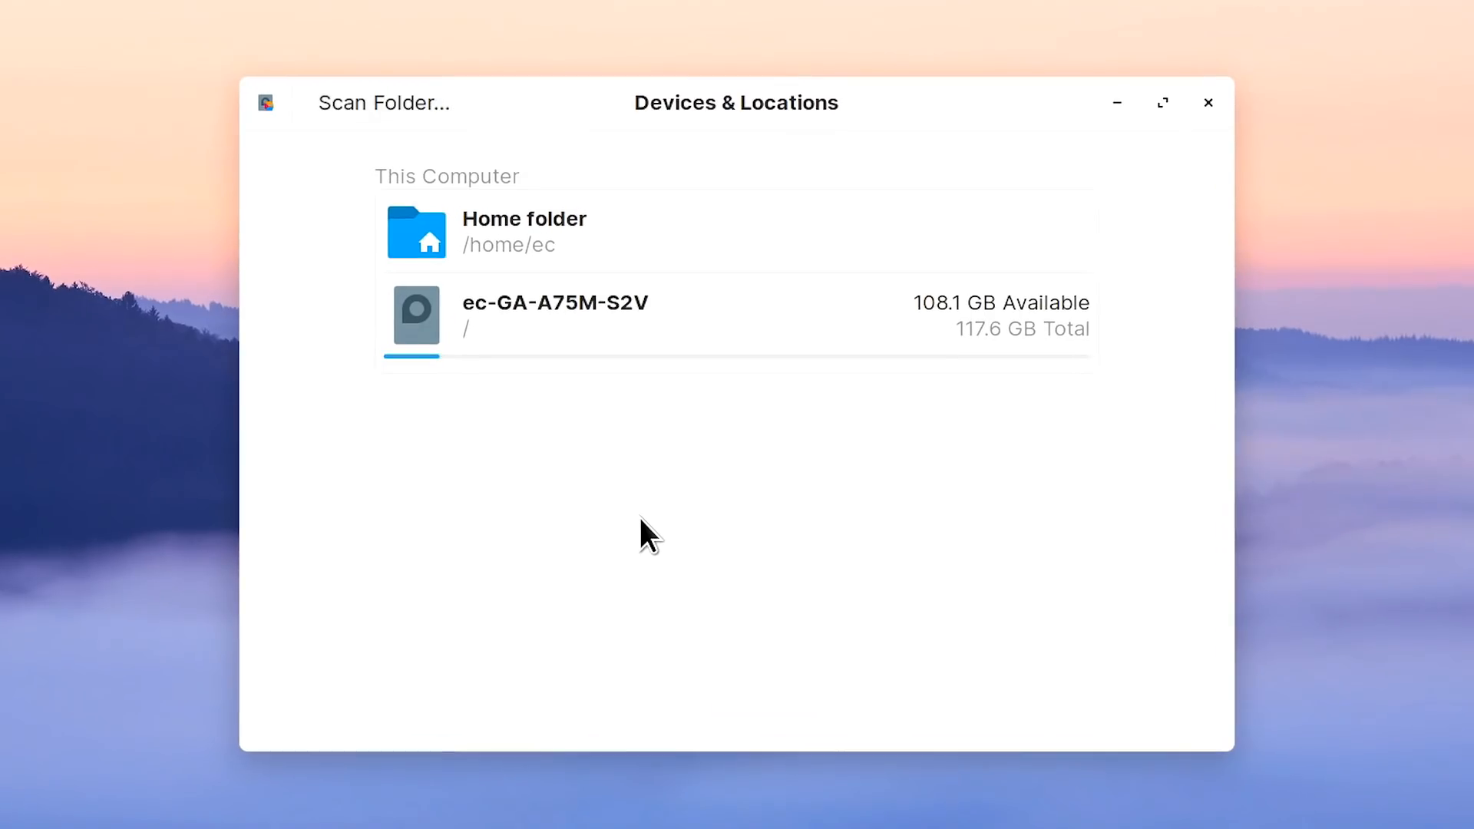
mouse_move(979, 382)
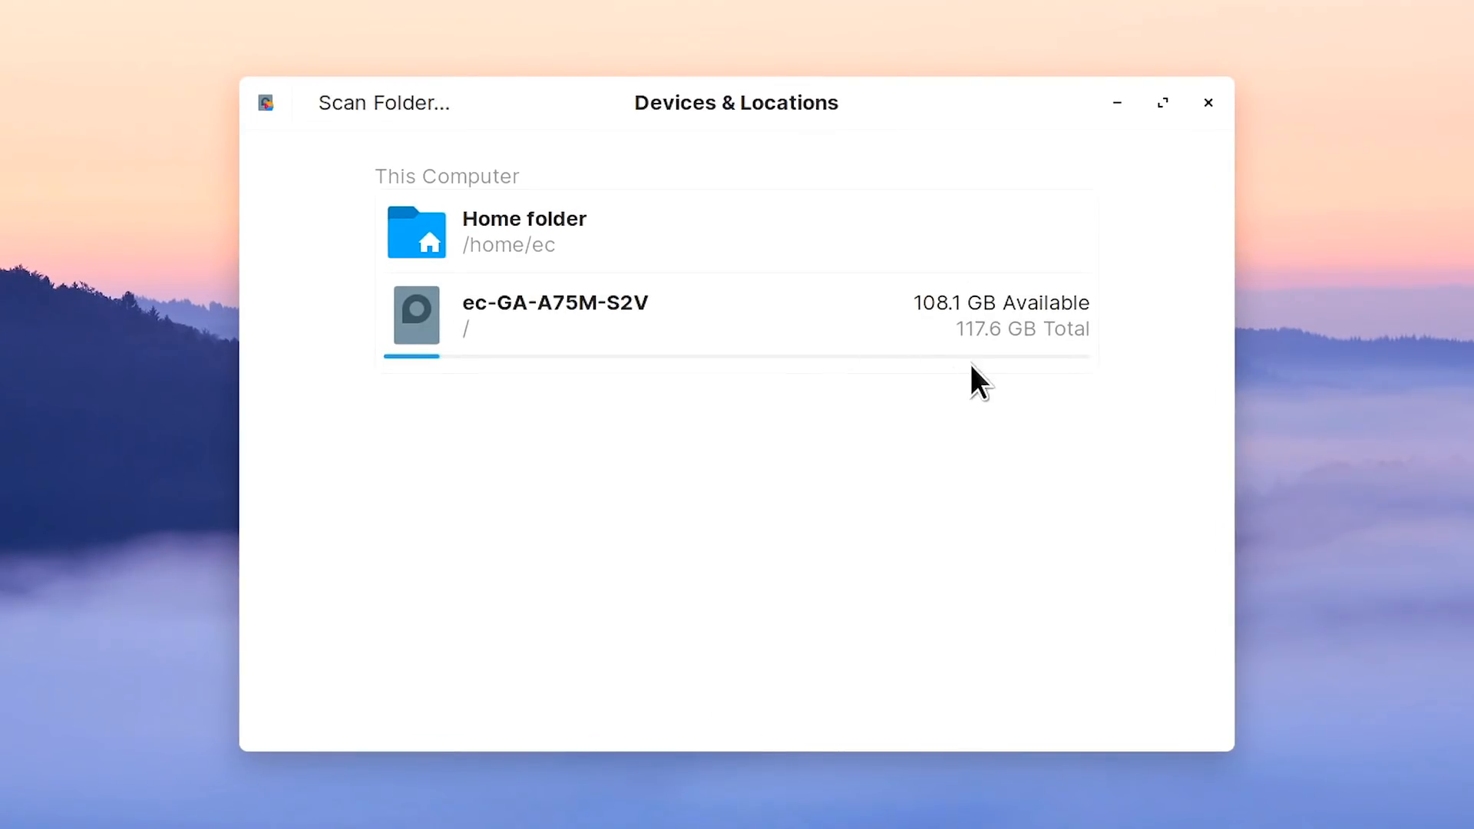
mouse_move(912, 399)
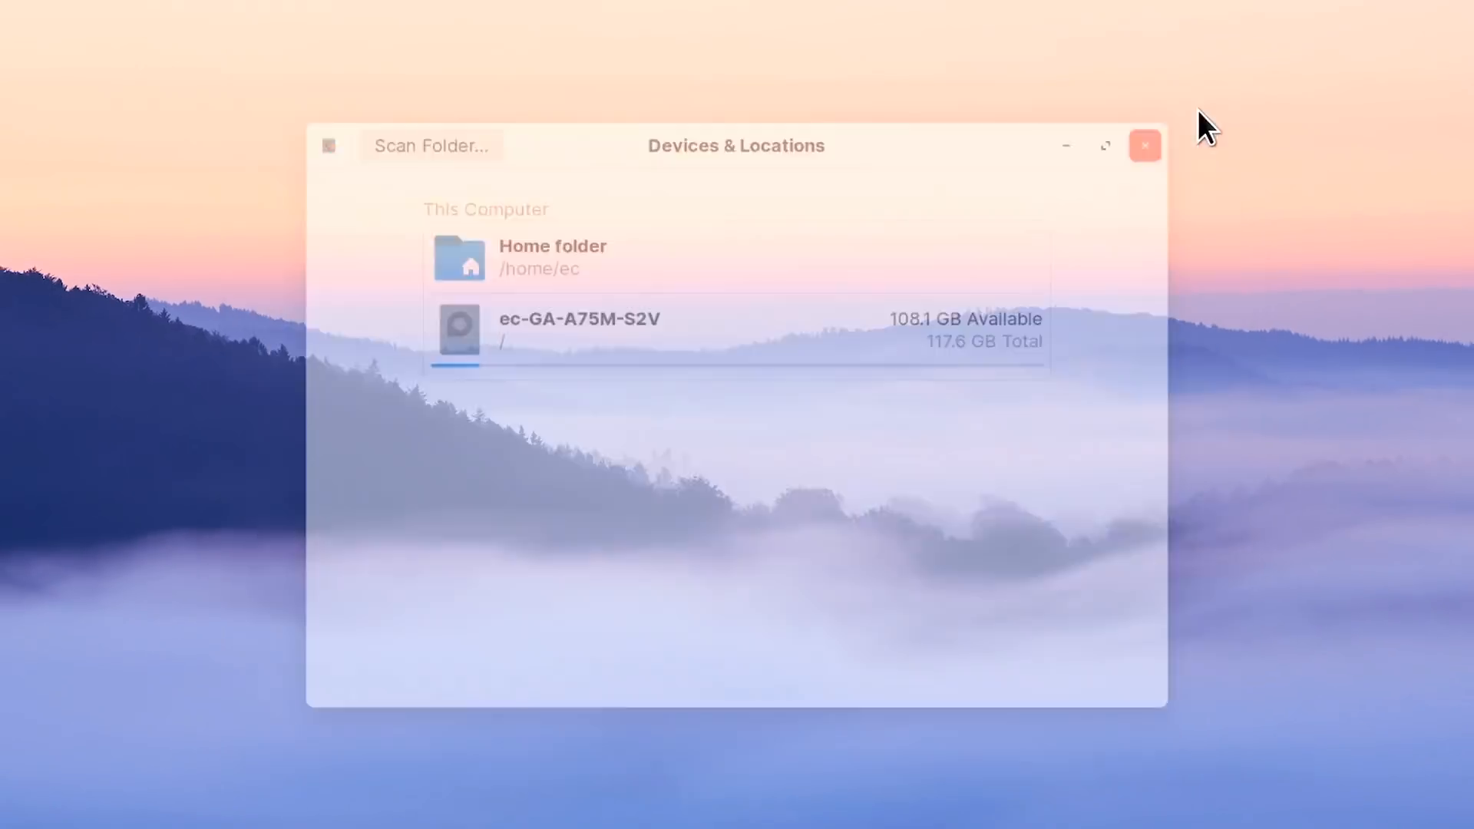
left_click(1144, 146)
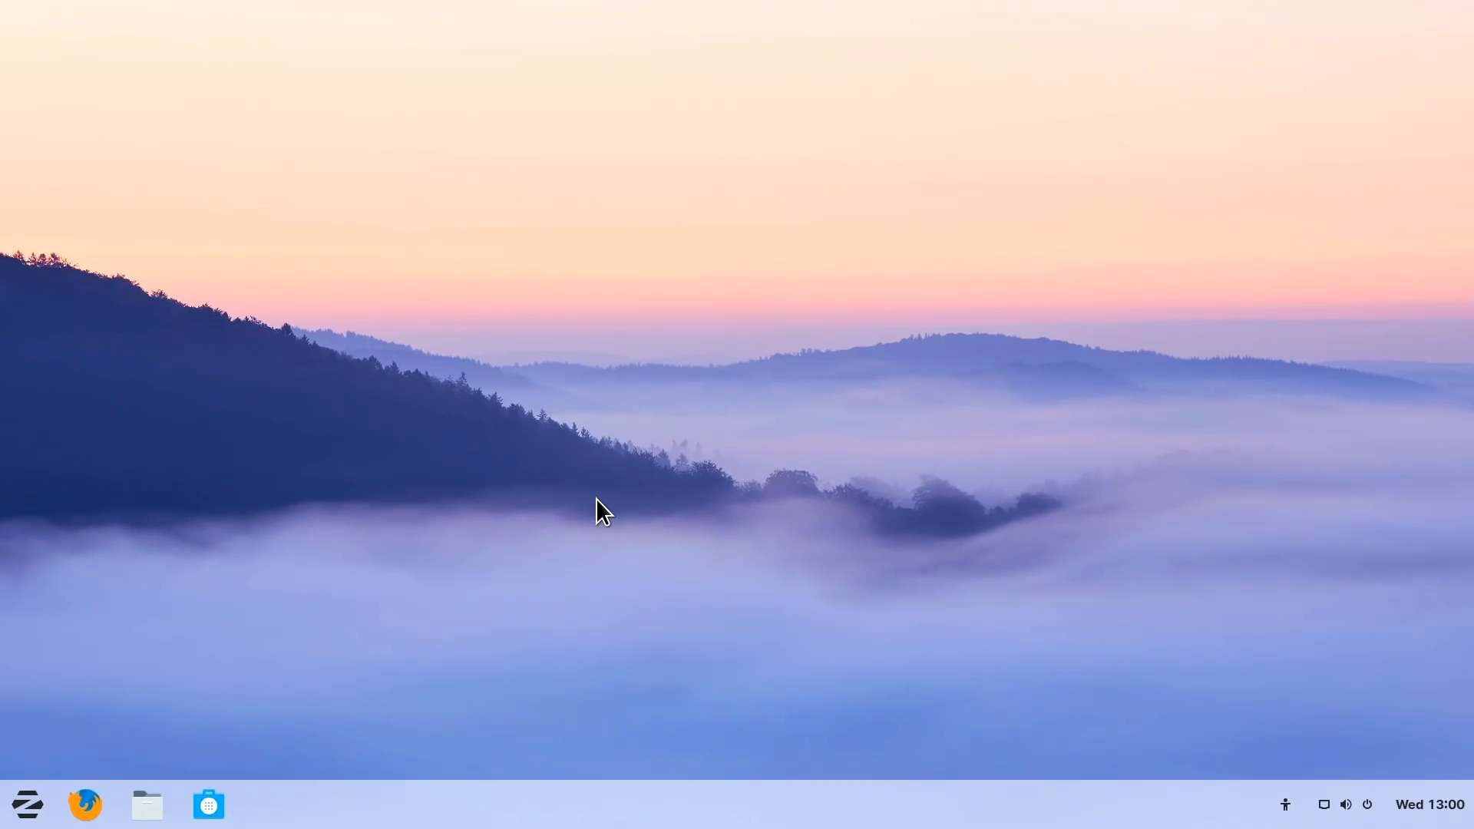
Step: Reach the Theme options of Zorin Appearance from Settings, minimizing Settings out of the way
left_click(28, 803)
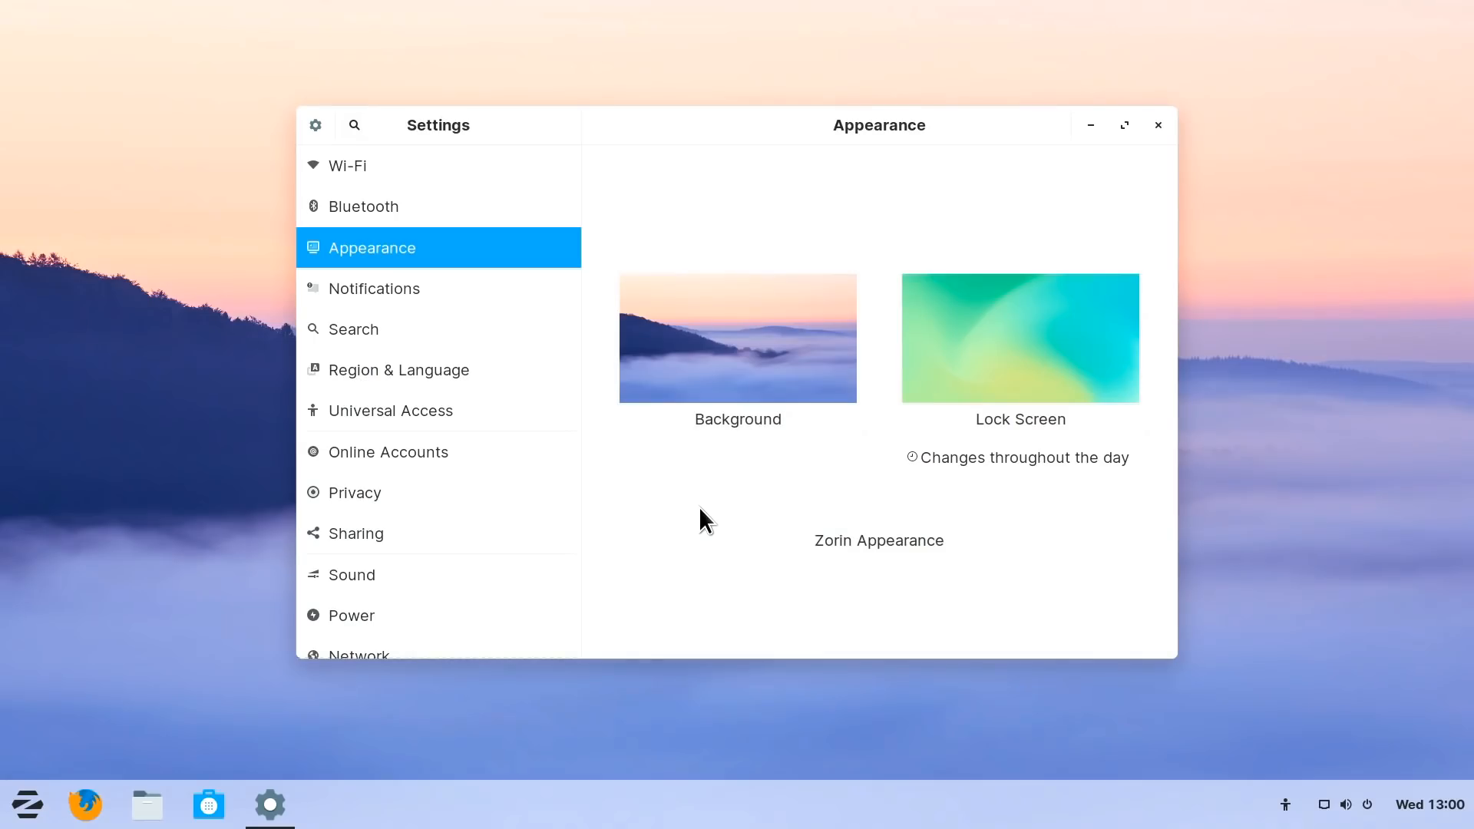
mouse_move(863, 539)
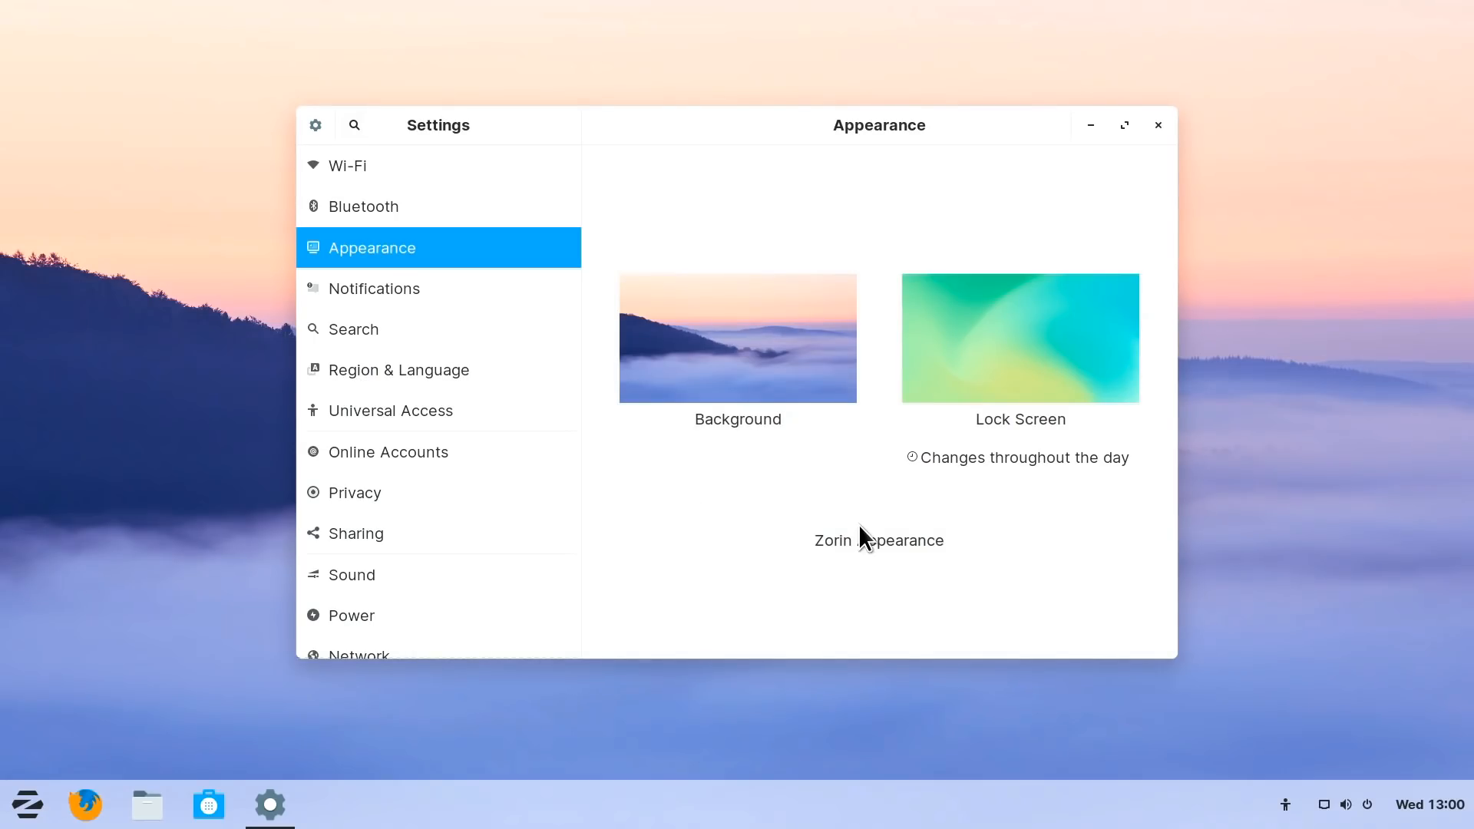
left_click(878, 539)
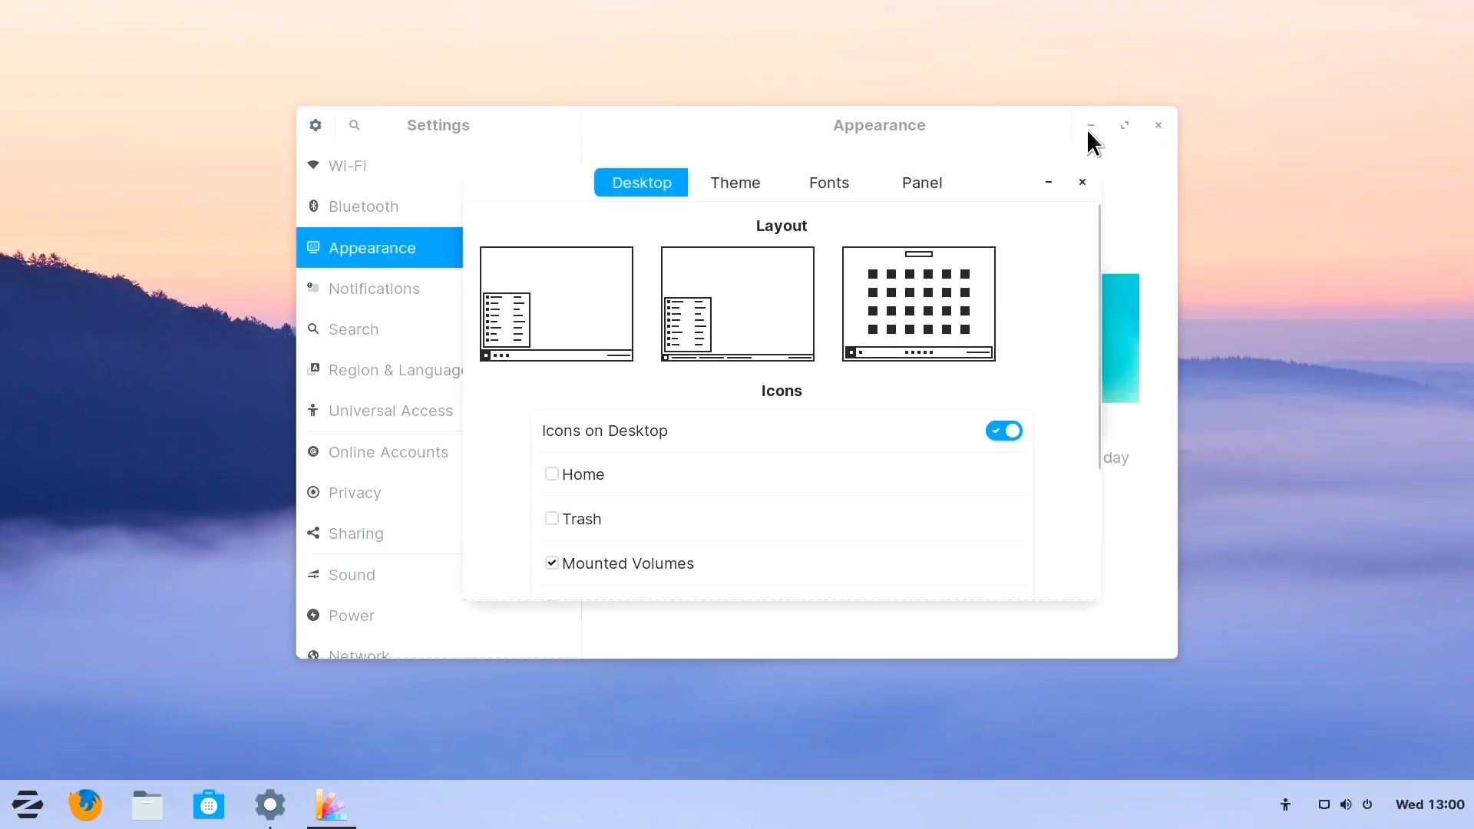
left_click(1090, 125)
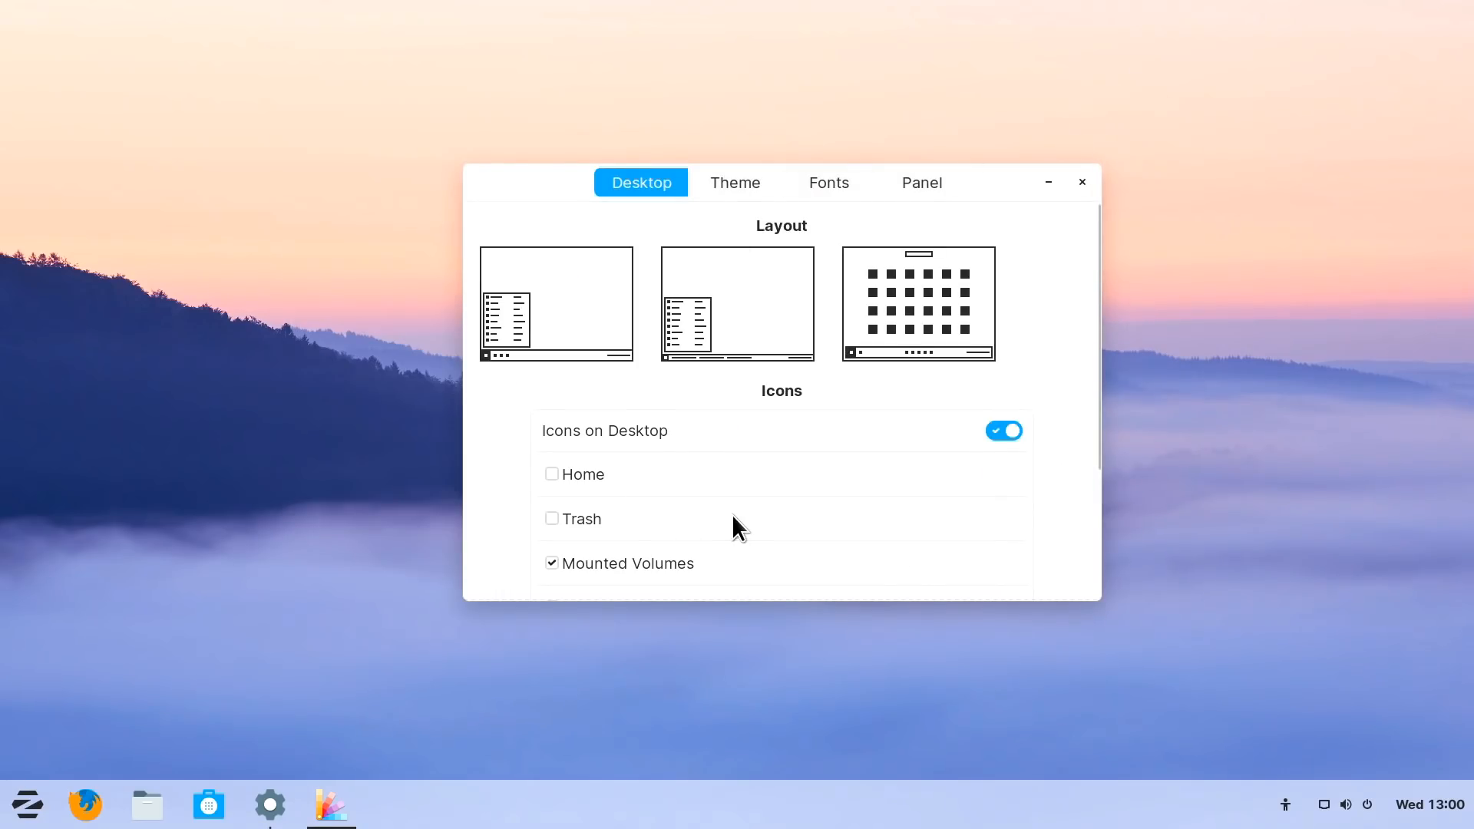
left_click(734, 182)
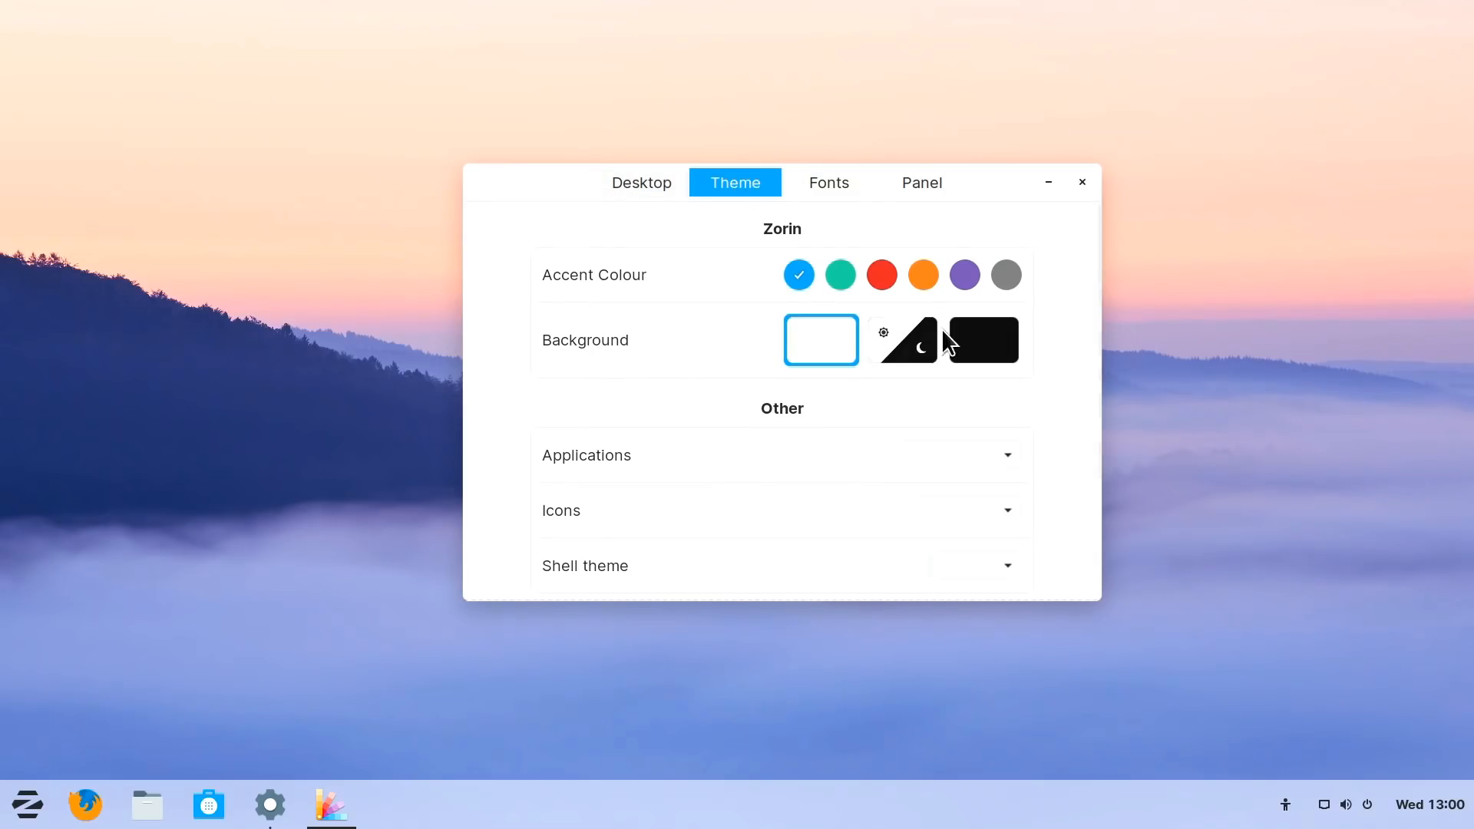
Step: Try the Dark and sunrise-sunset Auto themes, cancelling the location prompt, then settle on Light
left_click(983, 339)
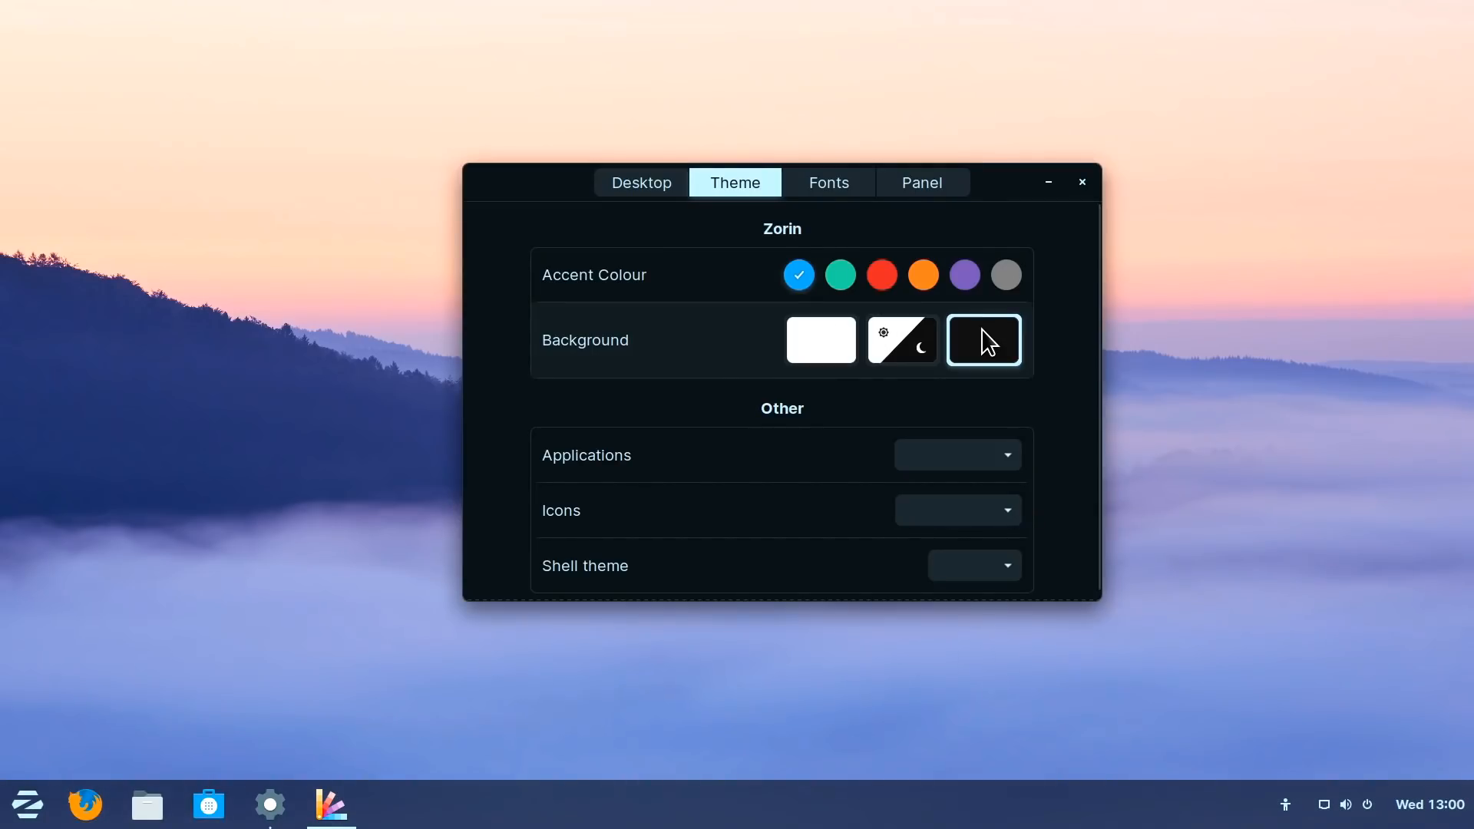
left_click(28, 803)
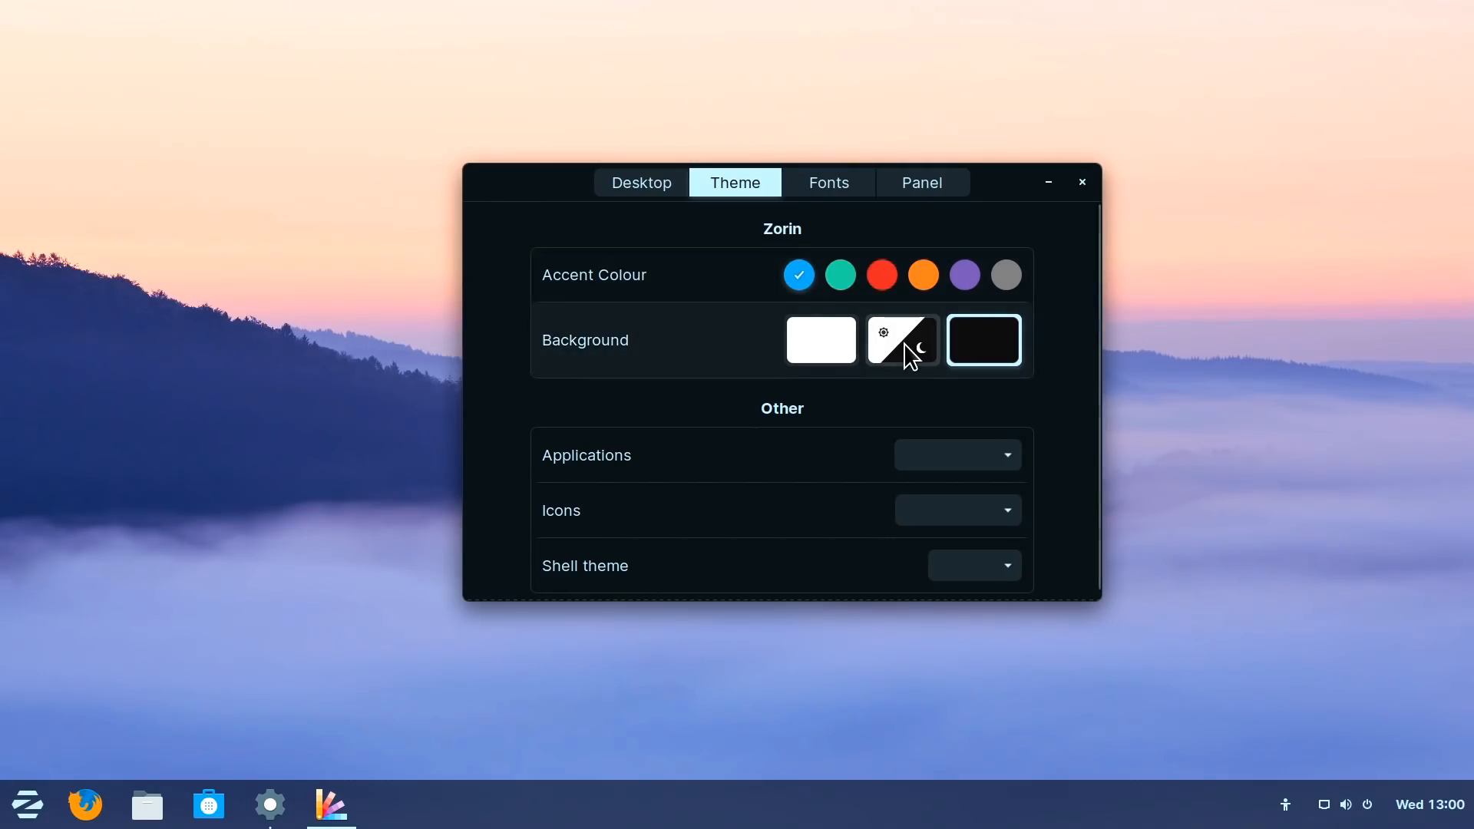
left_click(902, 340)
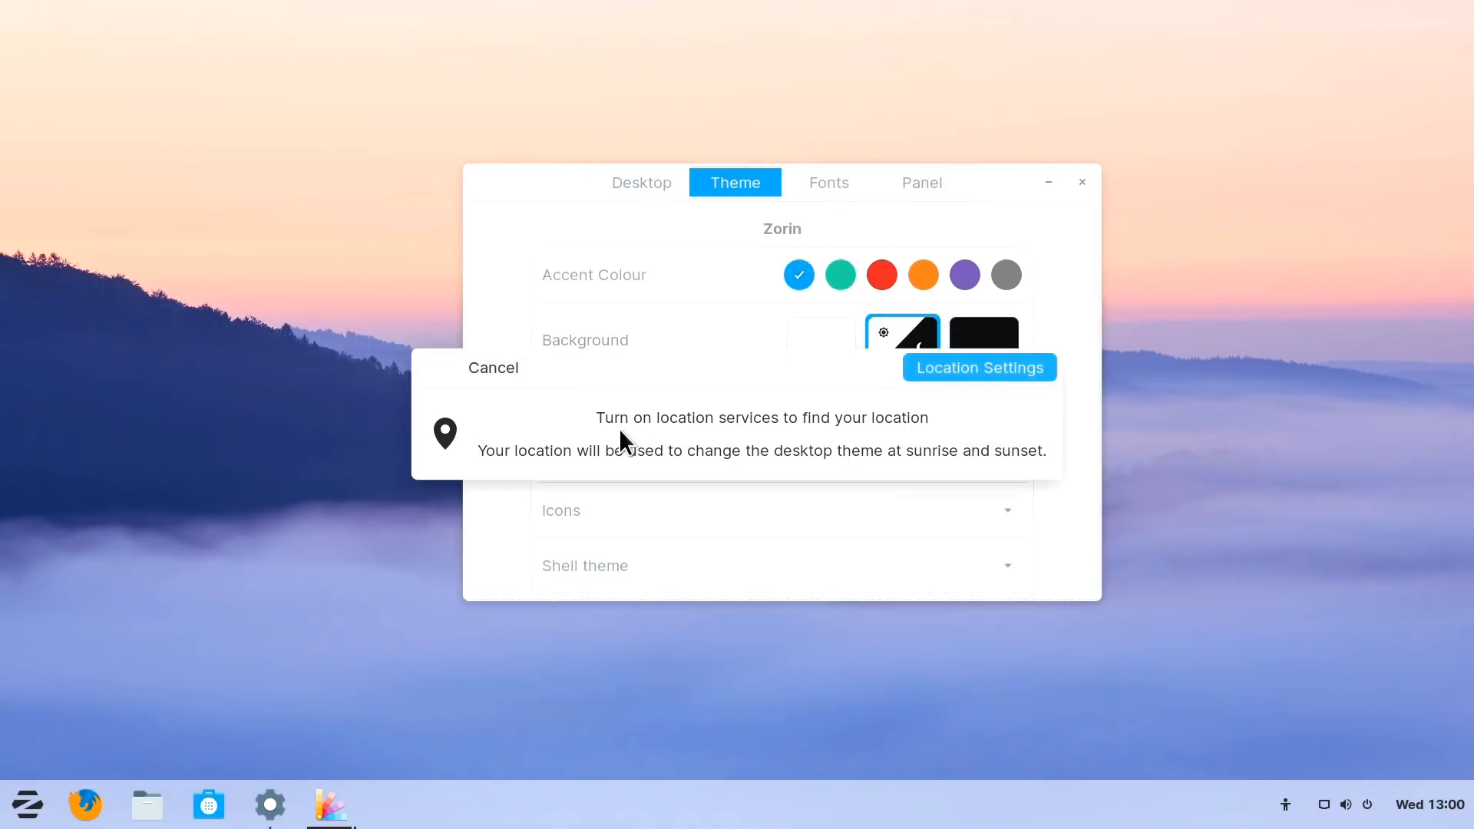
mouse_move(735, 438)
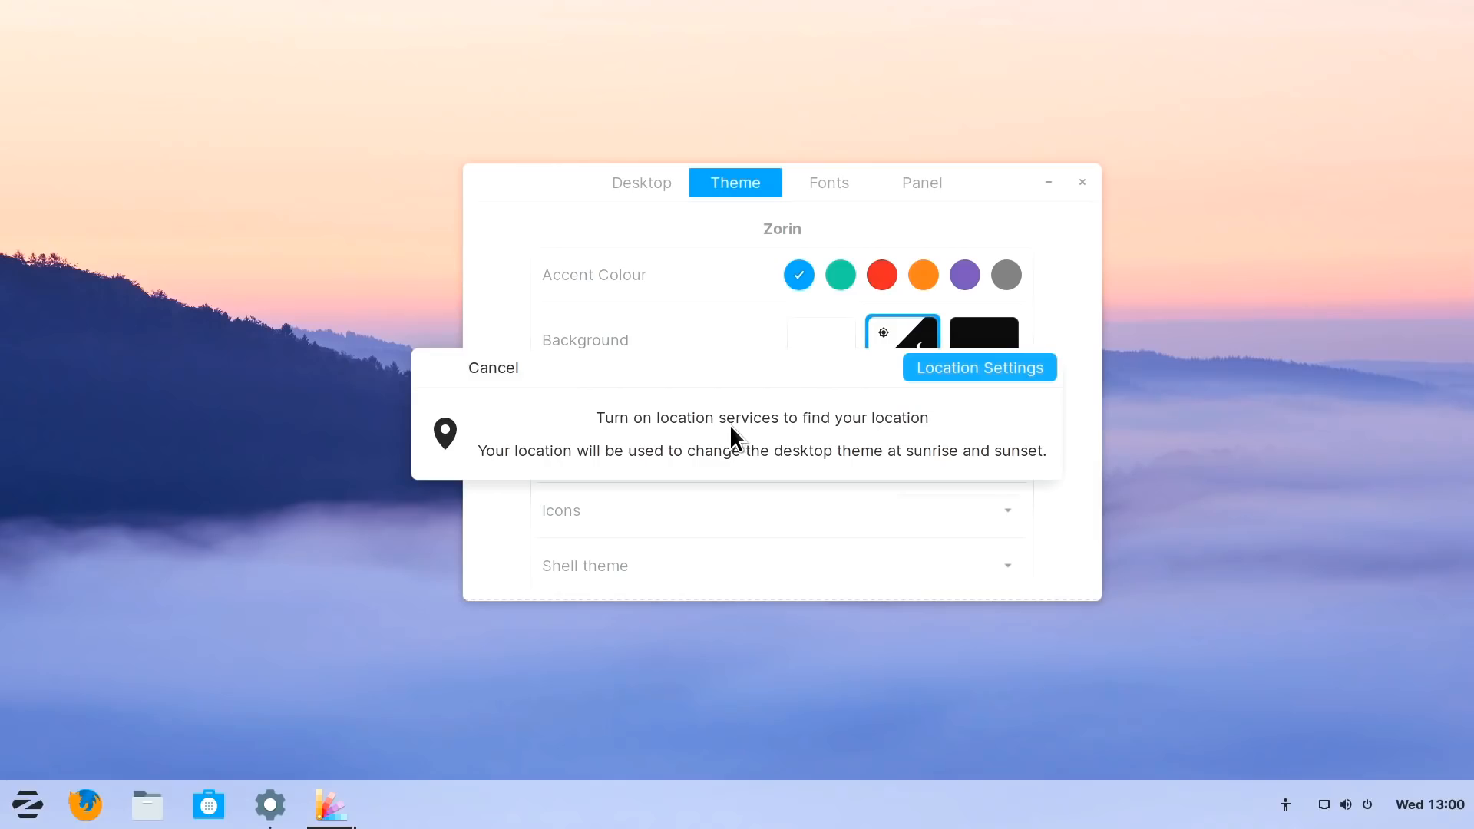
left_click(492, 367)
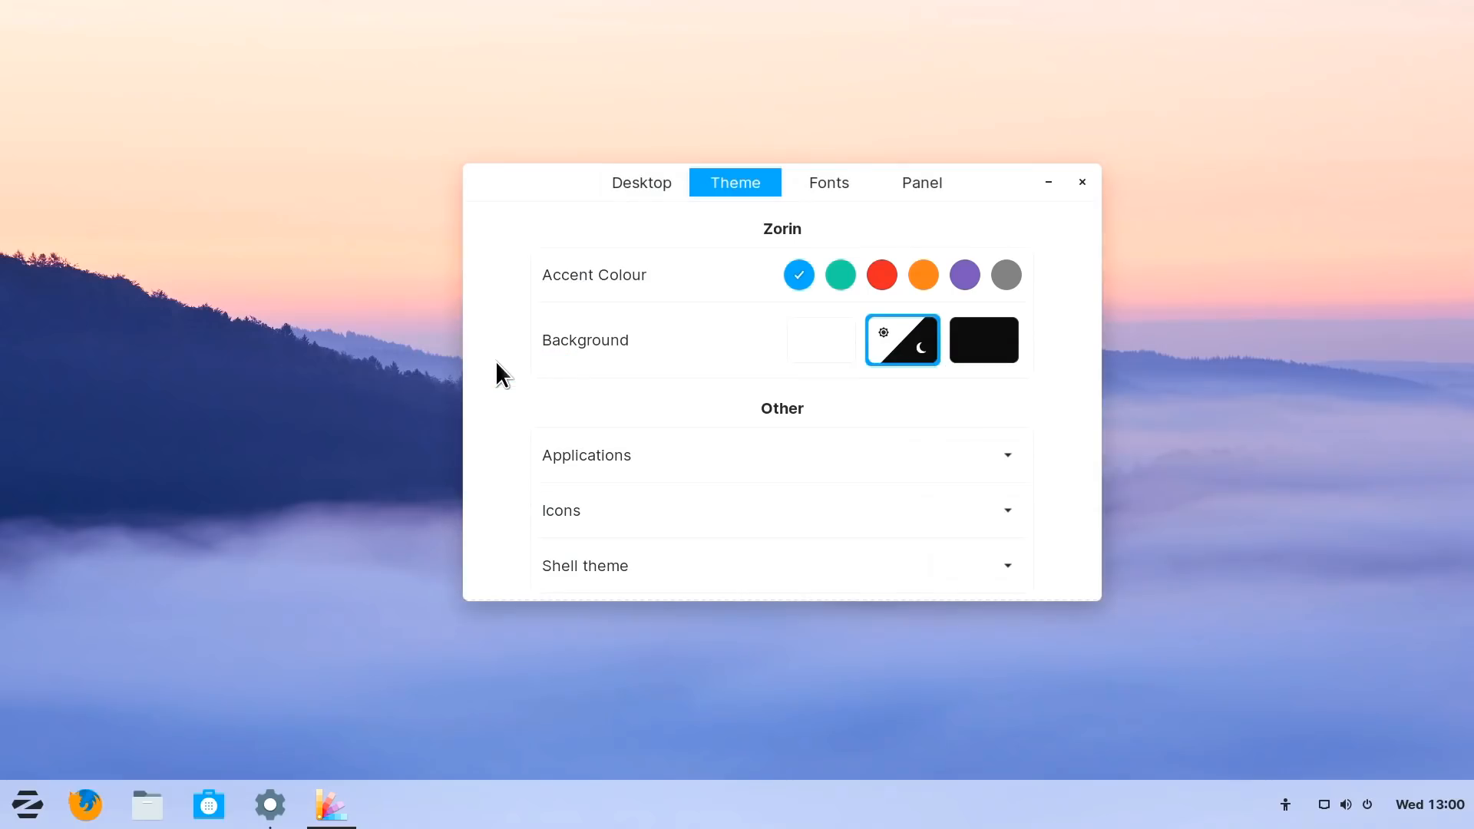
left_click(820, 340)
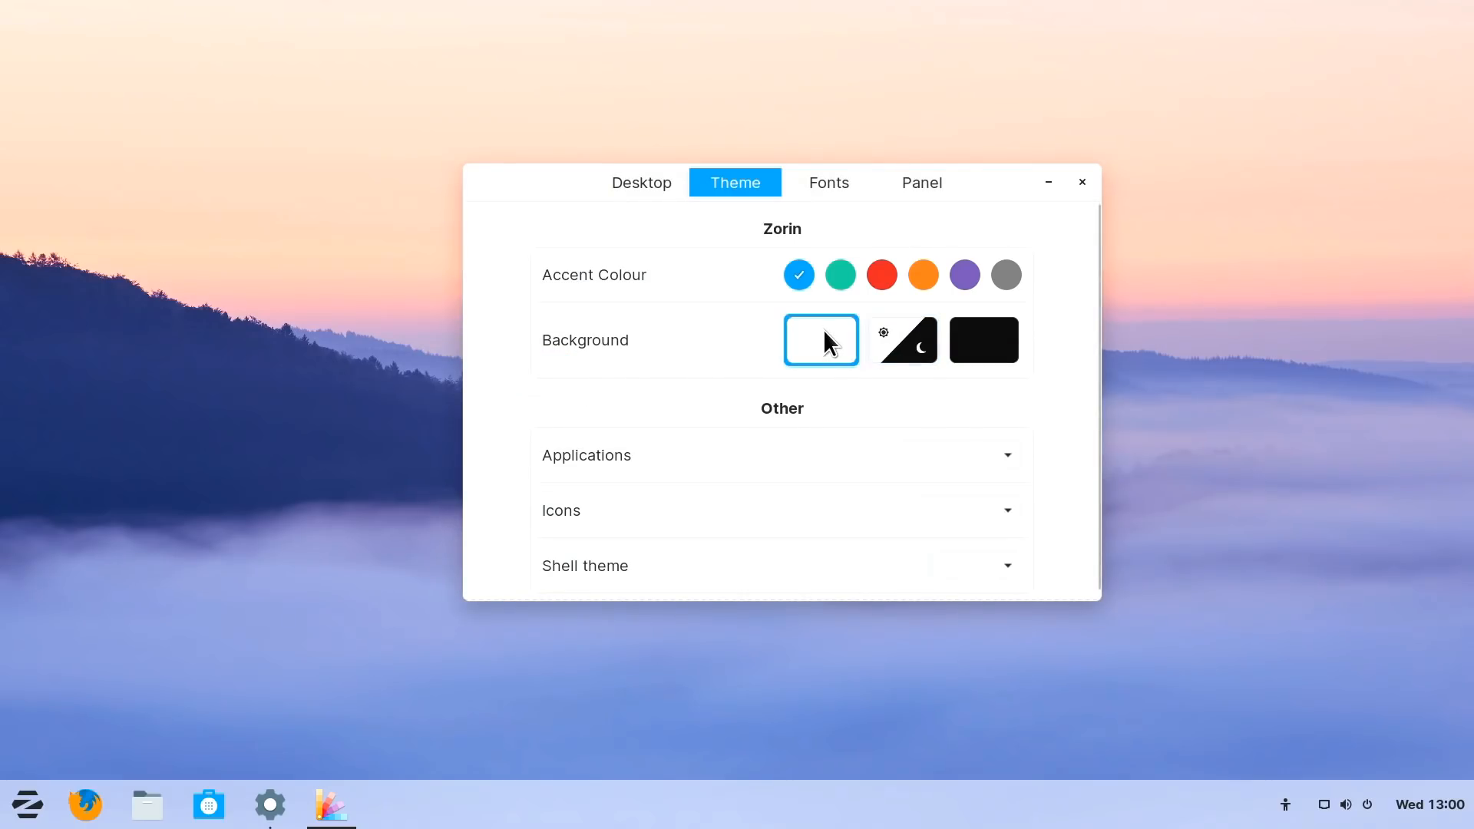
Step: On the Desktop tab try the labelled-taskbar layout, then apply the third icon-grid layout with centred taskbar
left_click(641, 183)
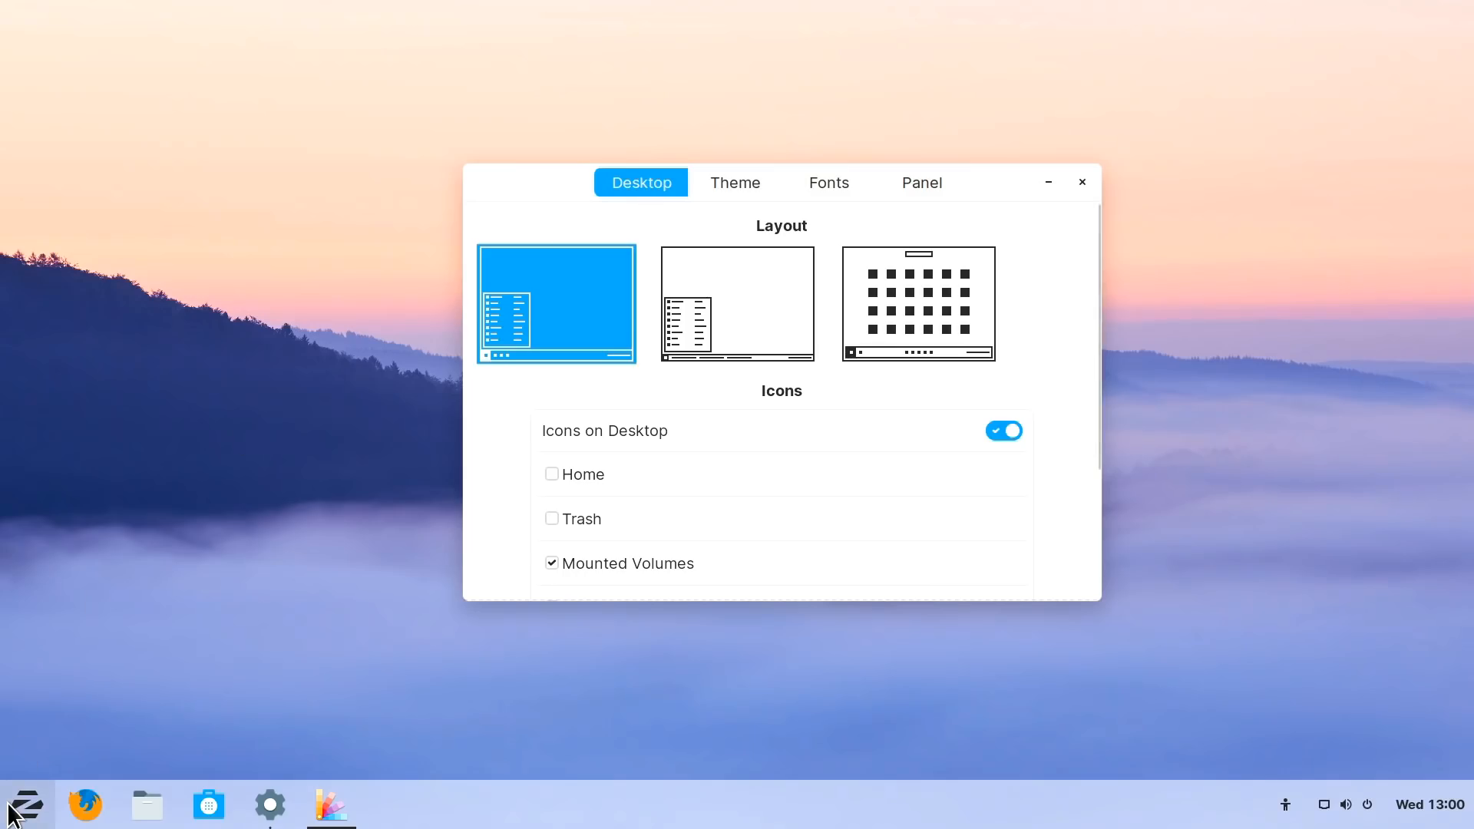
left_click(26, 803)
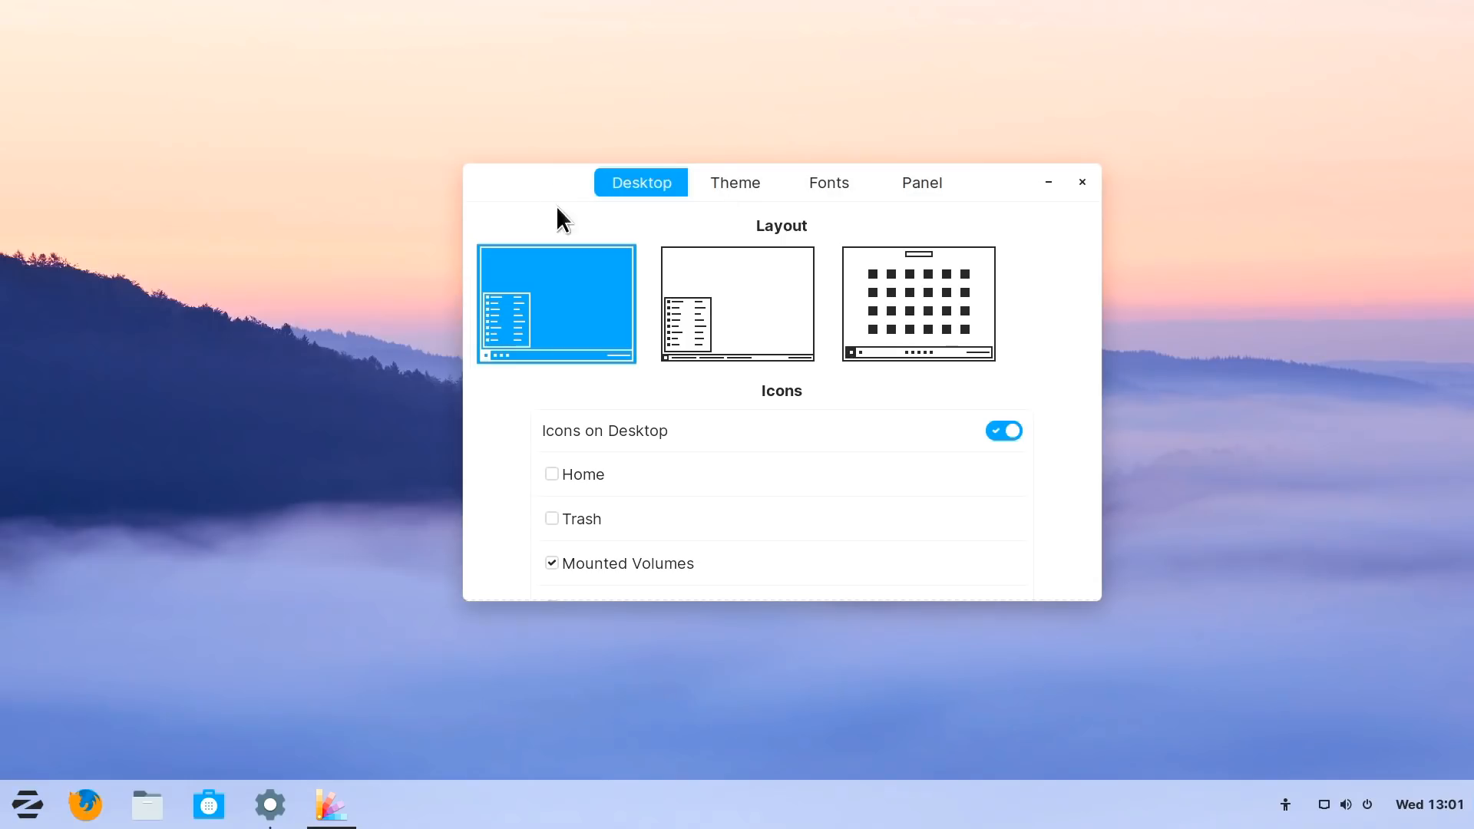
mouse_move(723, 306)
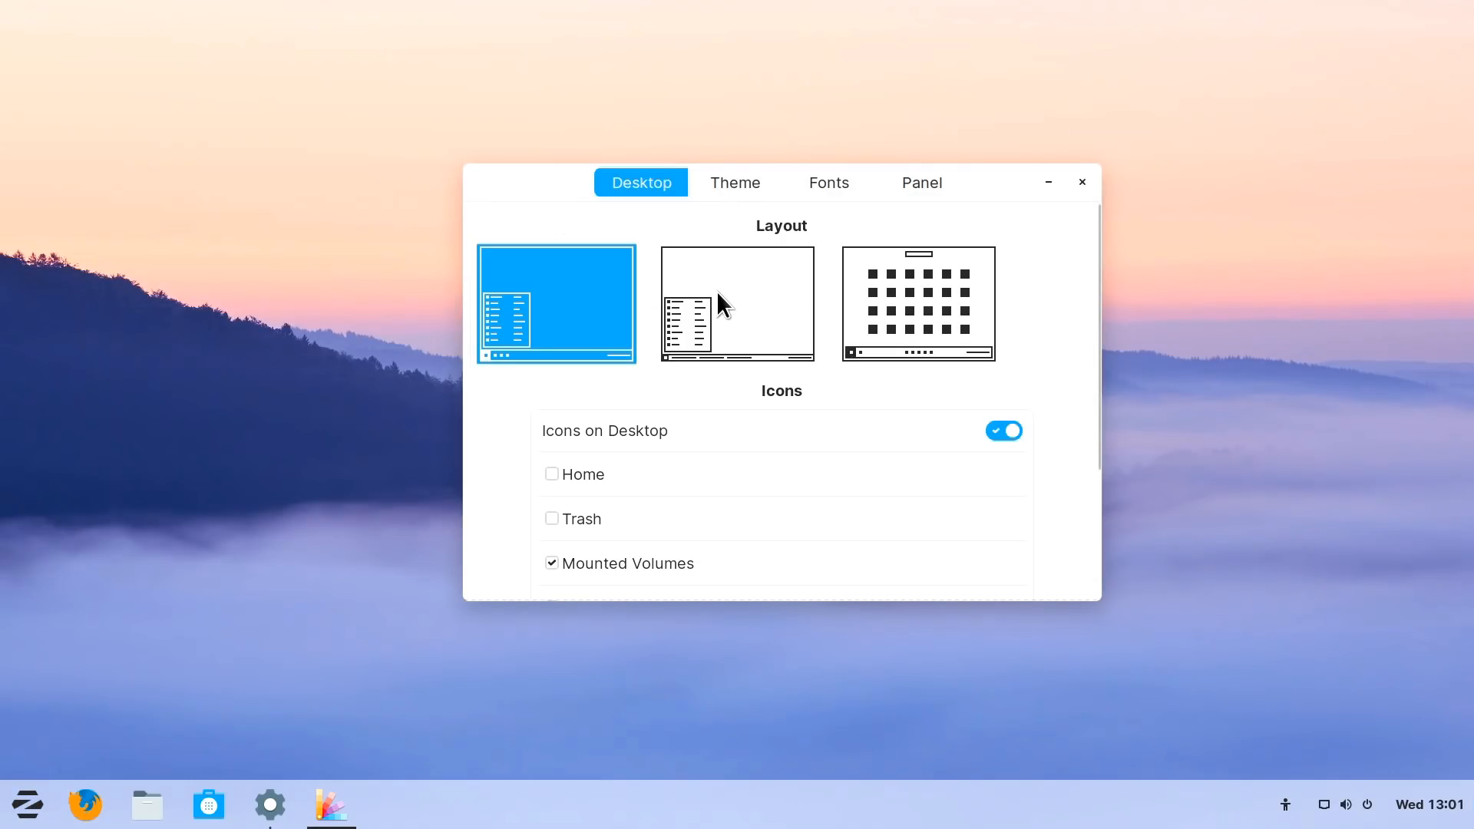
left_click(737, 302)
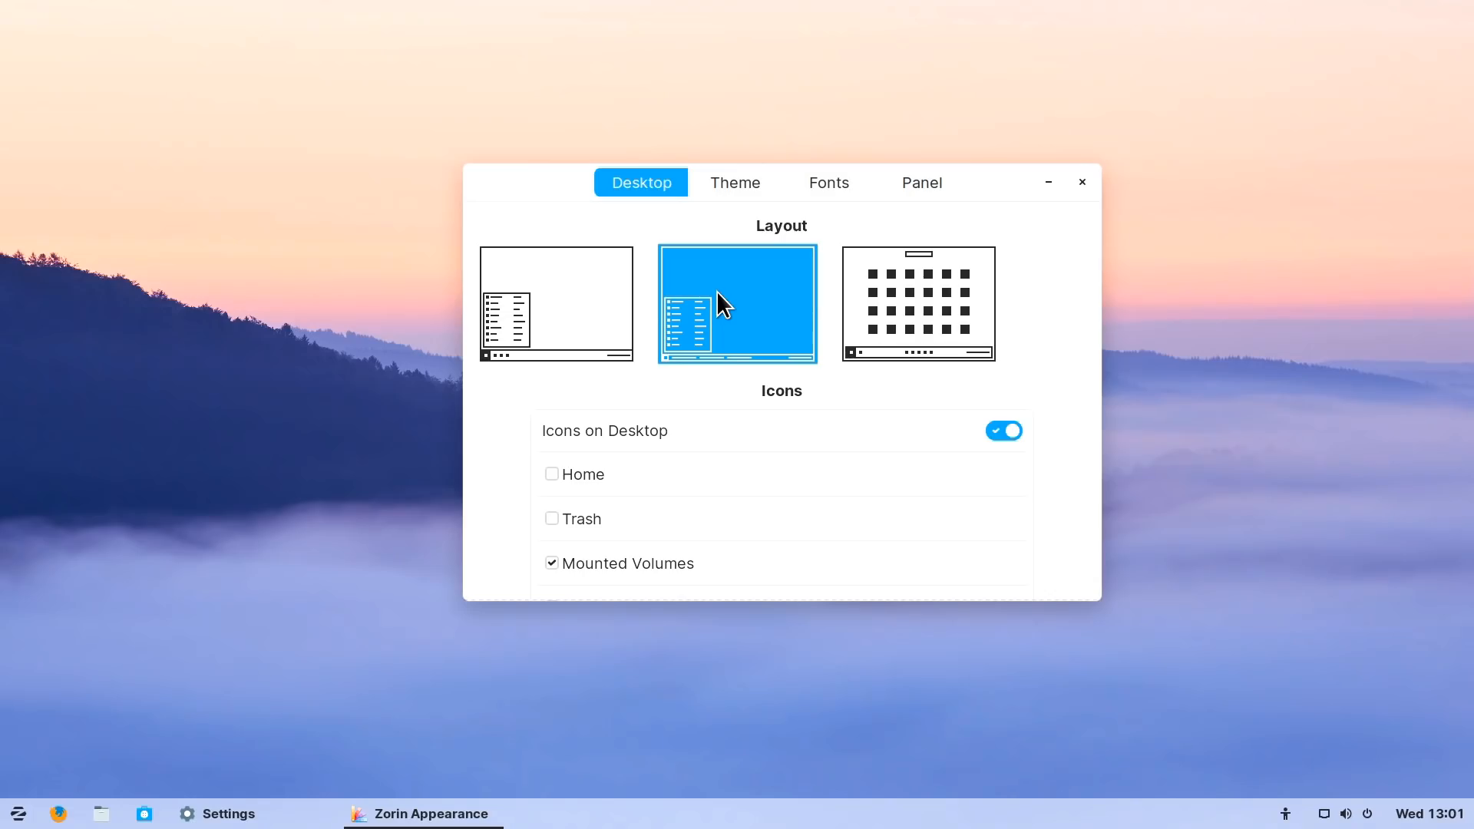
mouse_move(536, 580)
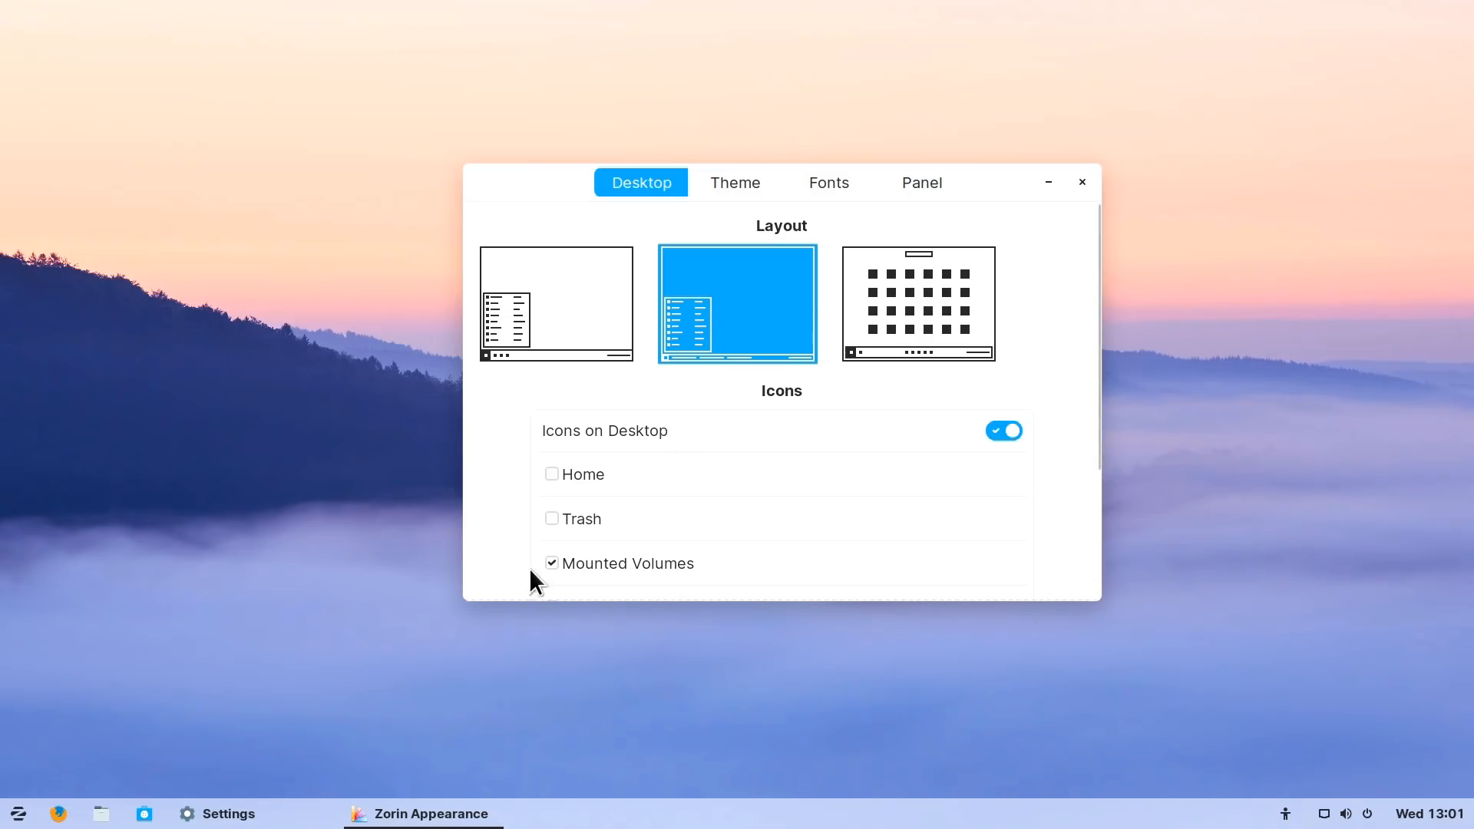
mouse_move(228, 813)
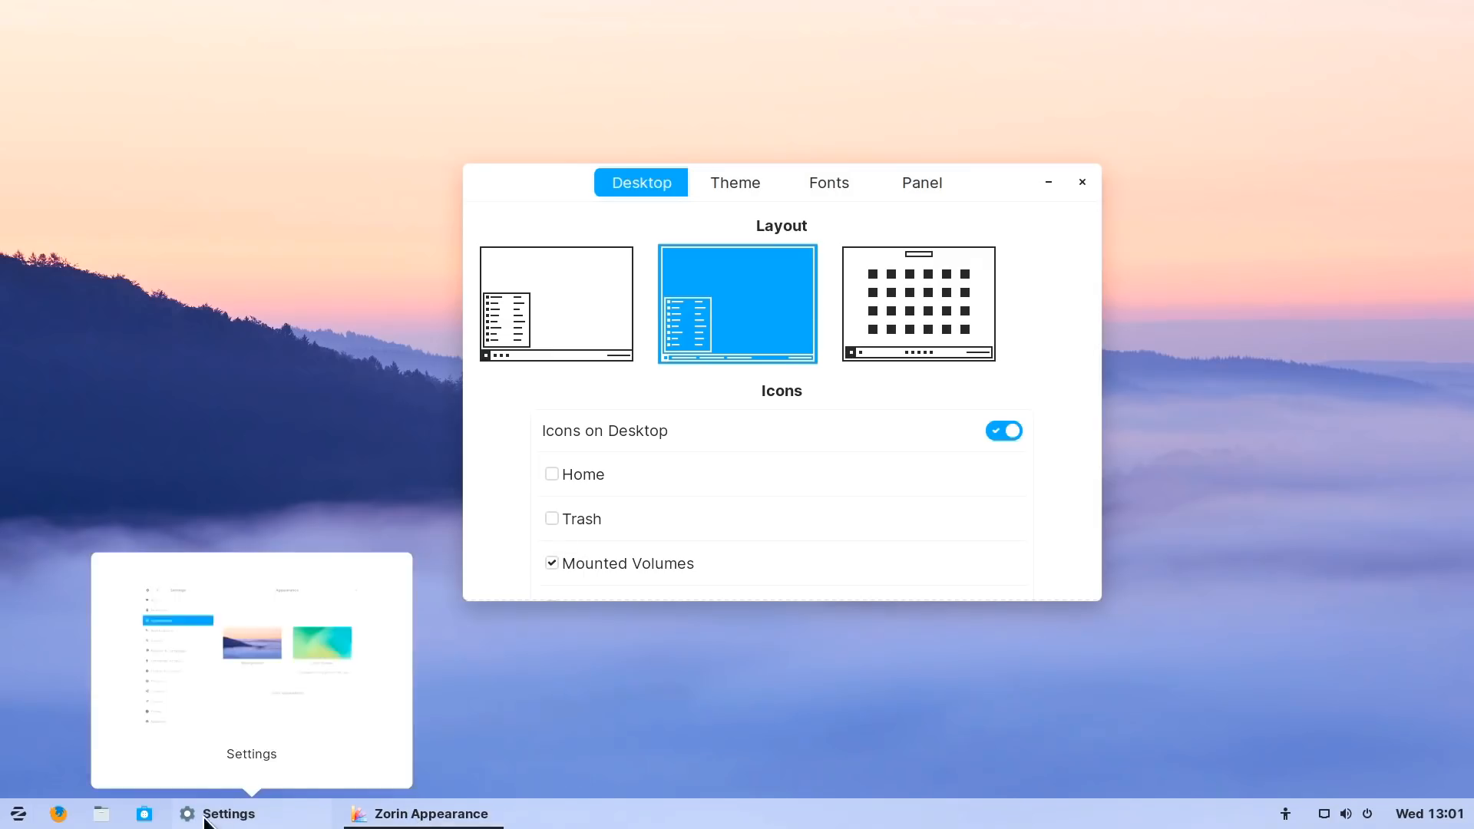
left_click(18, 814)
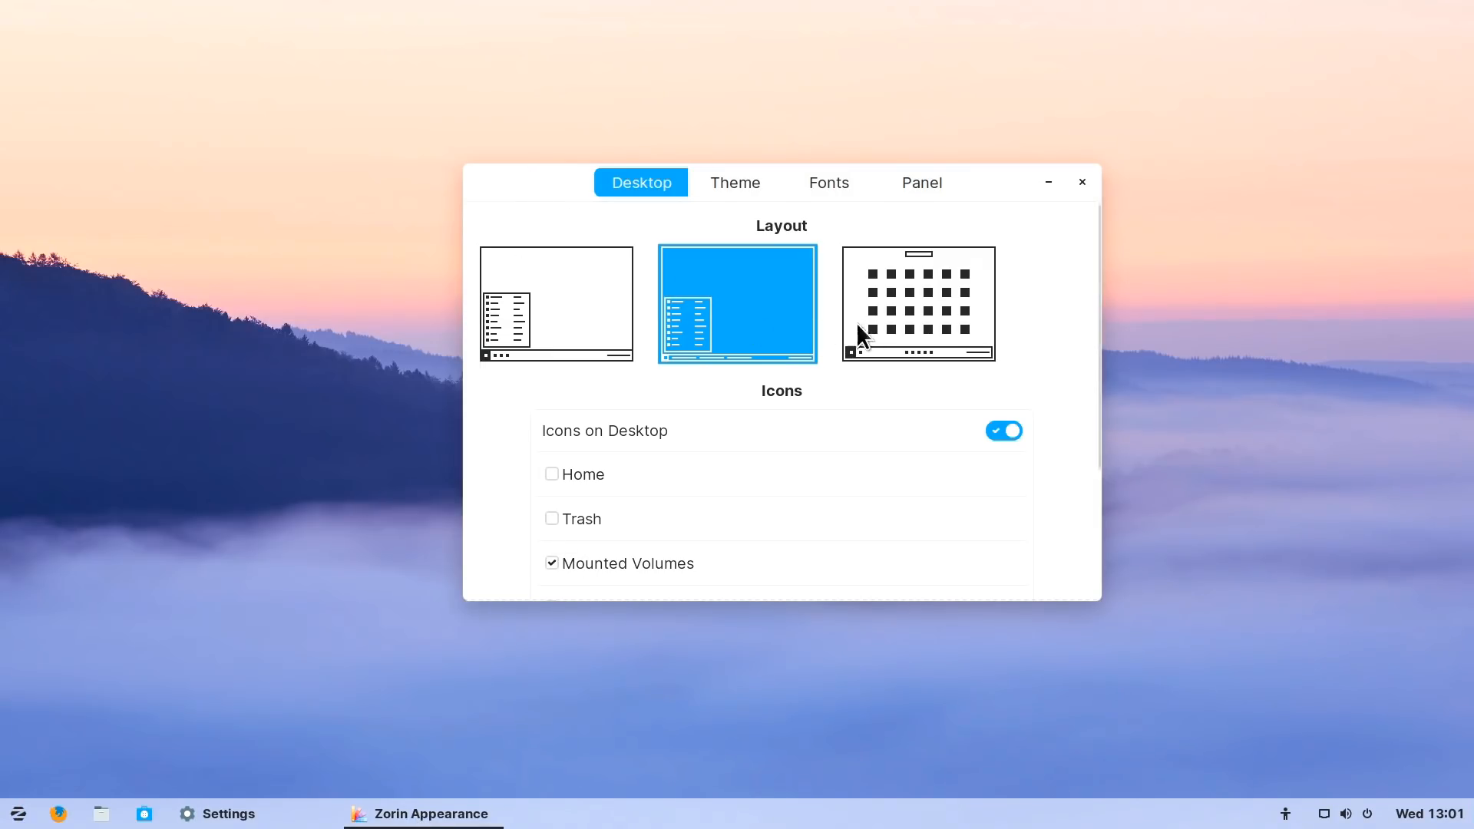
mouse_move(889, 328)
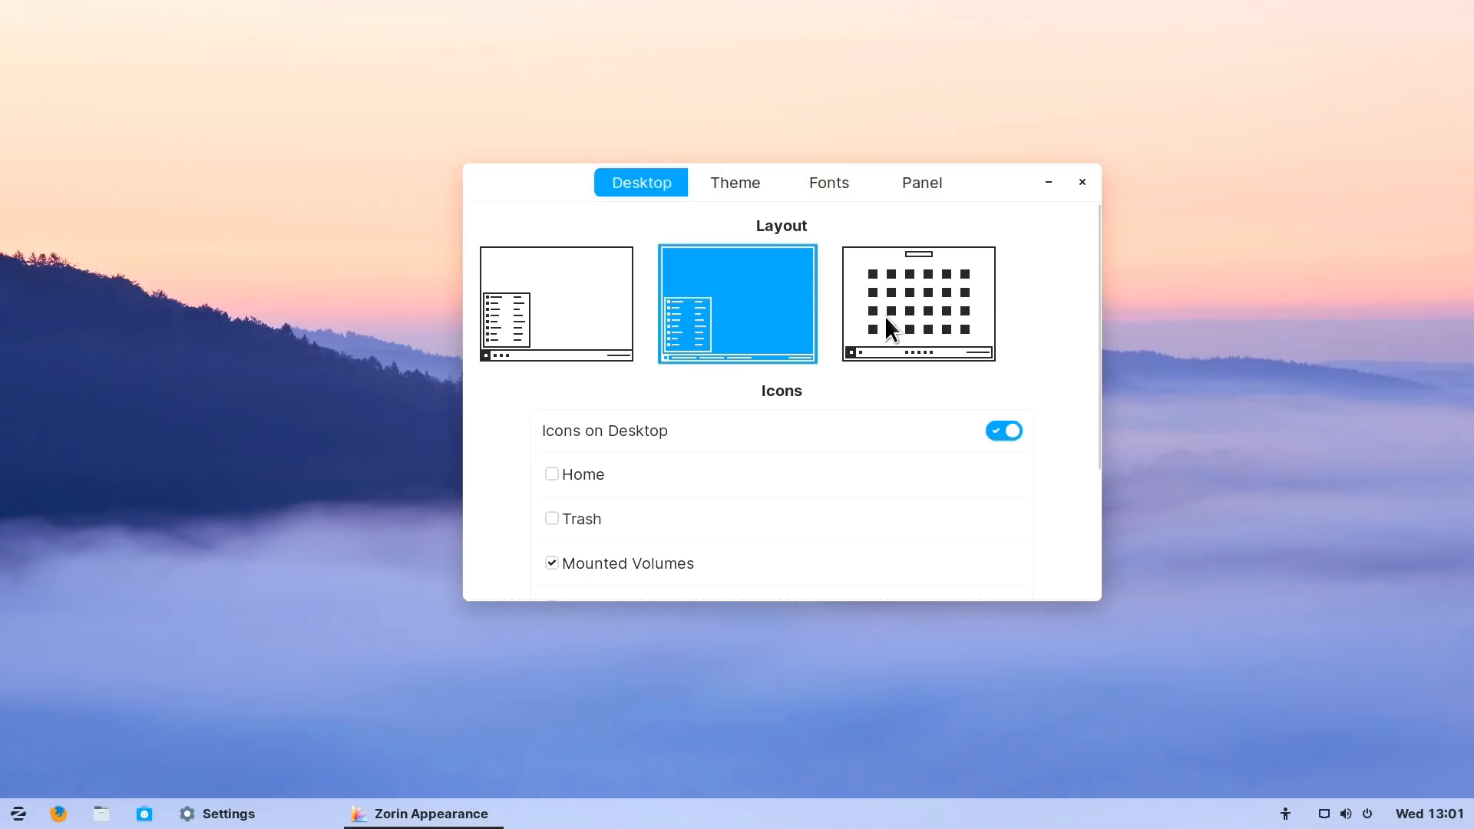
left_click(919, 304)
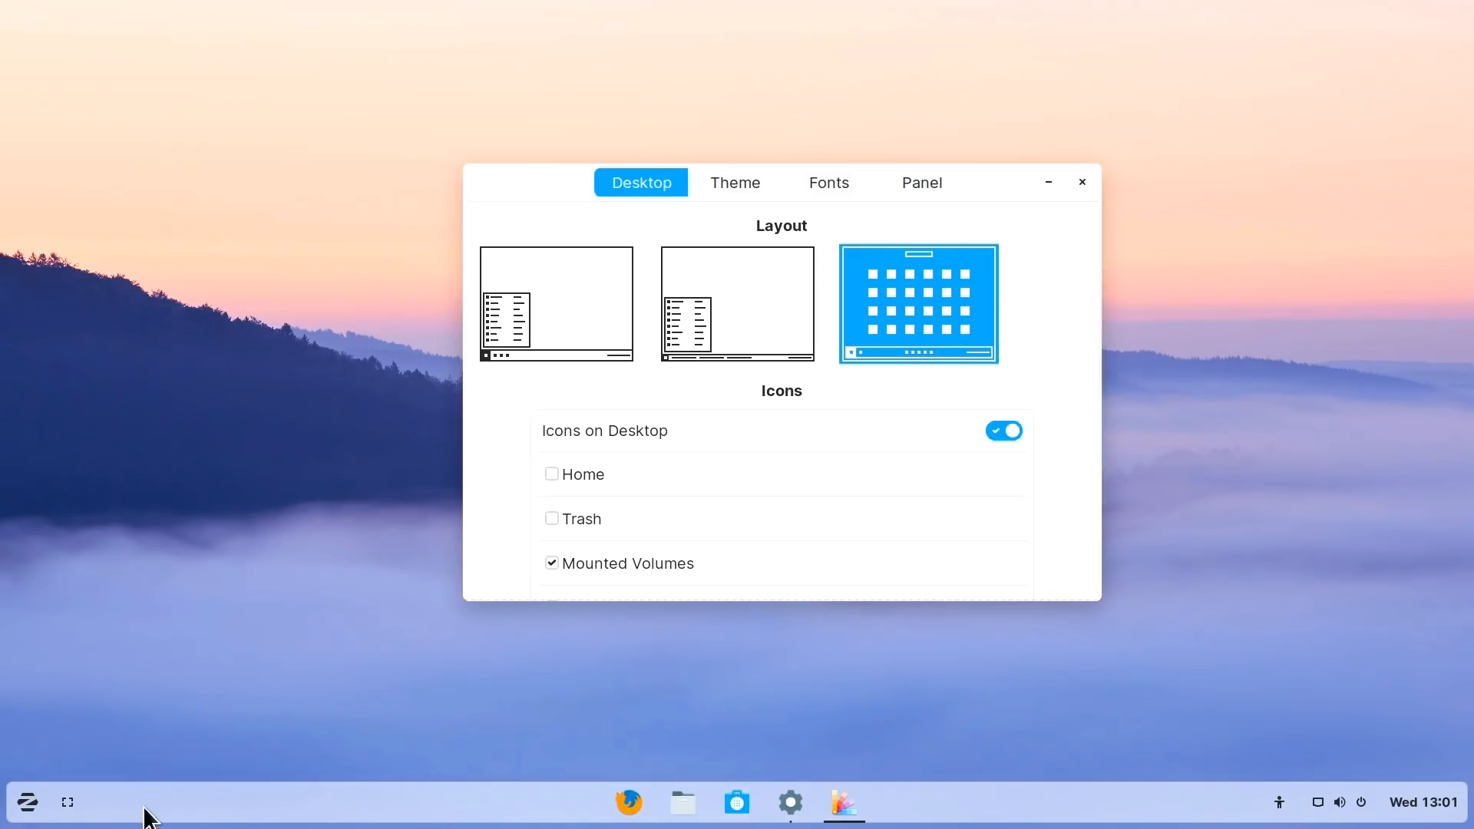
left_click(26, 801)
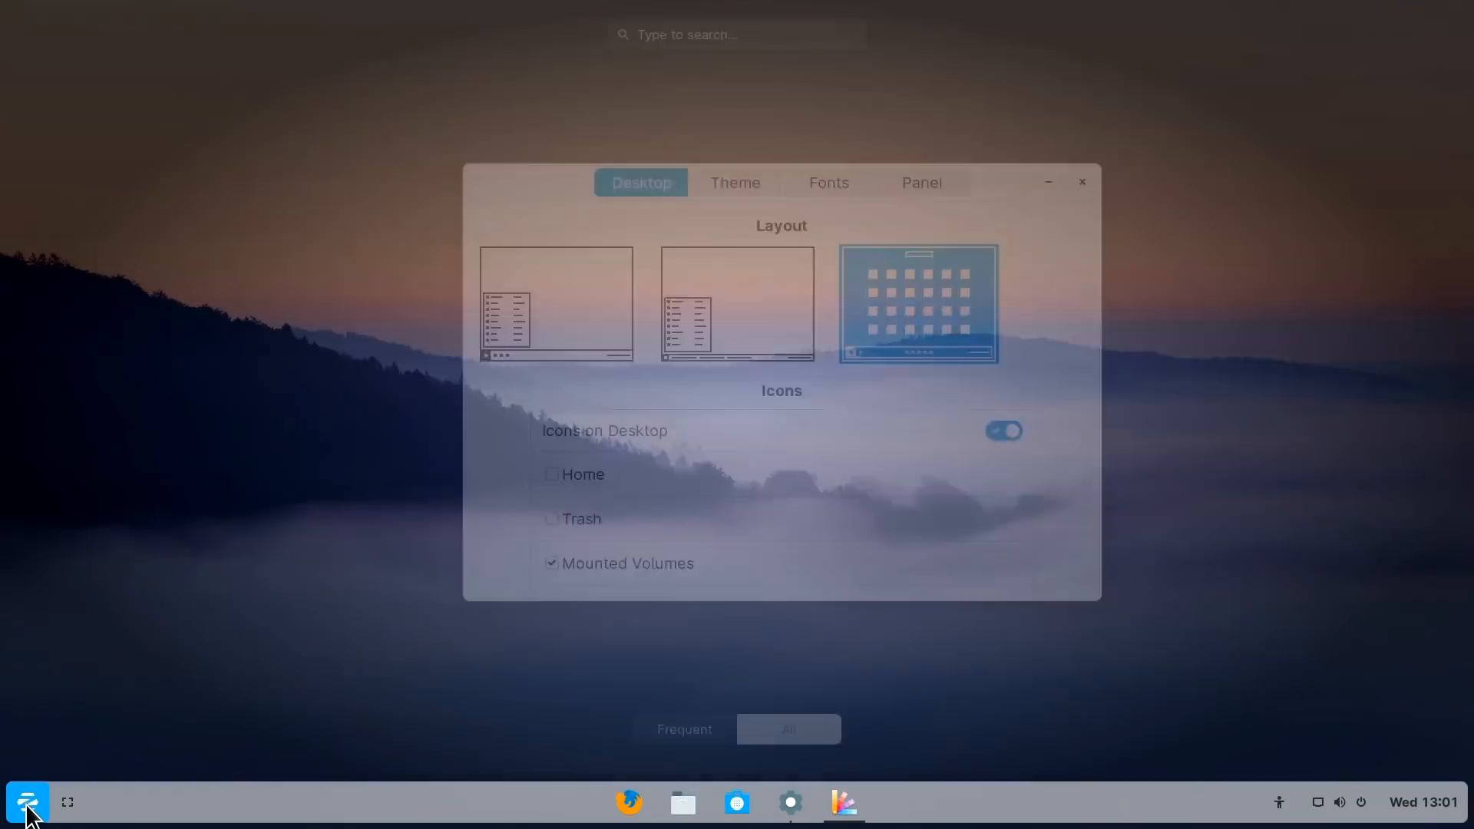
left_click(1081, 181)
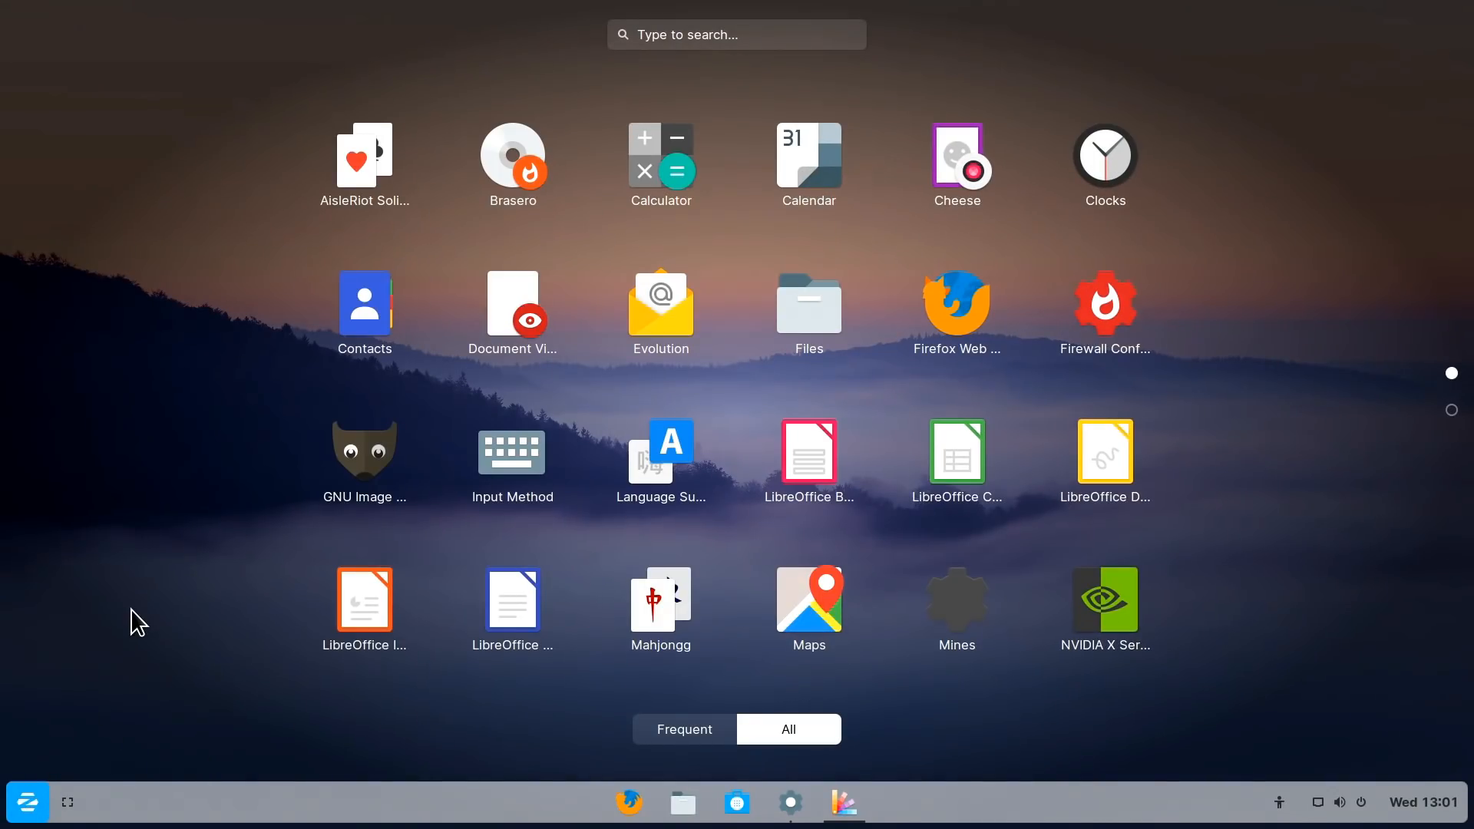
mouse_move(1466, 459)
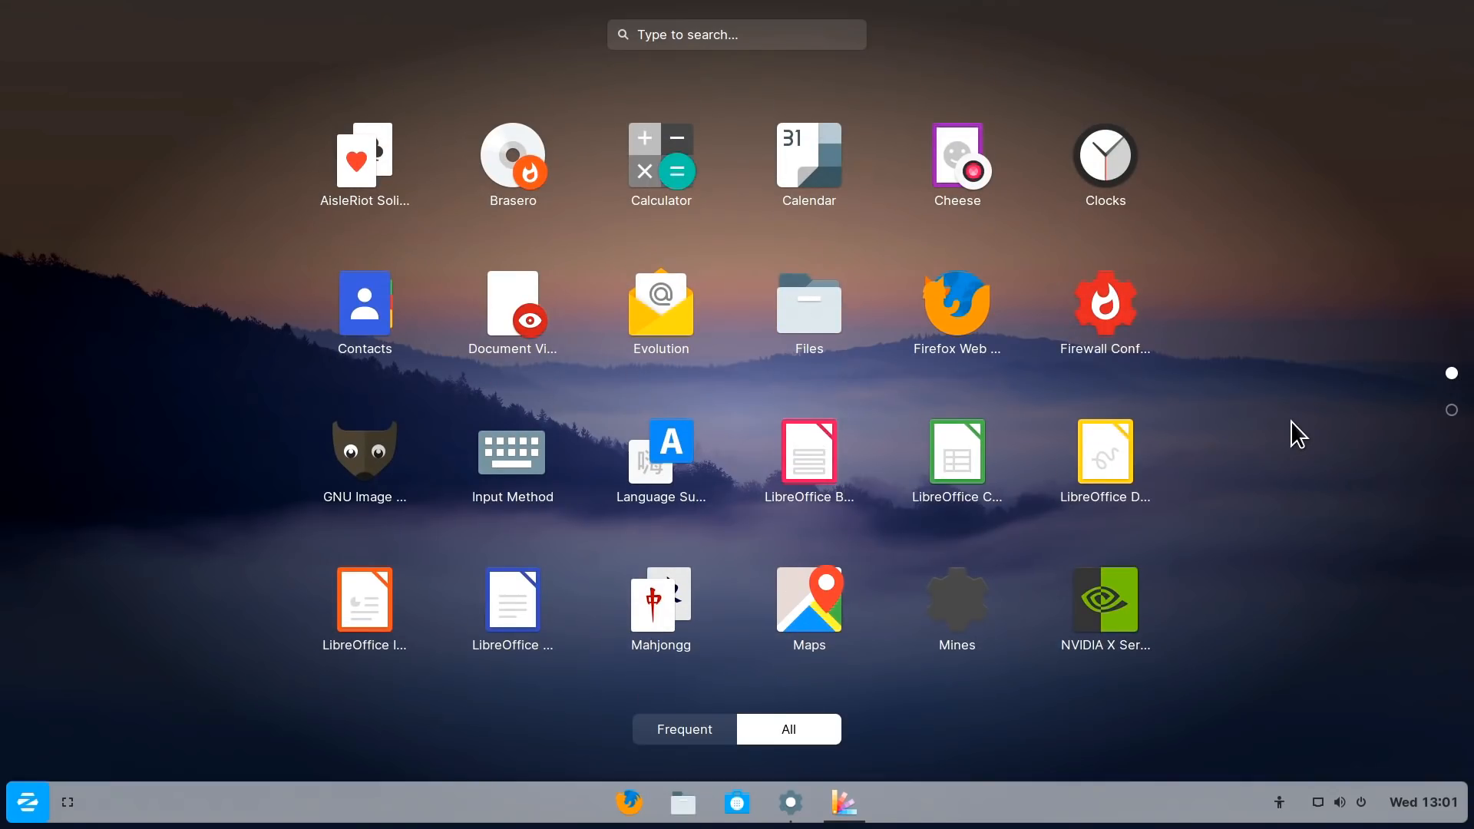
mouse_move(26, 803)
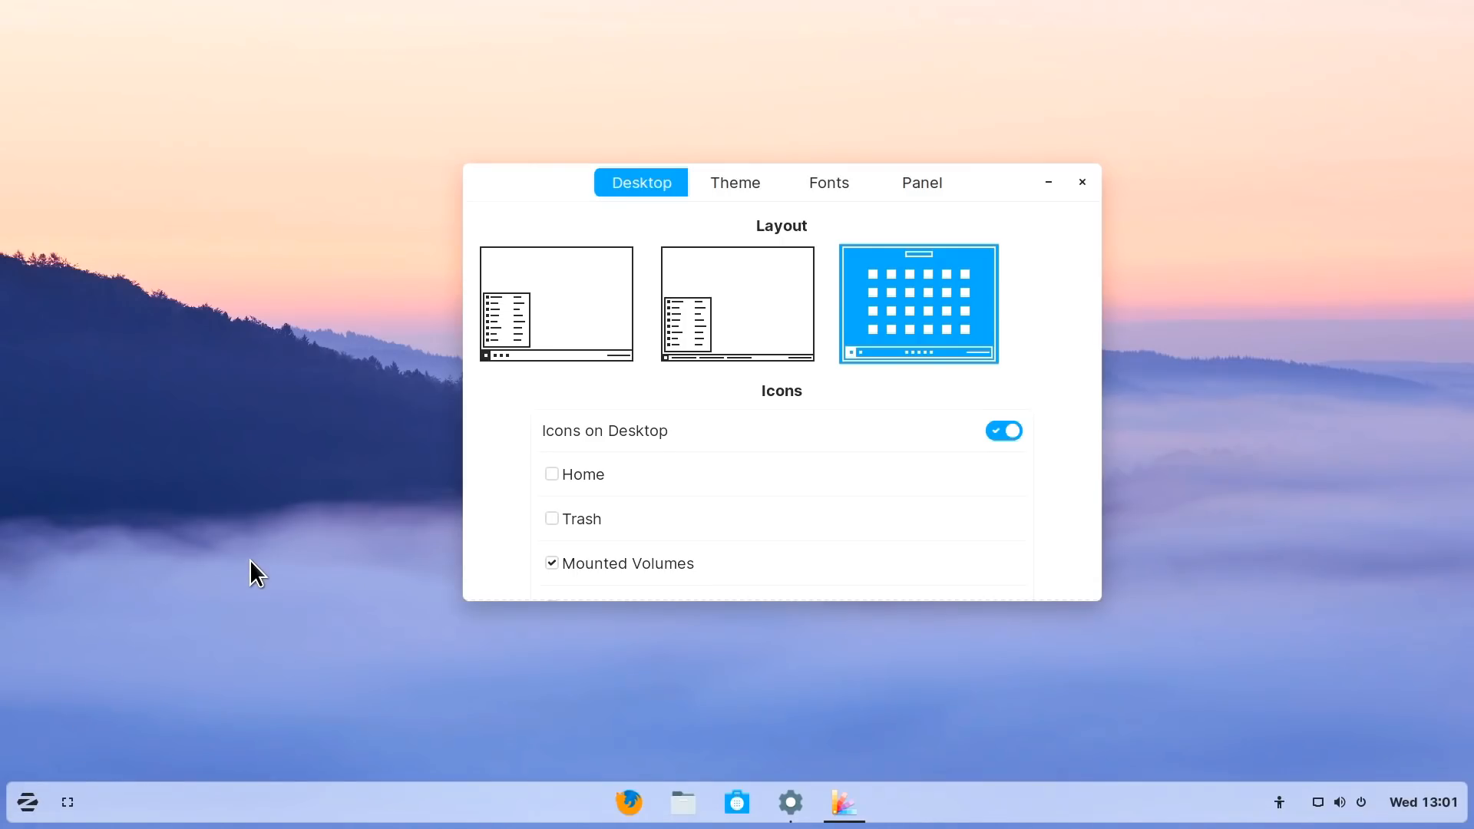
mouse_move(395, 622)
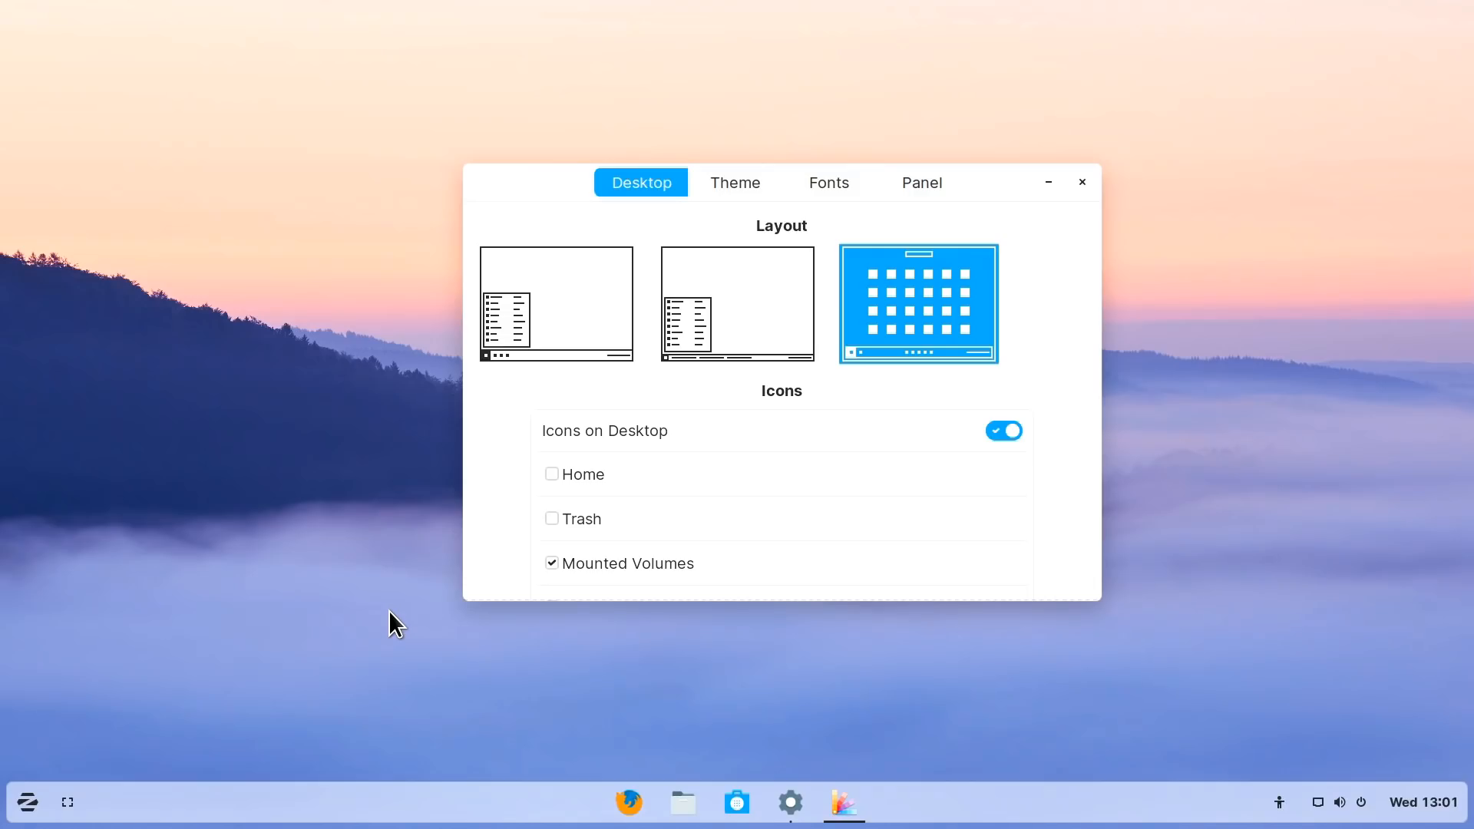
Step: Enable the Home and Rubbish Bin icons on the desktop
left_click(551, 475)
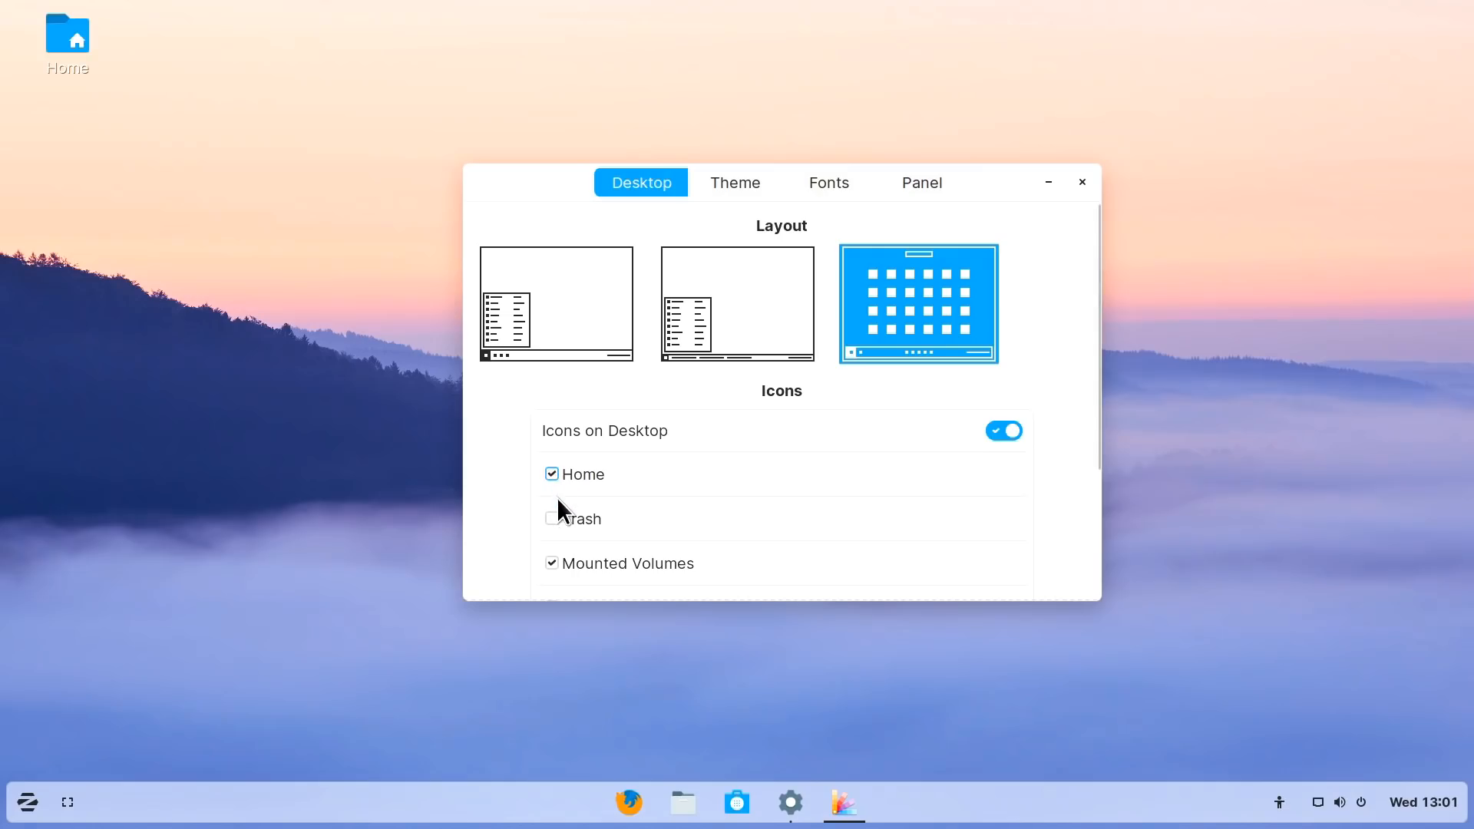
left_click(551, 518)
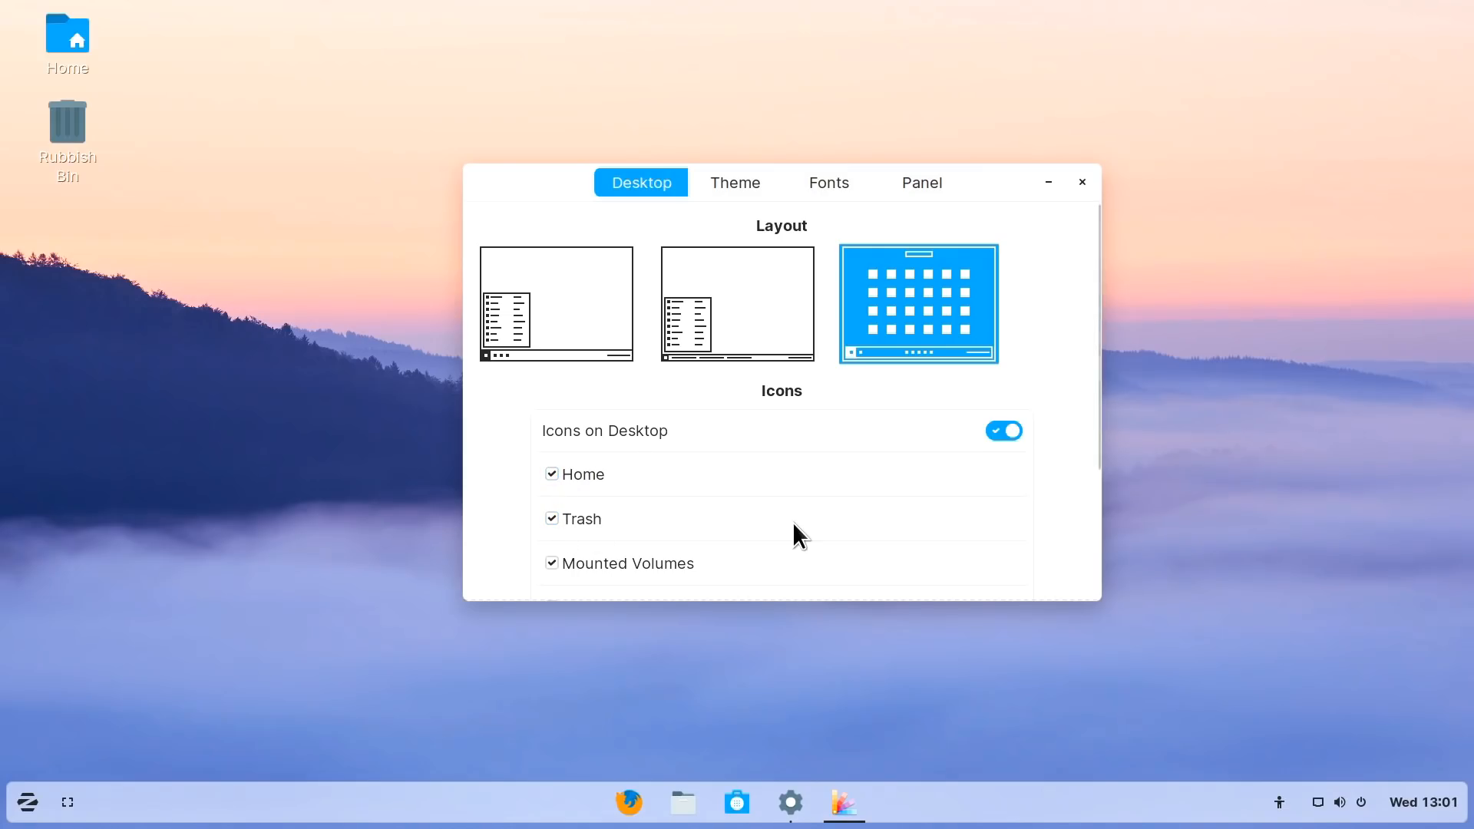
mouse_move(814, 503)
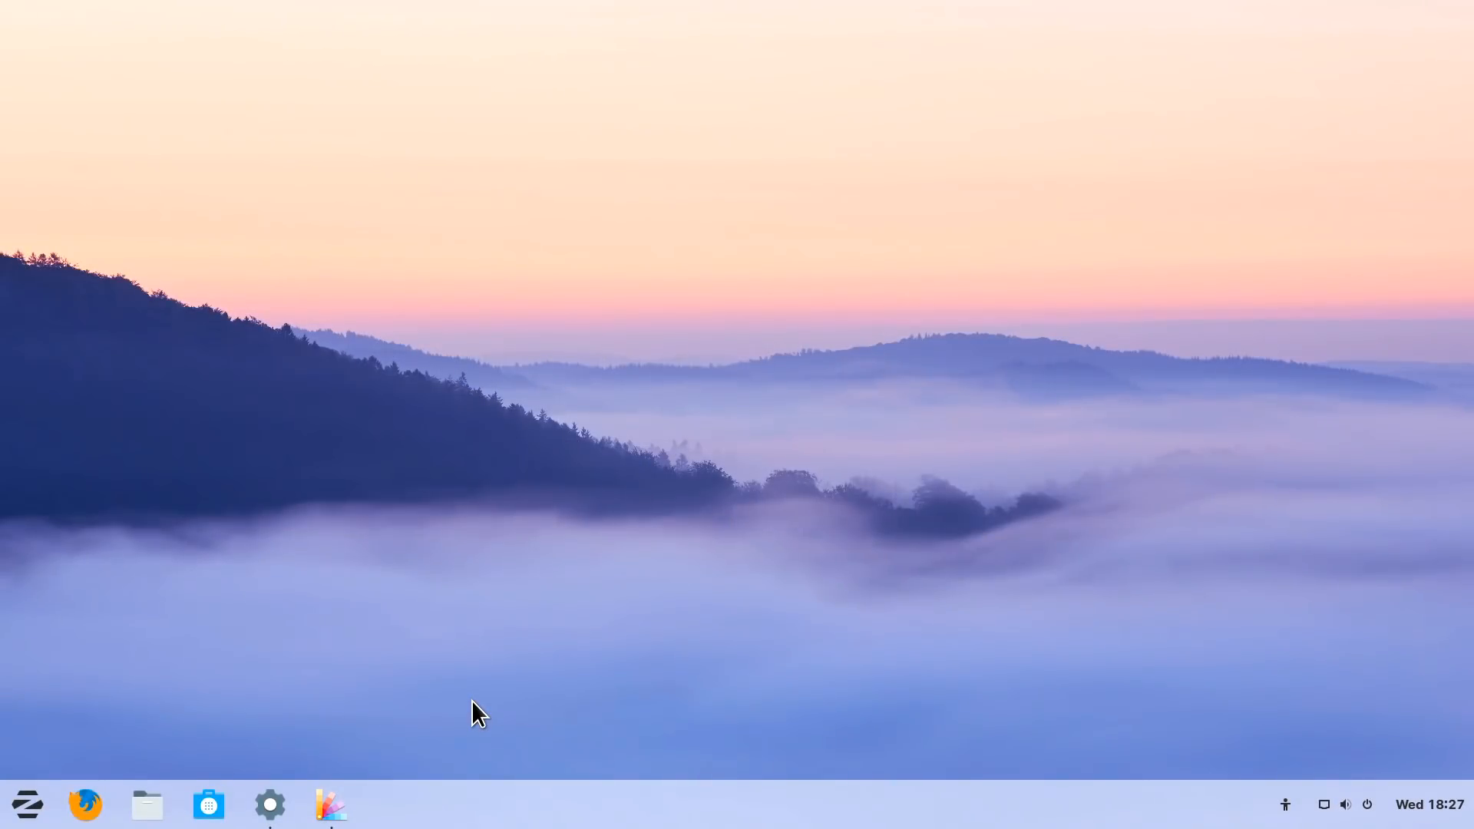
mouse_move(601, 643)
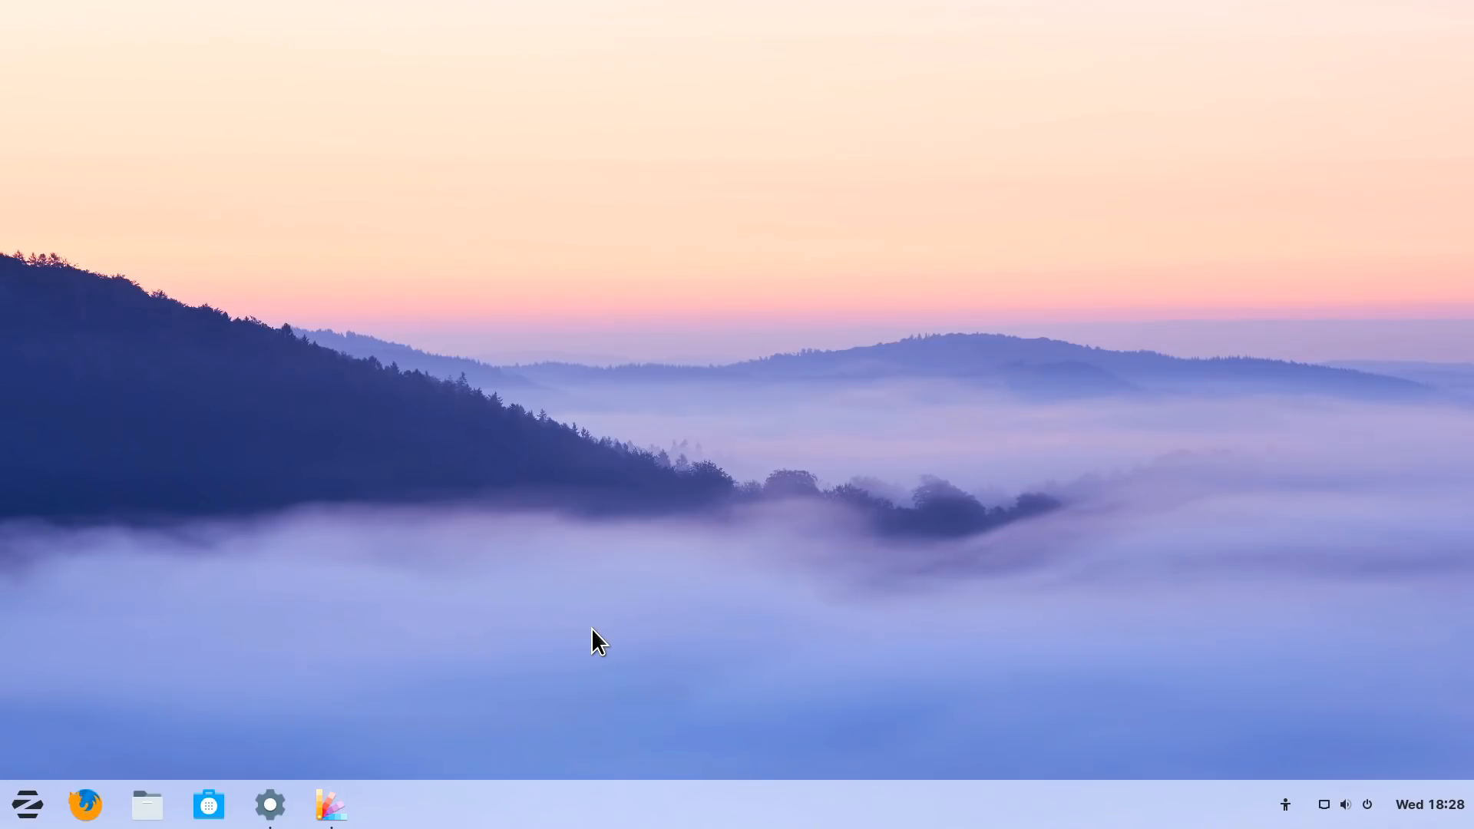
mouse_move(333, 806)
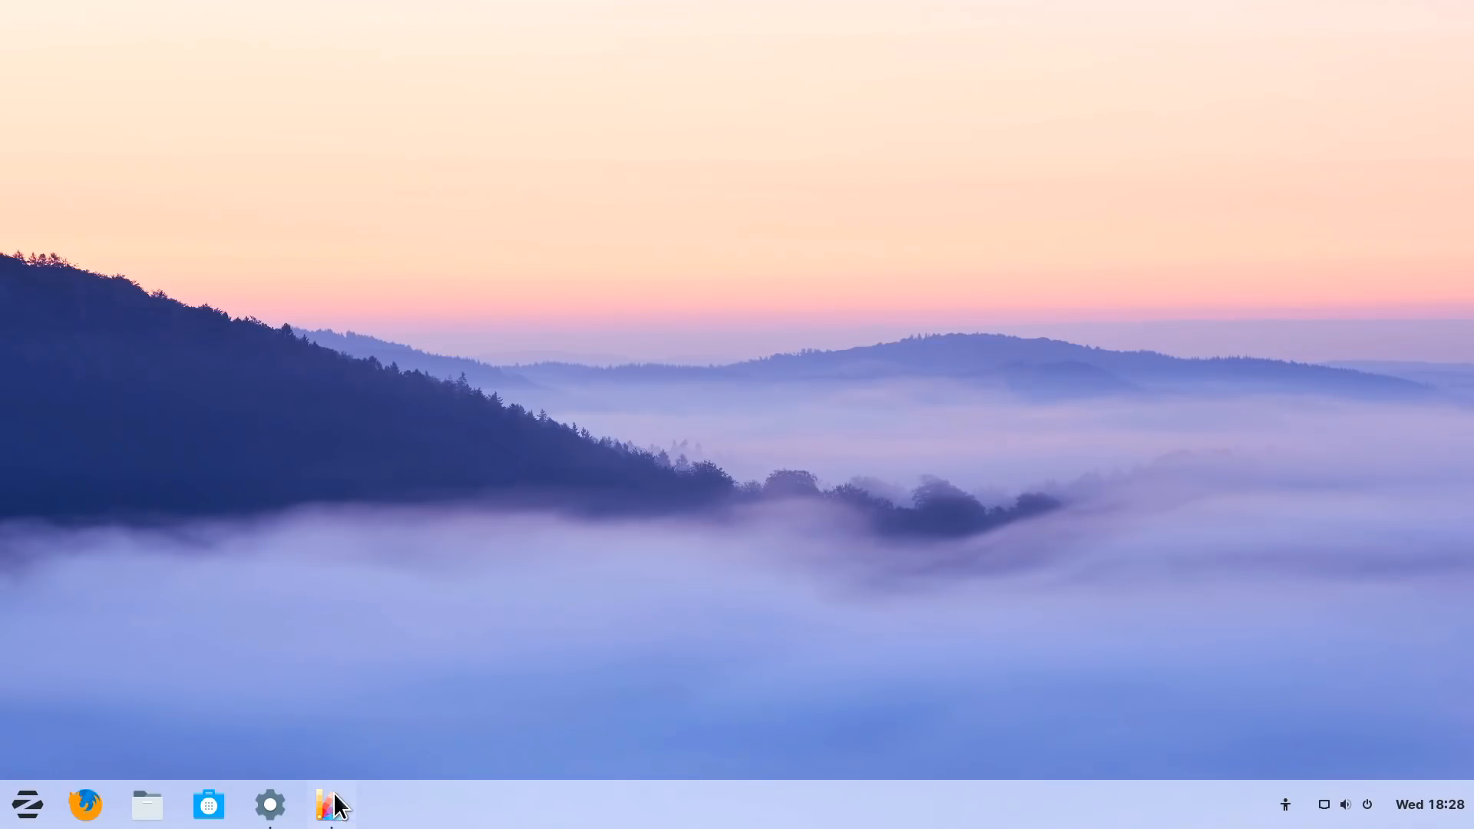
Step: Reopen Zorin Appearance and try the centred icon-grid layout, then the top-bar-with-overview layout
left_click(331, 805)
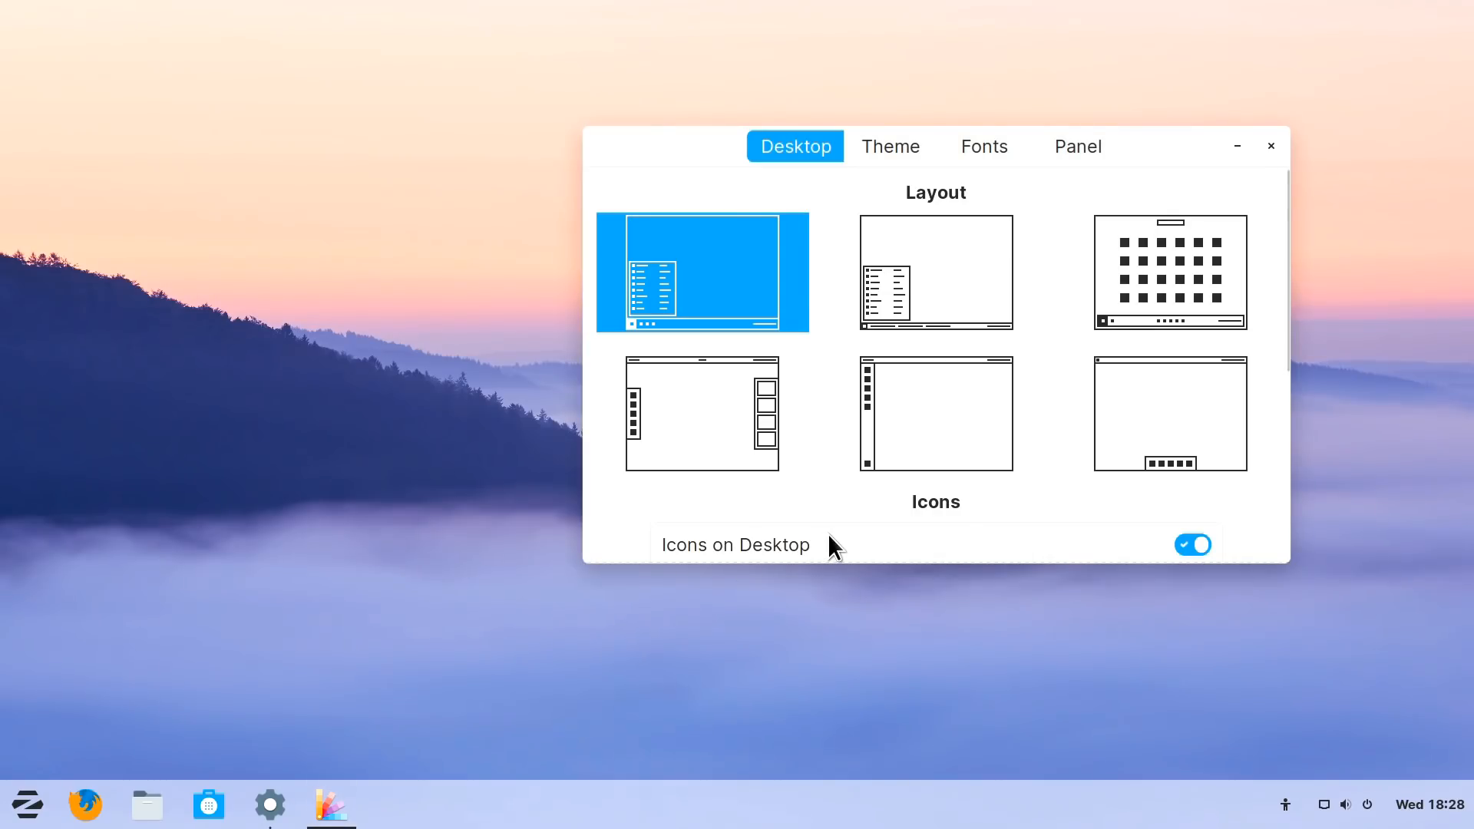
mouse_move(647, 204)
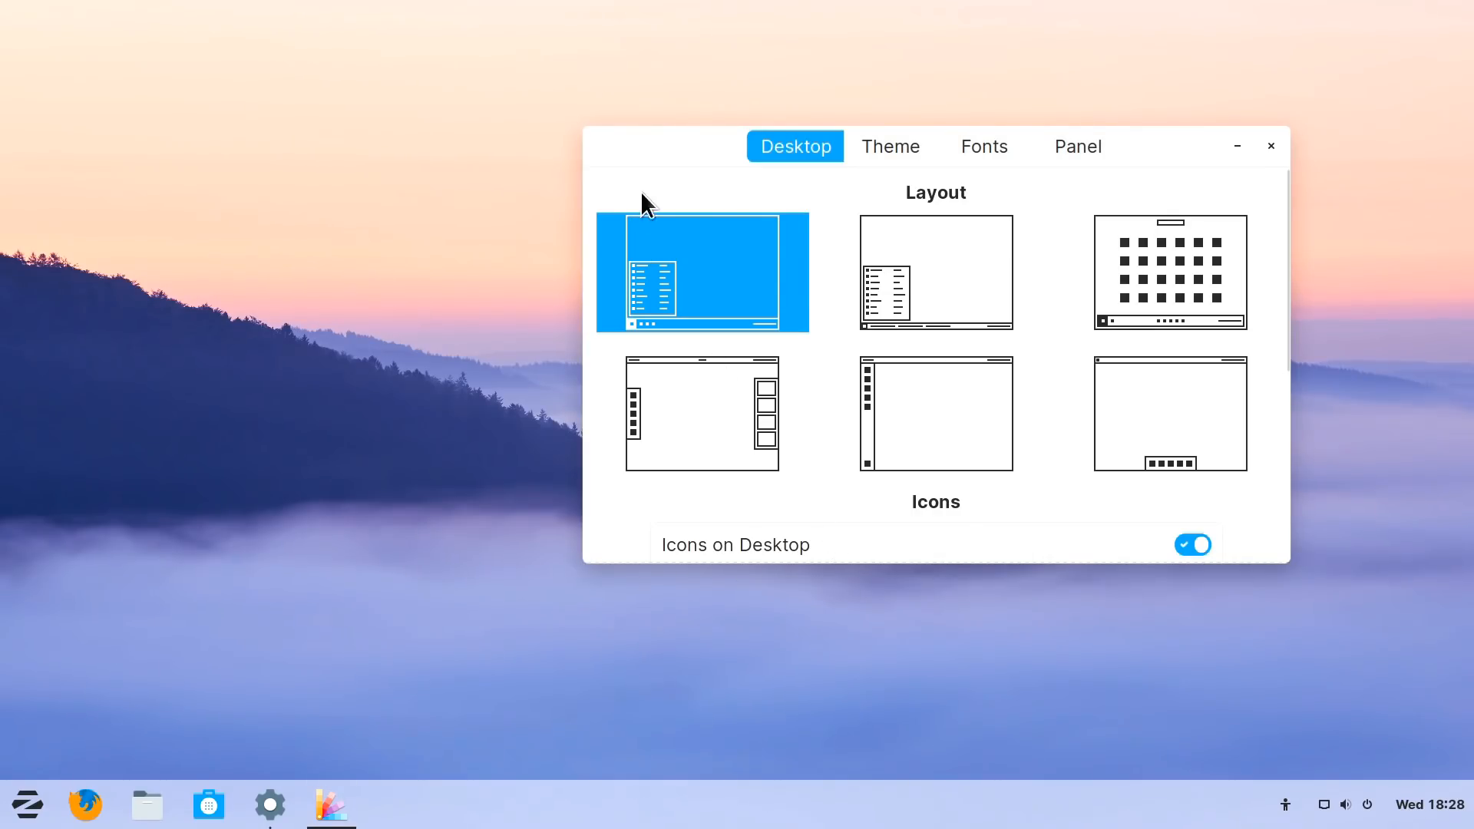
mouse_move(938, 290)
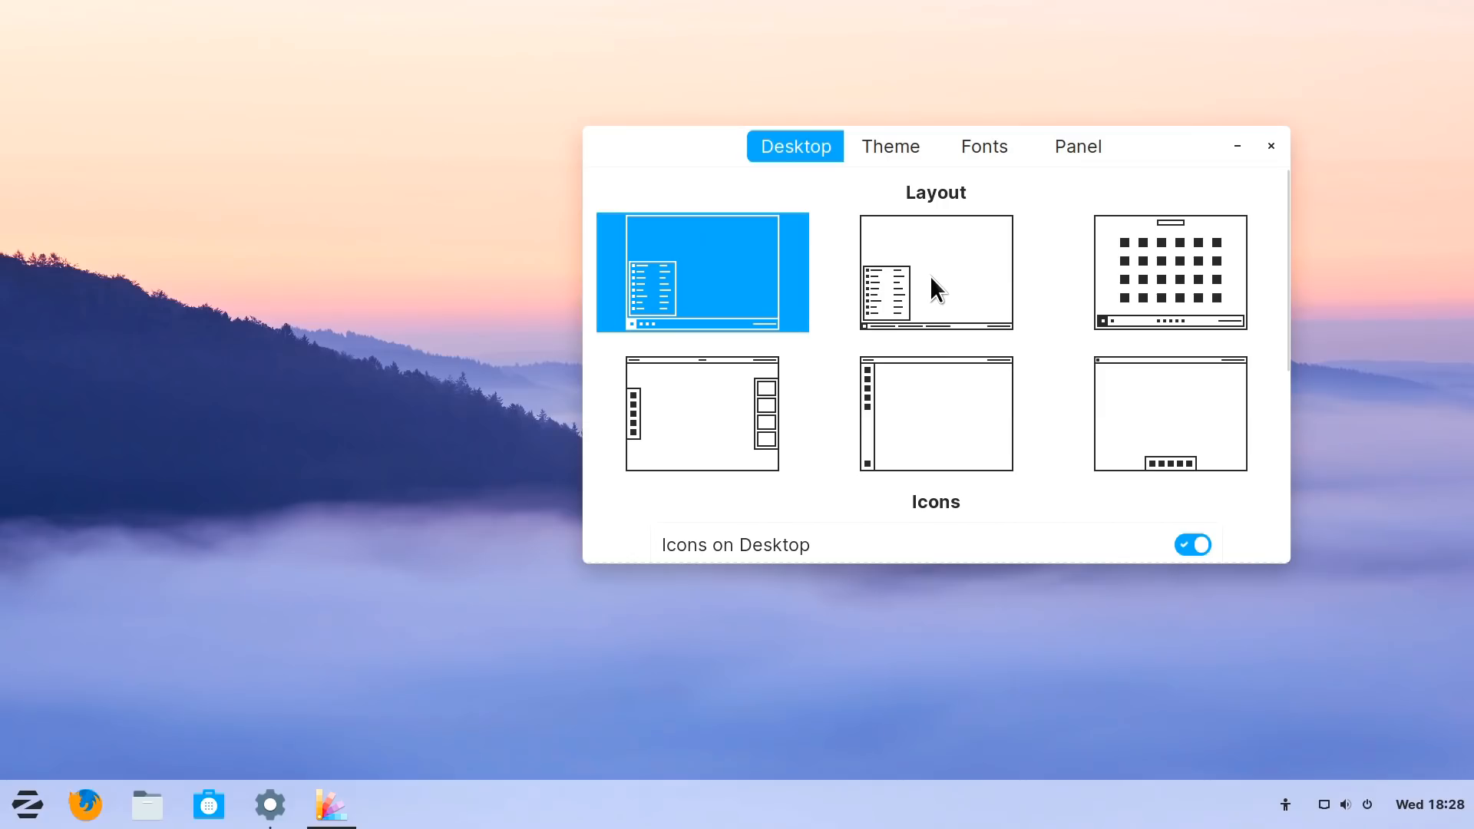
mouse_move(1126, 296)
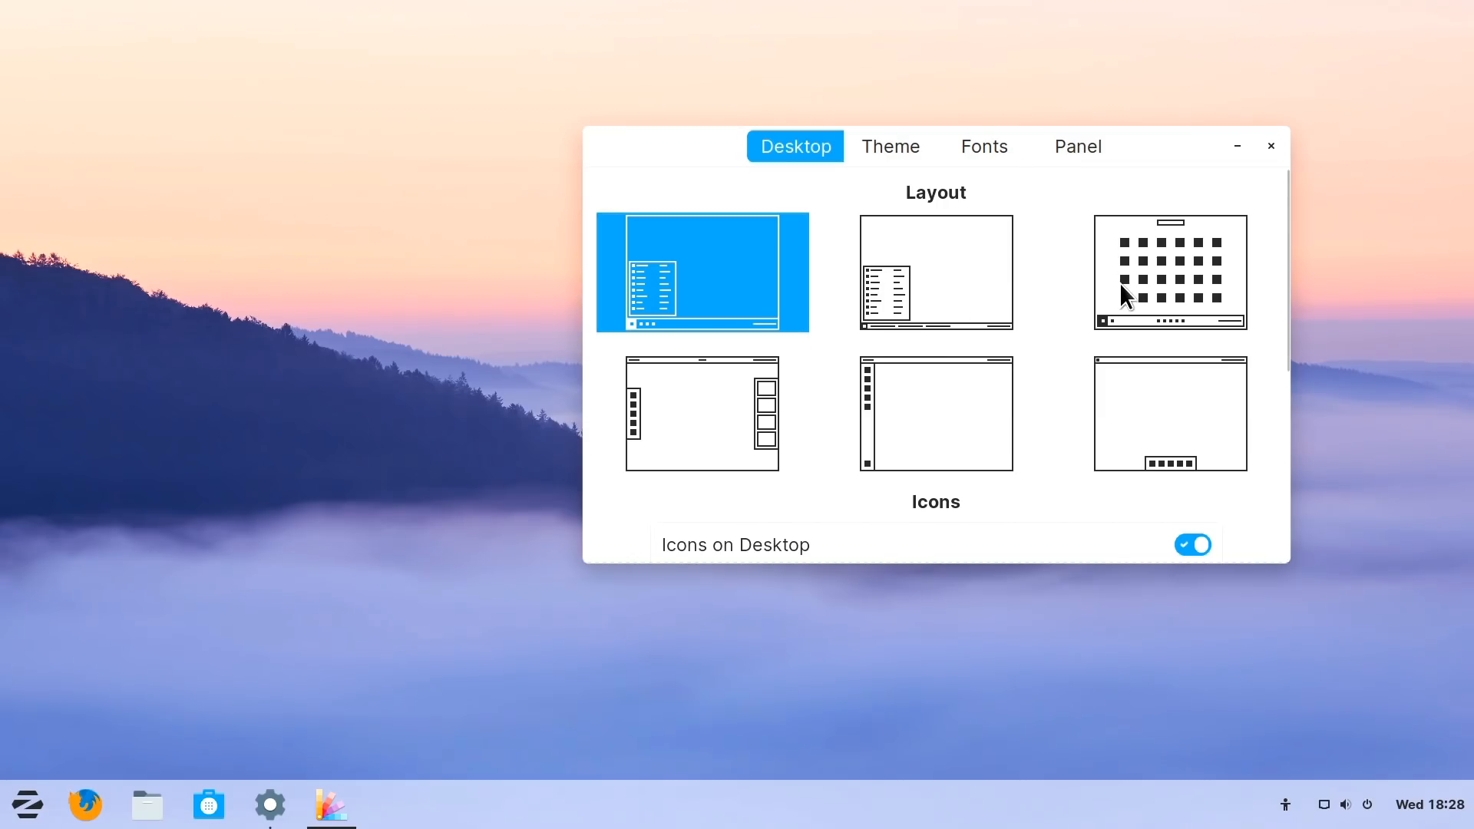
left_click(1170, 274)
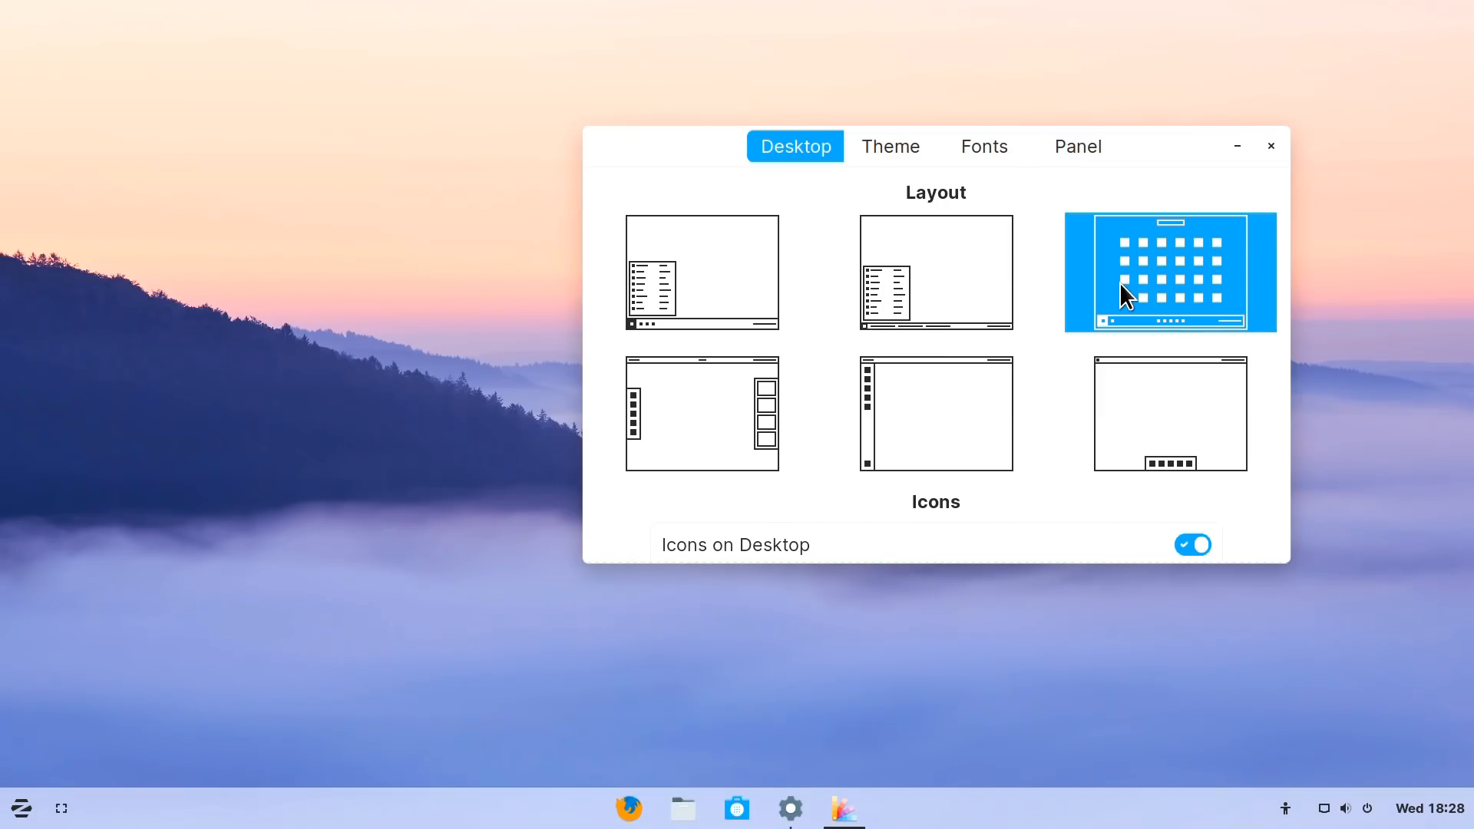
mouse_move(124, 772)
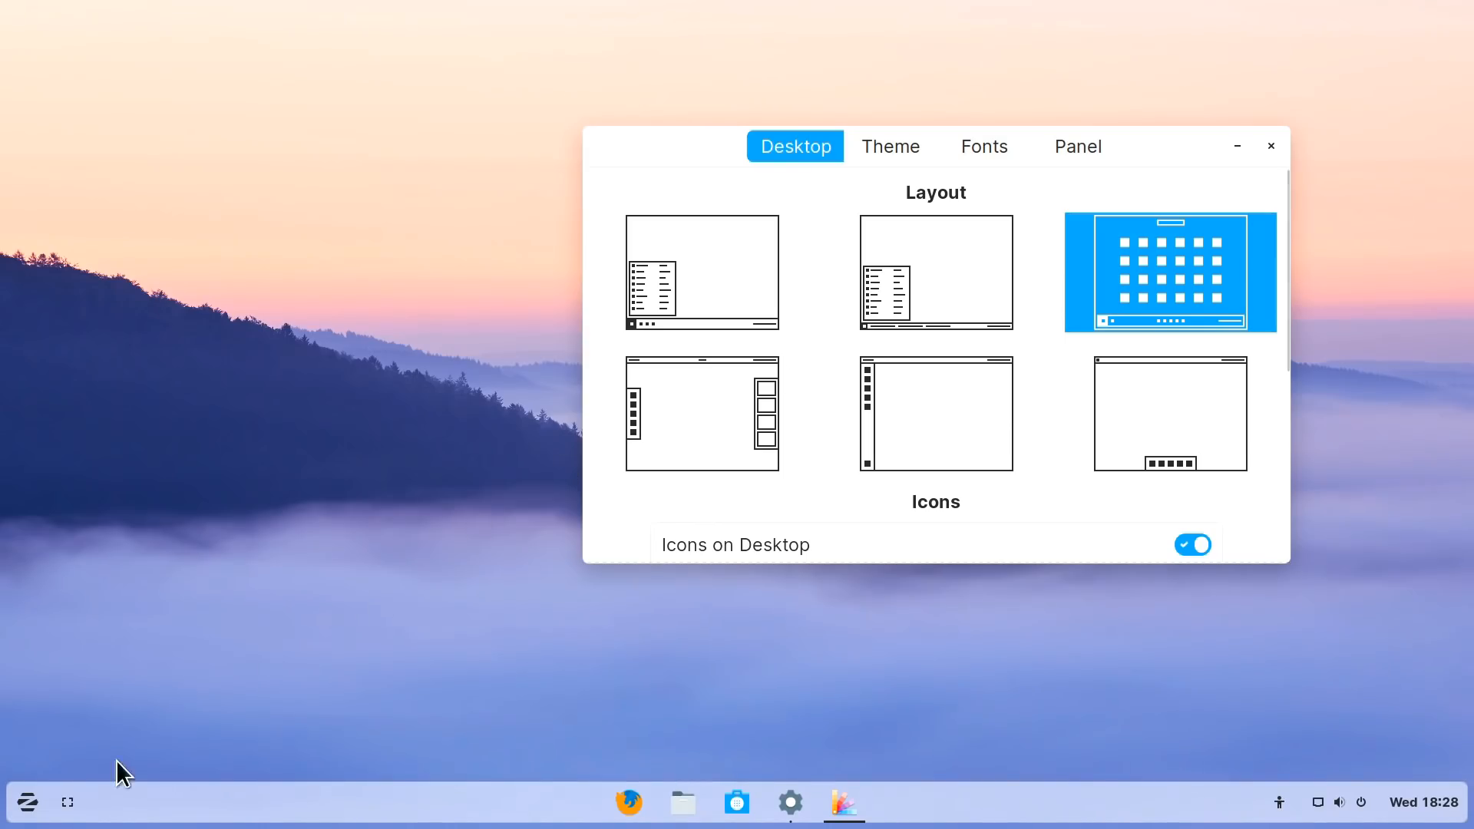
left_click(28, 802)
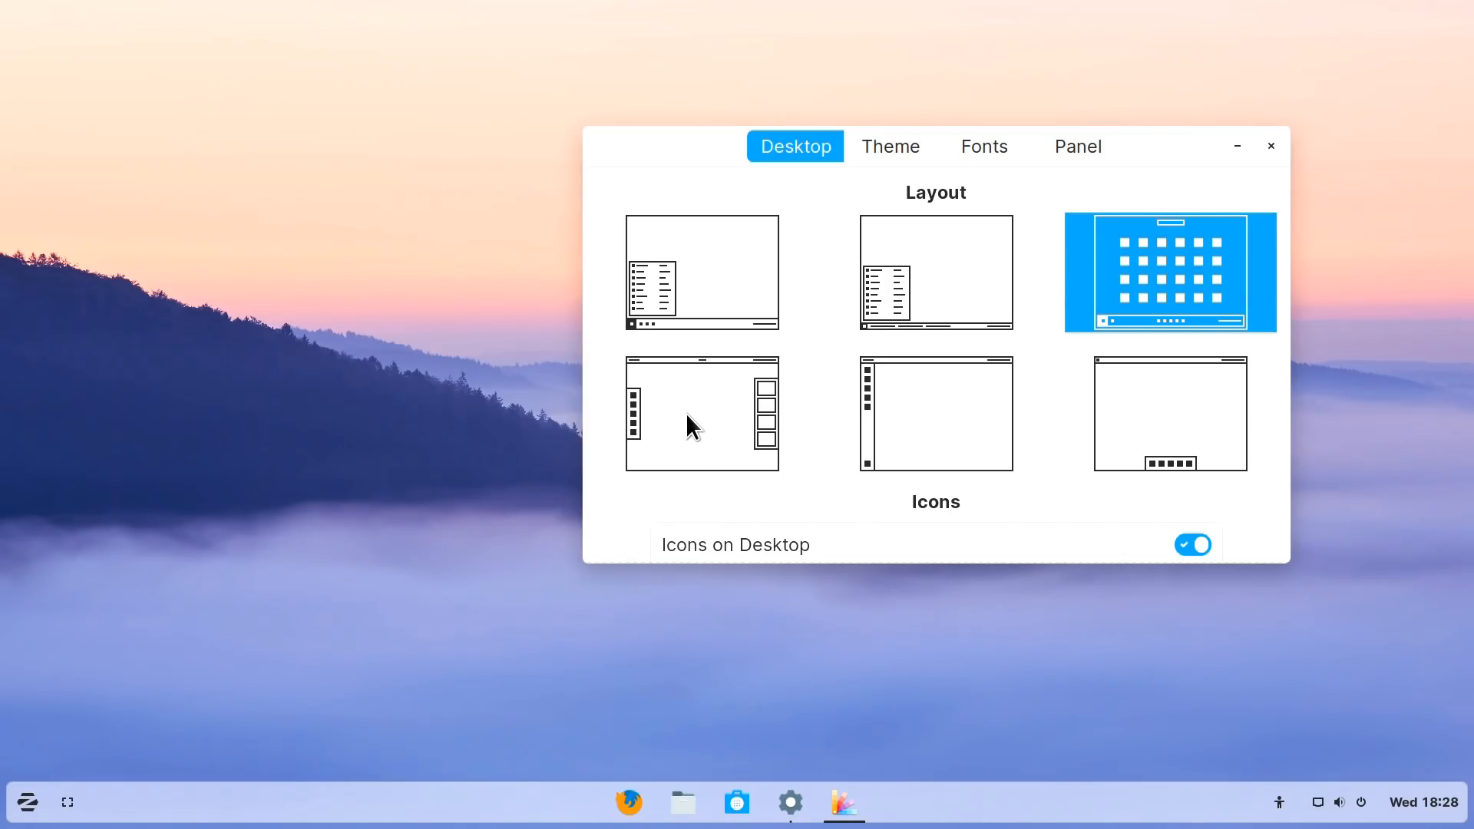
left_click(702, 413)
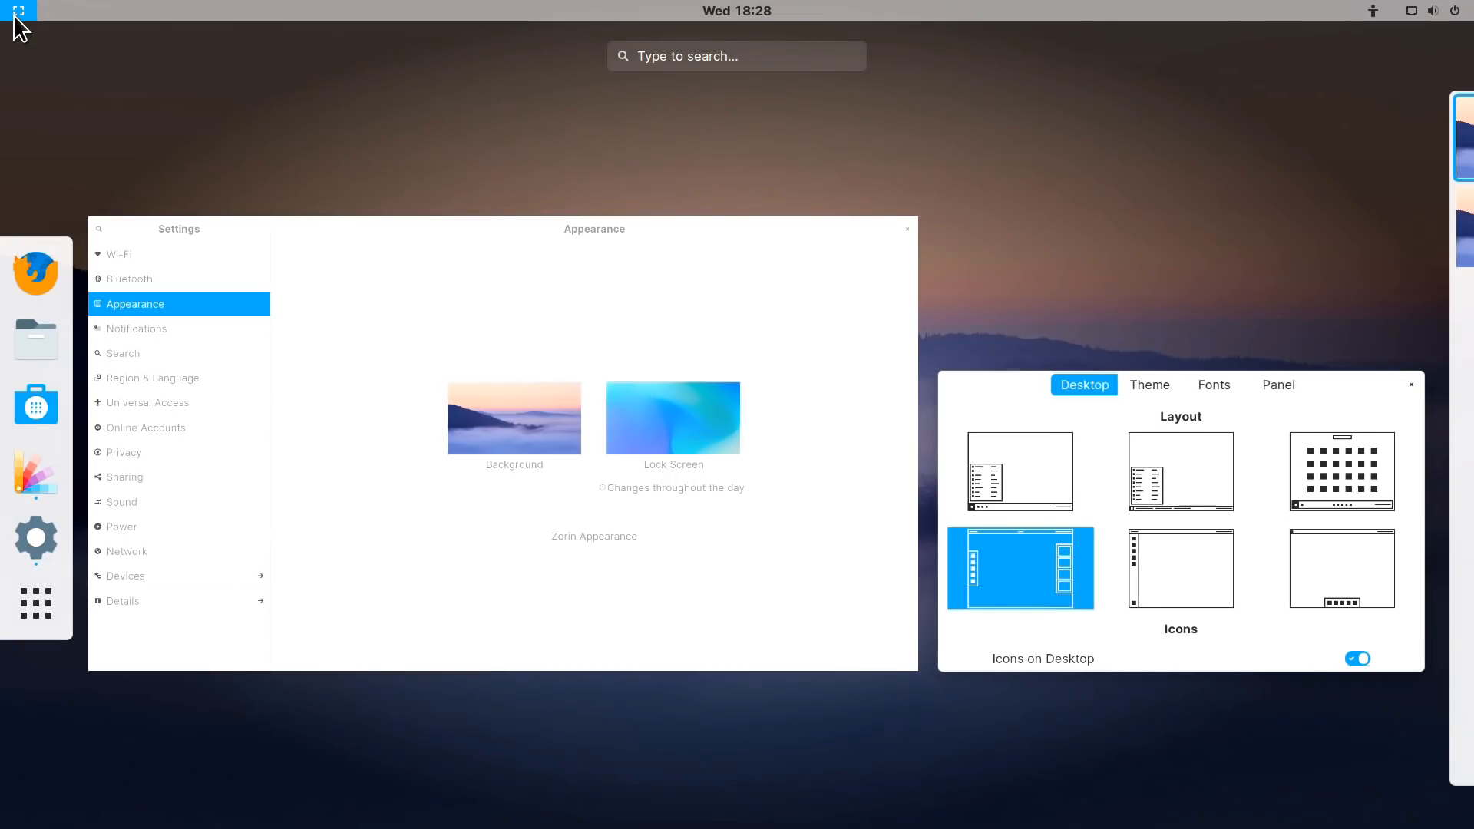
left_click(17, 11)
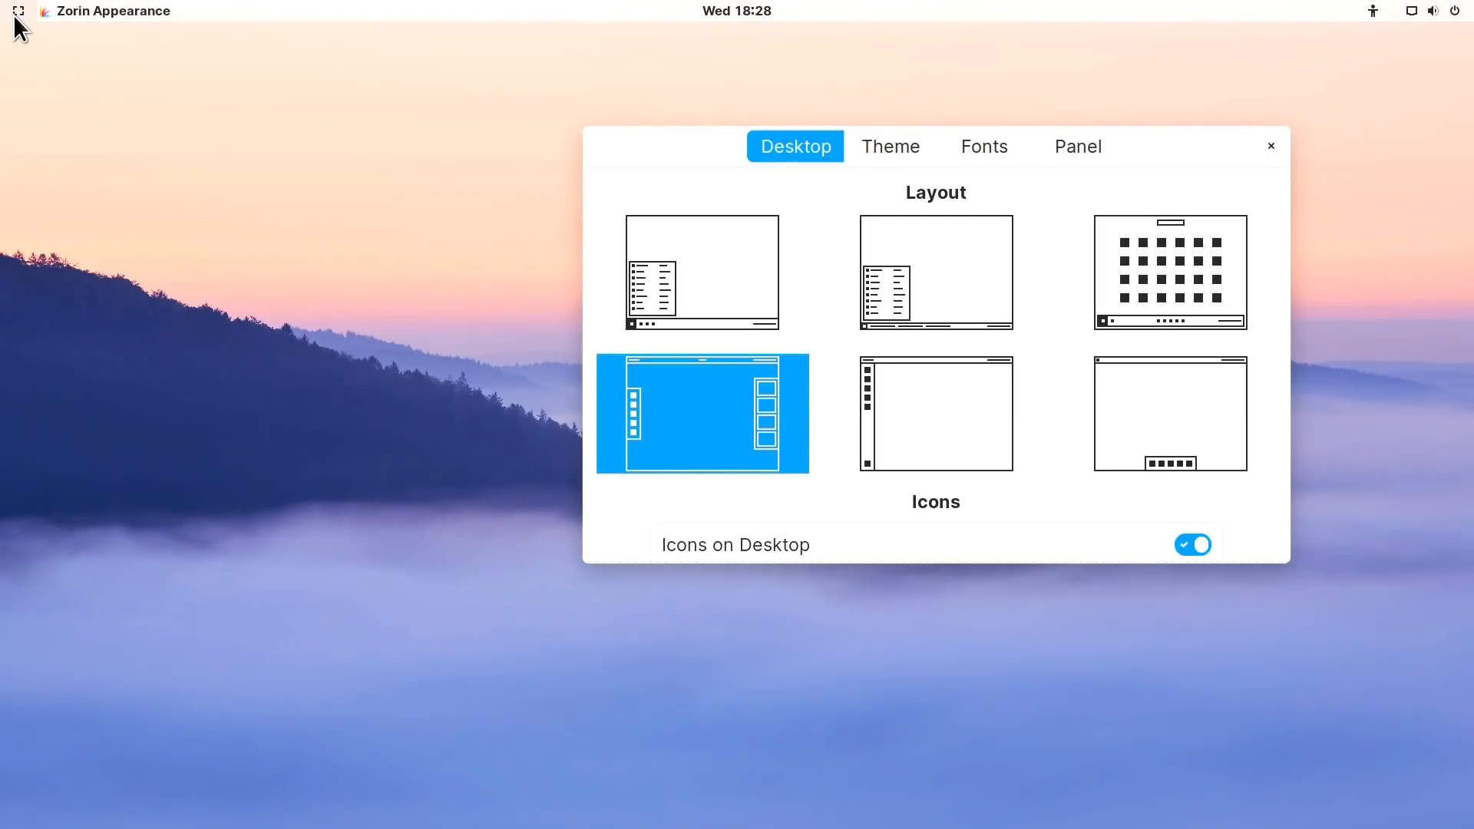
mouse_move(920, 422)
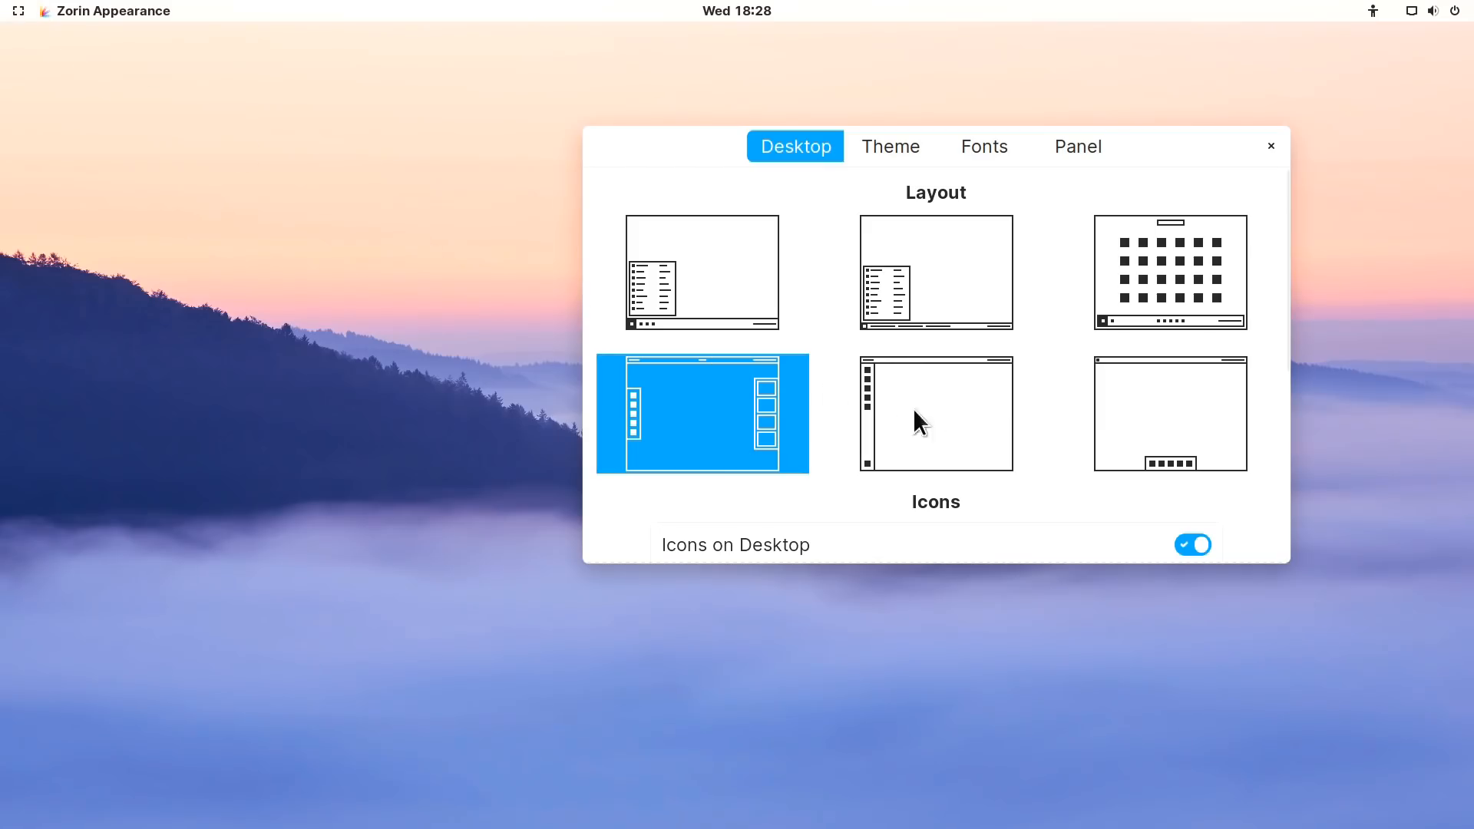
Step: Try the left-side dock layout, settle on the floating bottom dock, and bring up the applications overview
left_click(935, 413)
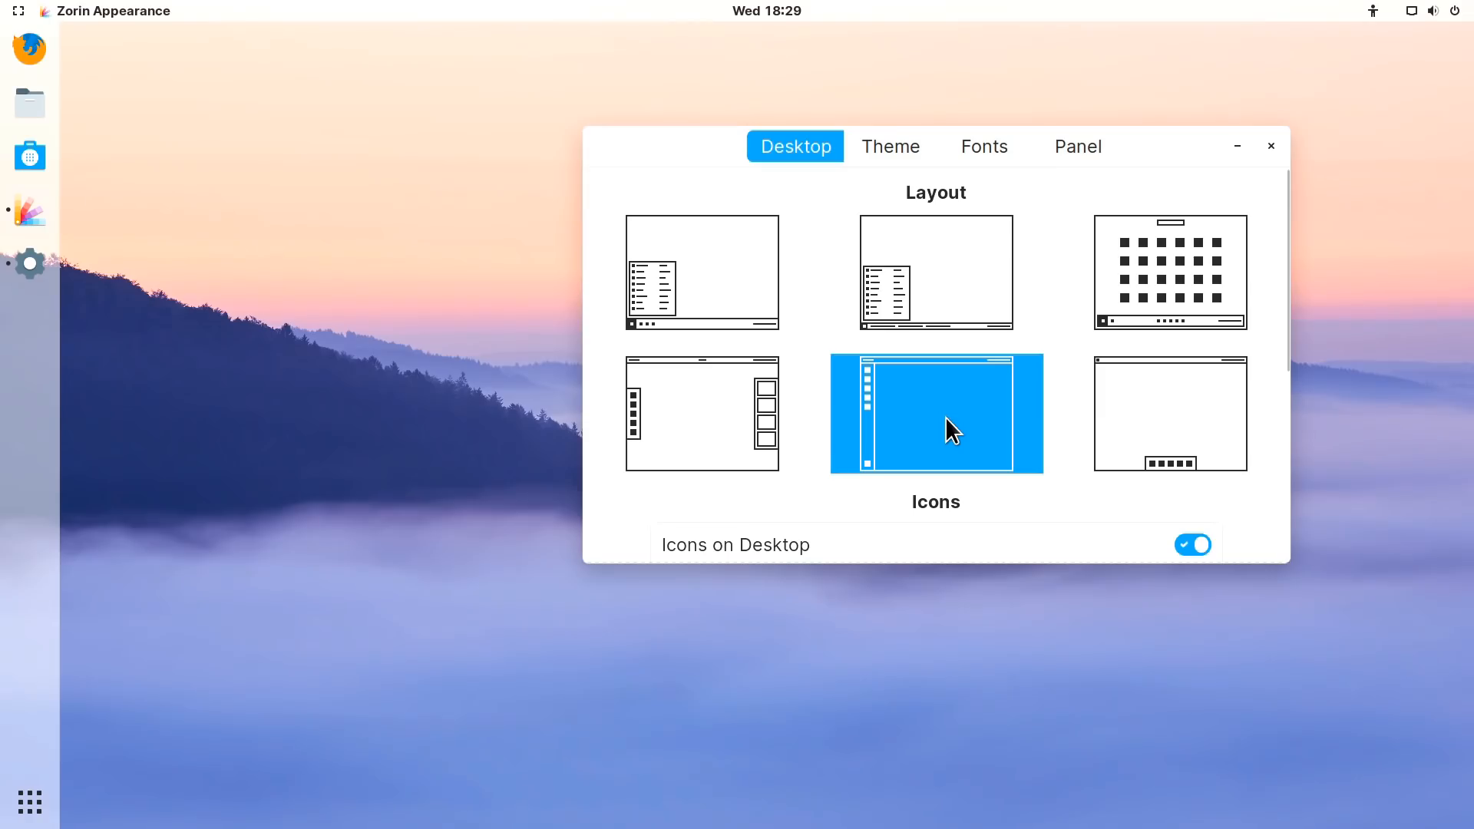
mouse_move(1111, 435)
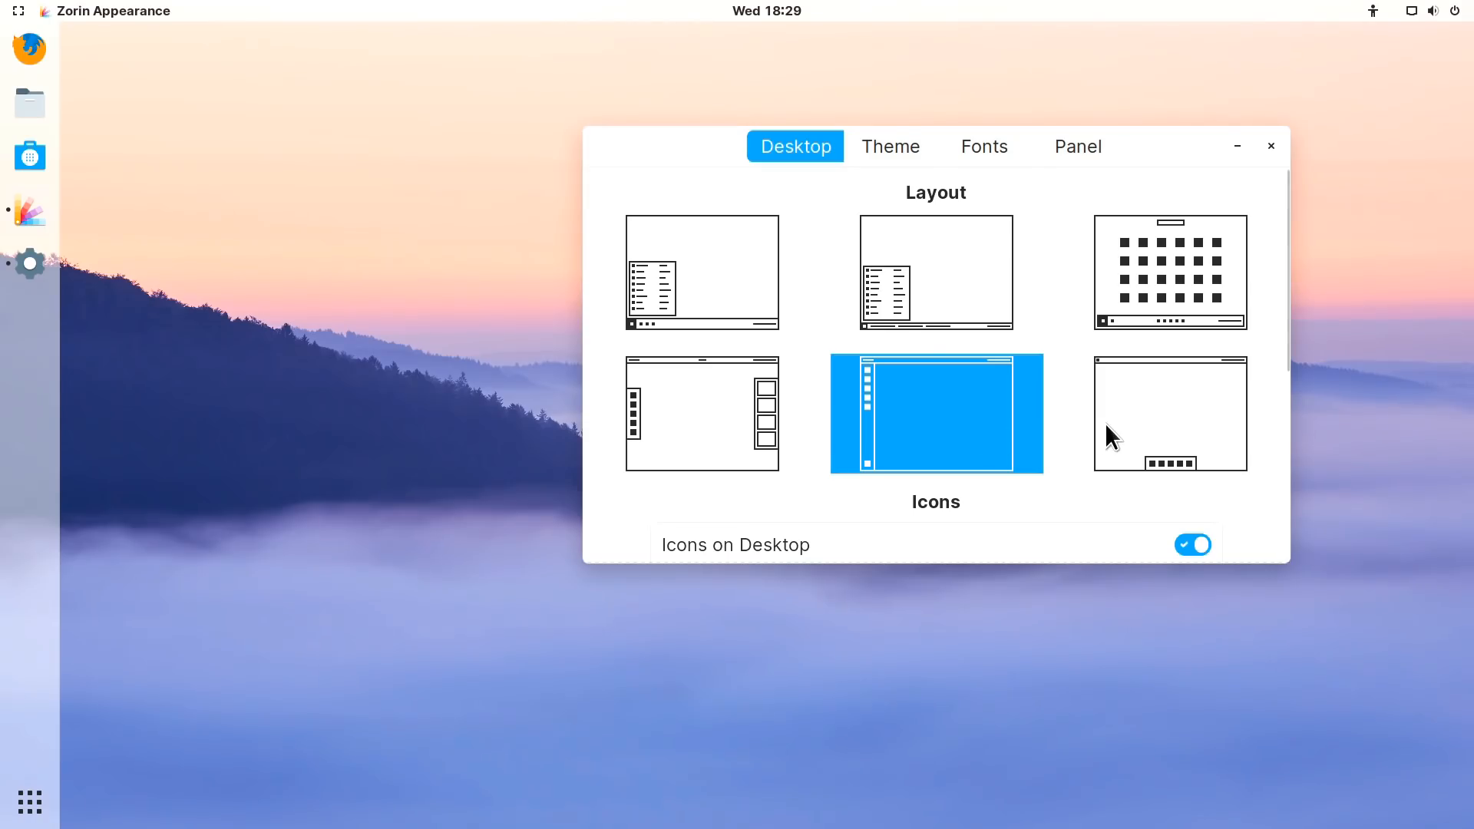
left_click(1170, 413)
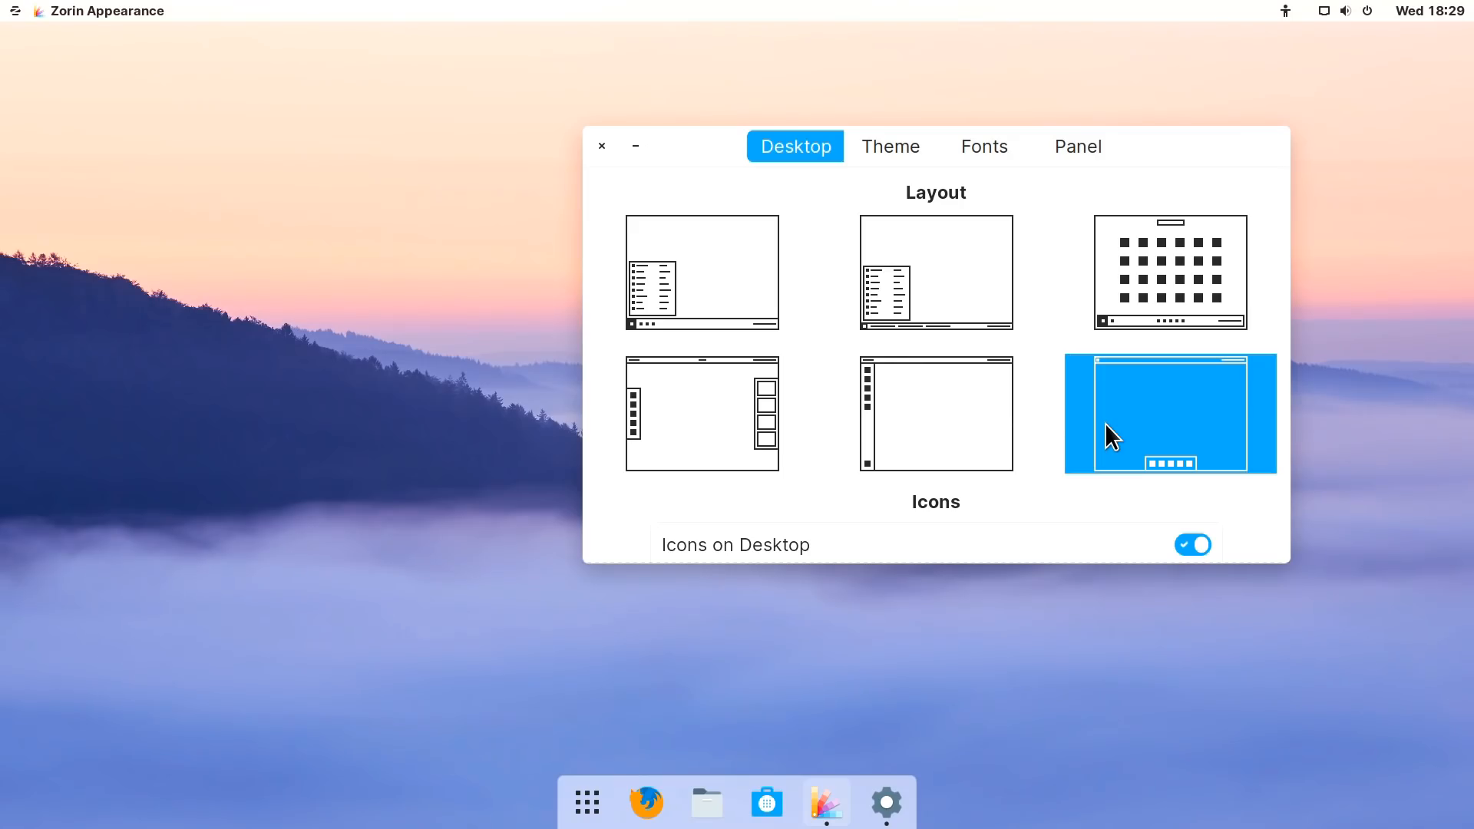
left_click(585, 802)
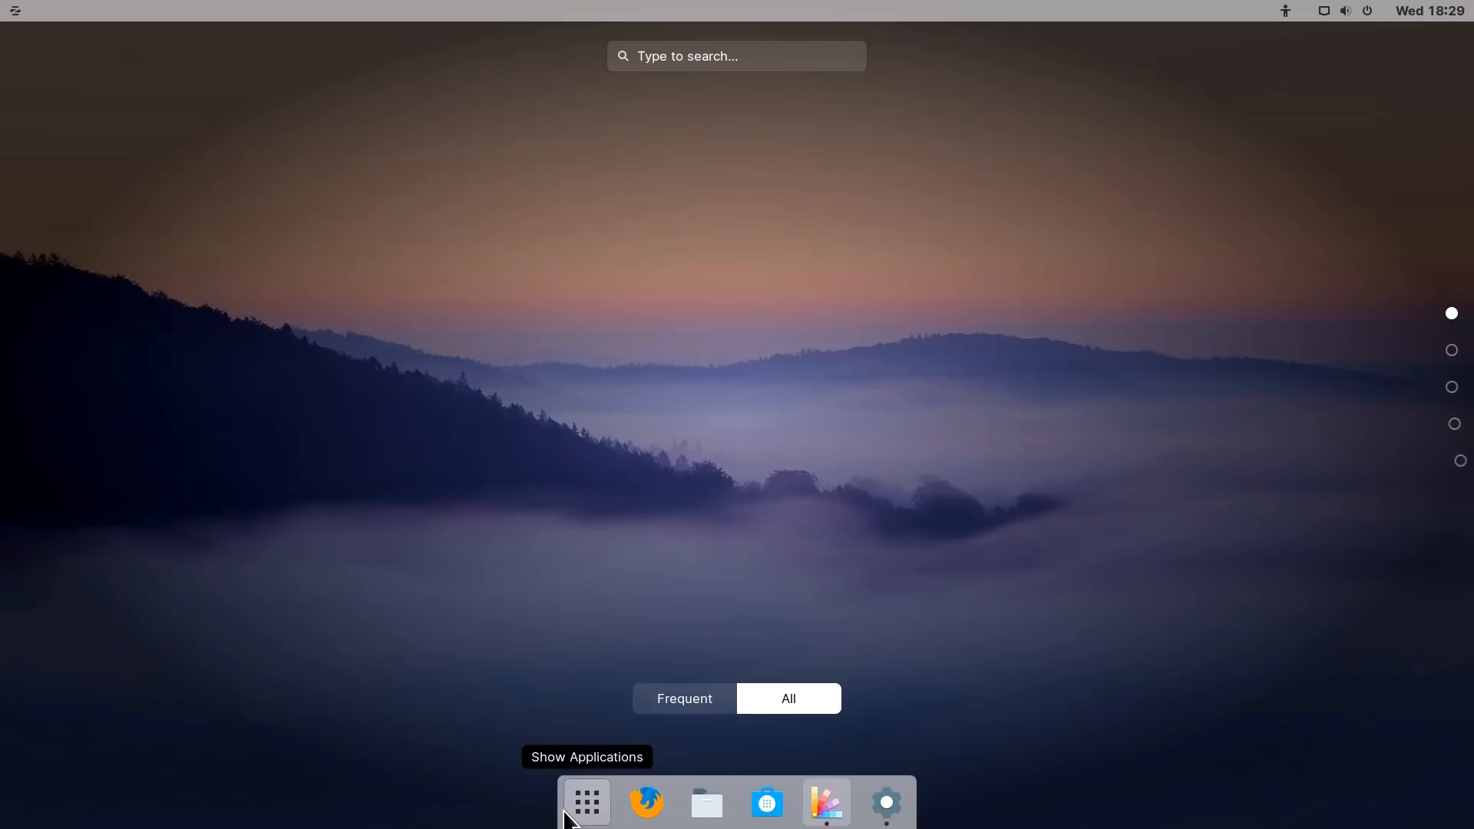
Step: Page to the last screen of installed apps and dismiss the overview
left_click(585, 803)
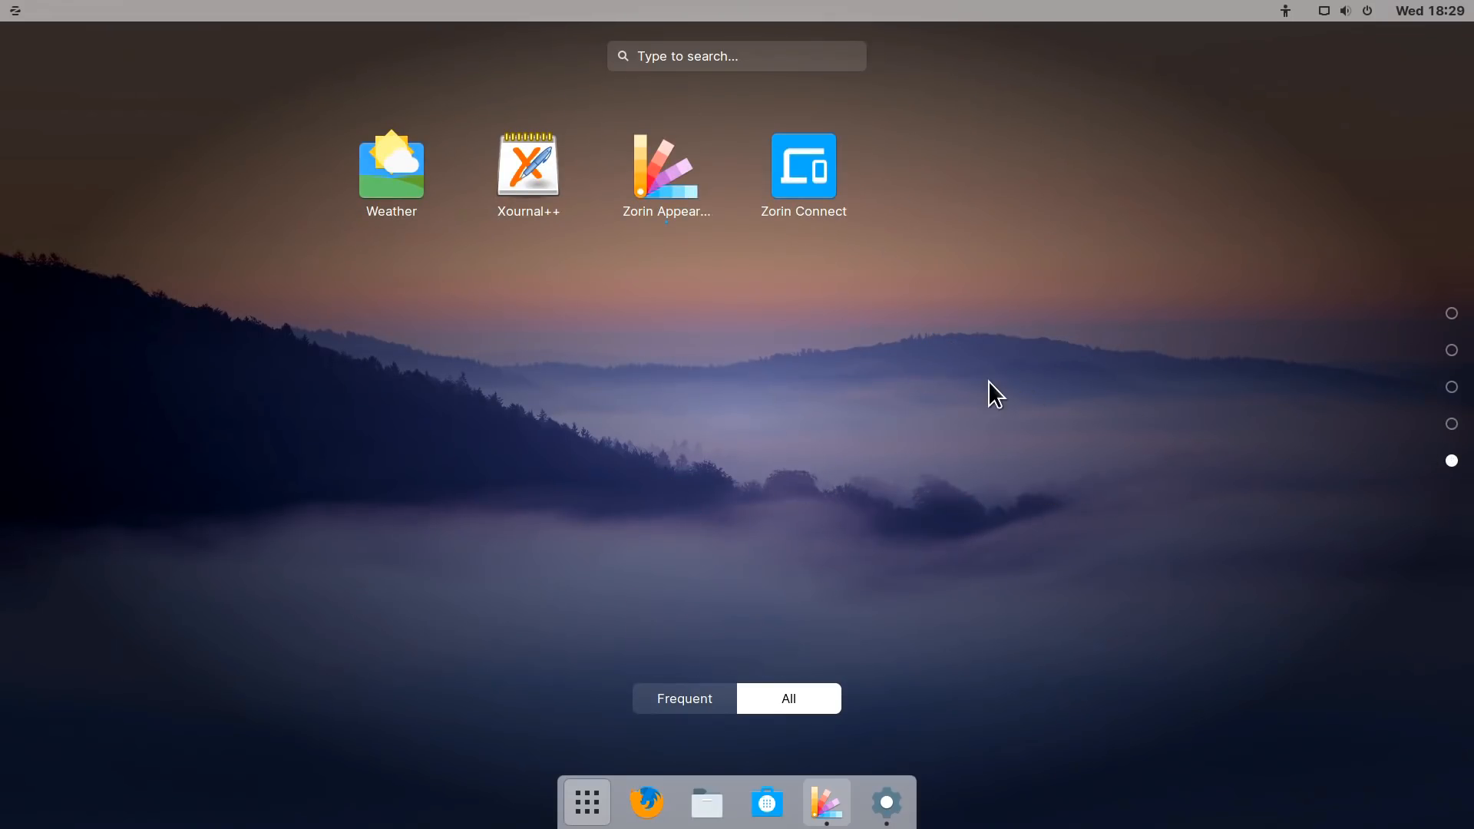
mouse_move(986, 391)
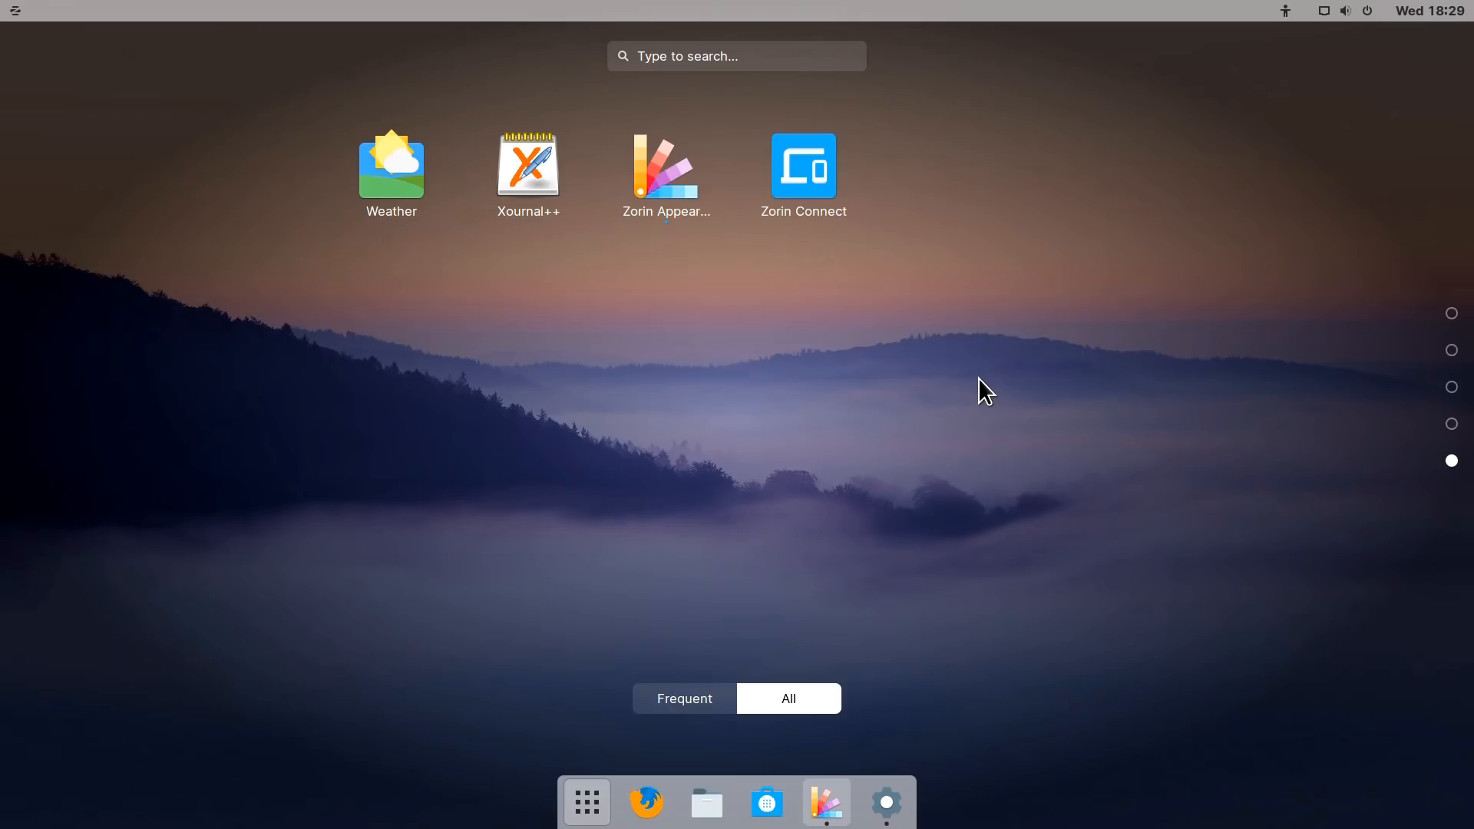
left_click(665, 164)
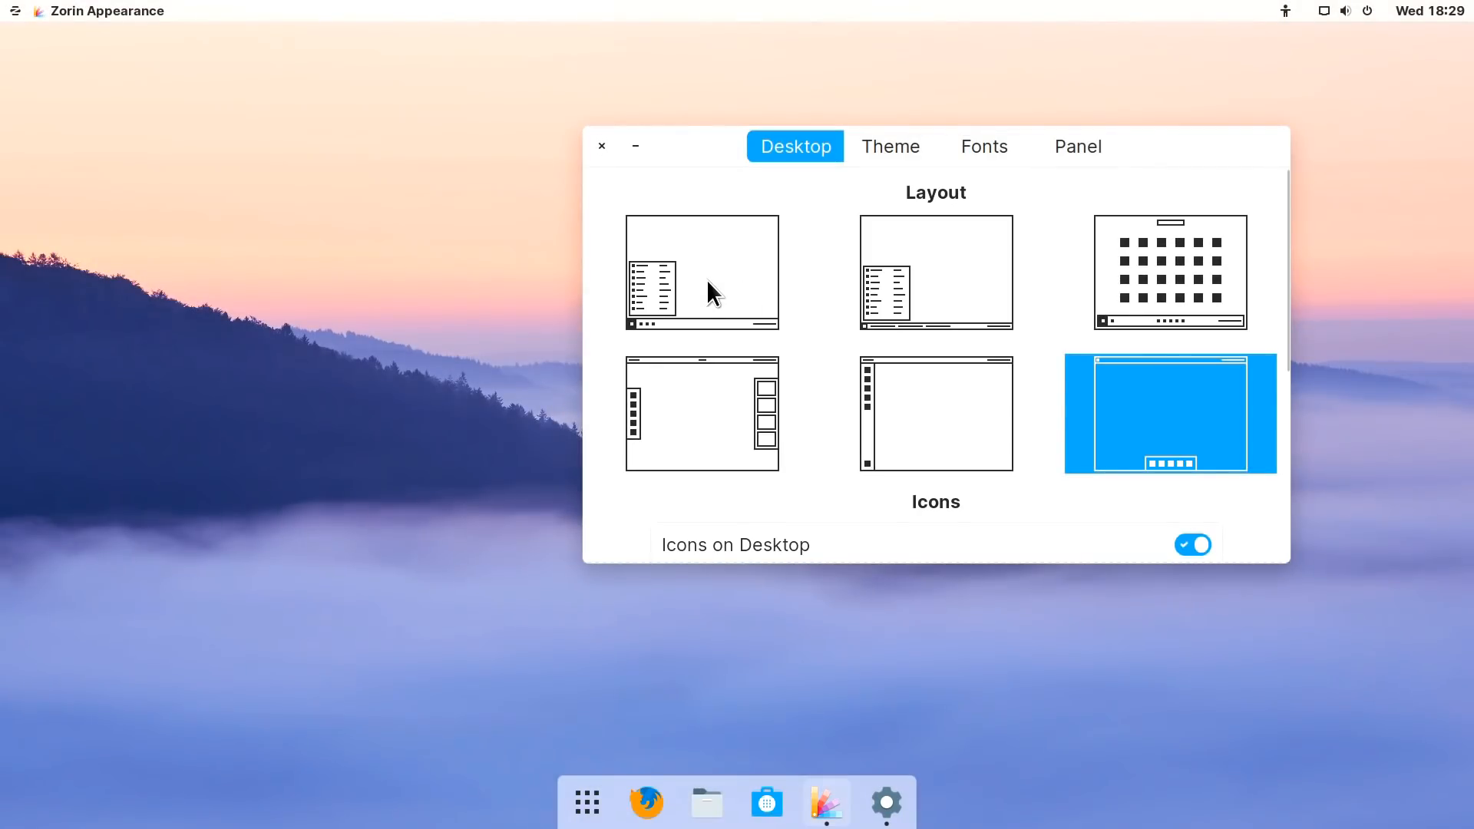
Step: Return to the default layout, raise the panel height to 62, and close Zorin Appearance
left_click(701, 272)
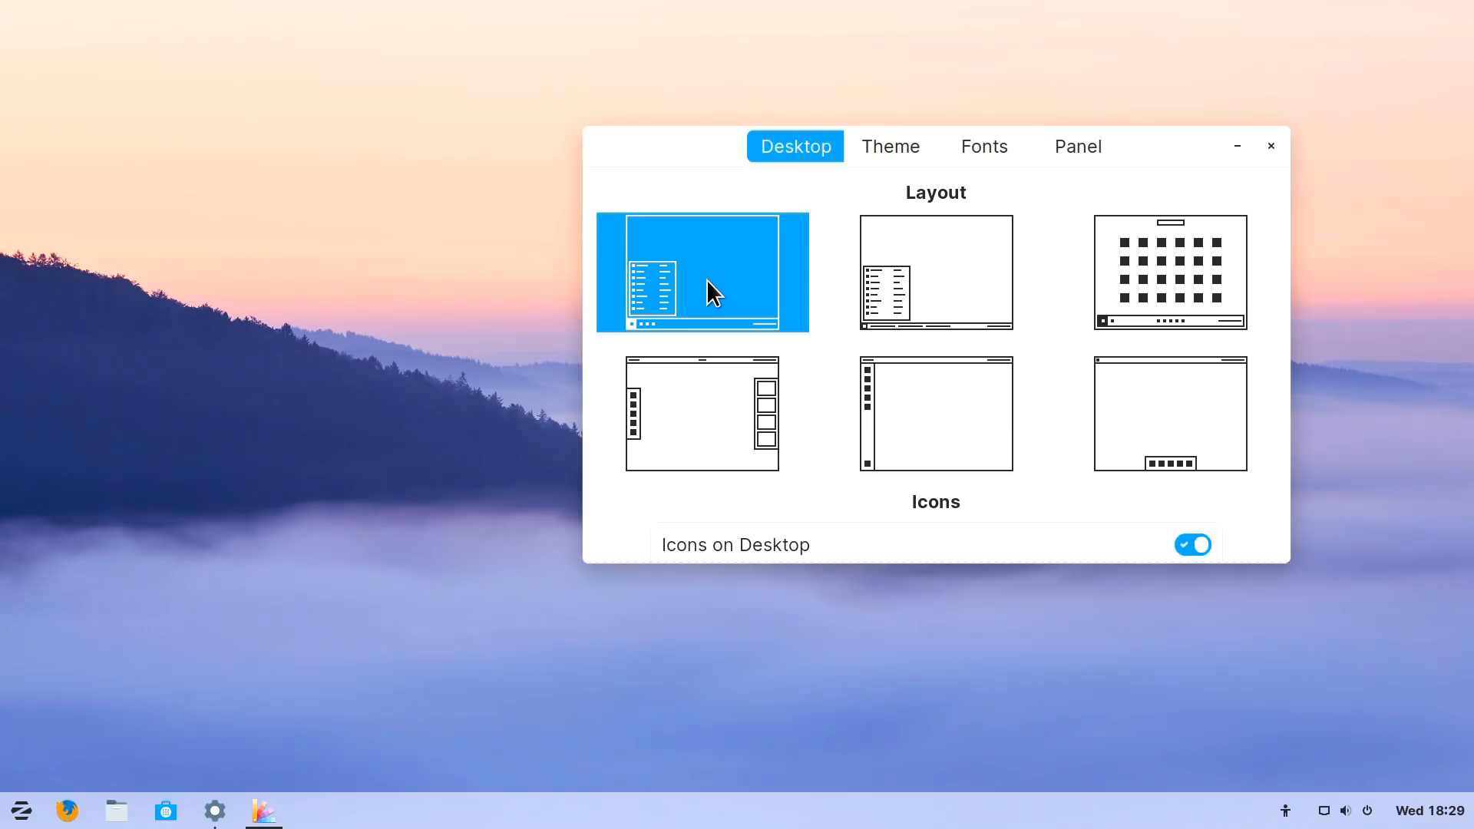
left_click(1078, 145)
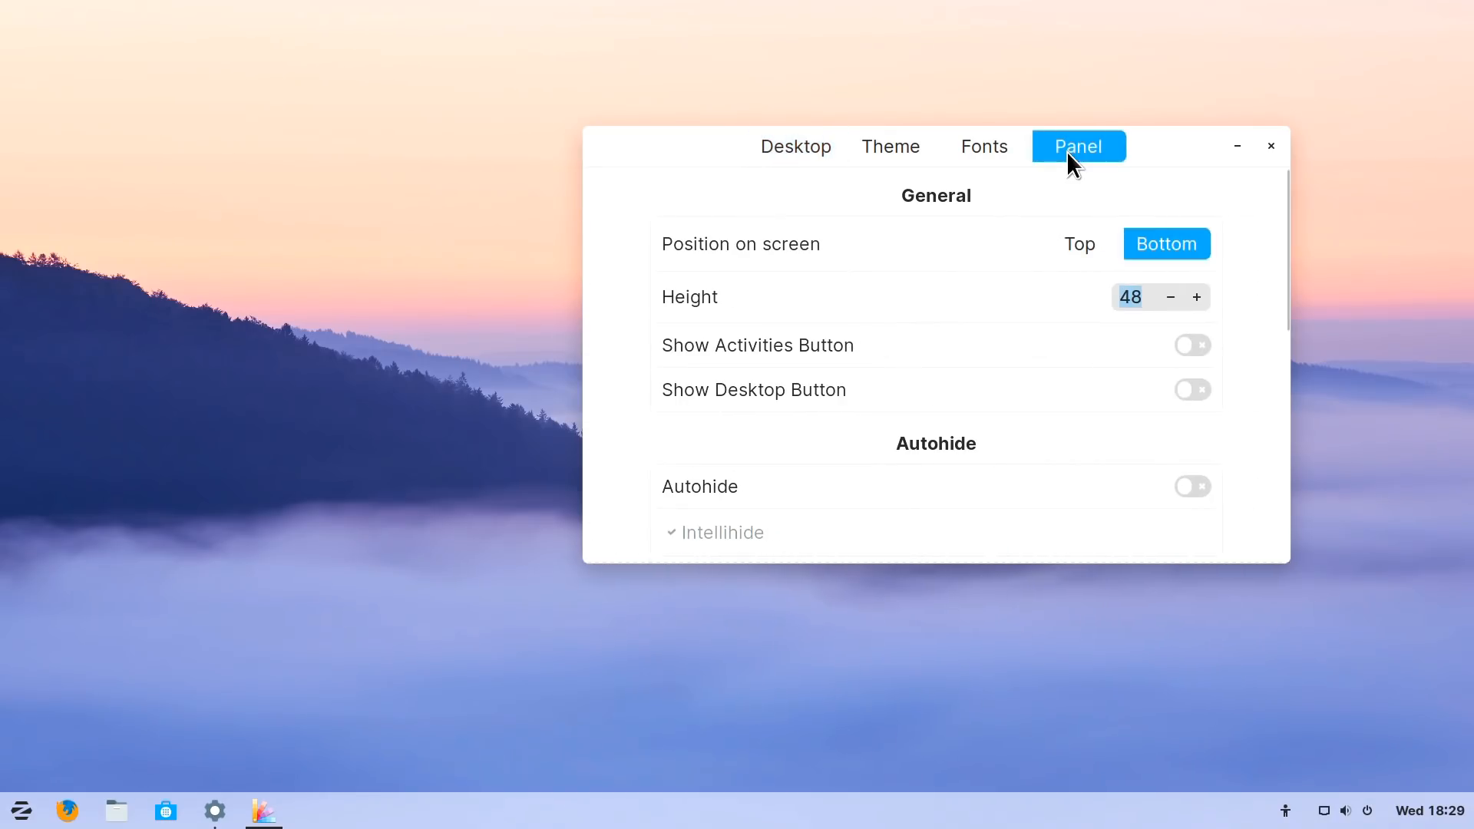
left_click(1196, 296)
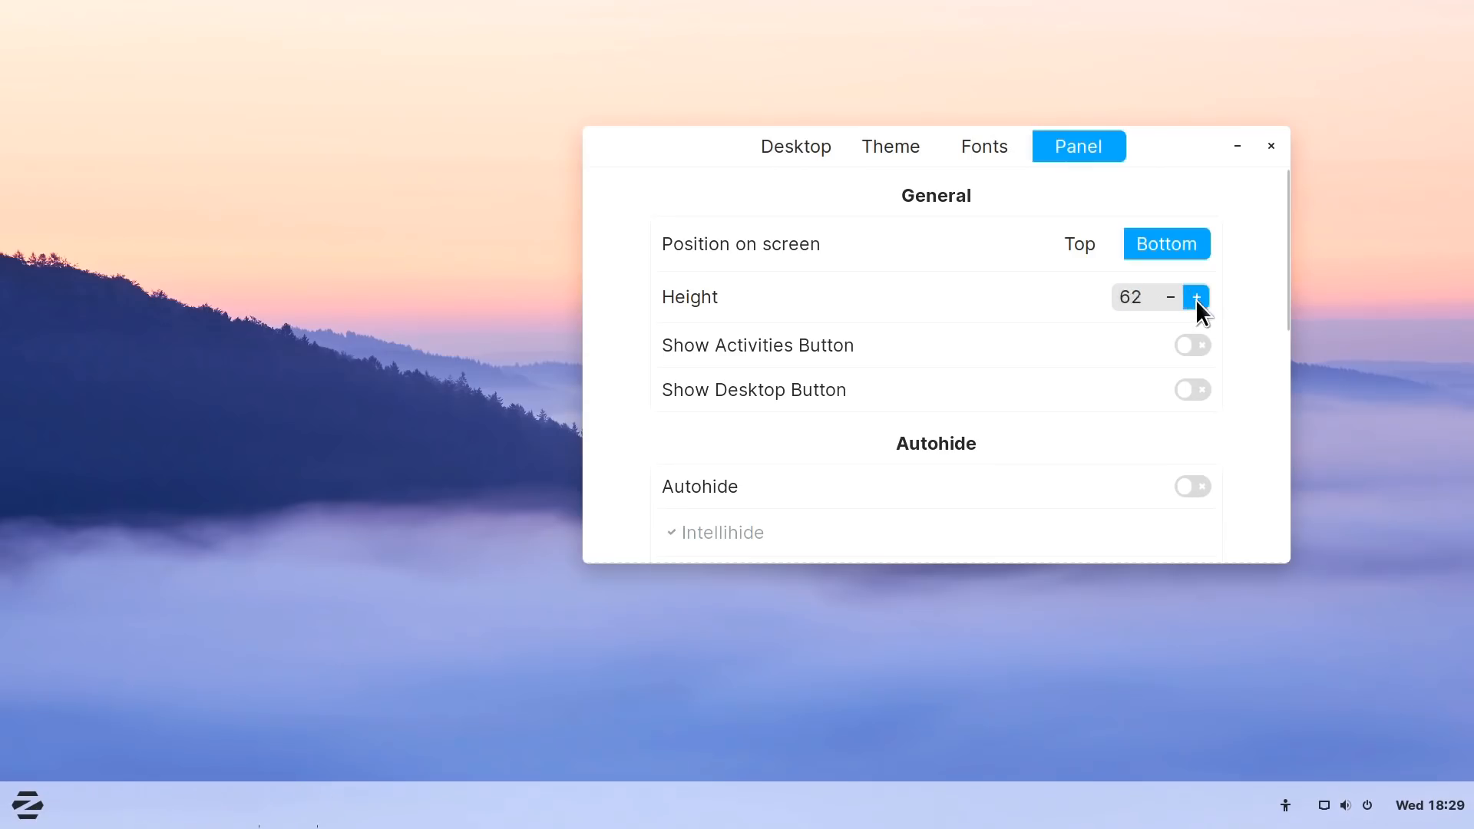
left_click(1270, 146)
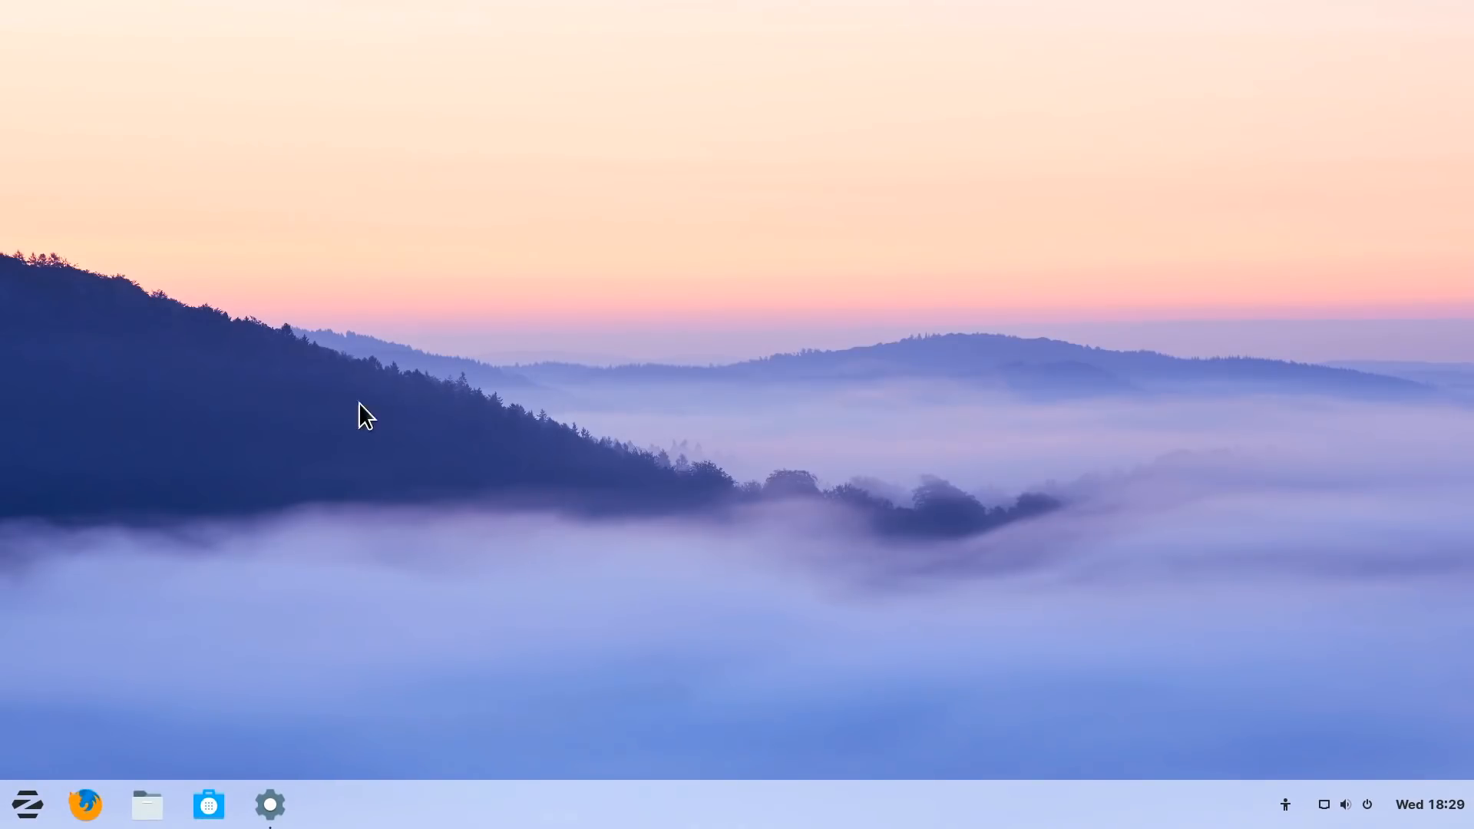
Step: Browse the Accessories and Games categories in the Zorin menu
left_click(27, 804)
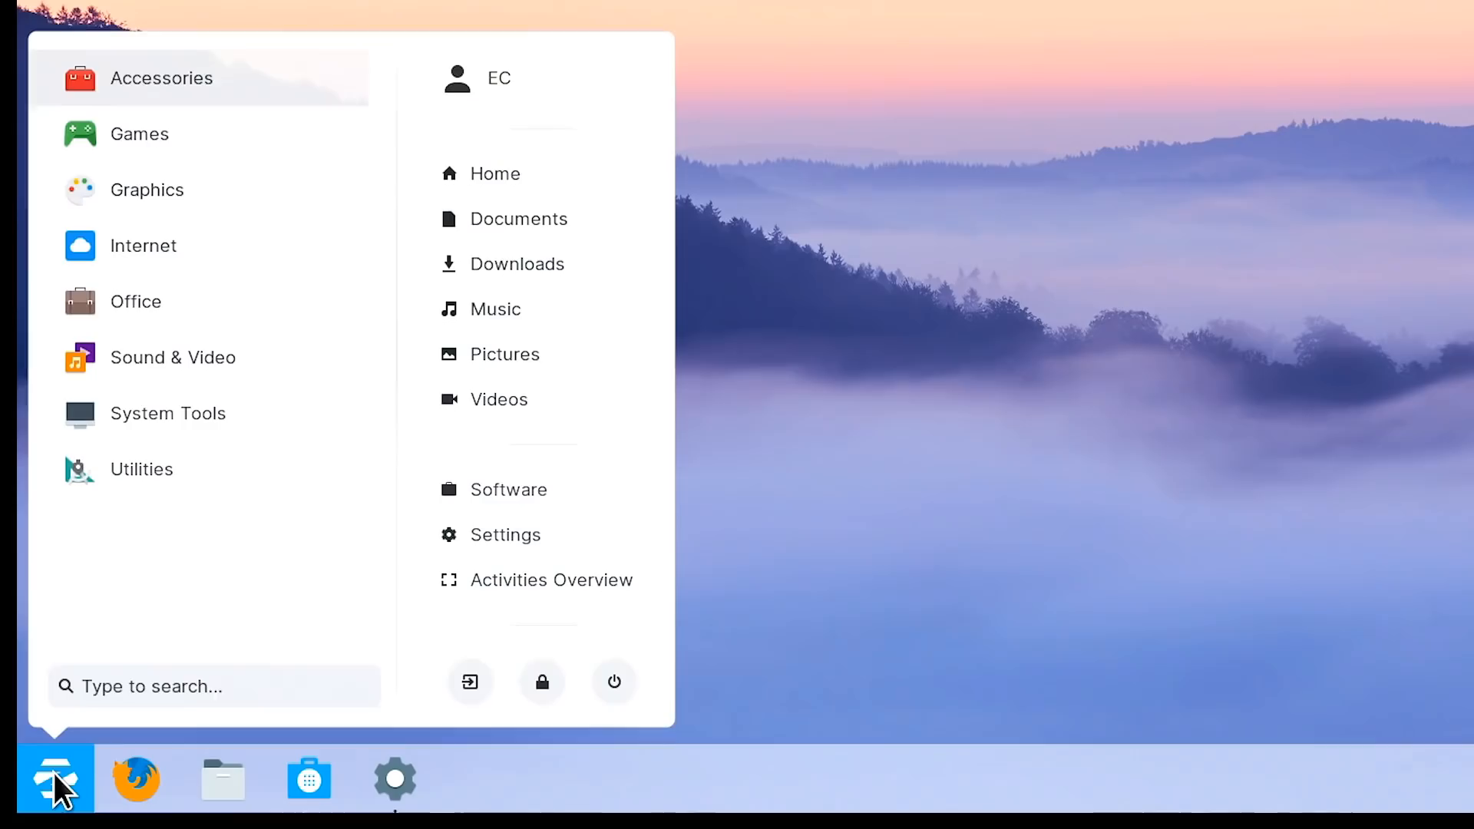
left_click(162, 78)
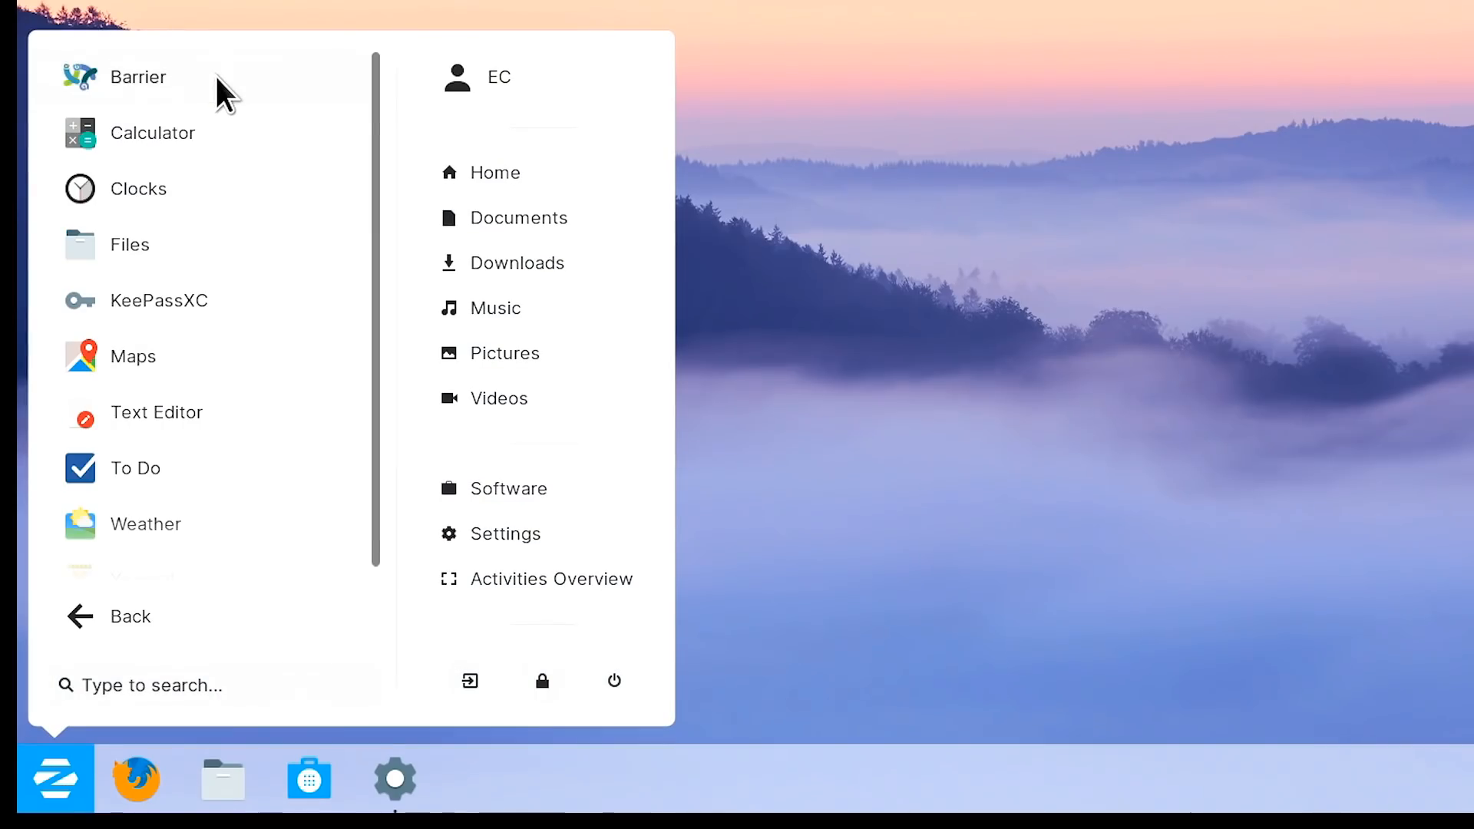
scroll("down", 3)
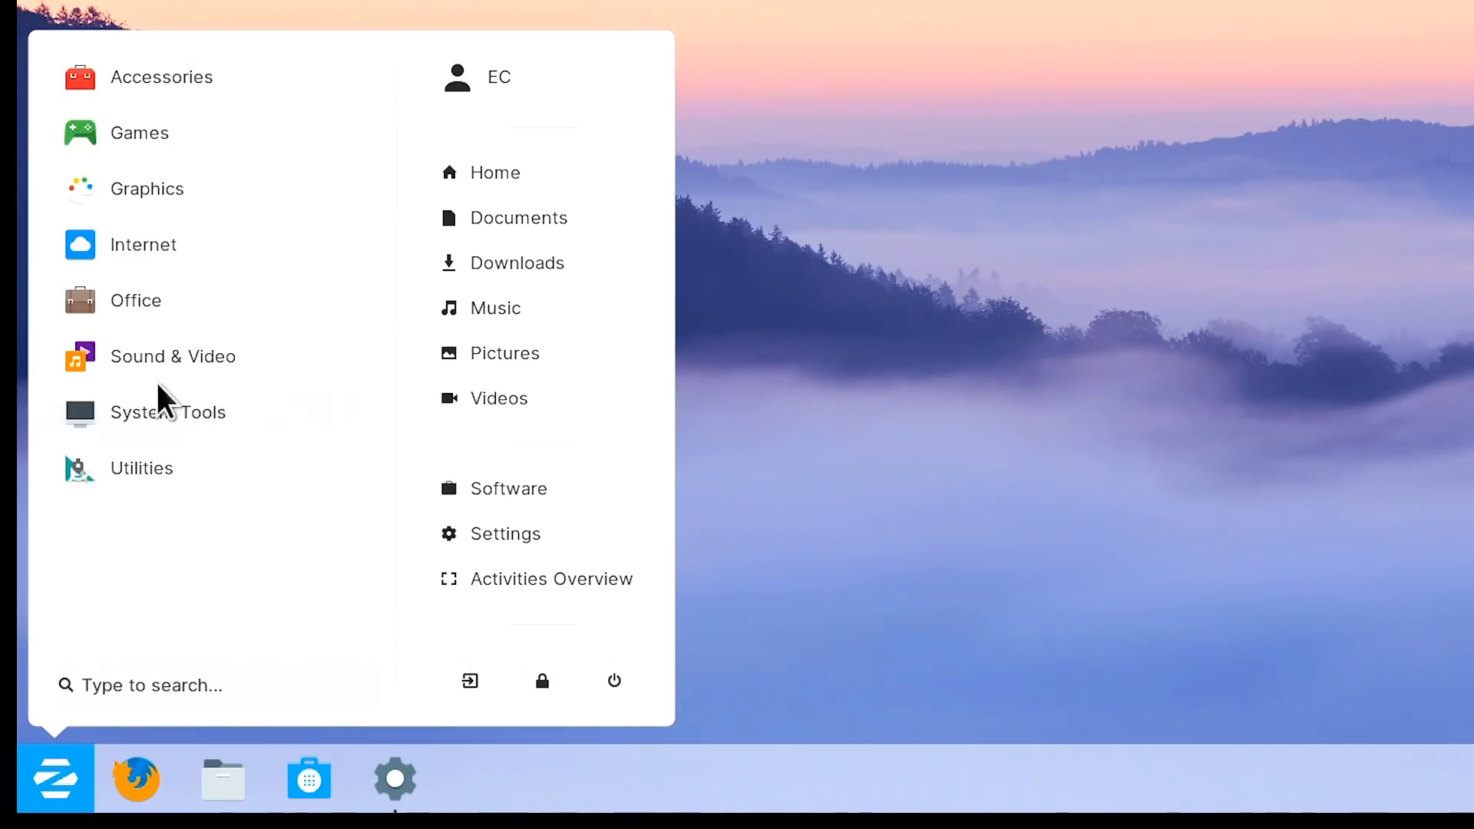
left_click(140, 132)
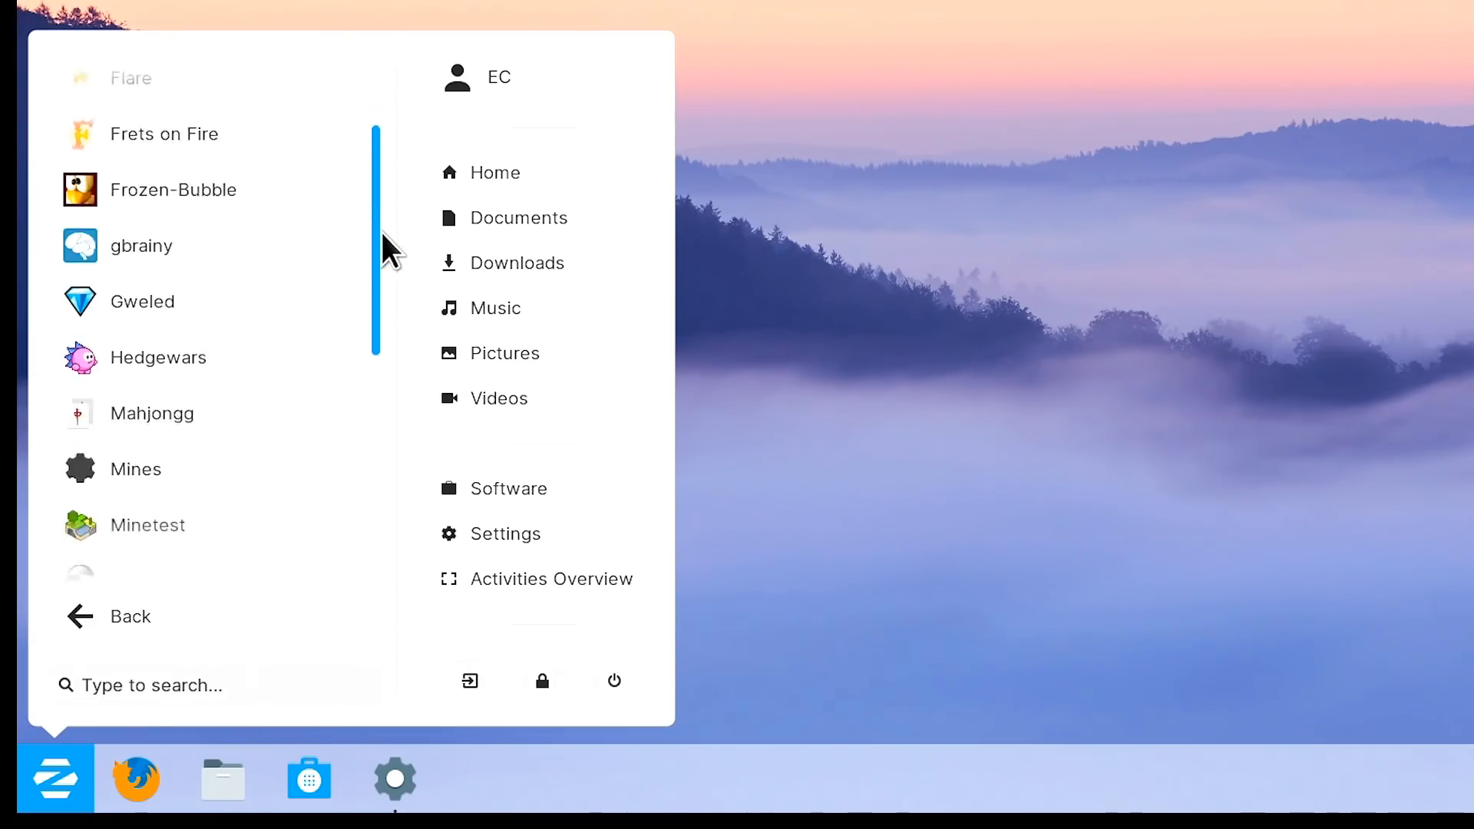
scroll("down", 3)
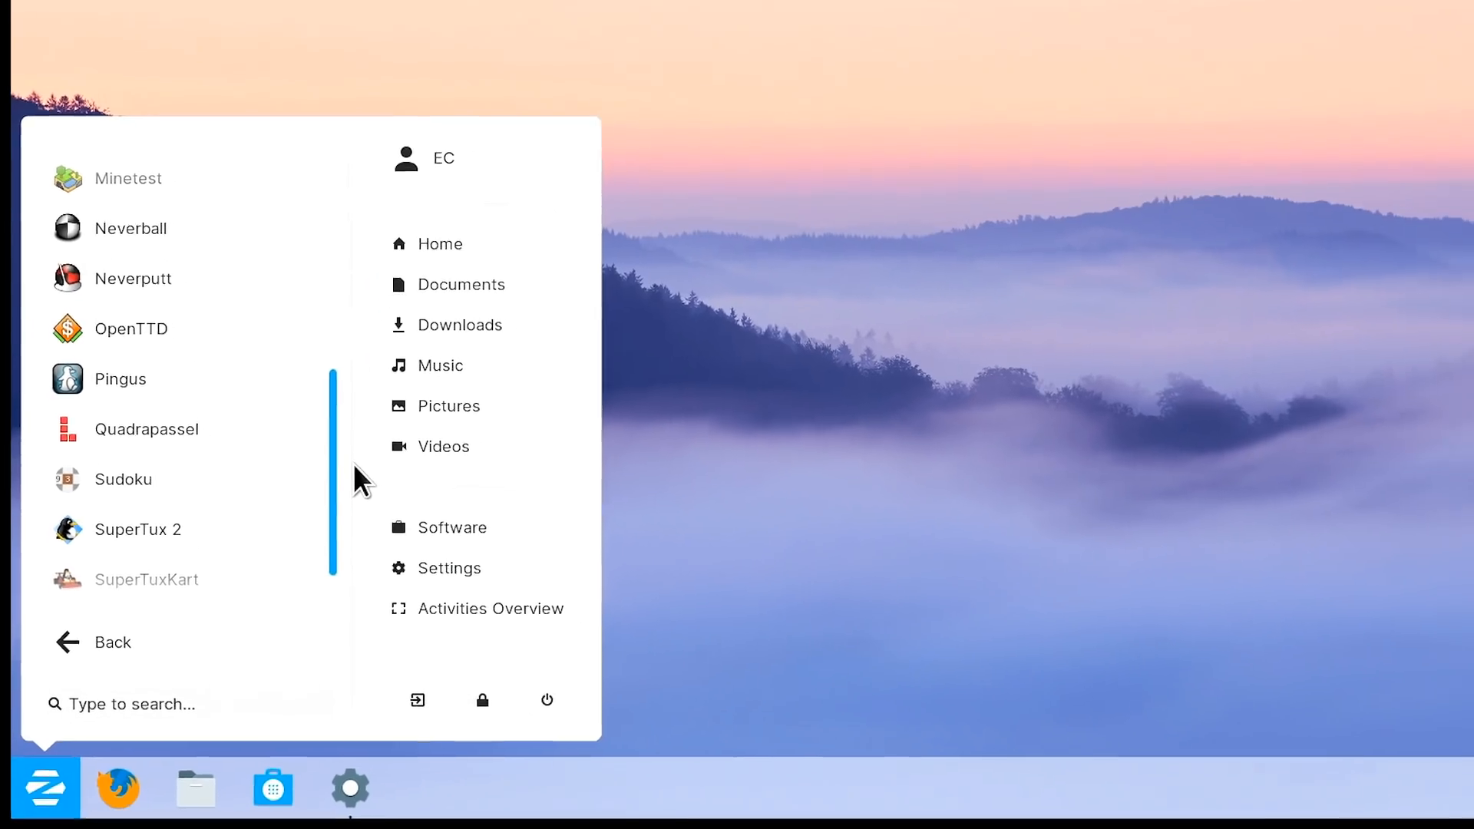
scroll("down", 3)
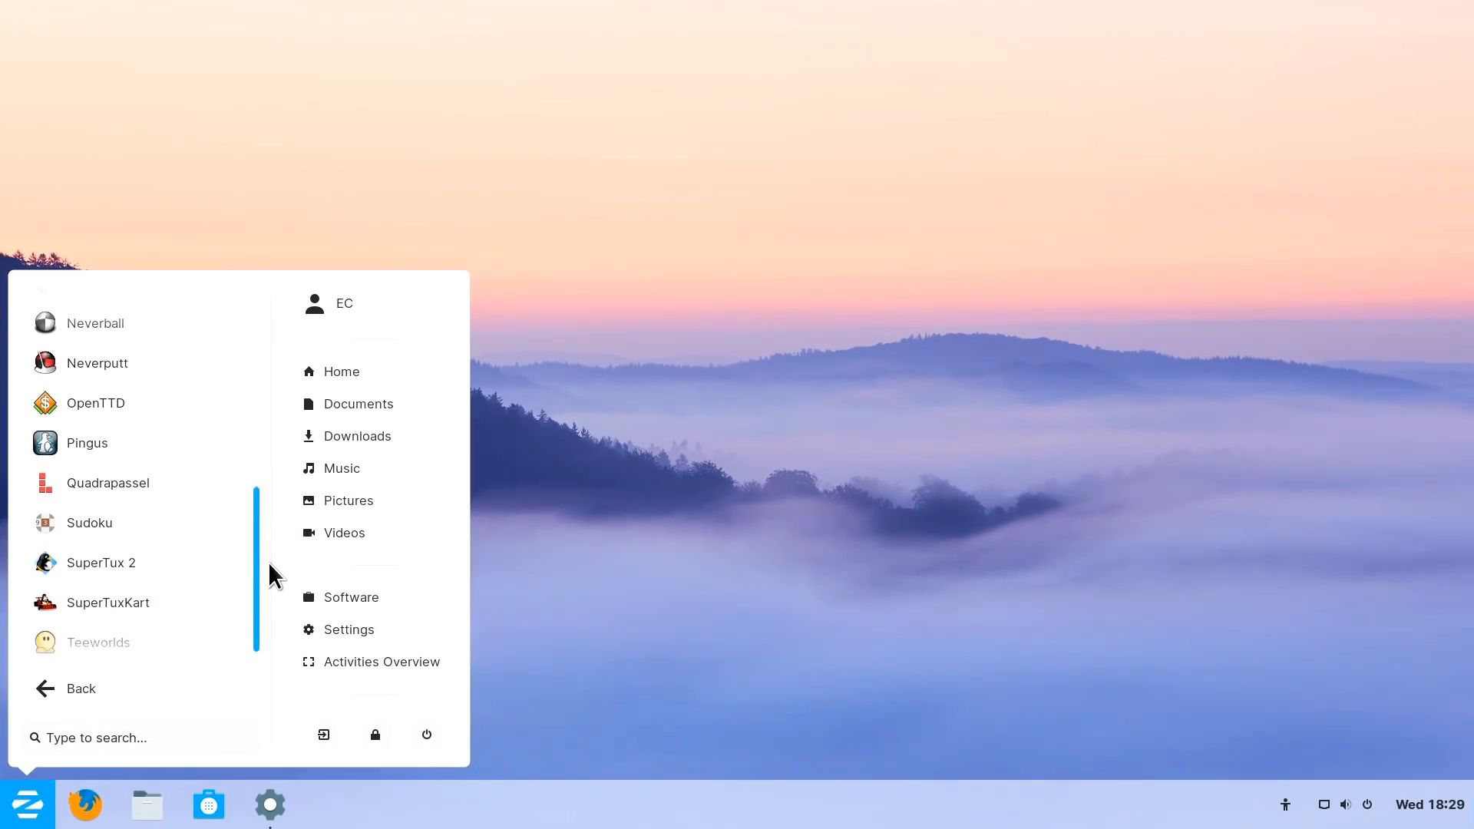
Step: Launch SuperTuxKart, then list the Graphics apps
left_click(108, 602)
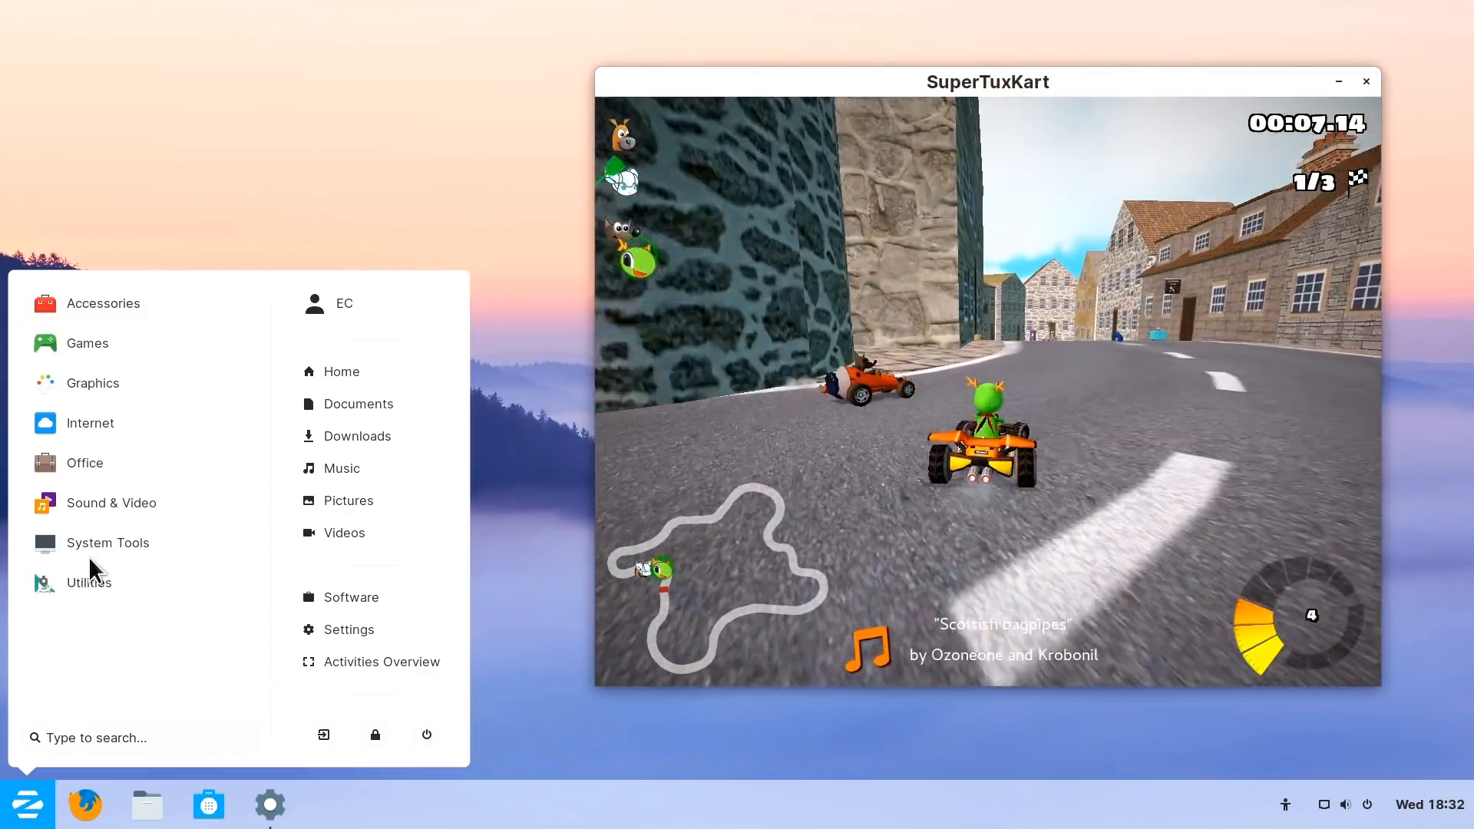
left_click(93, 382)
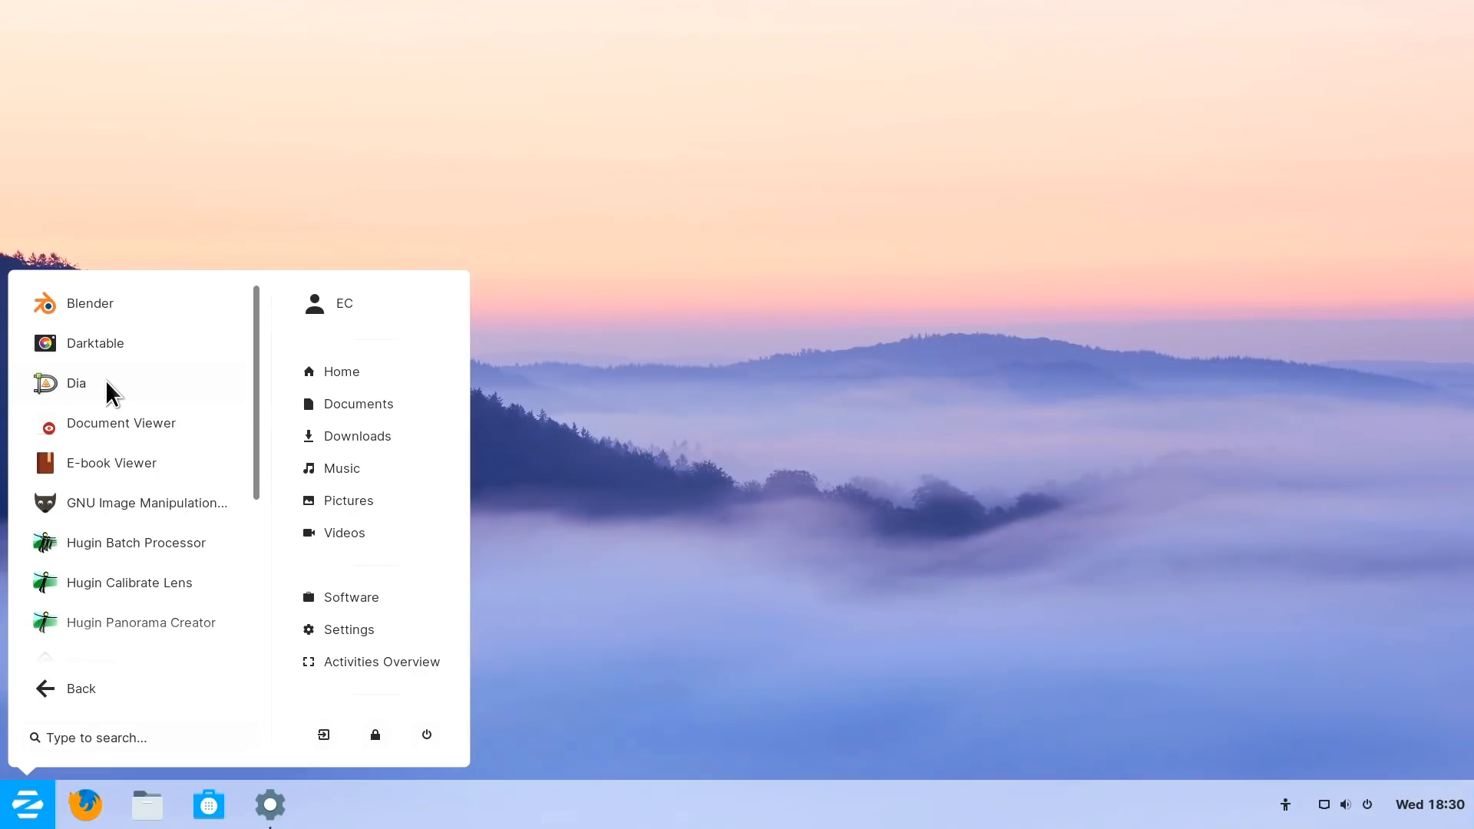
Step: Launch Blender and Inkscape from Graphics, then move to the Internet category
left_click(91, 302)
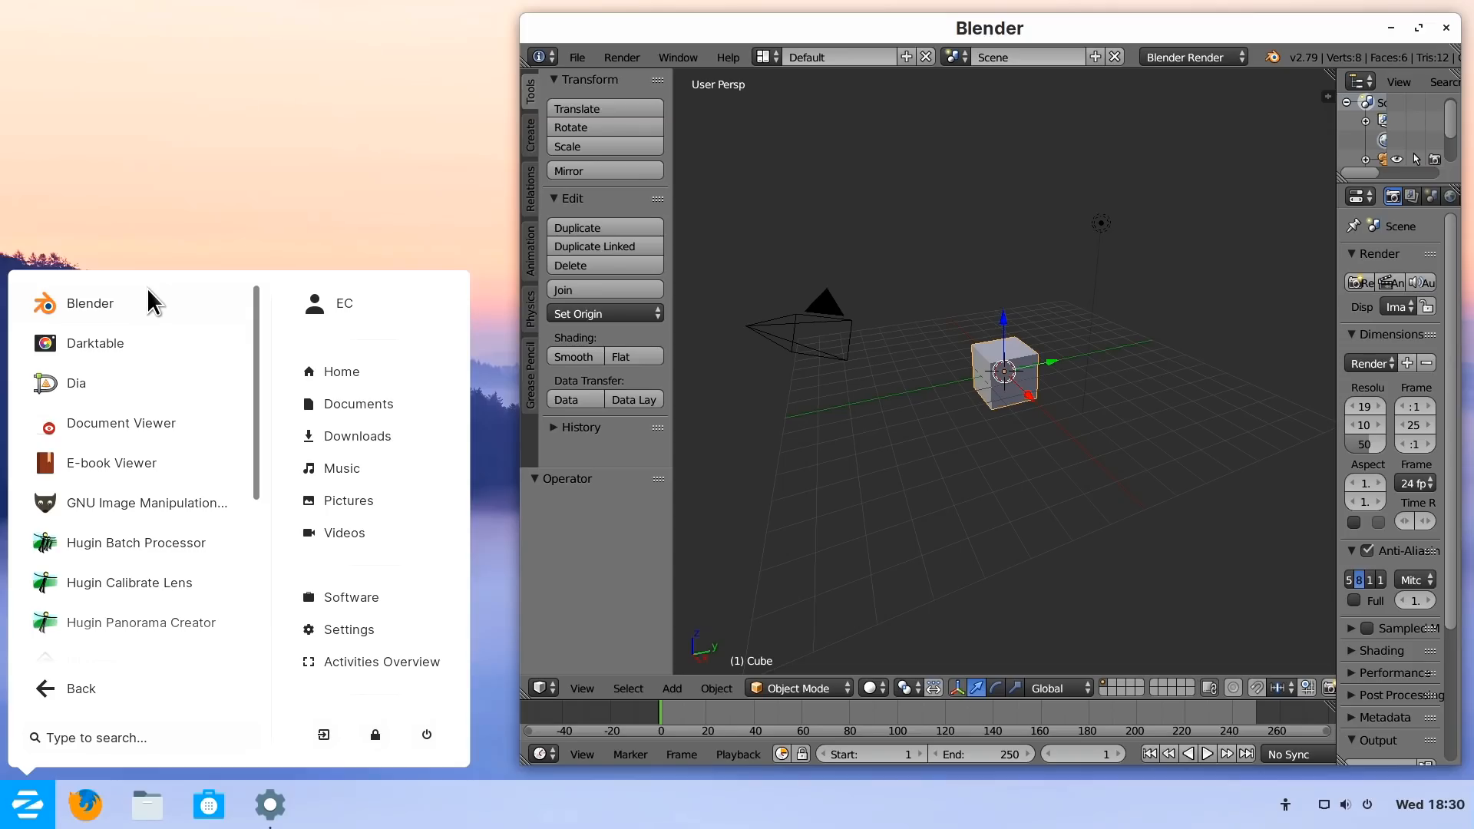
mouse_move(195, 350)
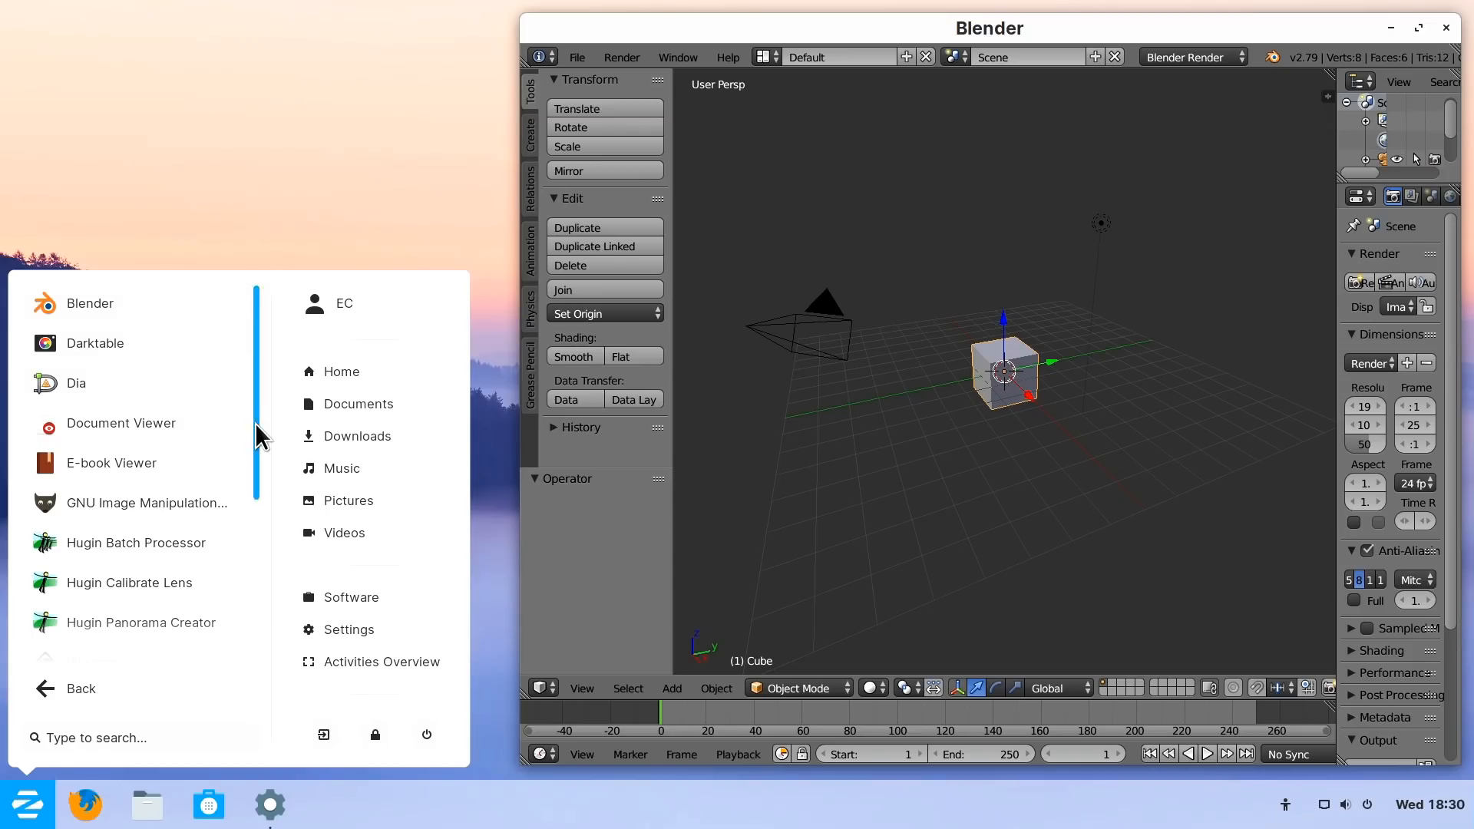
left_click(93, 446)
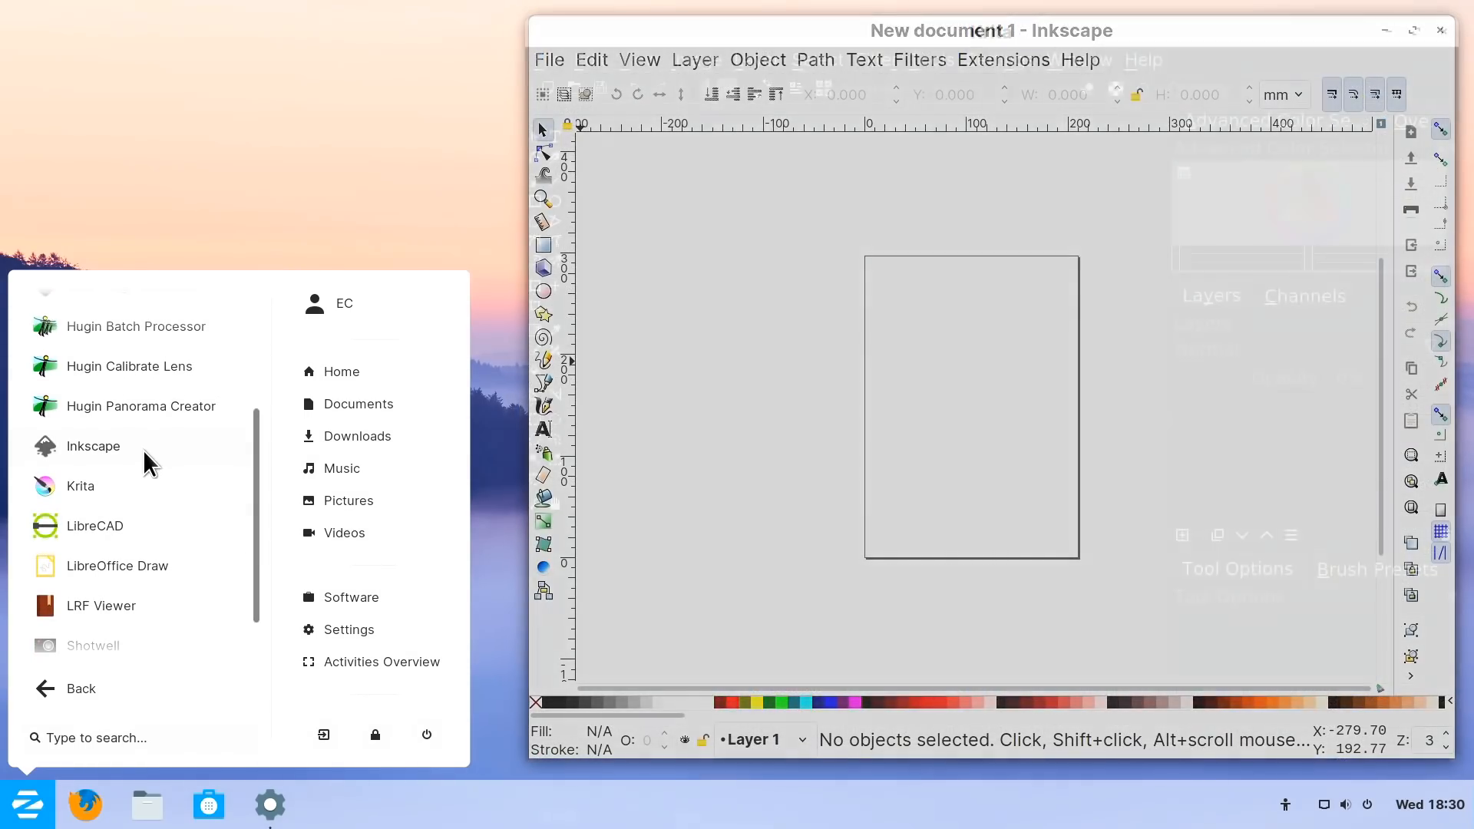
left_click(80, 485)
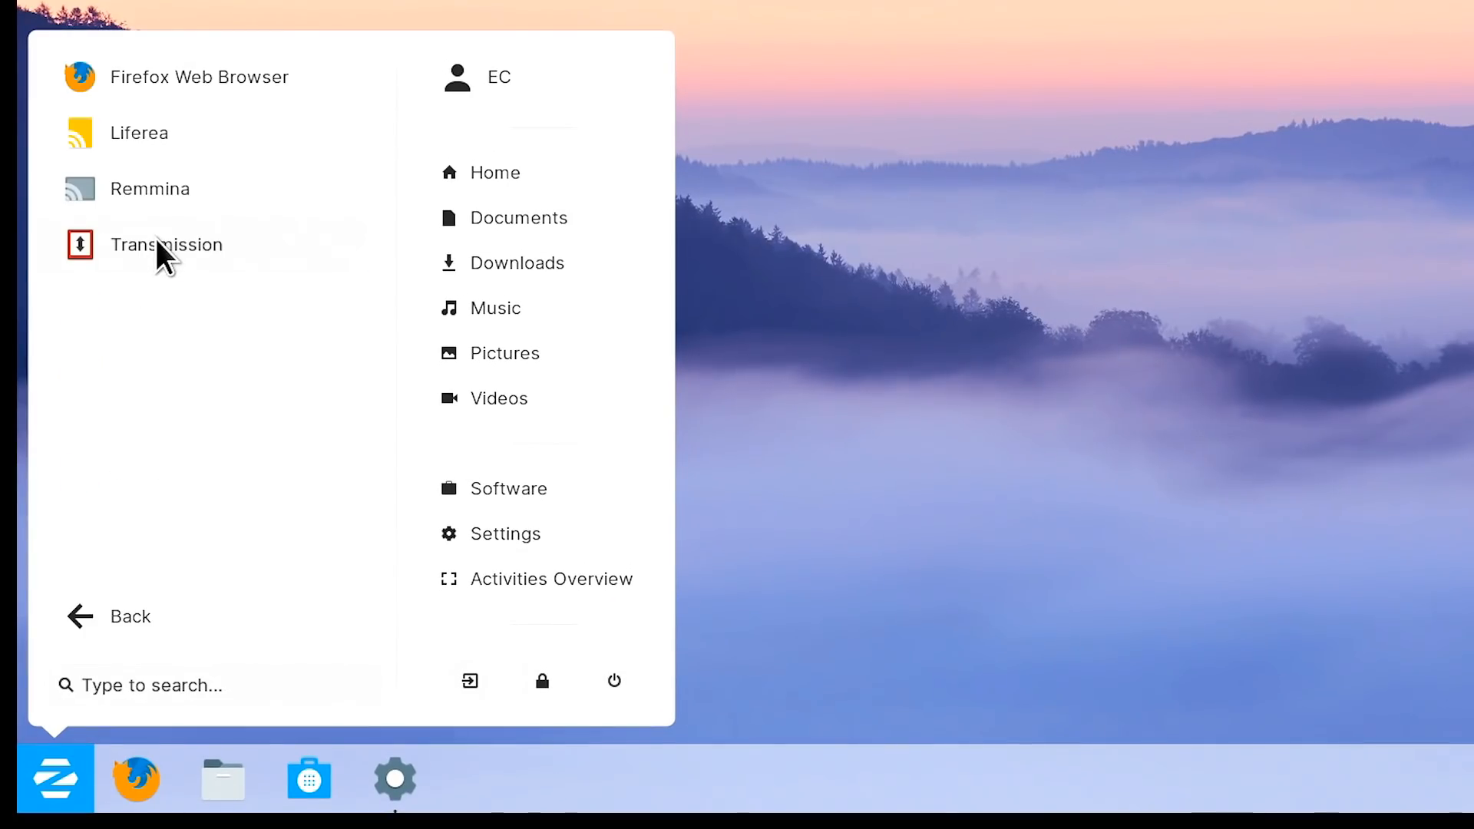
Step: Browse Internet and Office, then launch Kdenlive from Sound & Video
left_click(129, 616)
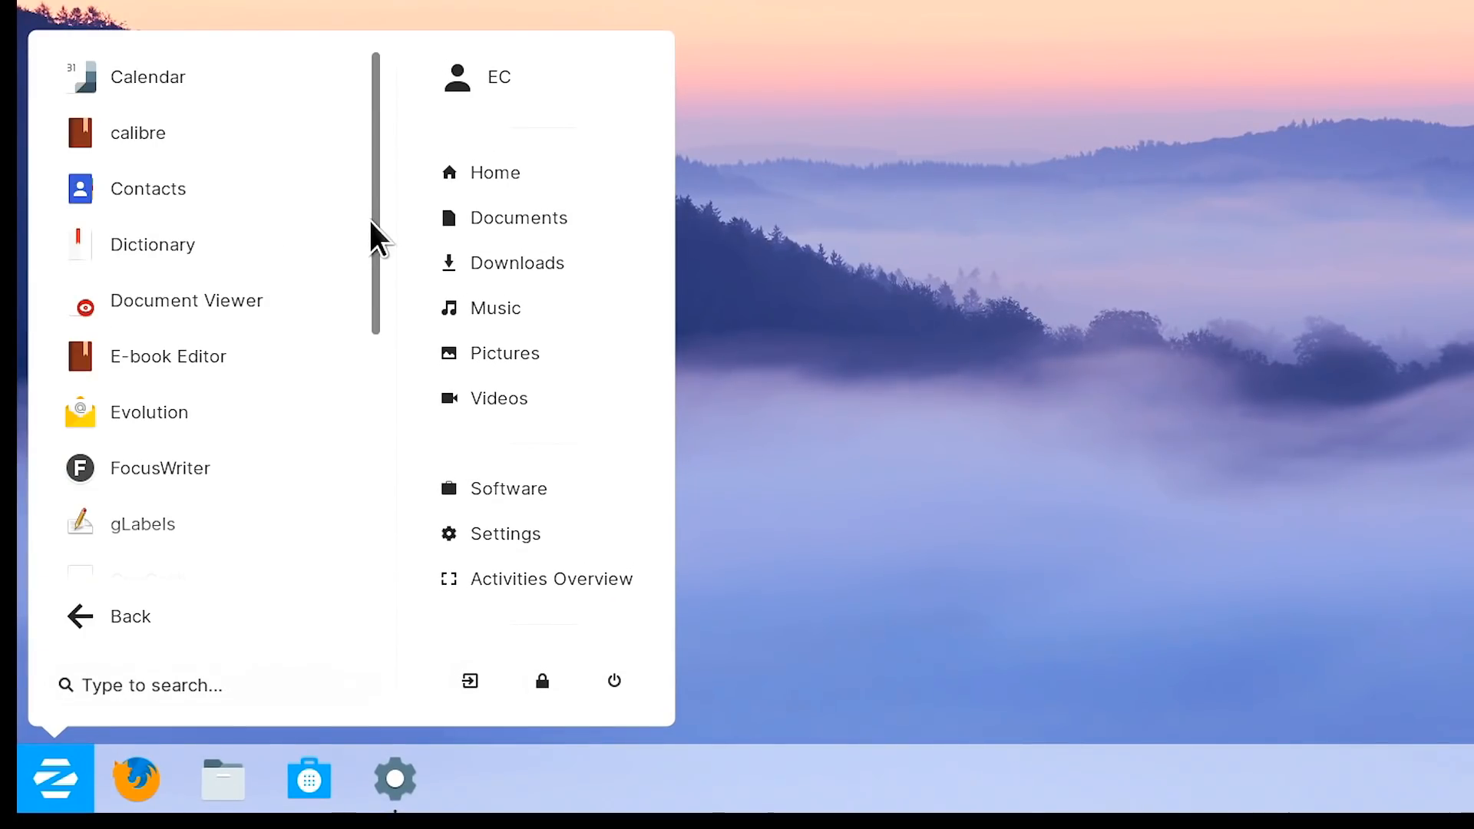
mouse_move(108, 488)
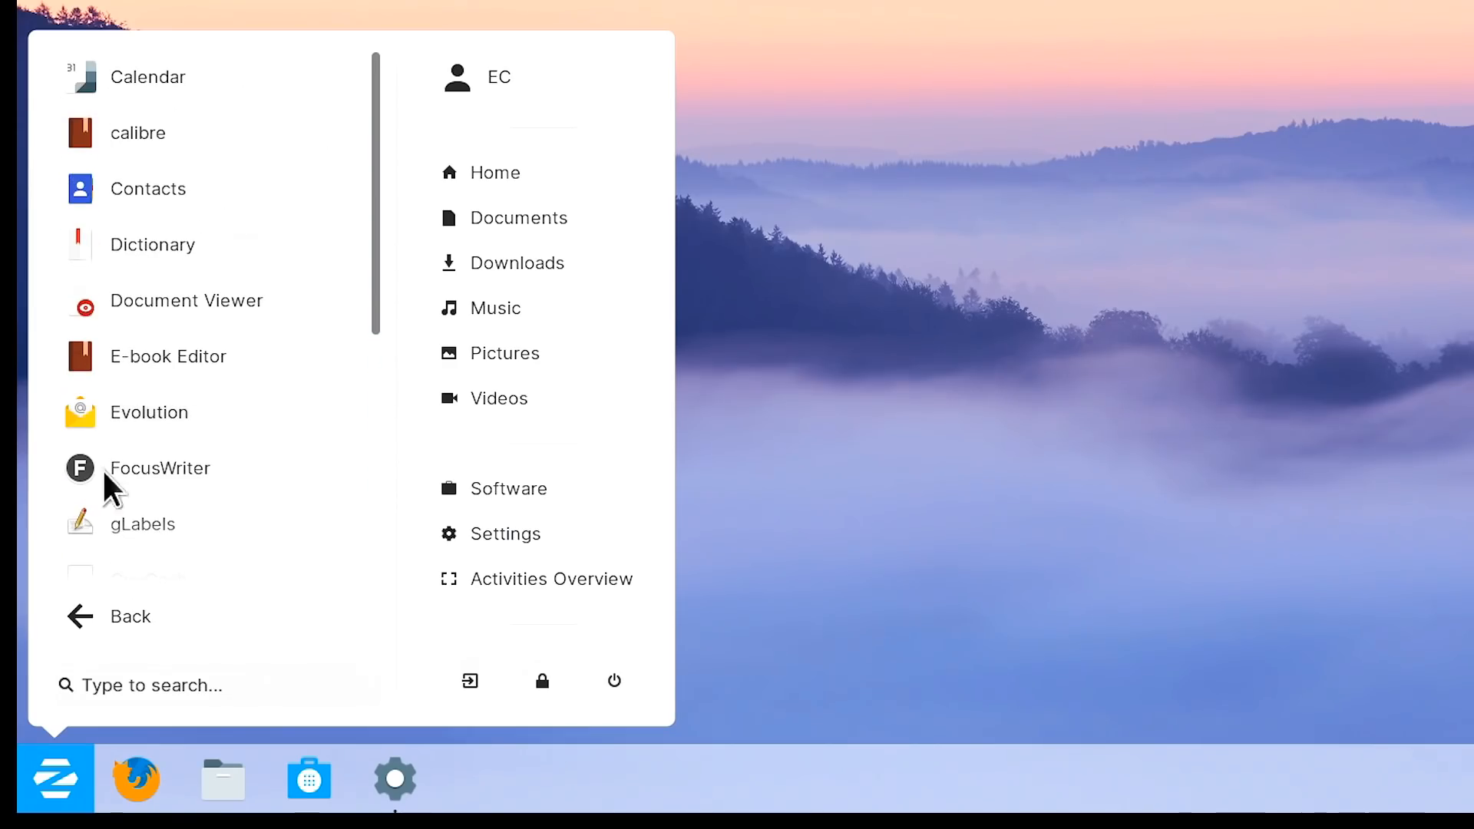
left_click(129, 617)
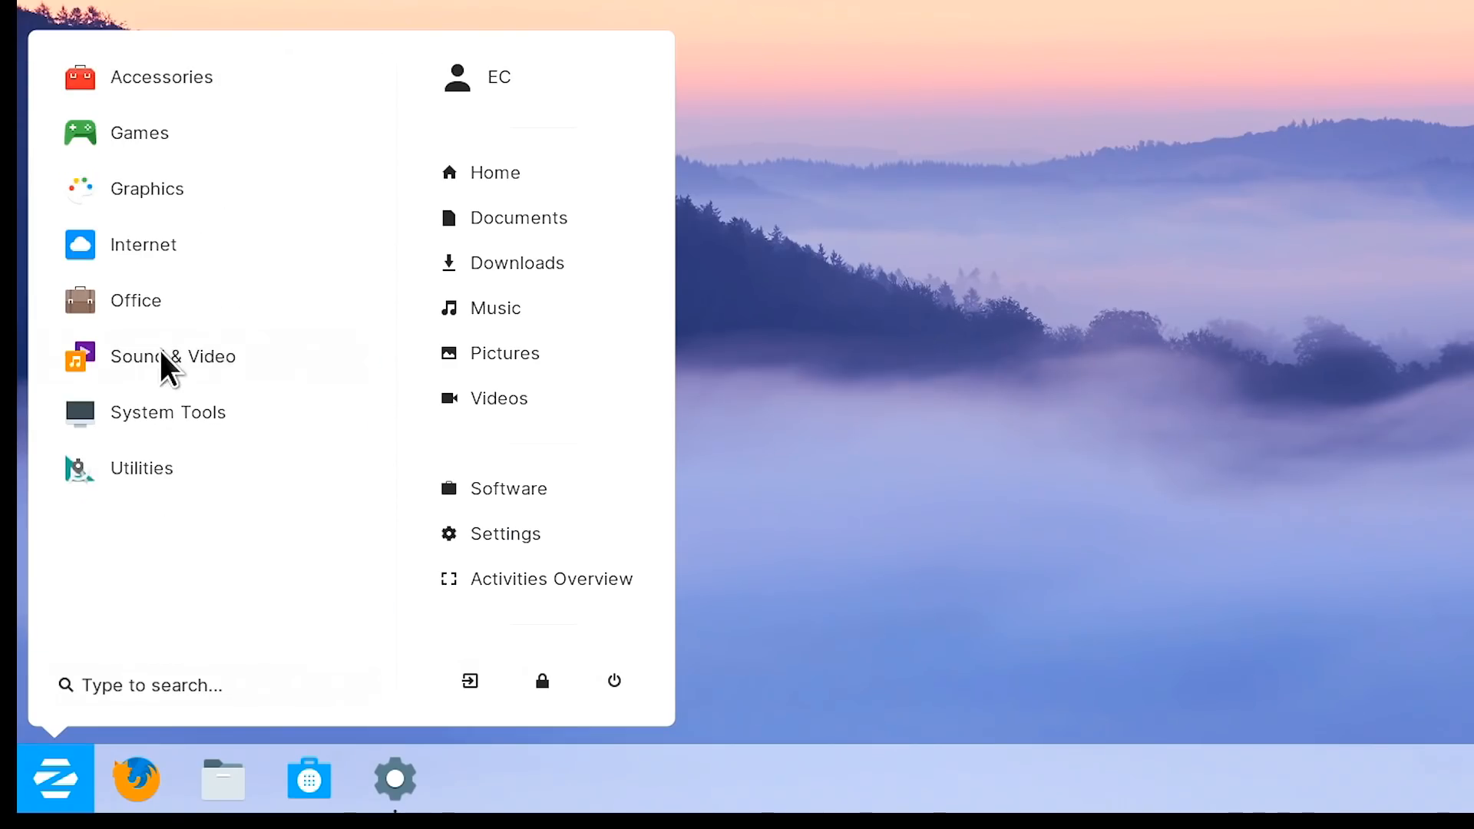
left_click(172, 355)
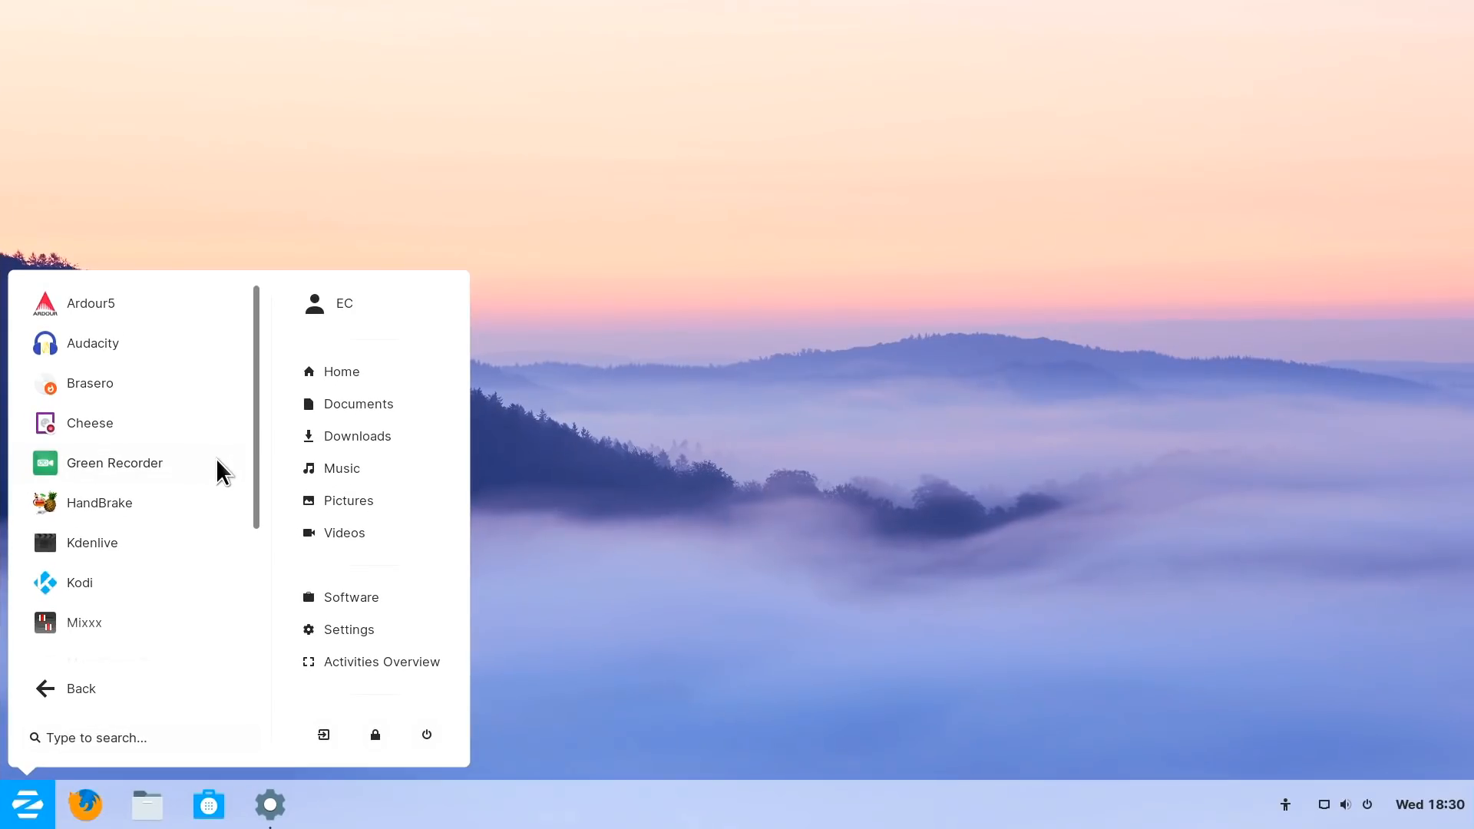
left_click(92, 342)
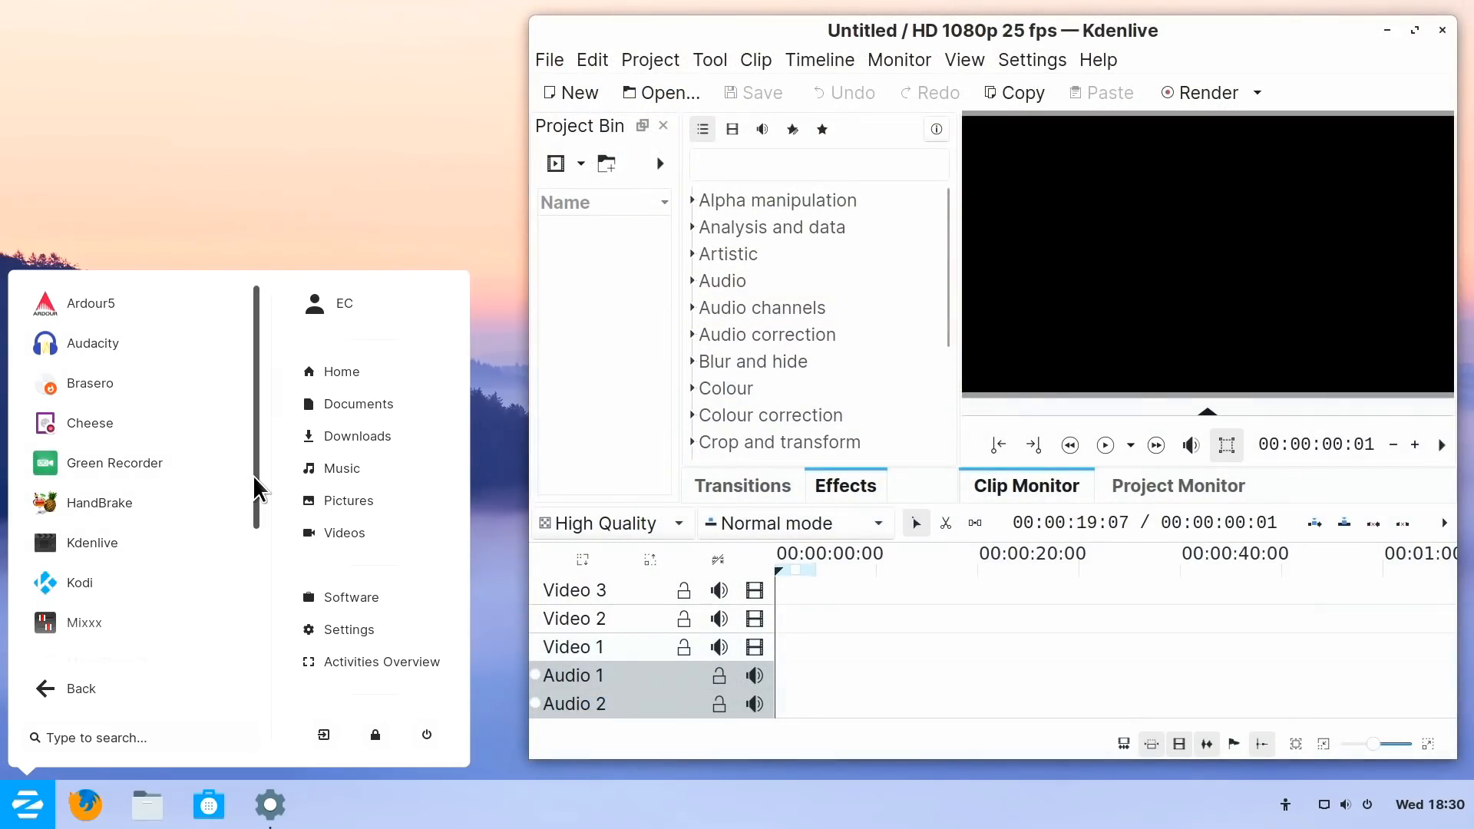
scroll("down", 3)
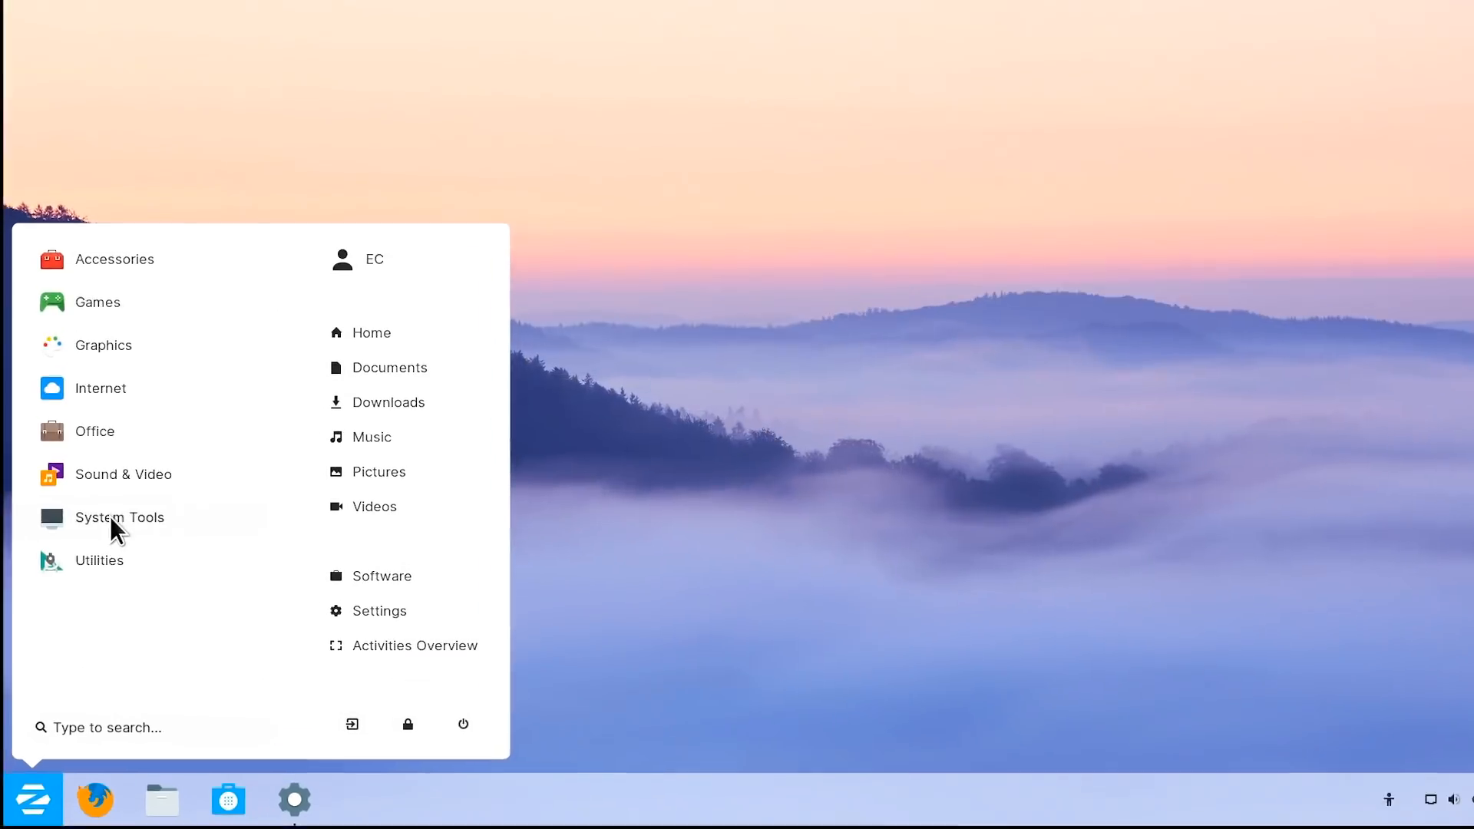
Step: Look through System Tools, then launch Disk Usage Analyser
left_click(120, 517)
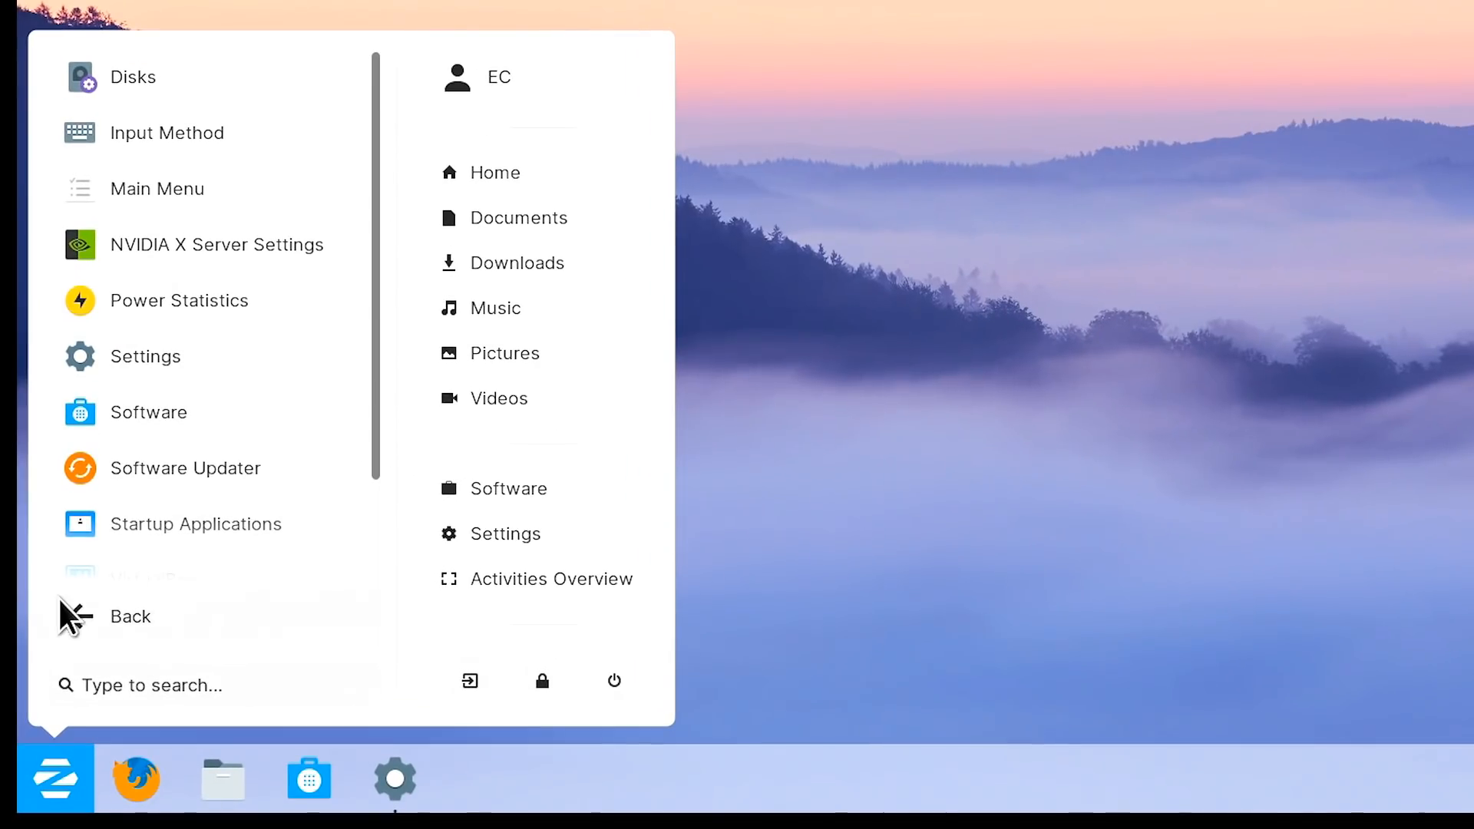
scroll("up", 3)
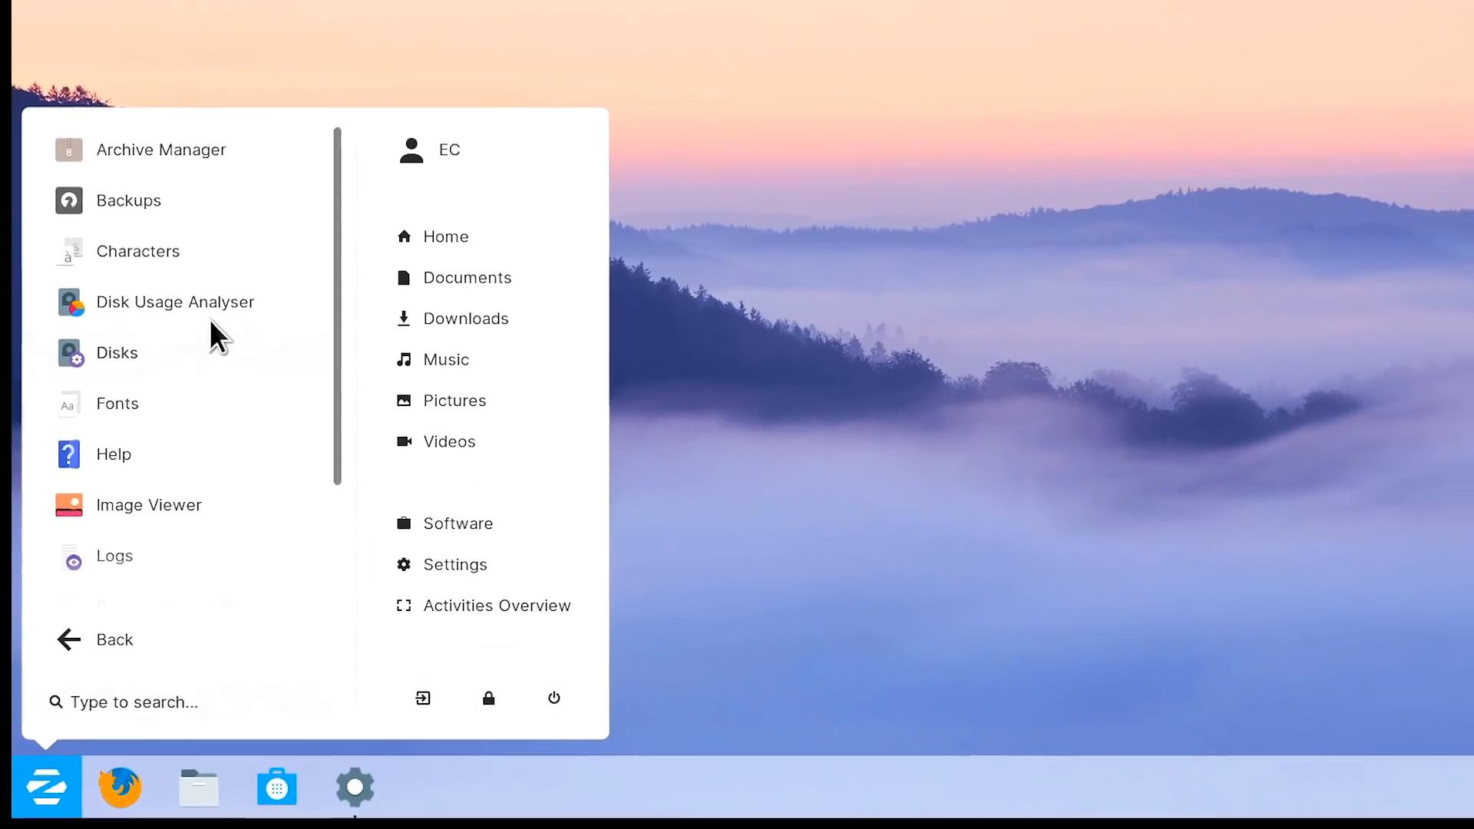
left_click(175, 302)
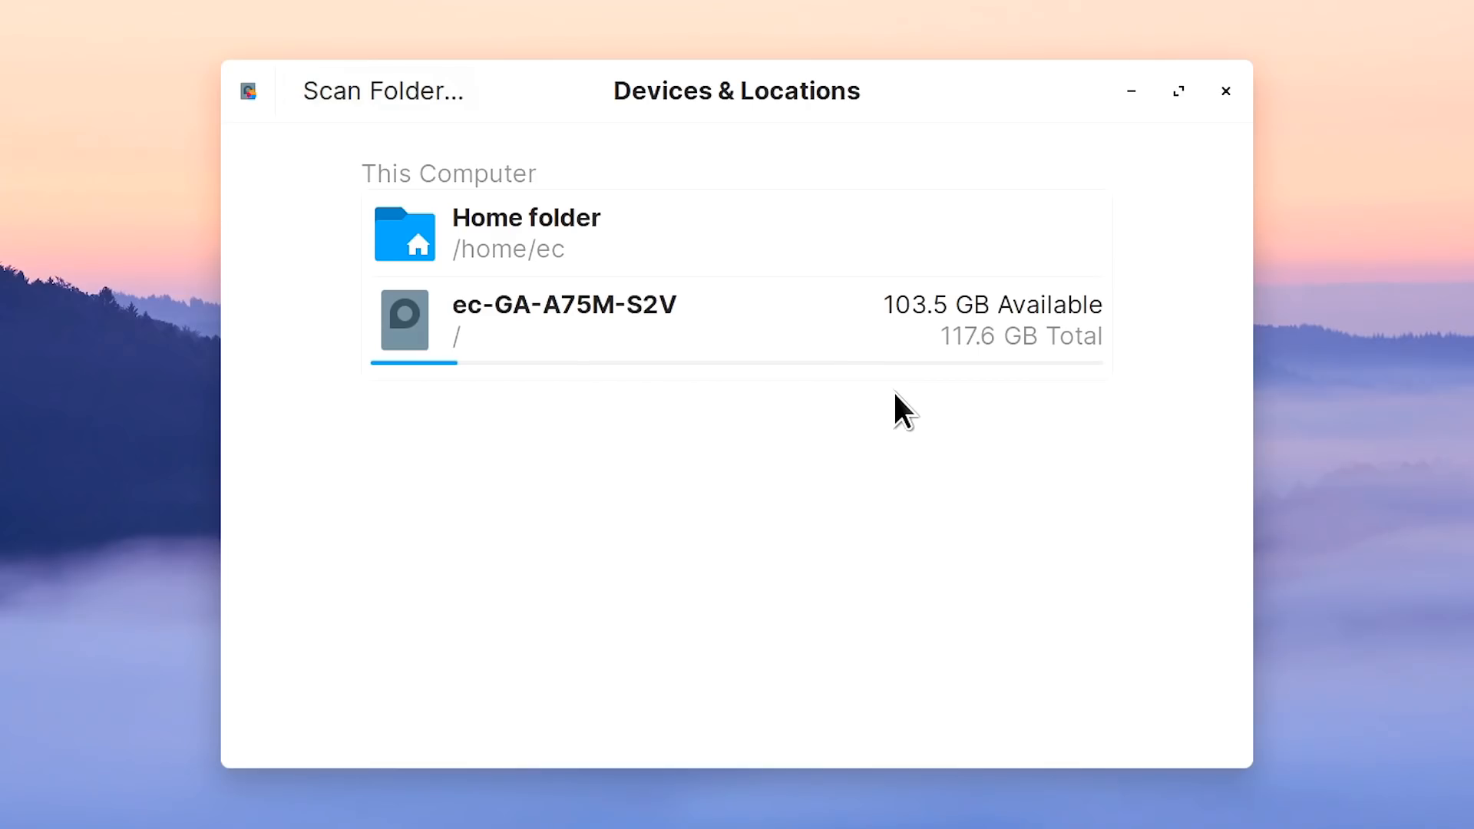
mouse_move(823, 484)
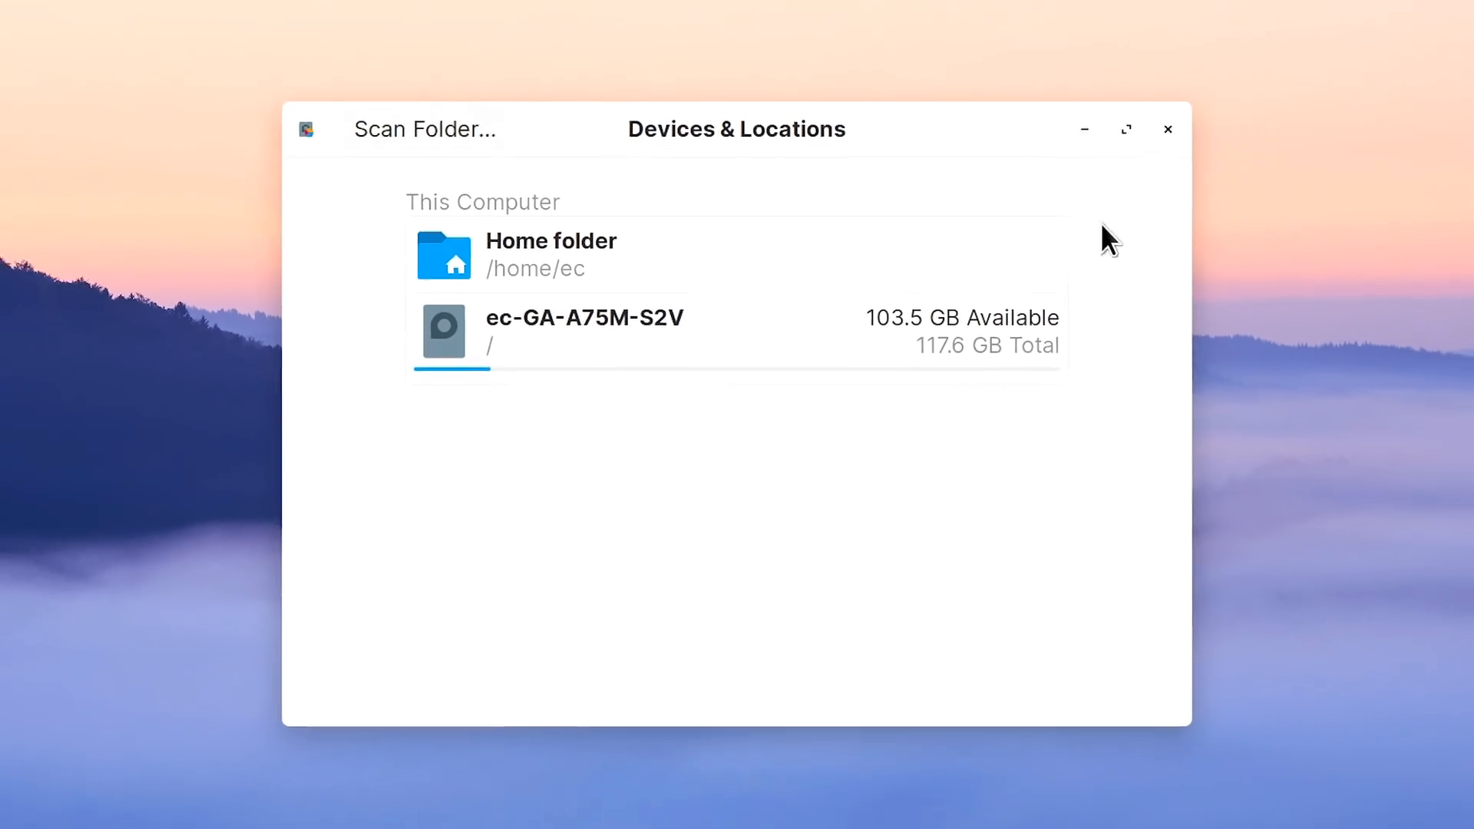
Step: Note 103.5 GB free of 117.6 GB and close Disk Usage Analyser
left_click(1167, 129)
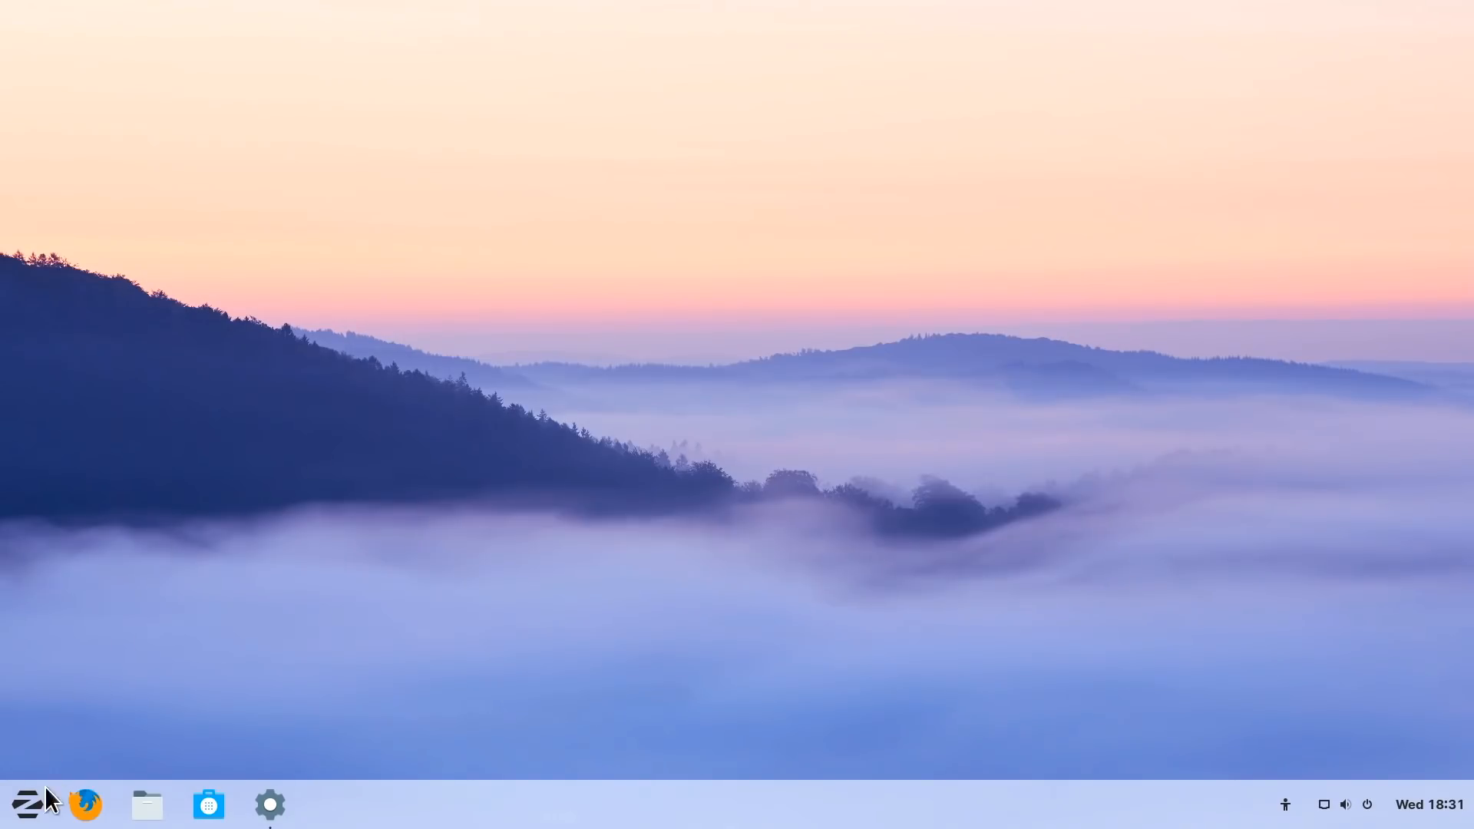
Step: List the Sound & Video apps (Ardour, Audacity, Kdenlive) in the Zorin menu
left_click(26, 805)
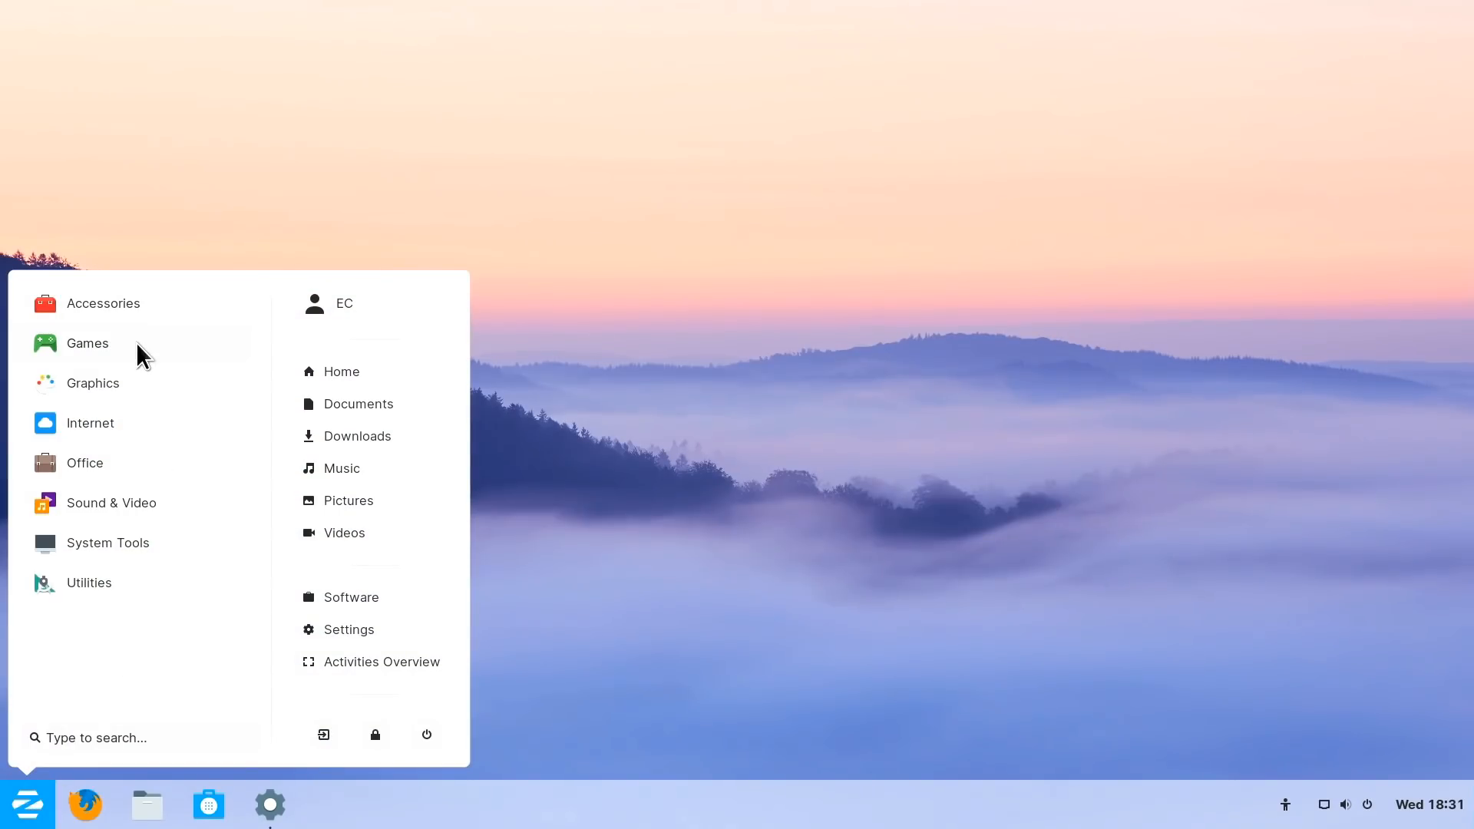
left_click(111, 502)
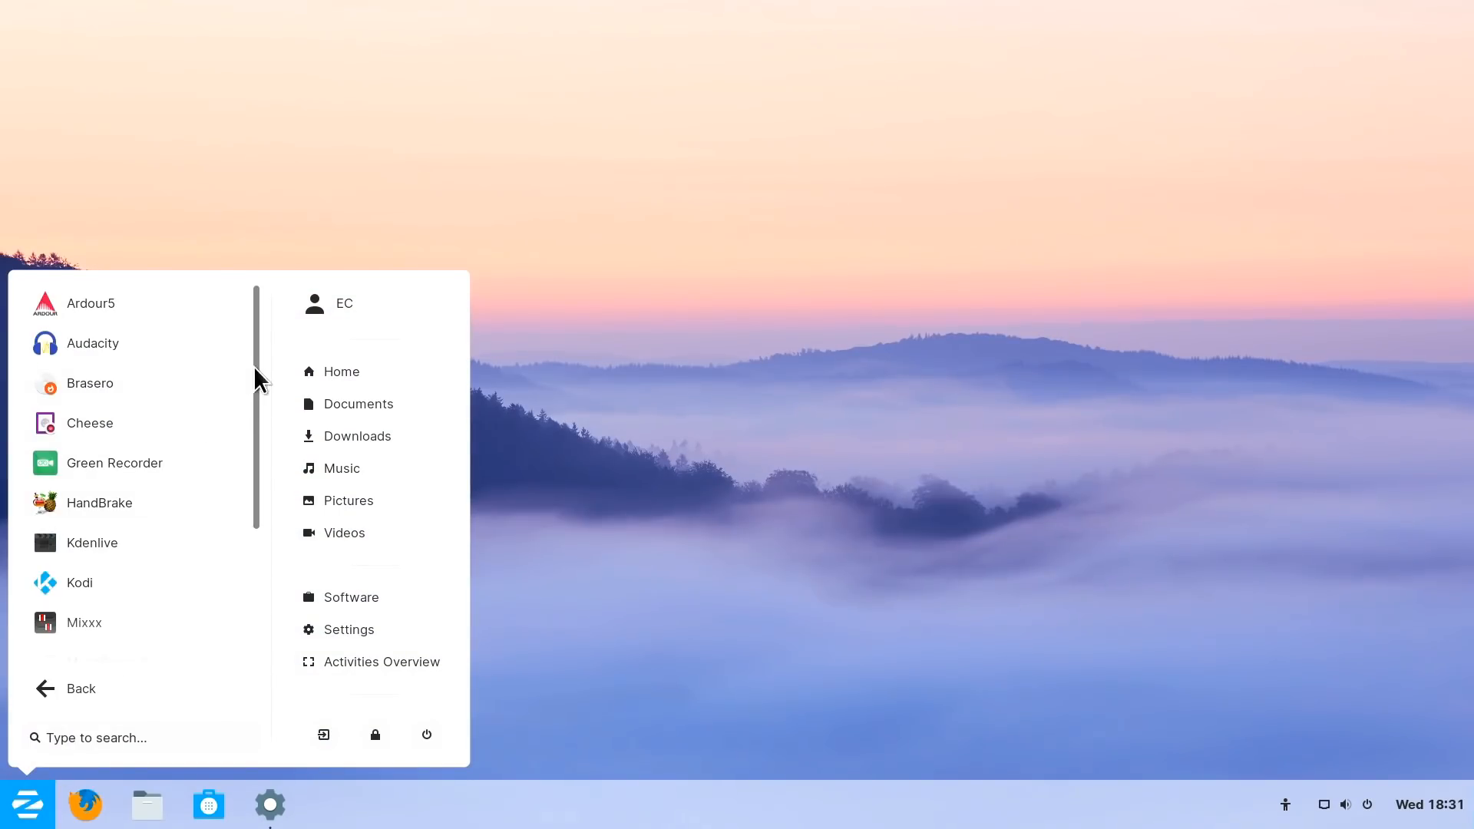
mouse_move(246, 362)
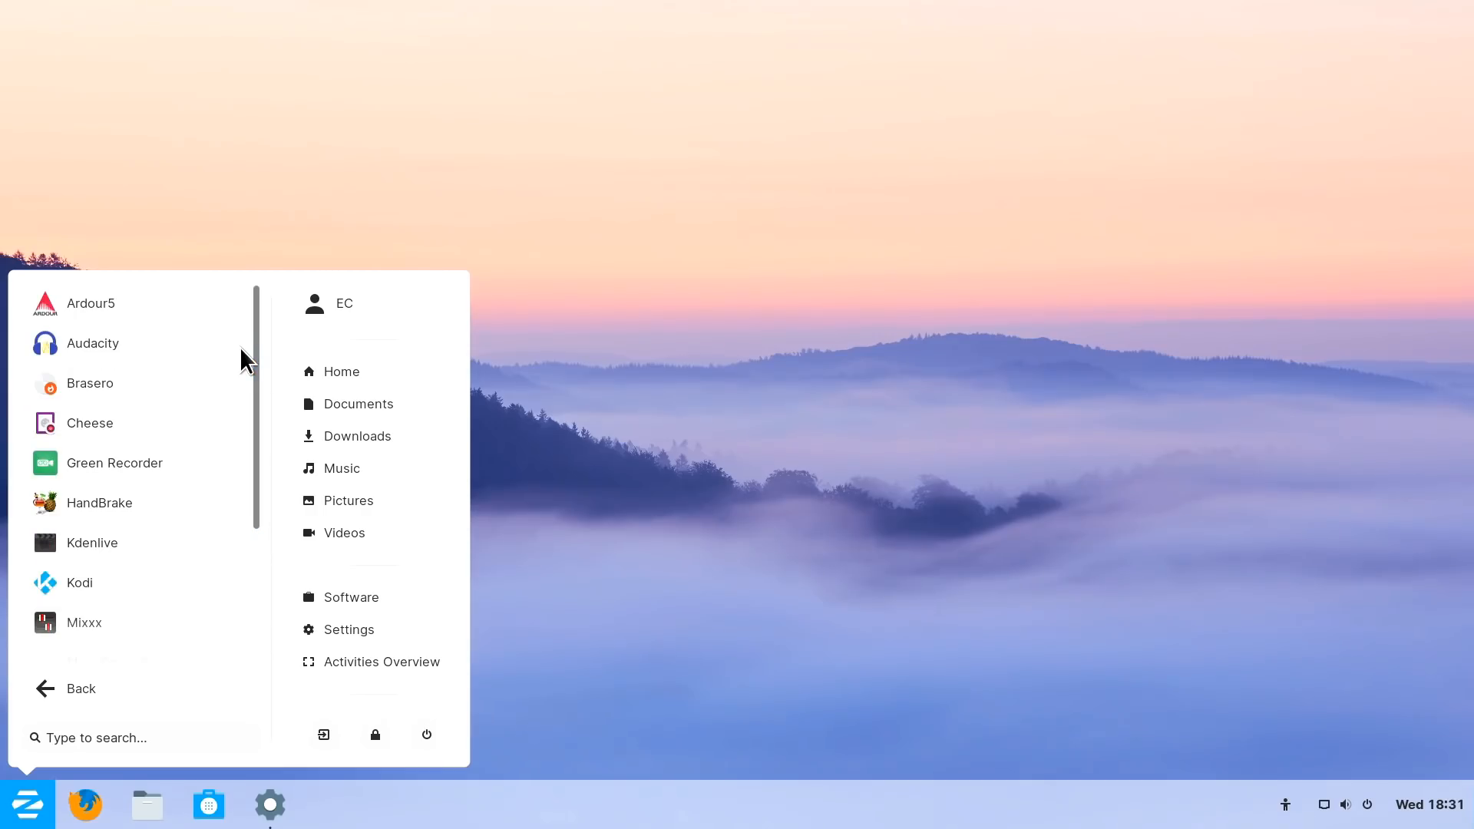